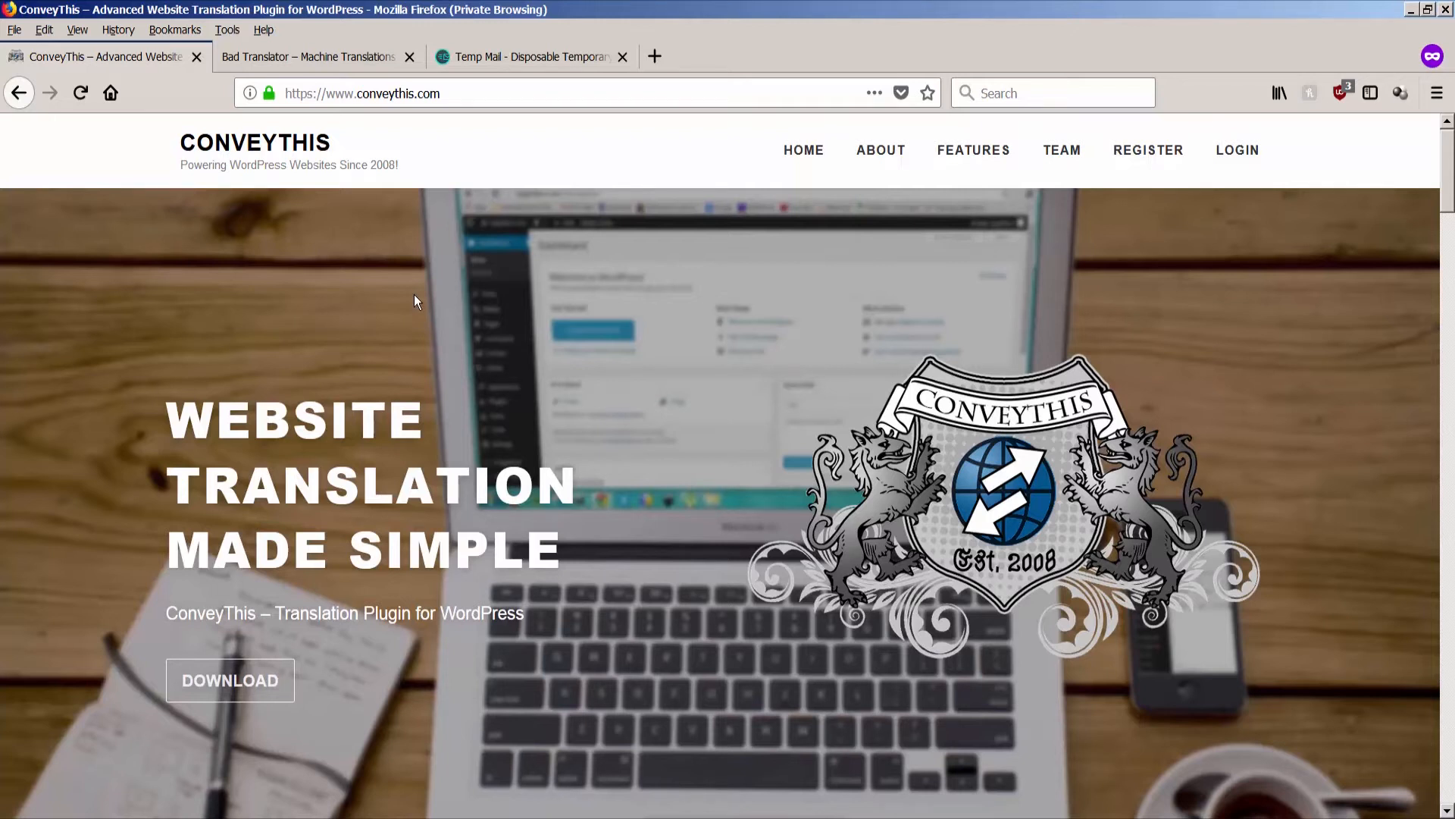
- Scroll the conveythis.com homepage past the gallery, facts and team sections to the empty registration form
scroll("down", 3)
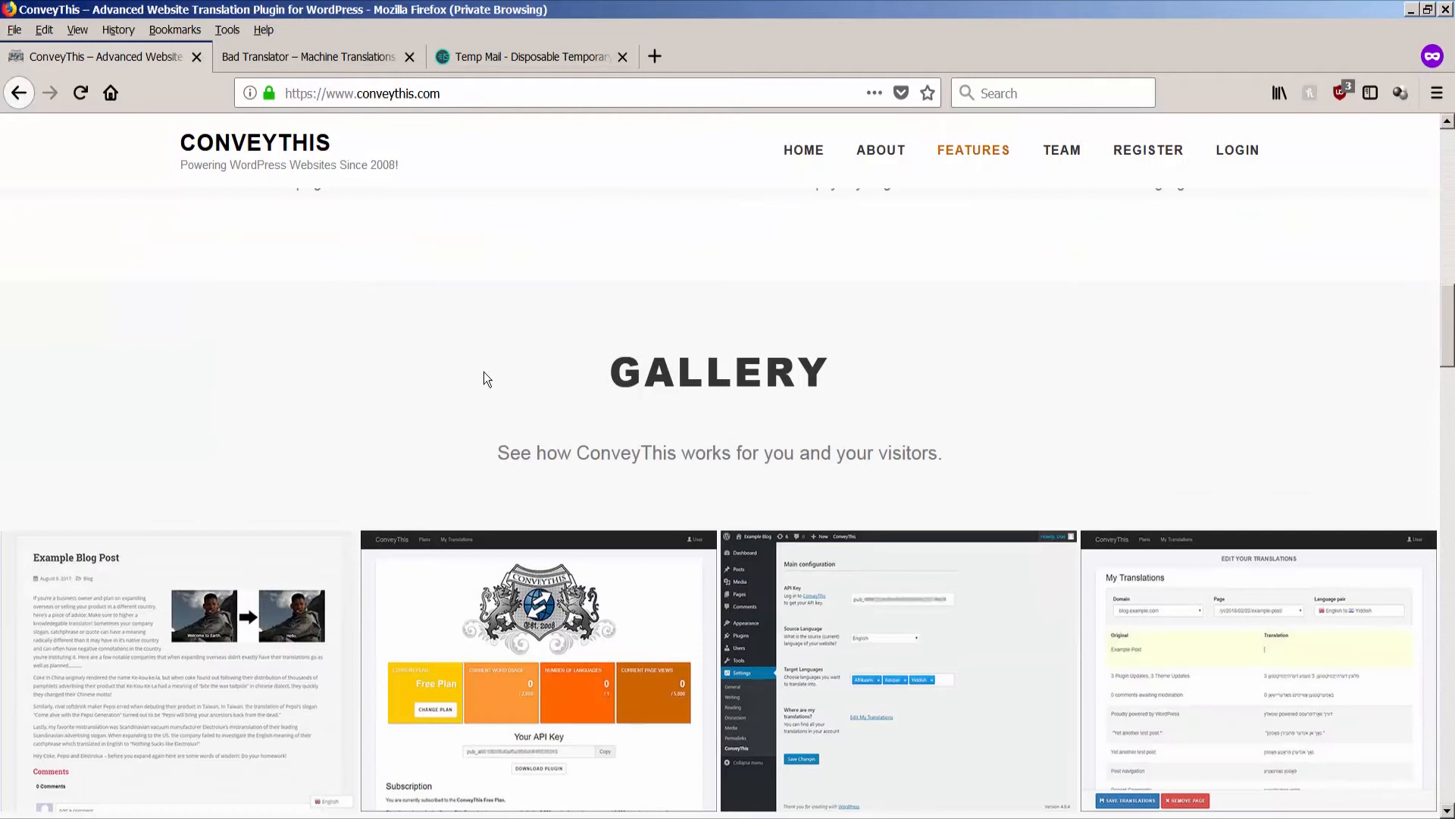
scroll("down", 3)
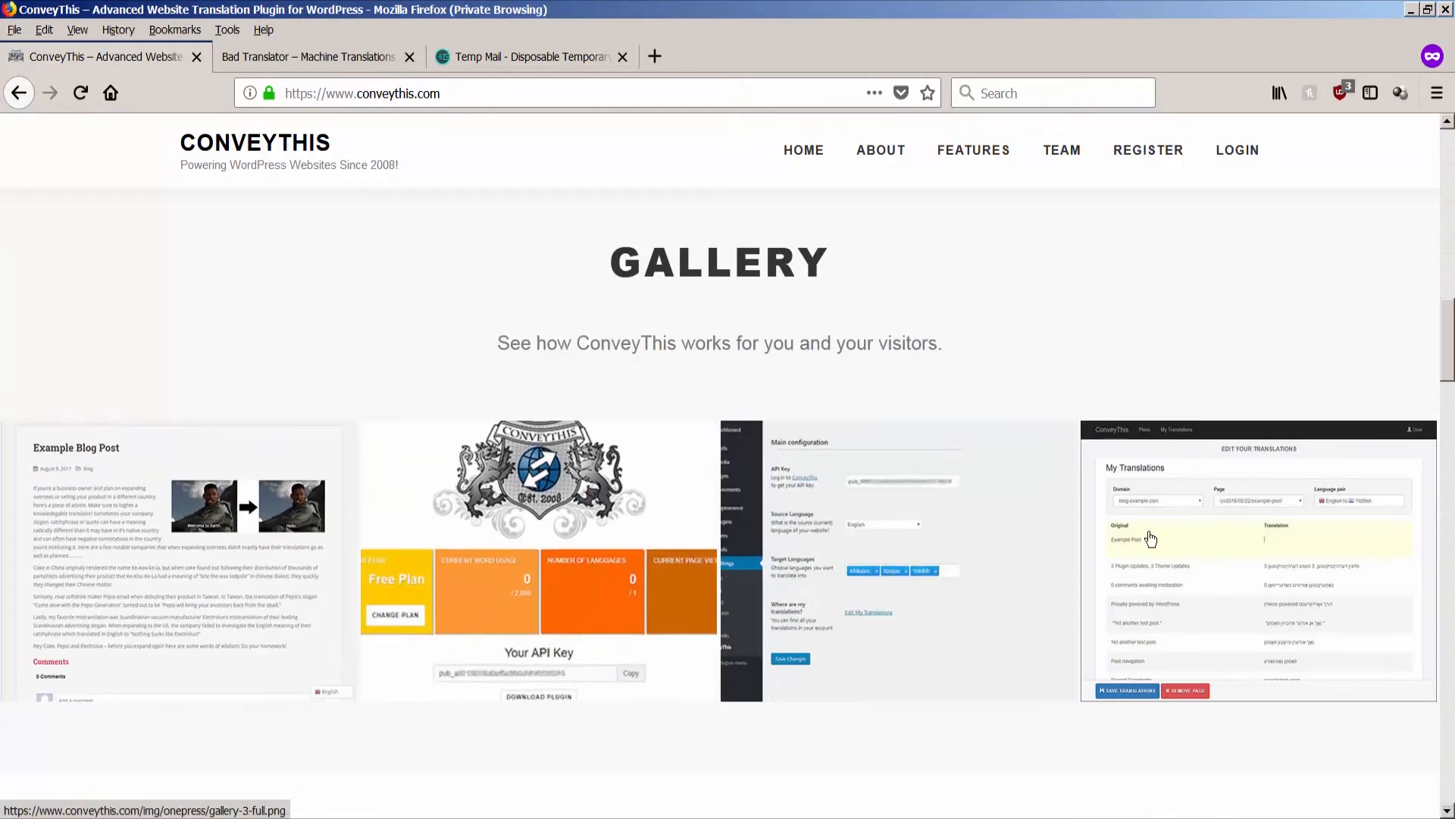
left_click(881, 150)
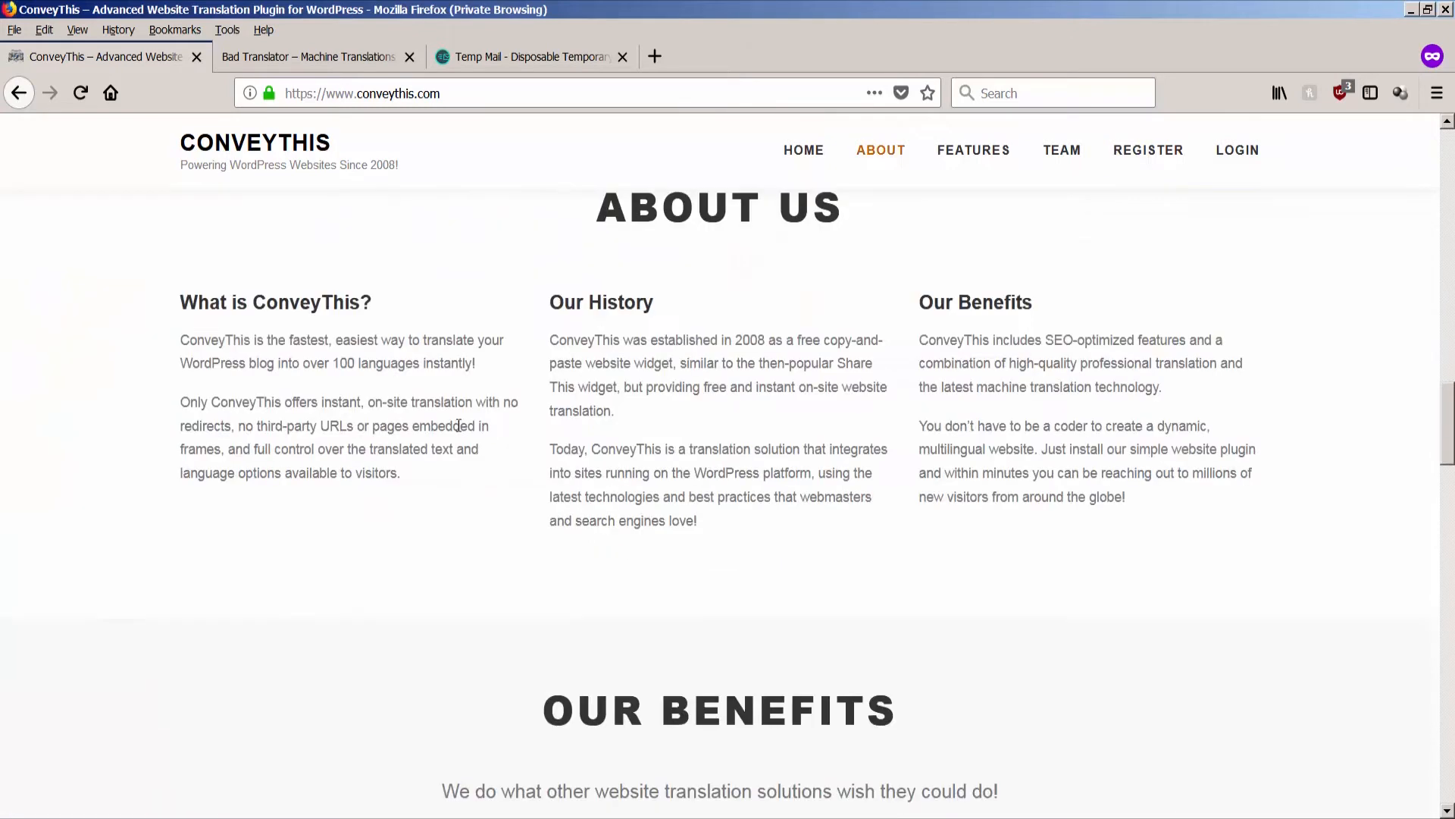
scroll("down", 3)
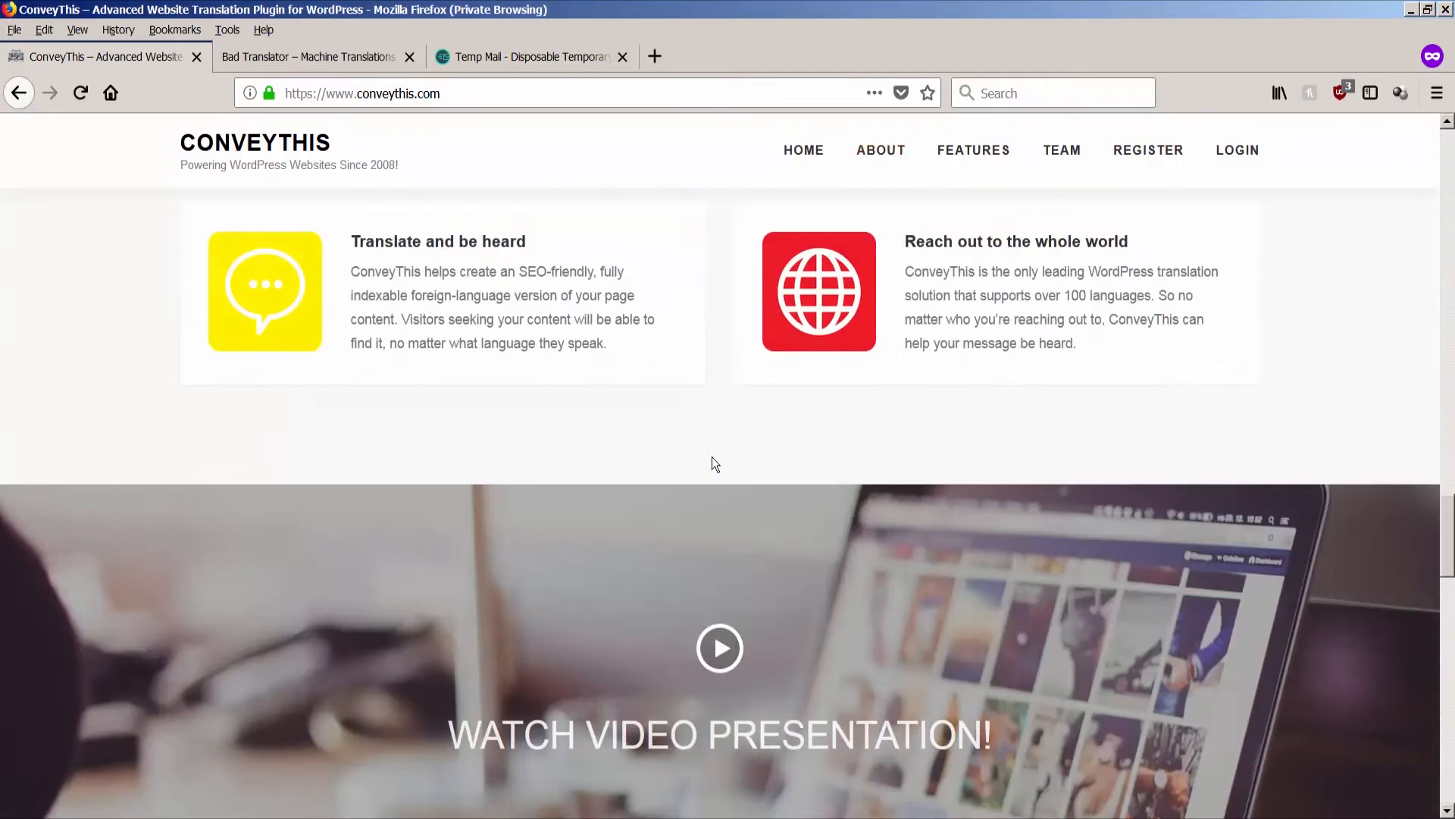
scroll("down", 3)
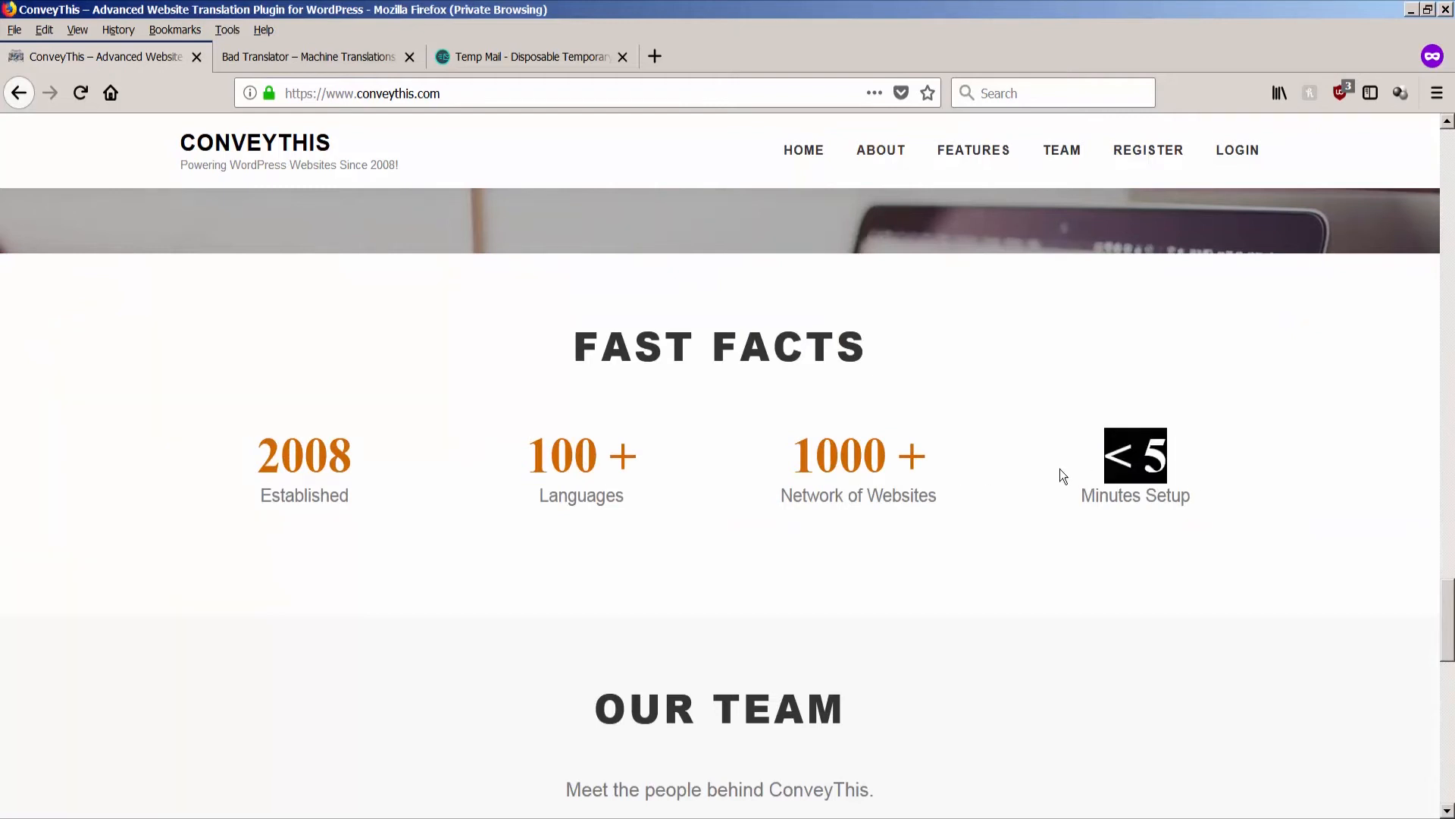
mouse_move(1004, 484)
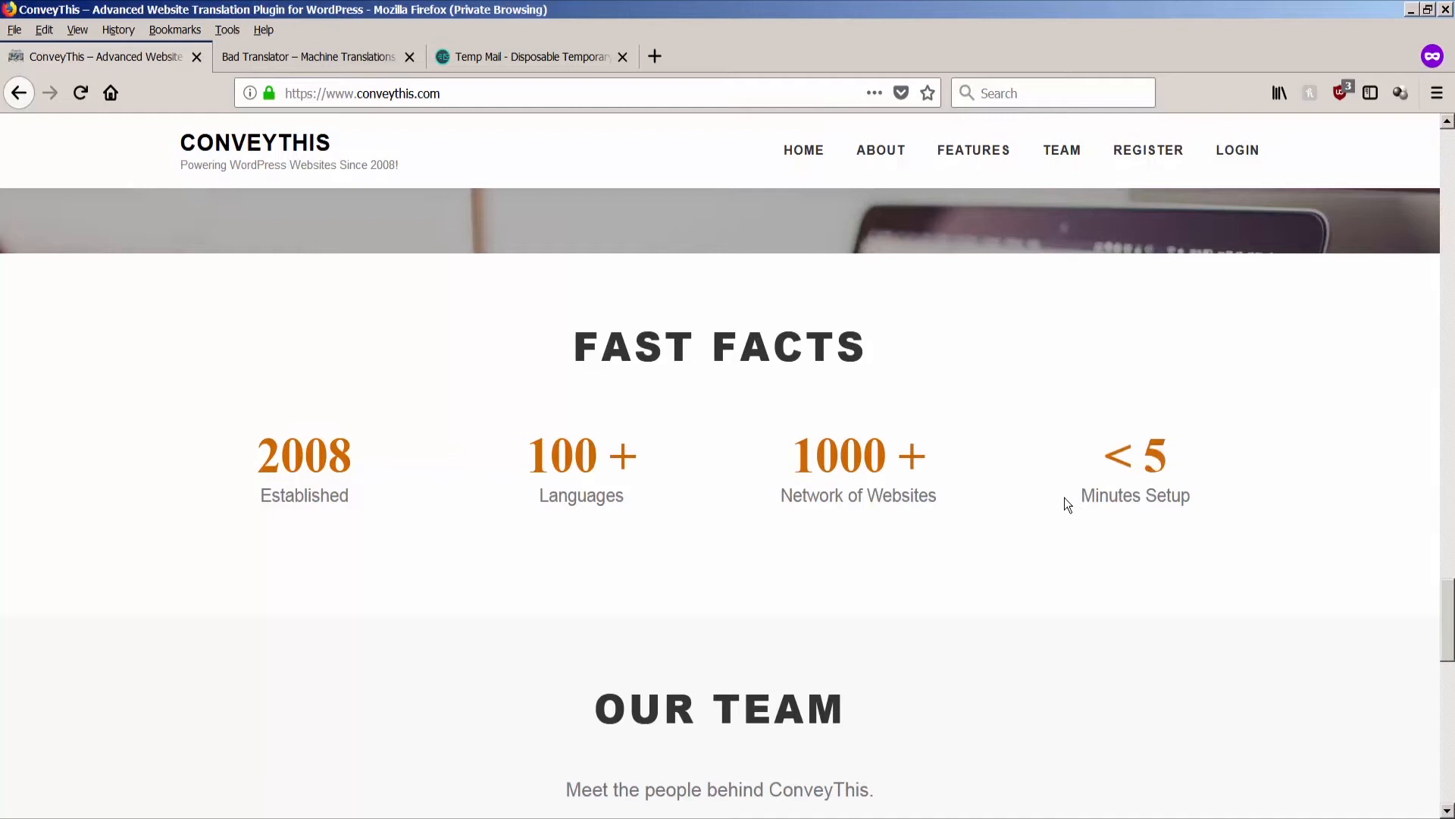
mouse_move(697, 484)
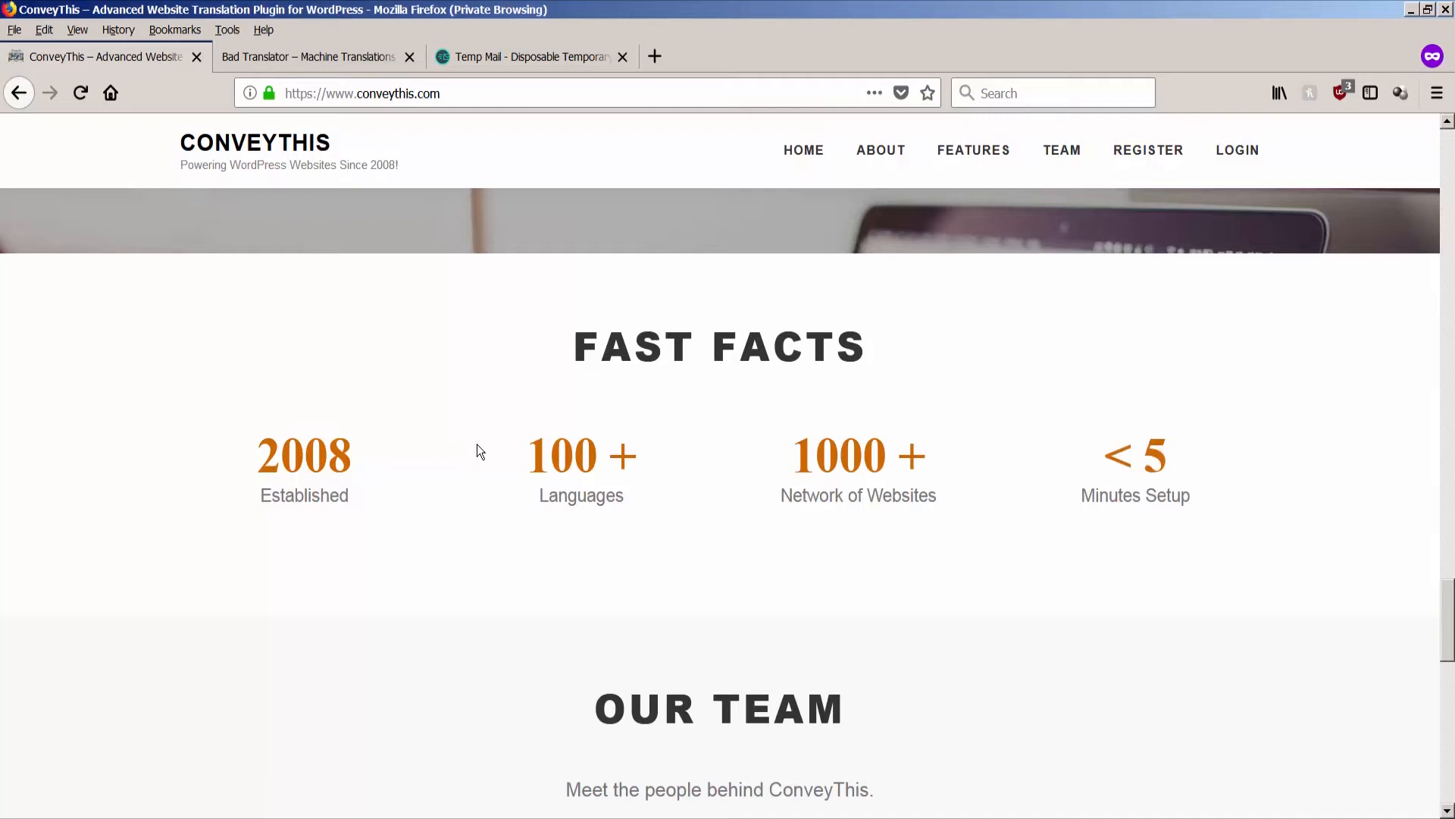
scroll("down", 3)
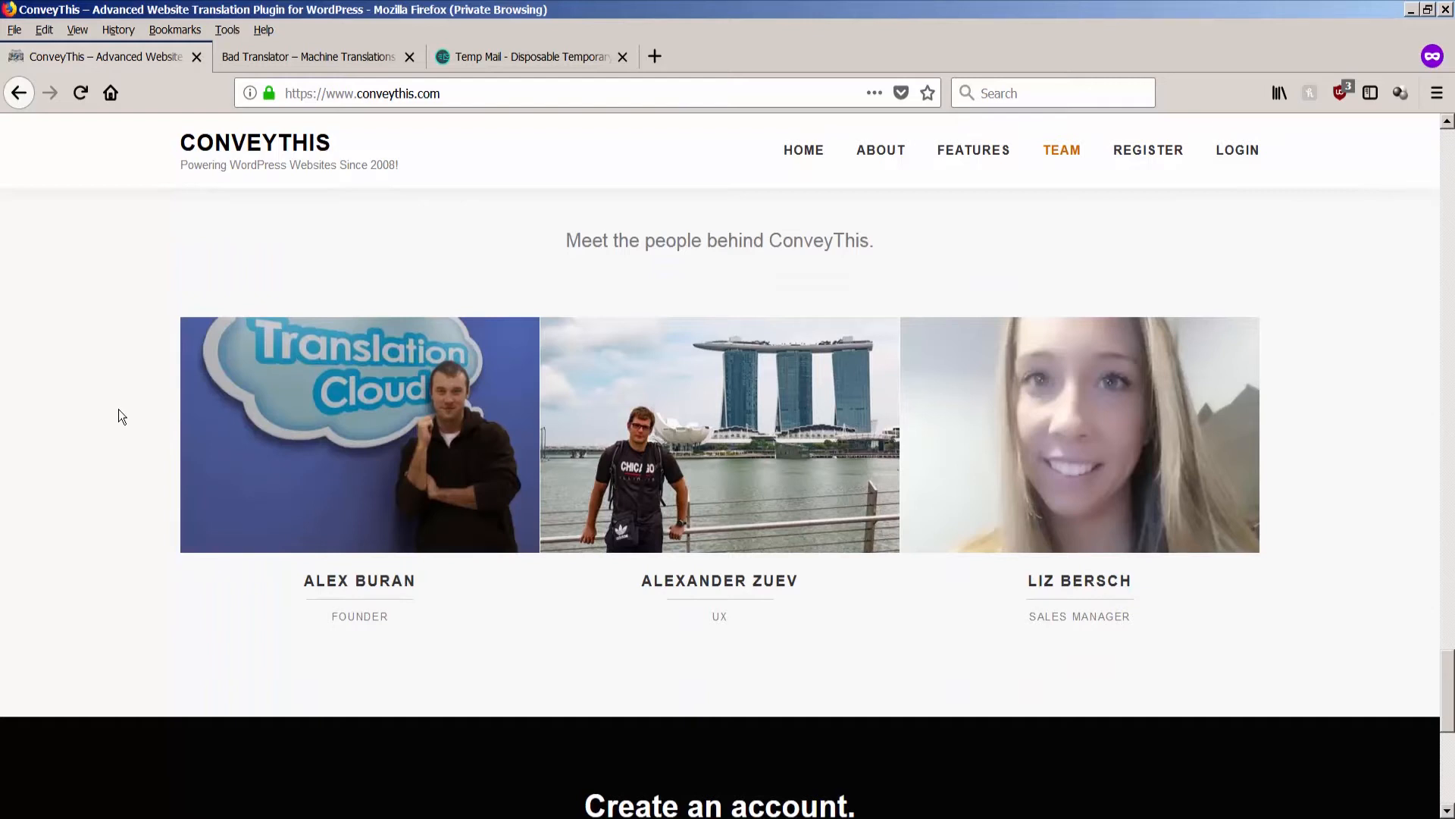
scroll("down", 3)
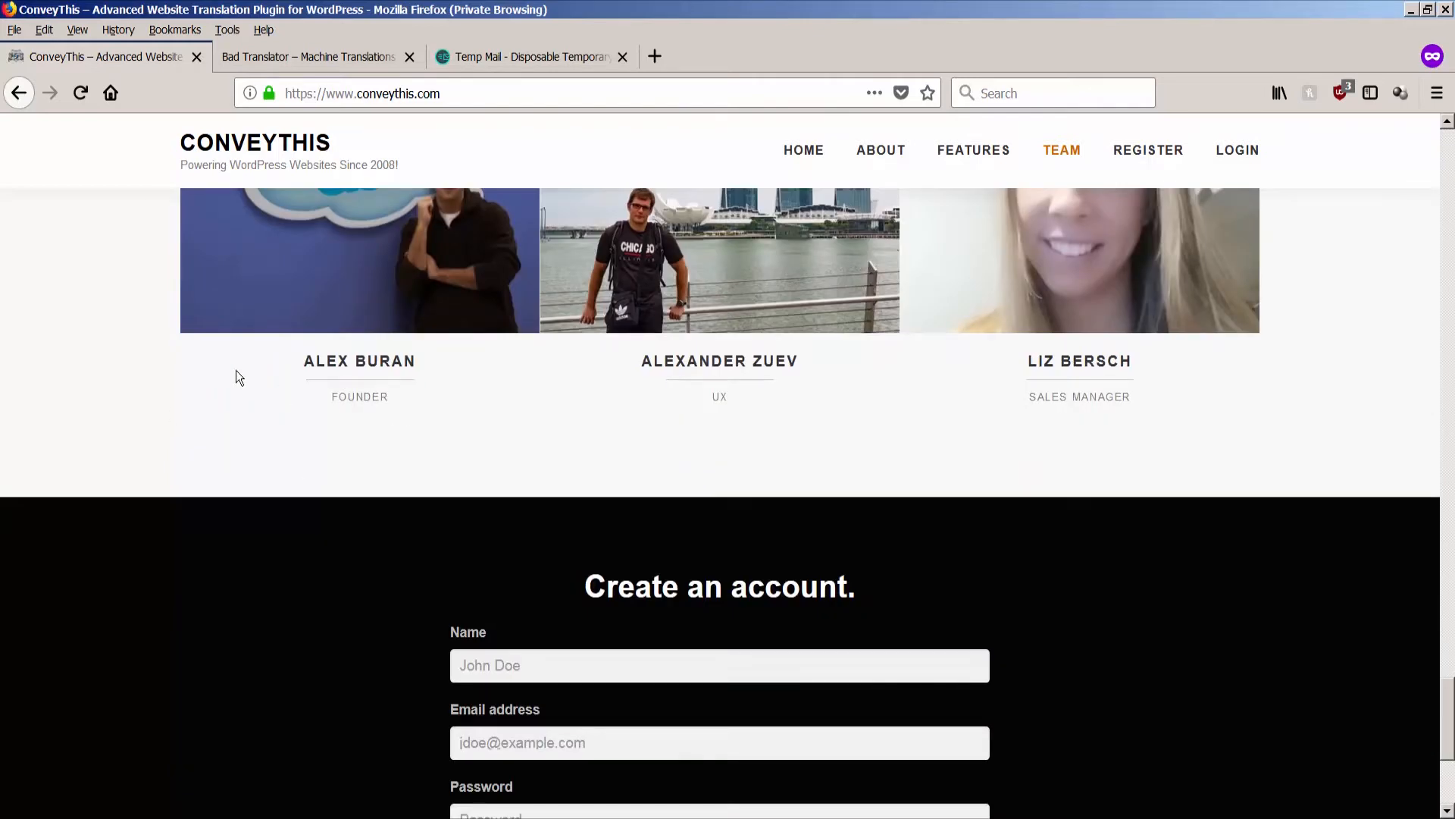
scroll("down", 3)
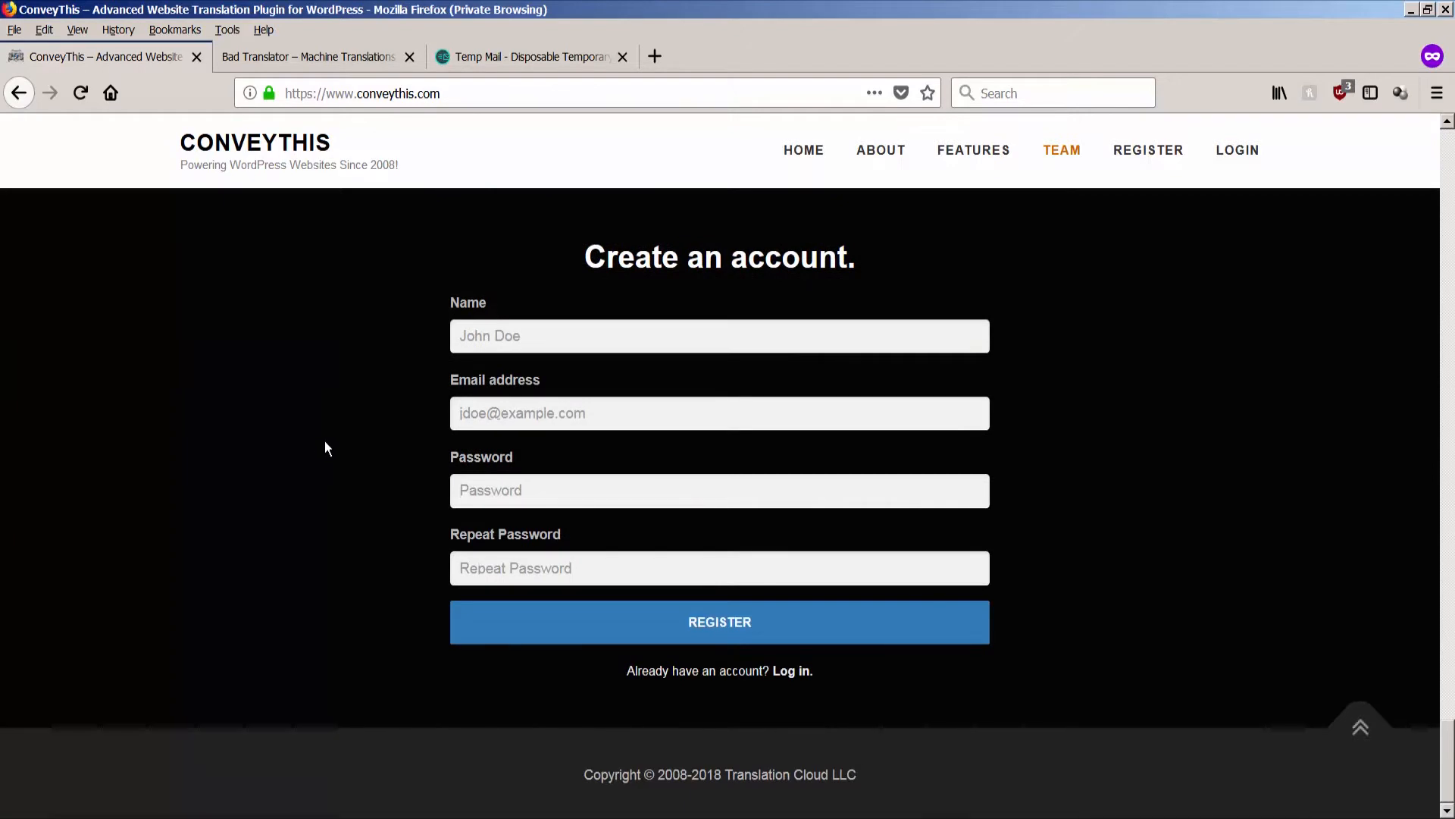
mouse_move(450, 369)
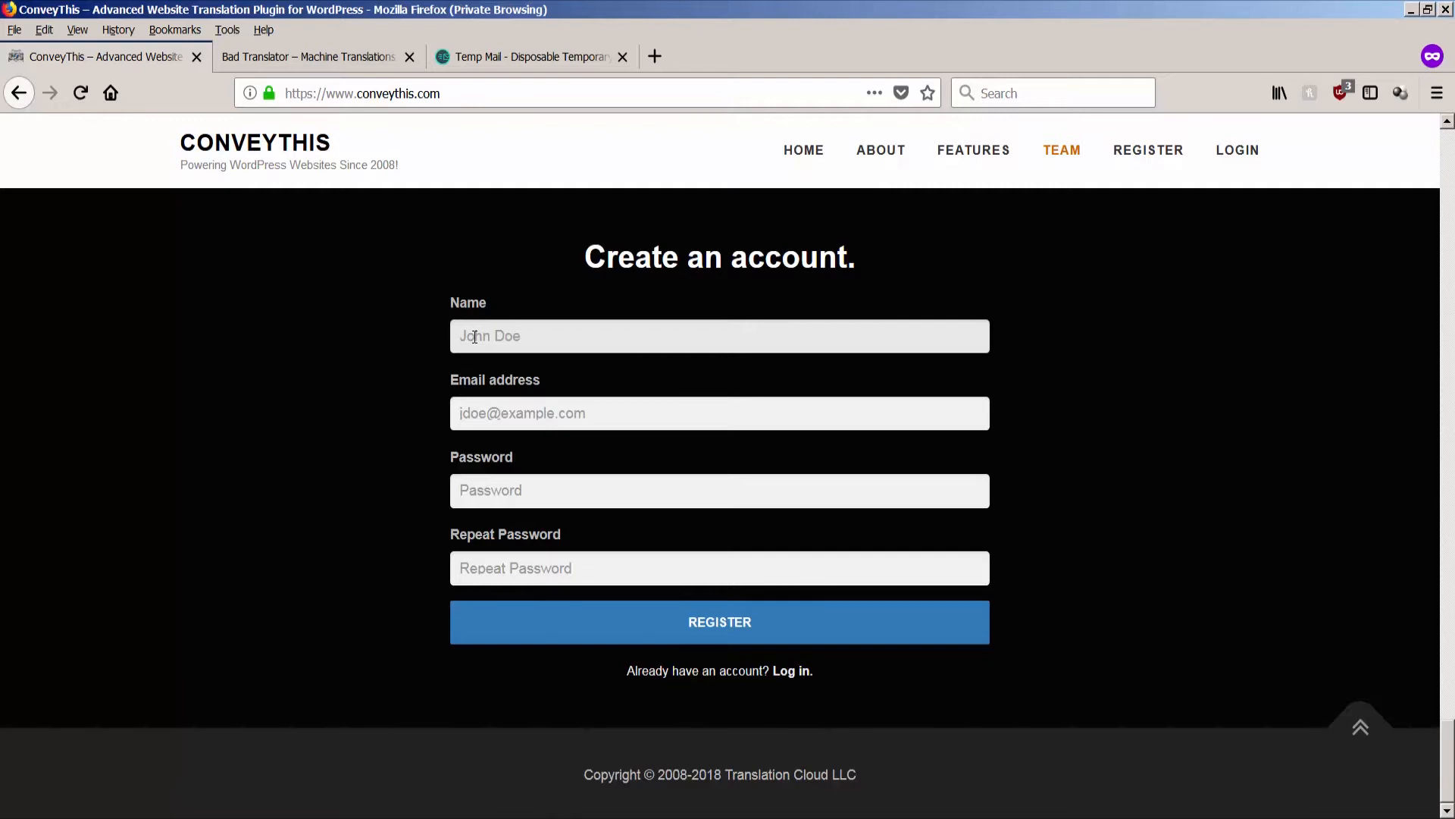
type("Alex")
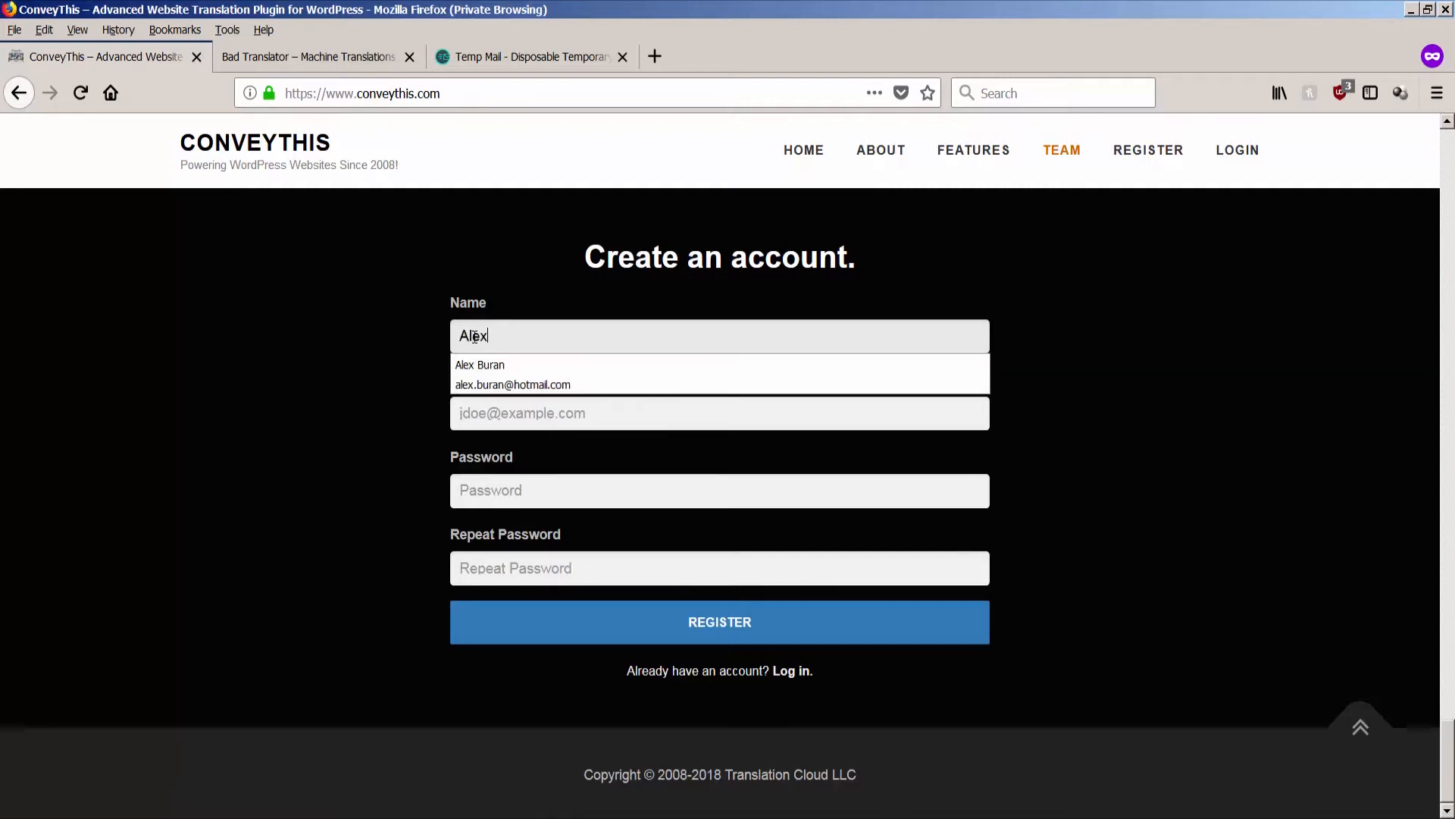
left_click(510, 370)
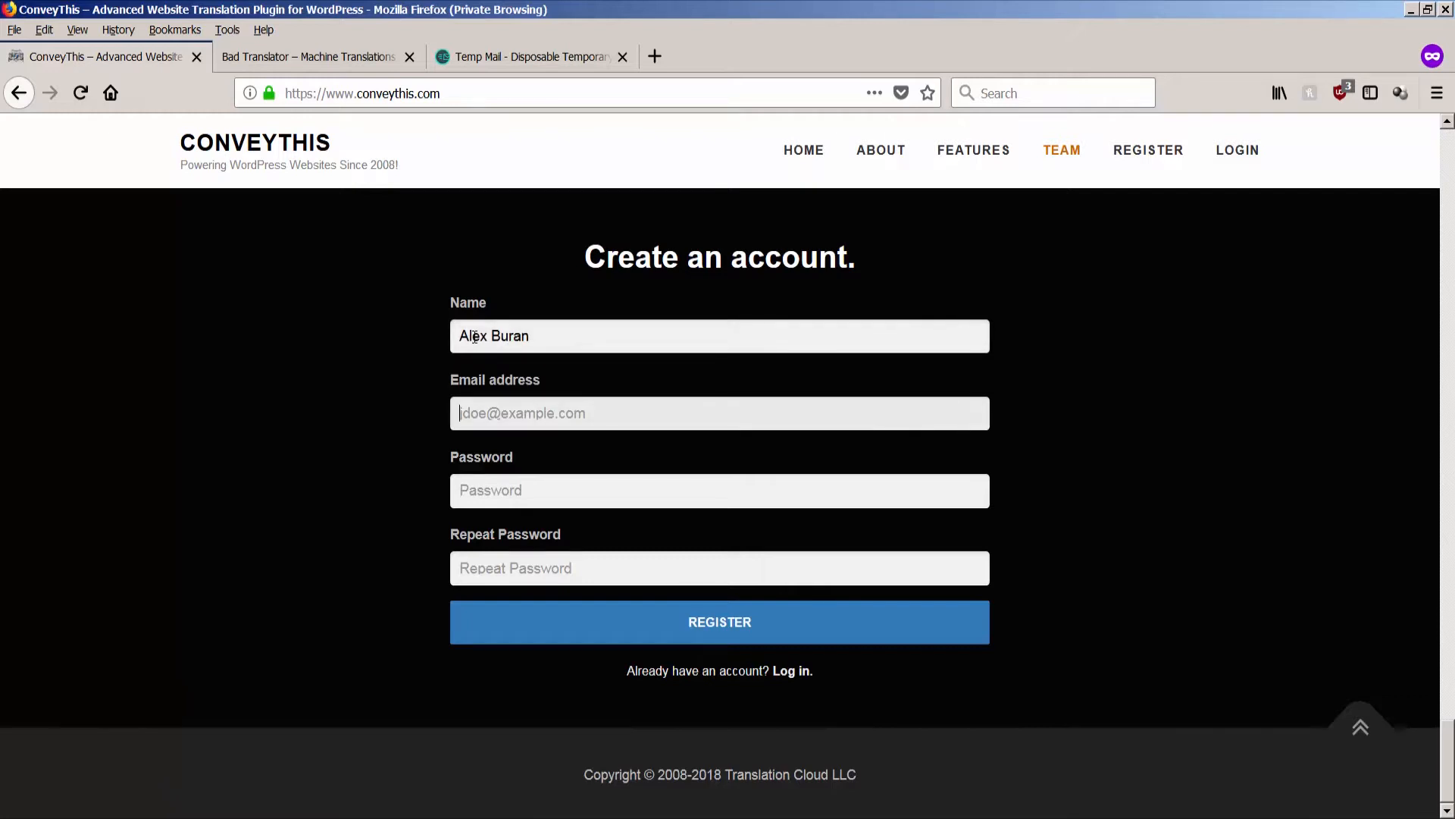
left_click(527, 58)
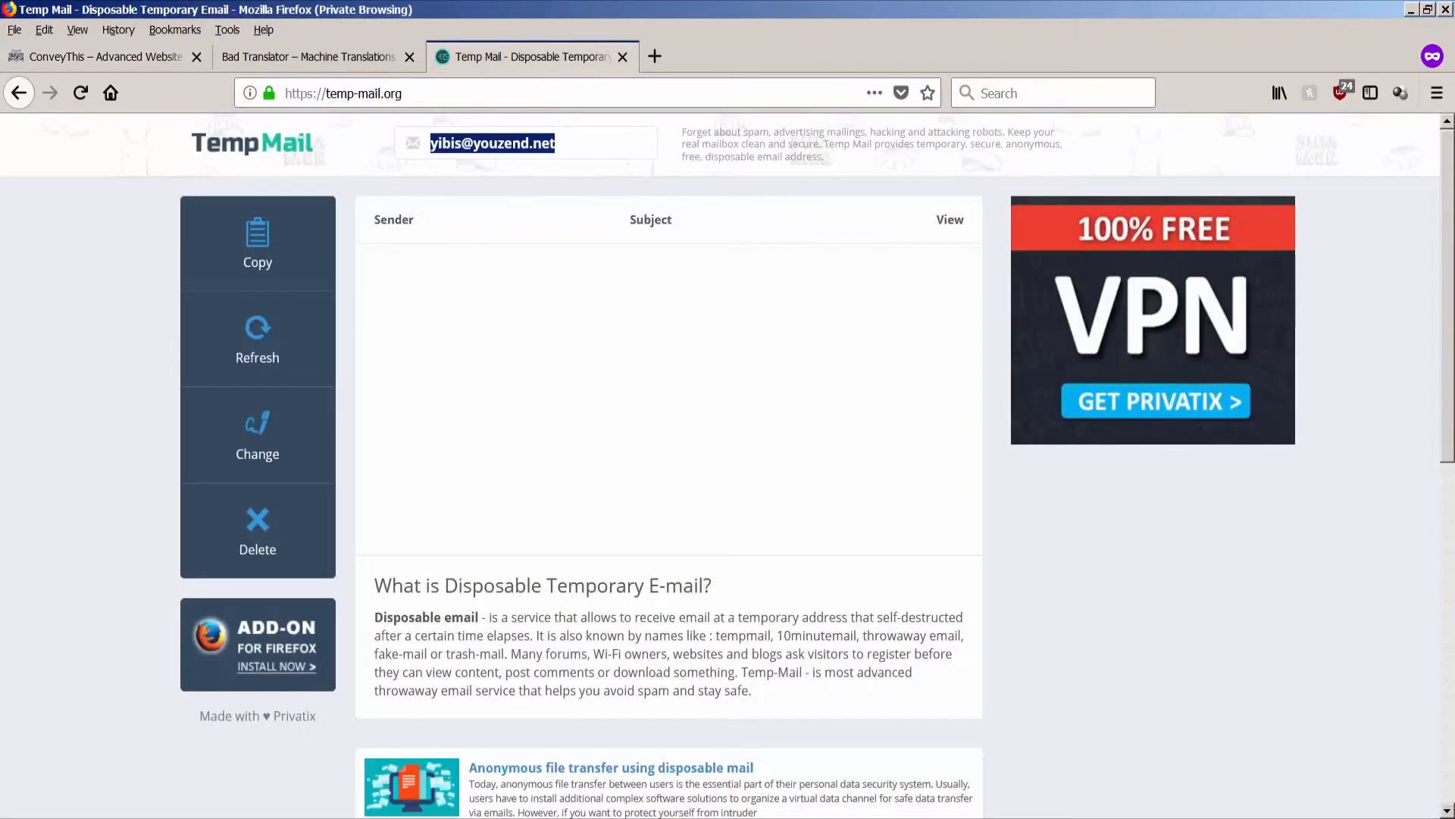
left_click(98, 58)
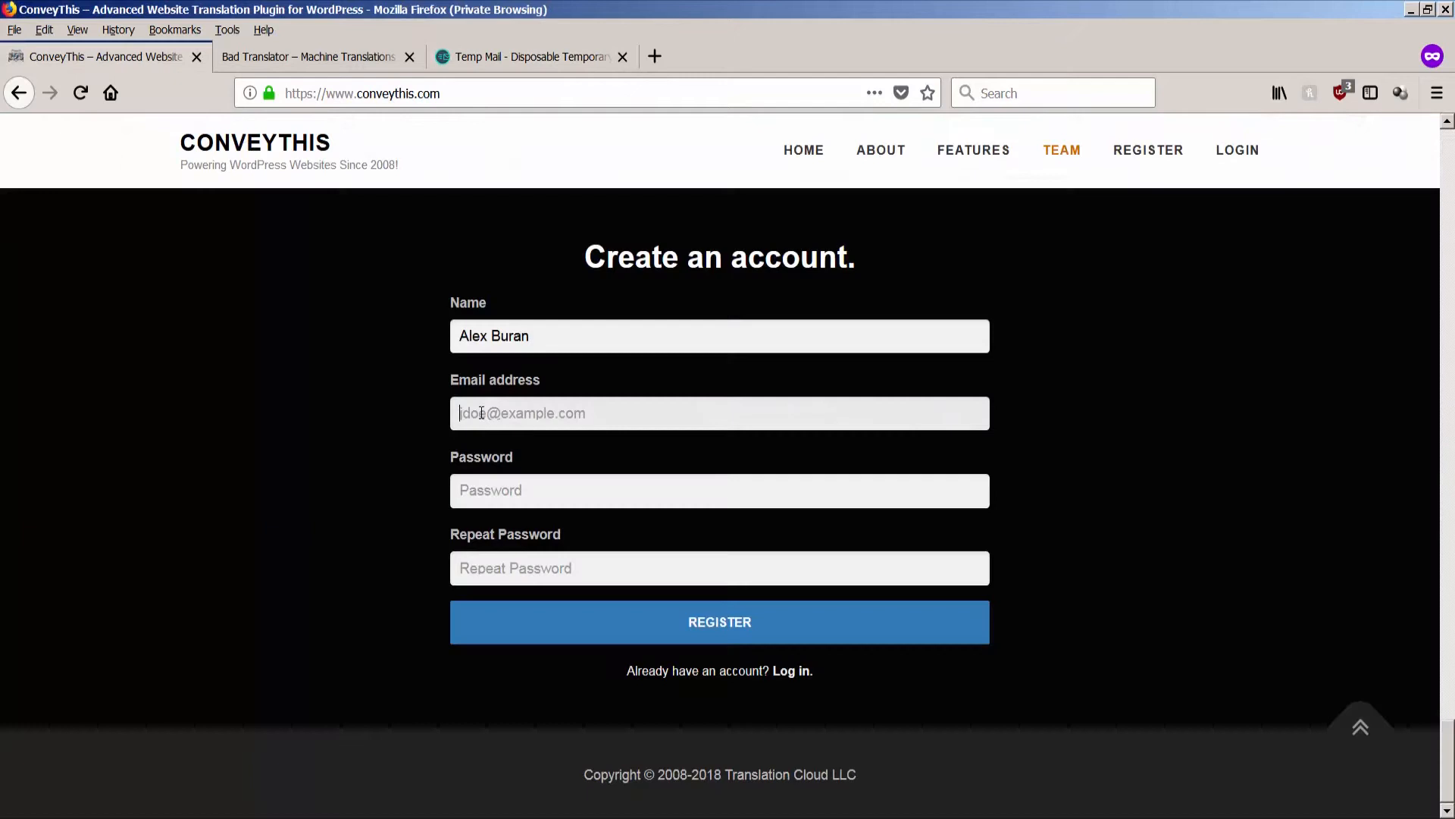
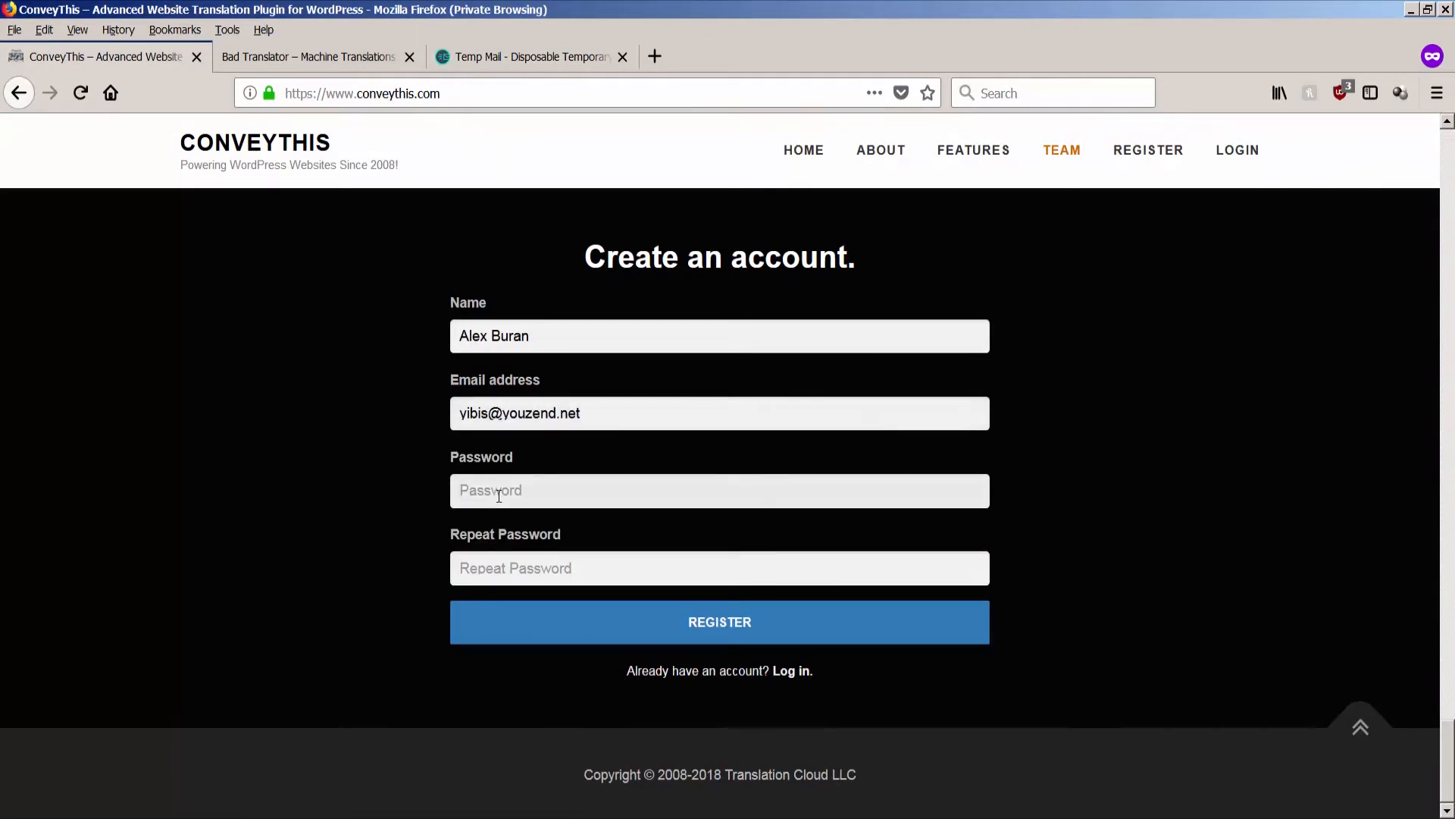
- Enter matching passwords and submit the registration with REGISTER
type("password")
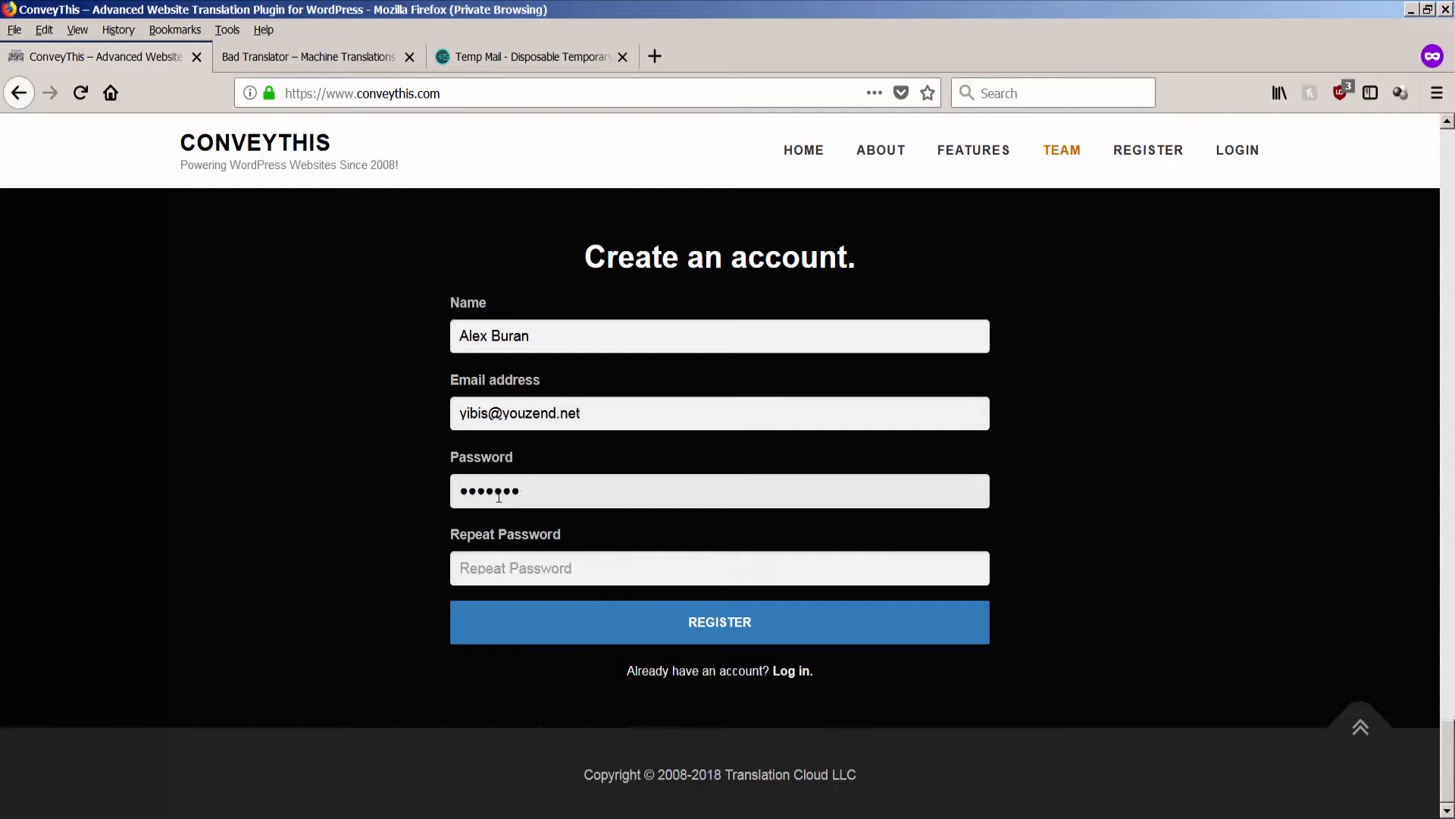
type("•")
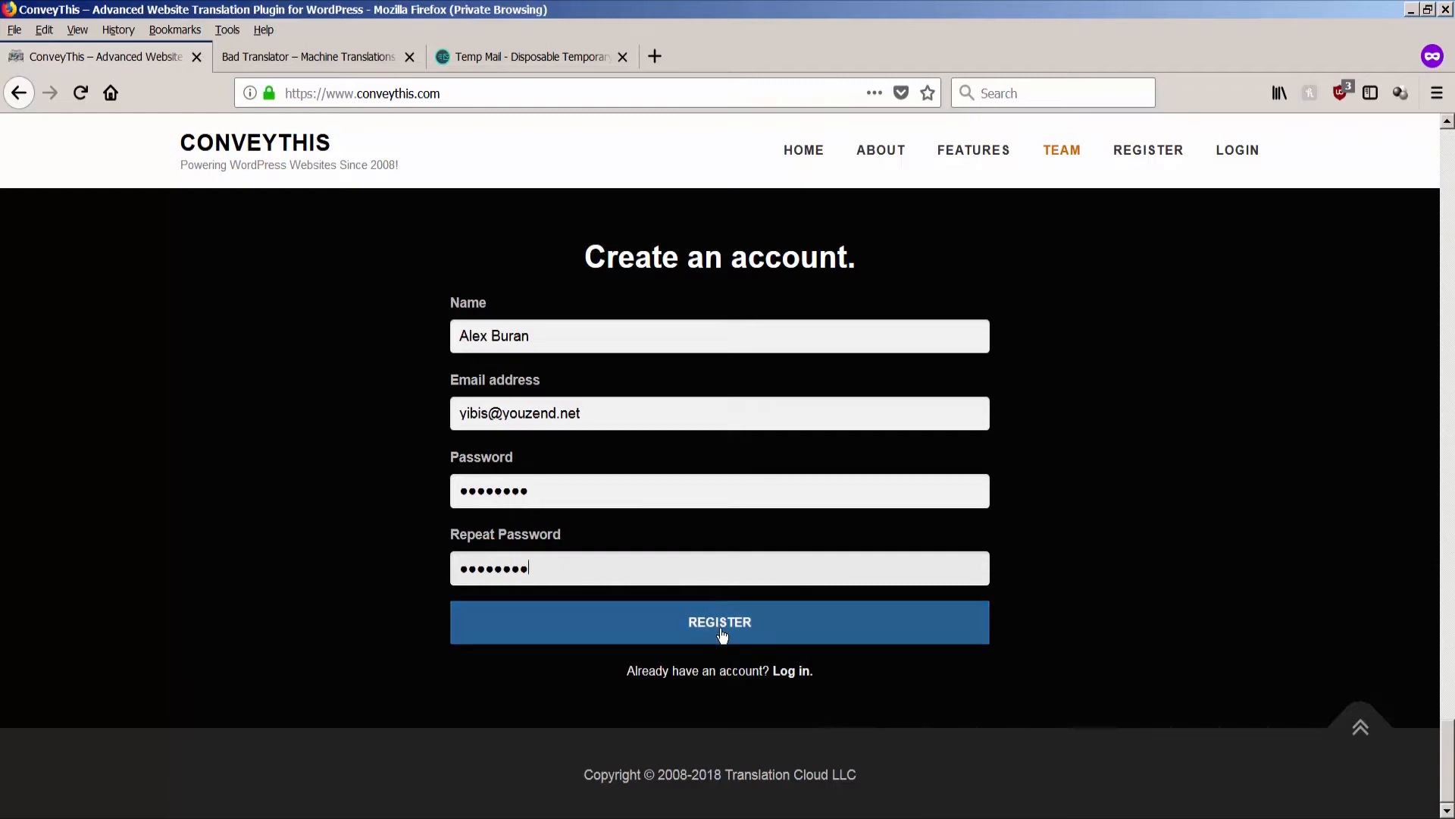
left_click(722, 626)
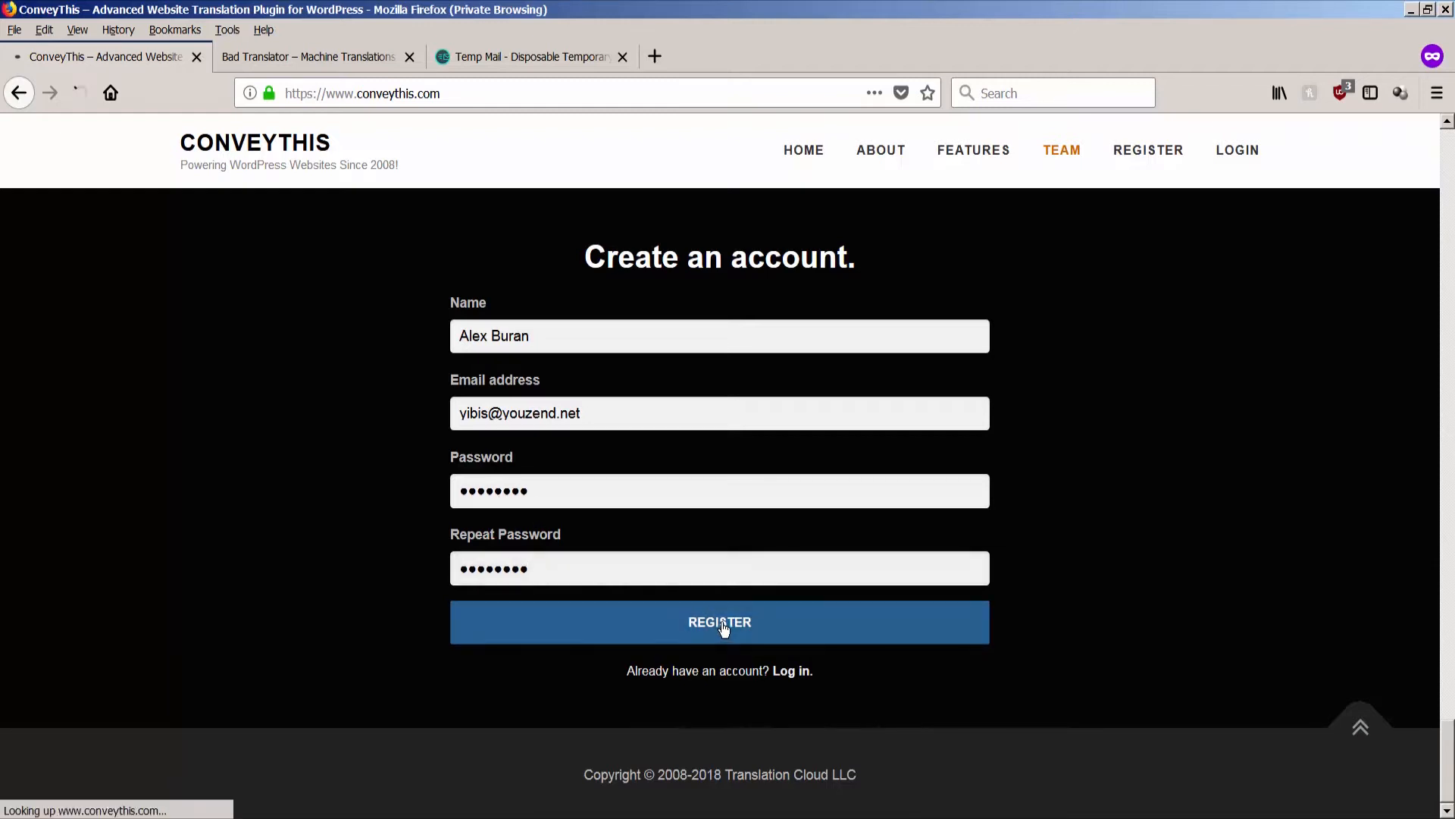
- Refresh the Temp Mail inbox, read ConveyThis's 'Please confirm your email' message and follow Activate Your Account
left_click(720, 622)
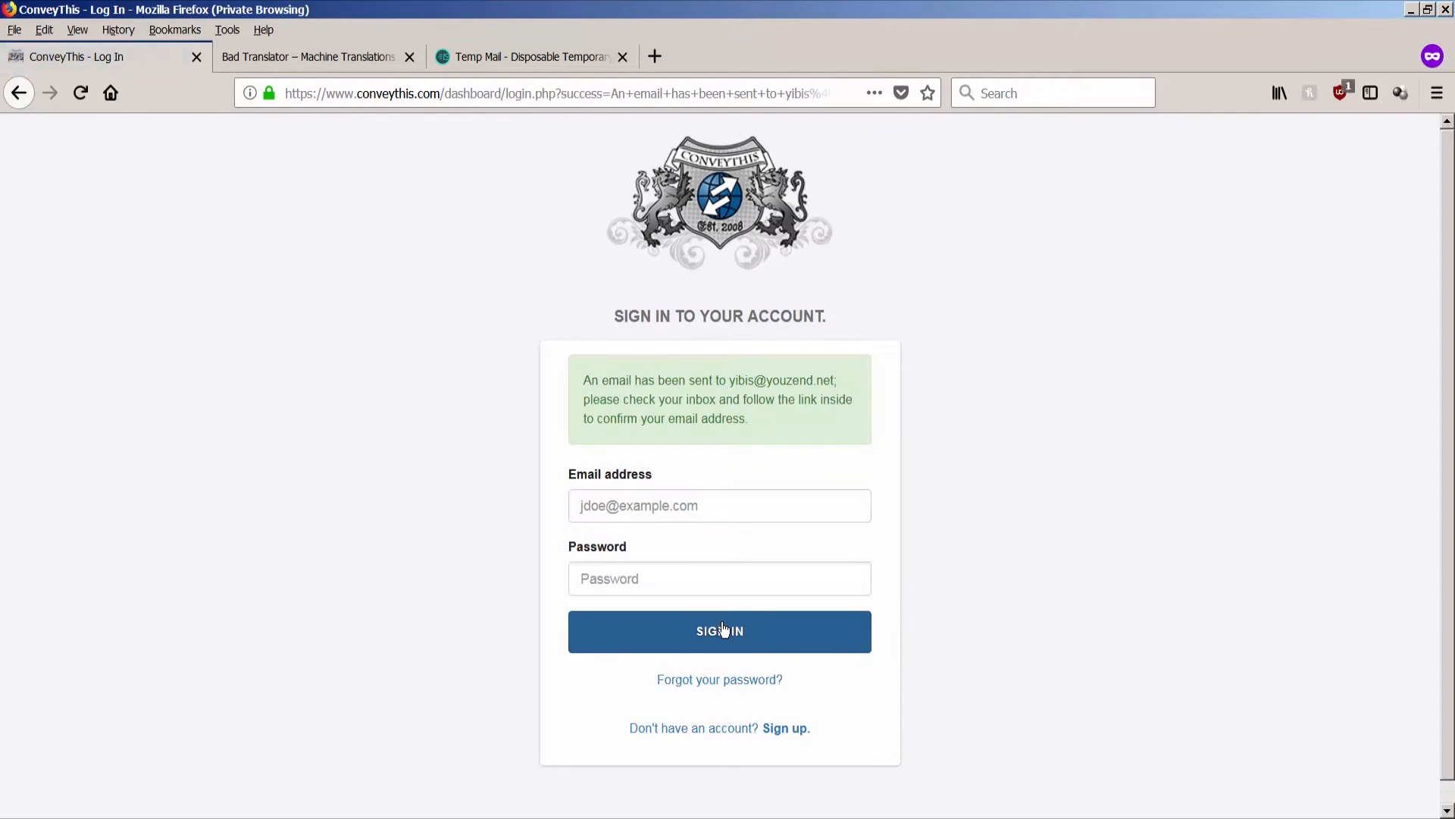
mouse_move(788, 432)
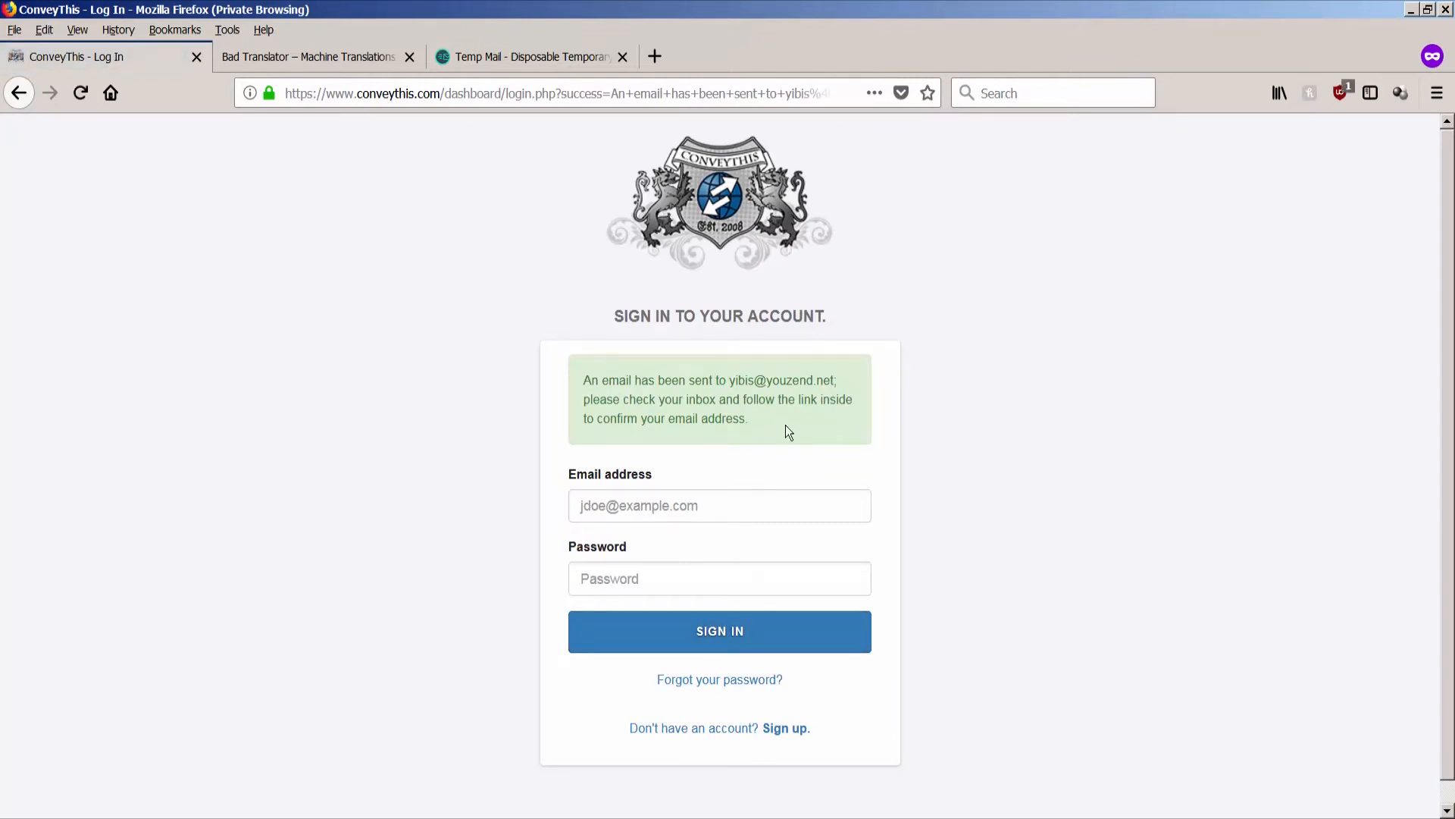
mouse_move(613, 386)
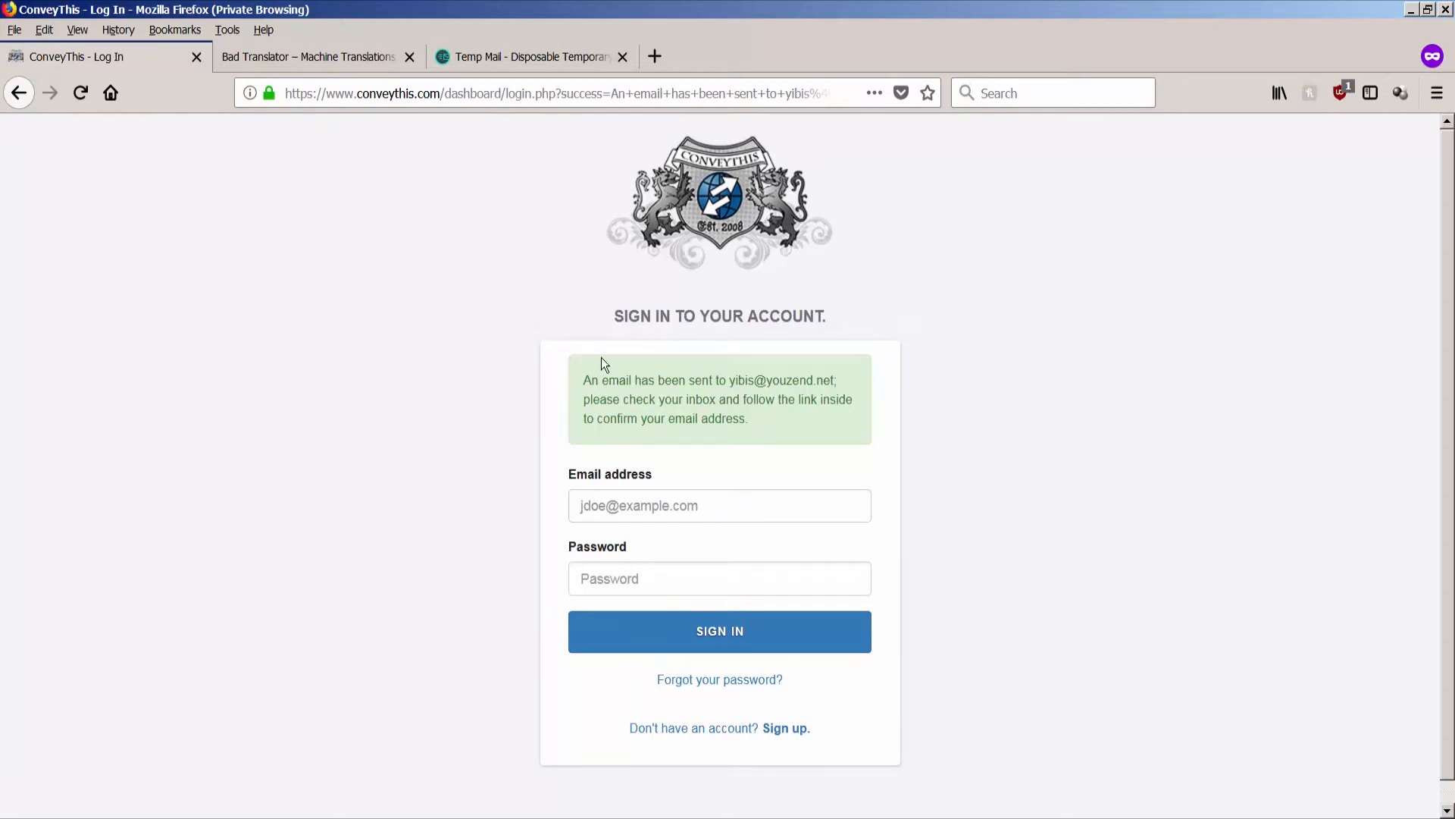
left_click(526, 58)
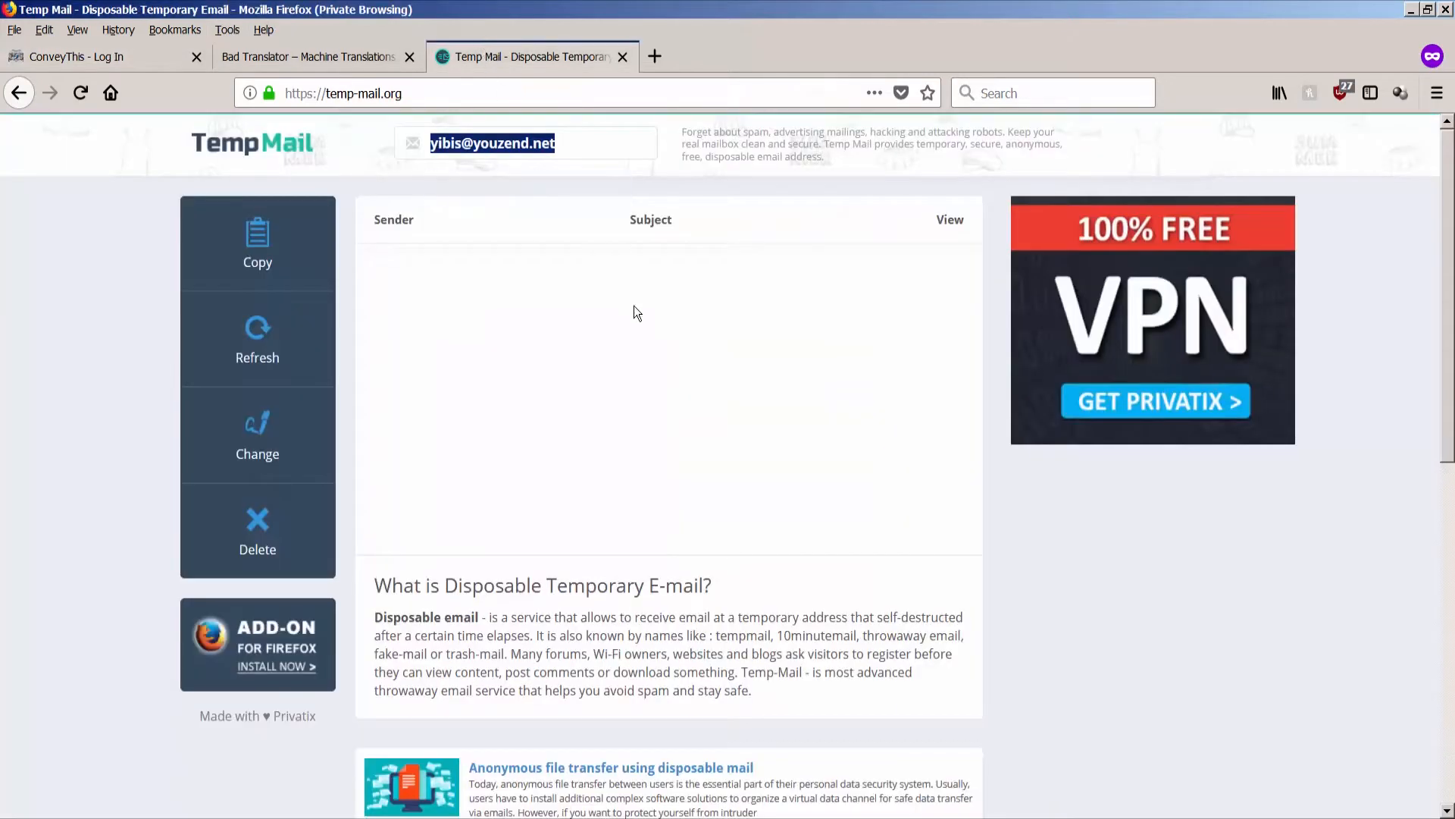
left_click(258, 338)
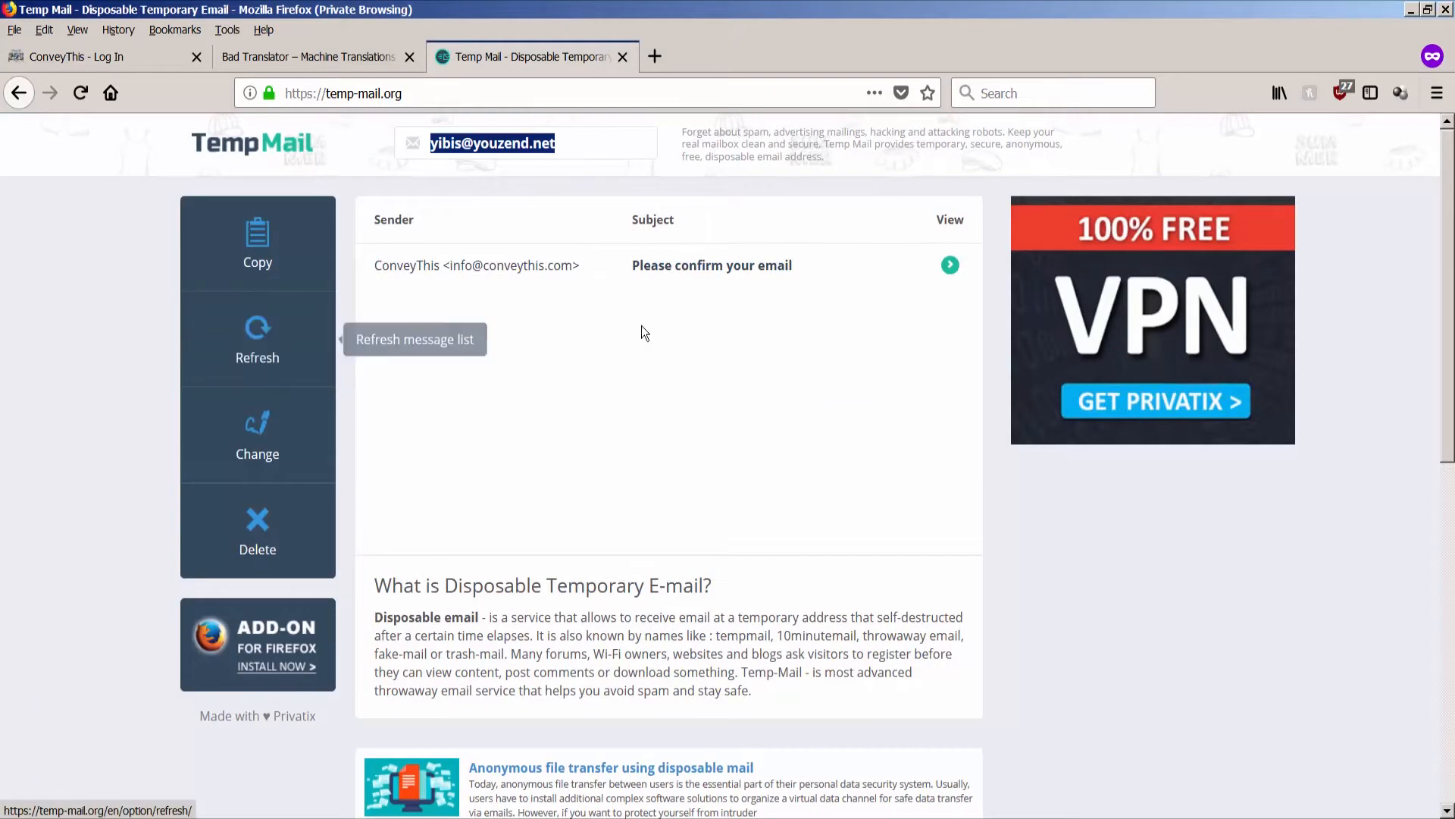
mouse_move(712, 273)
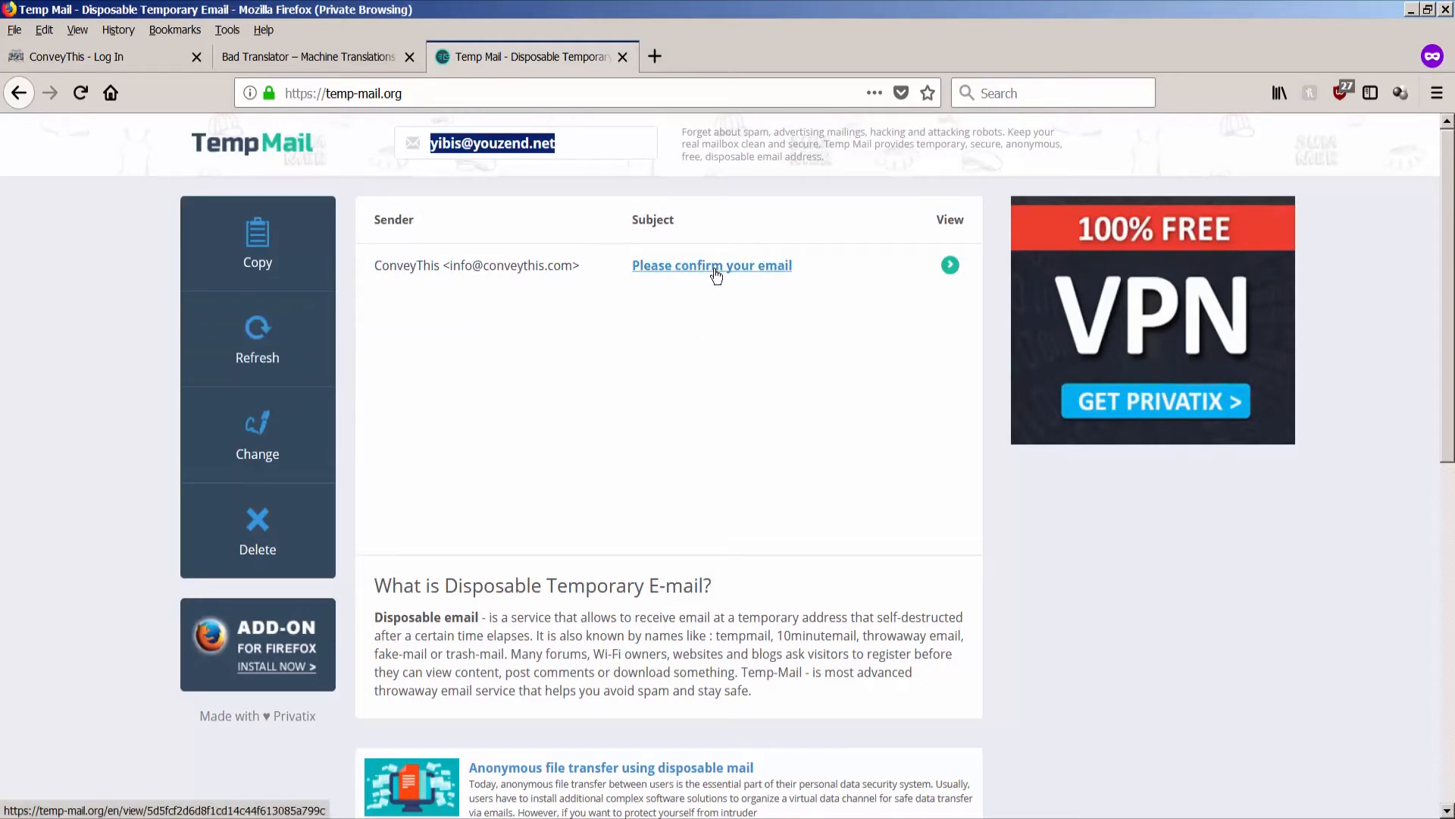
left_click(712, 265)
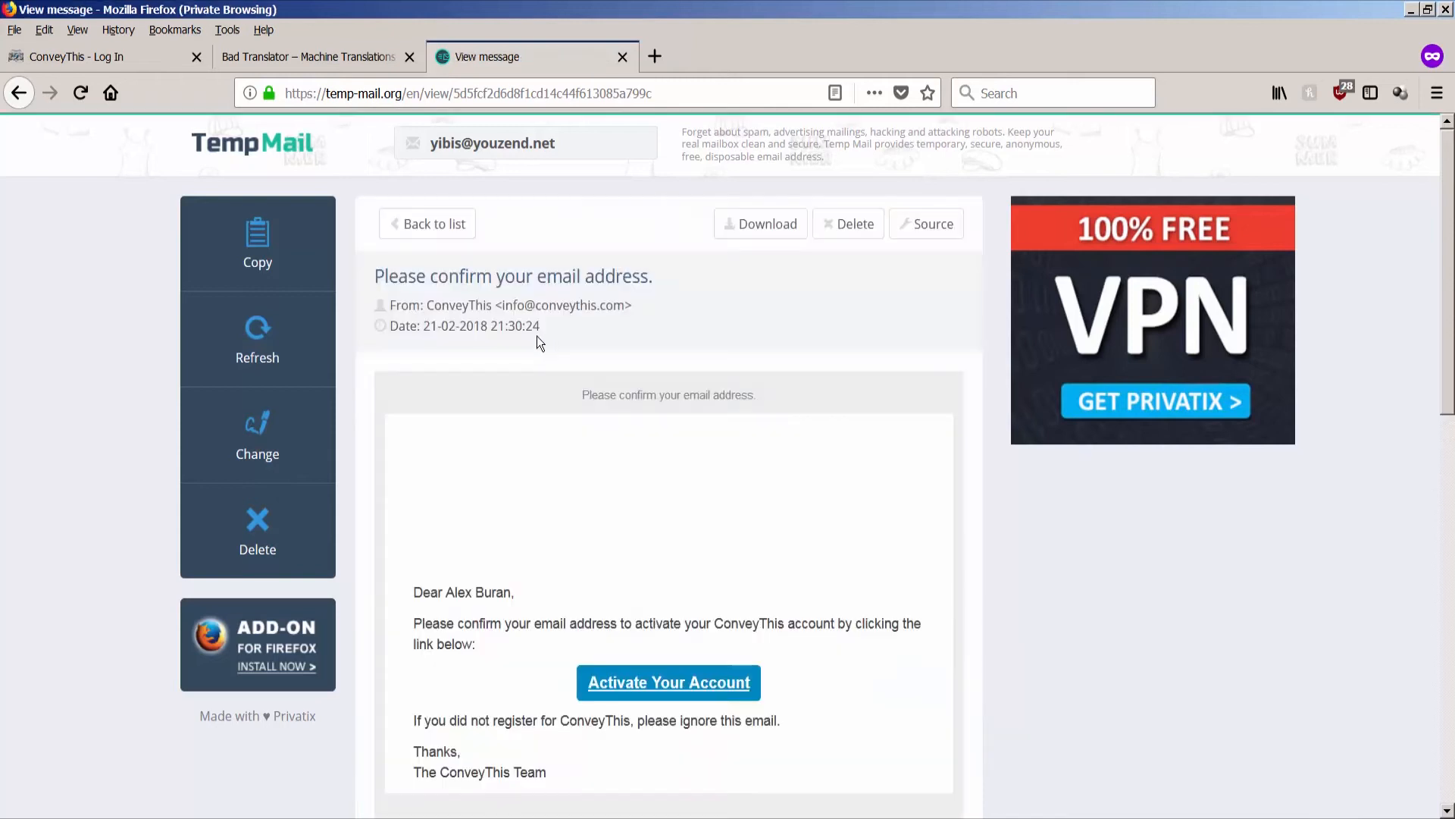
scroll("down", 3)
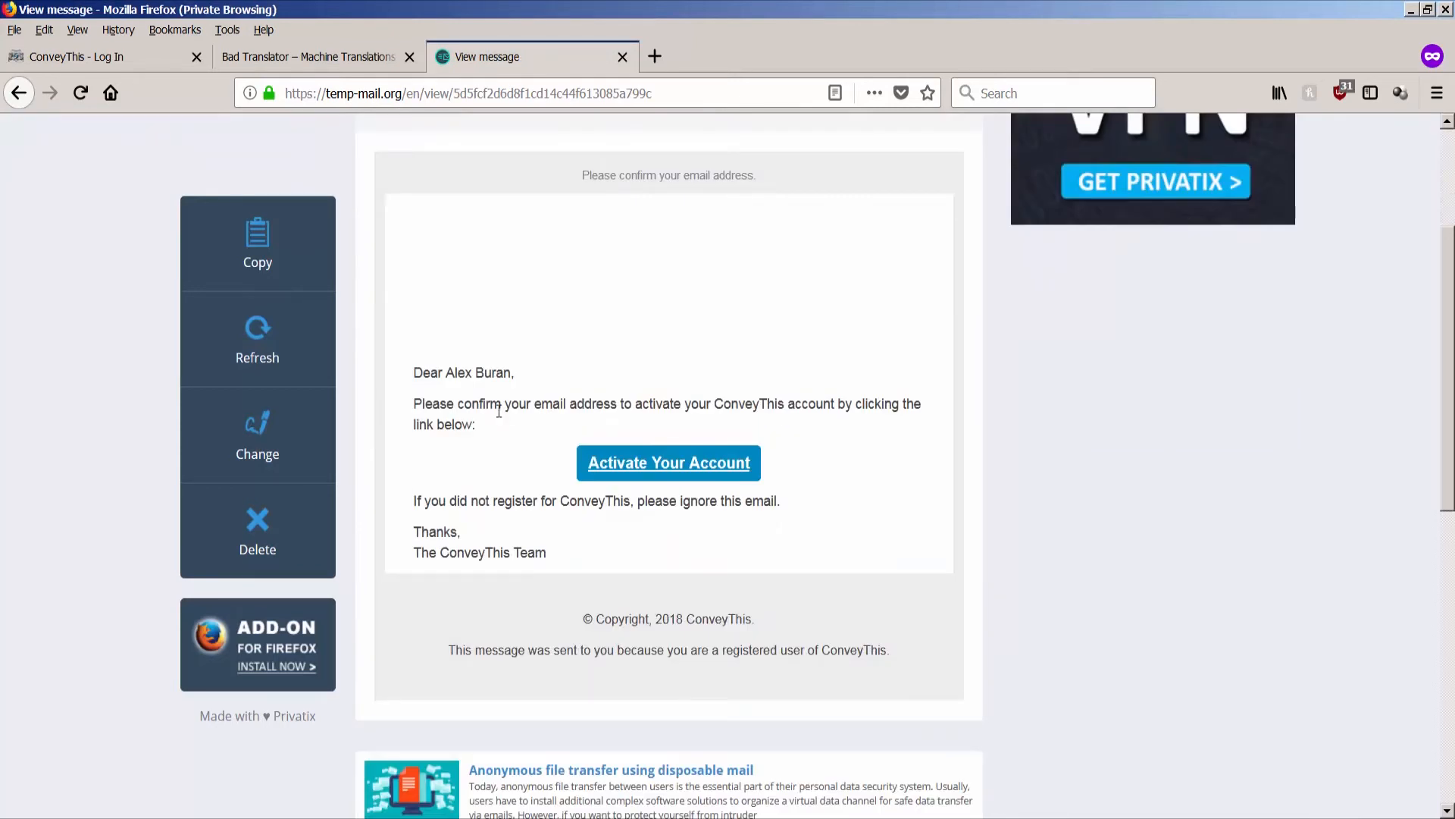
mouse_move(661, 470)
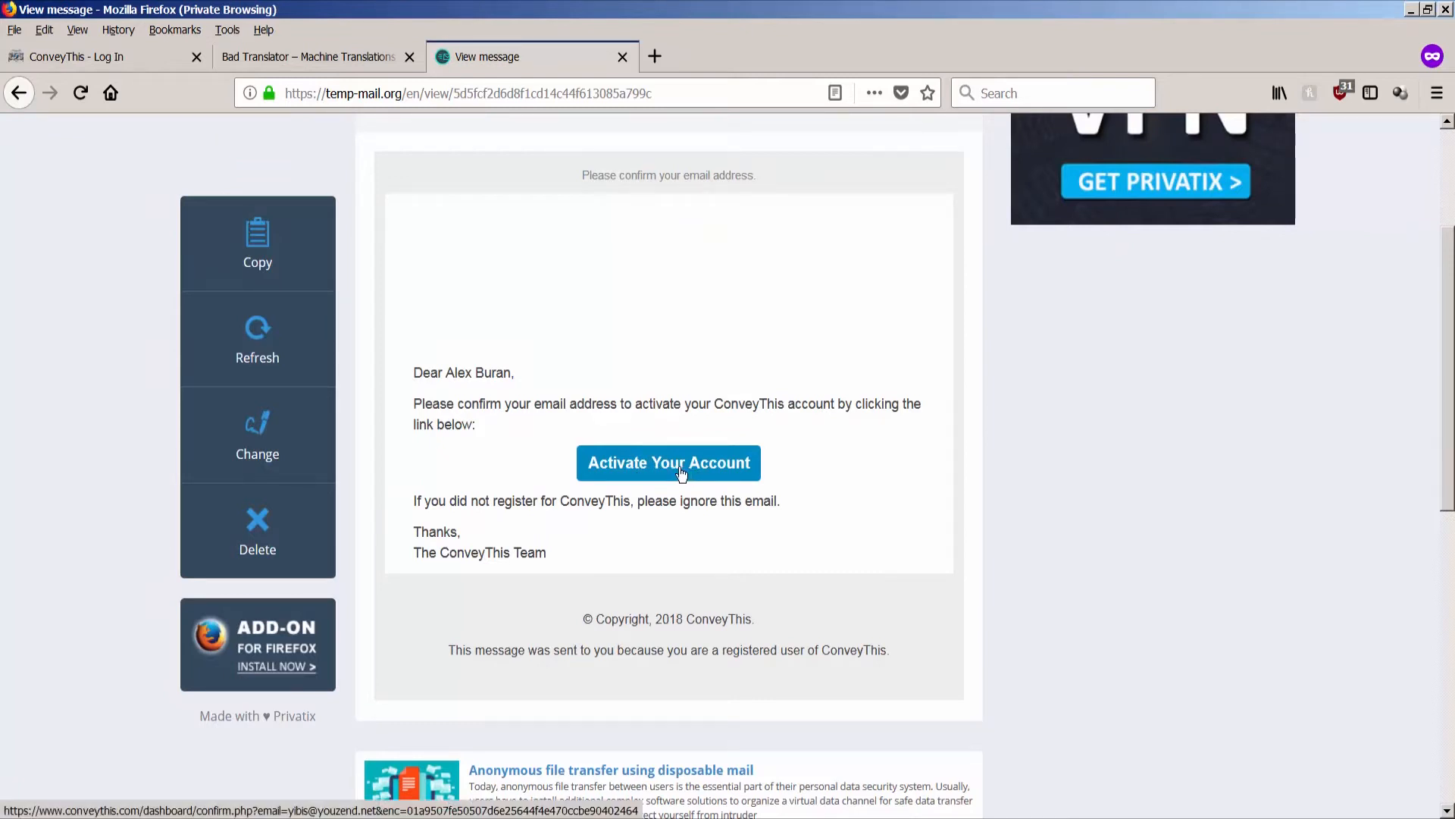
left_click(669, 463)
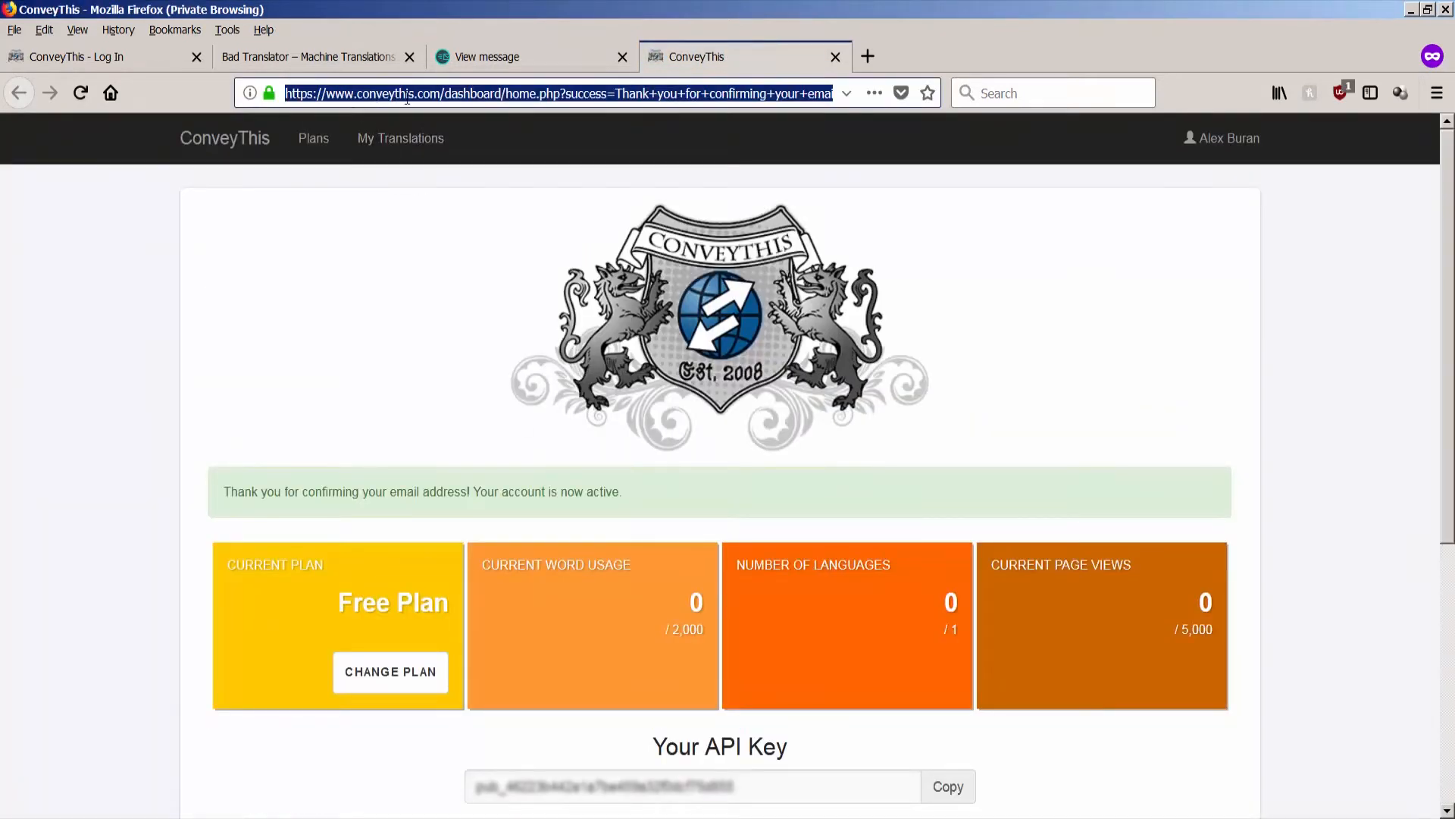
- Scroll the dashboard to Your API Key and show the link context menu on DOWNLOAD PLUGIN
left_click(457, 258)
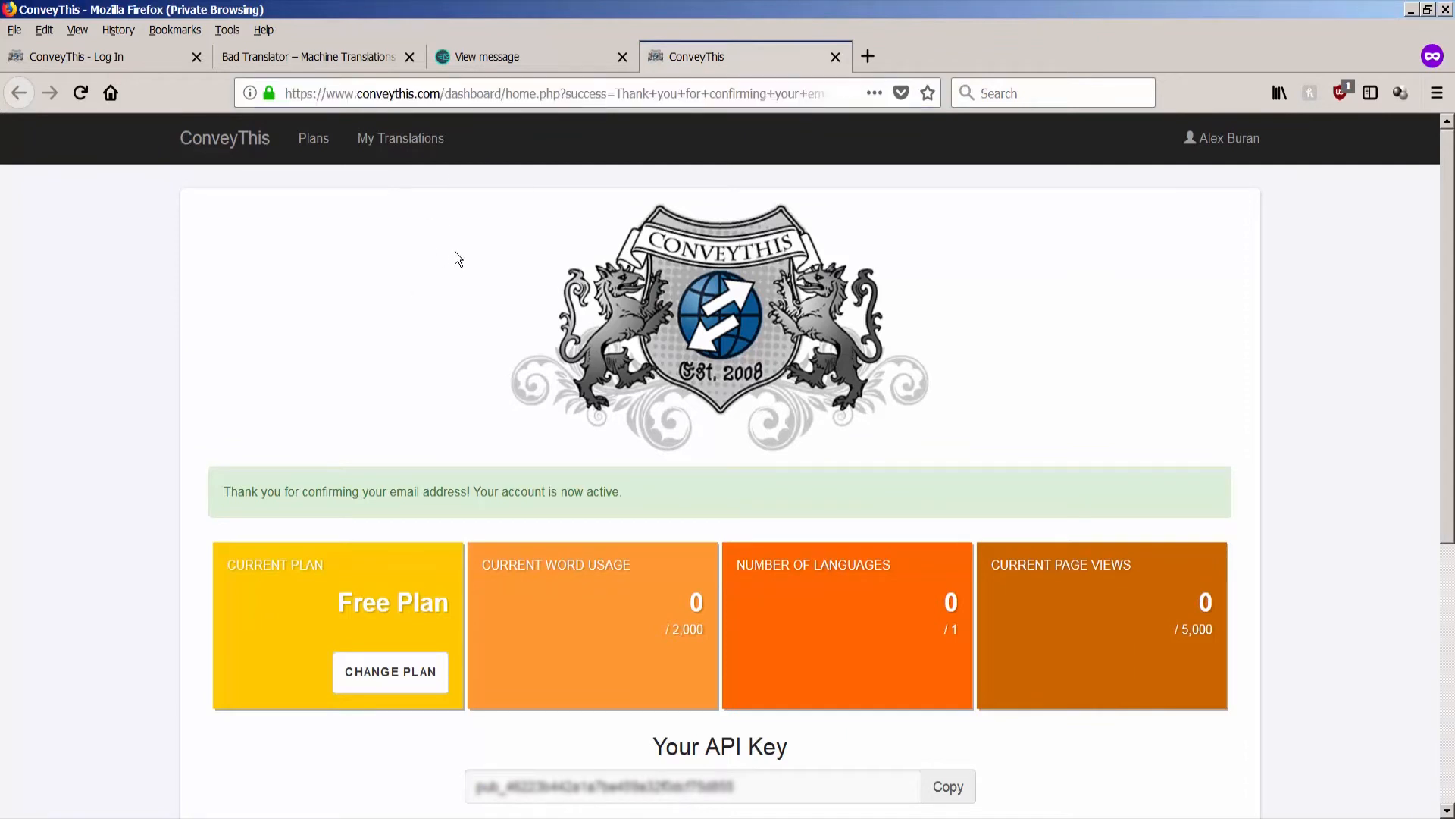
mouse_move(285, 355)
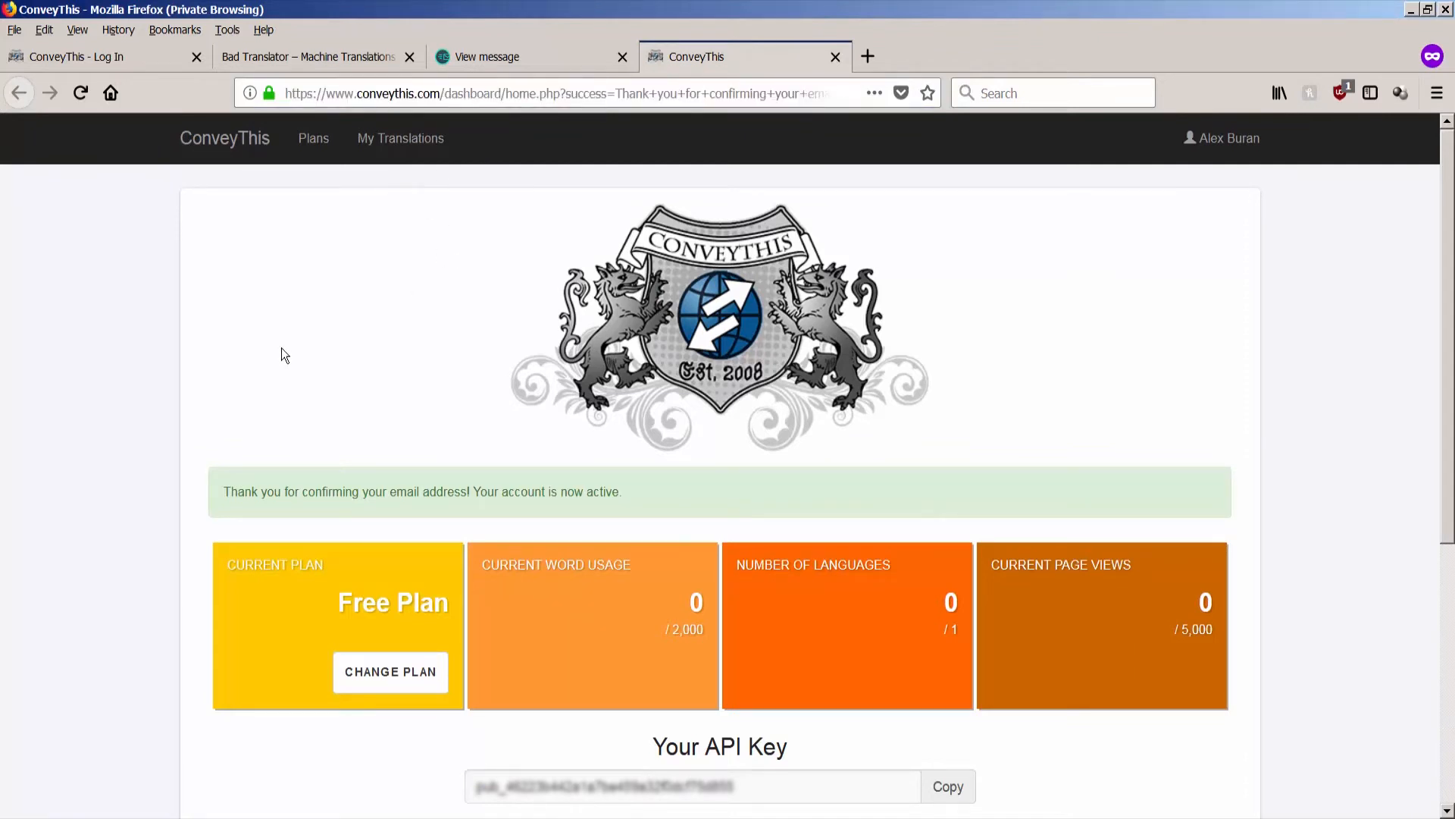
mouse_move(246, 352)
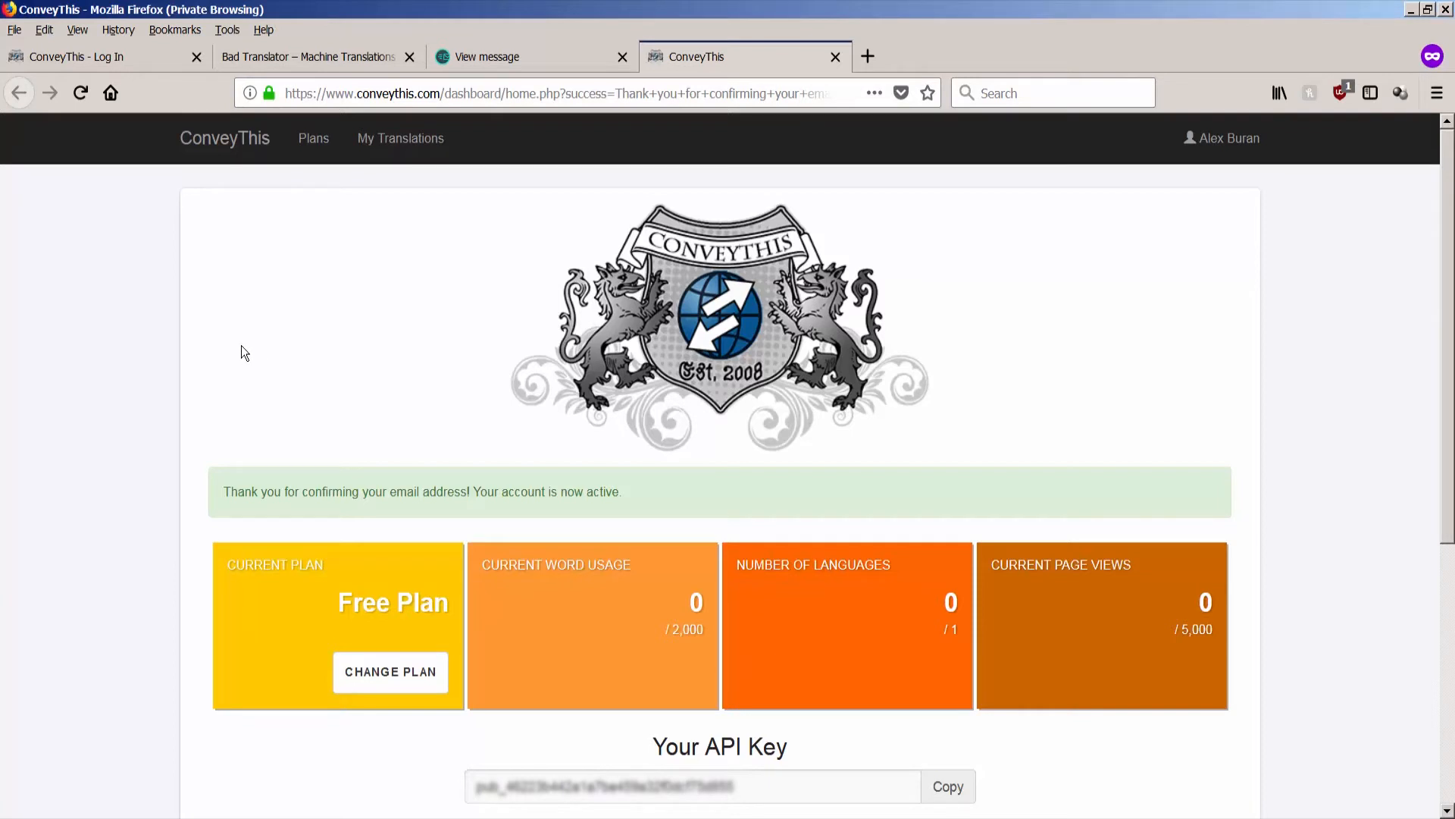
mouse_move(241, 348)
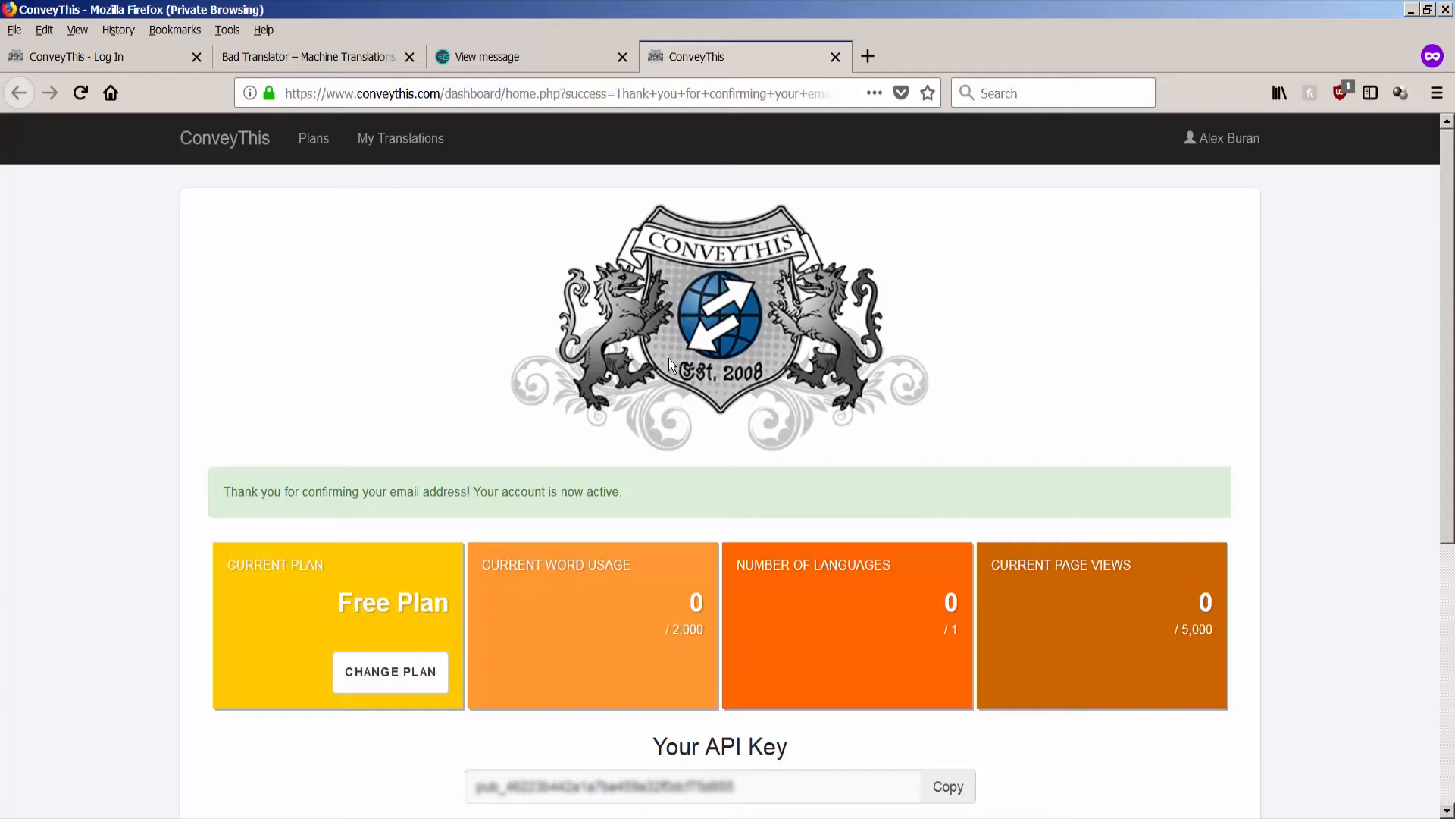
mouse_move(1173, 642)
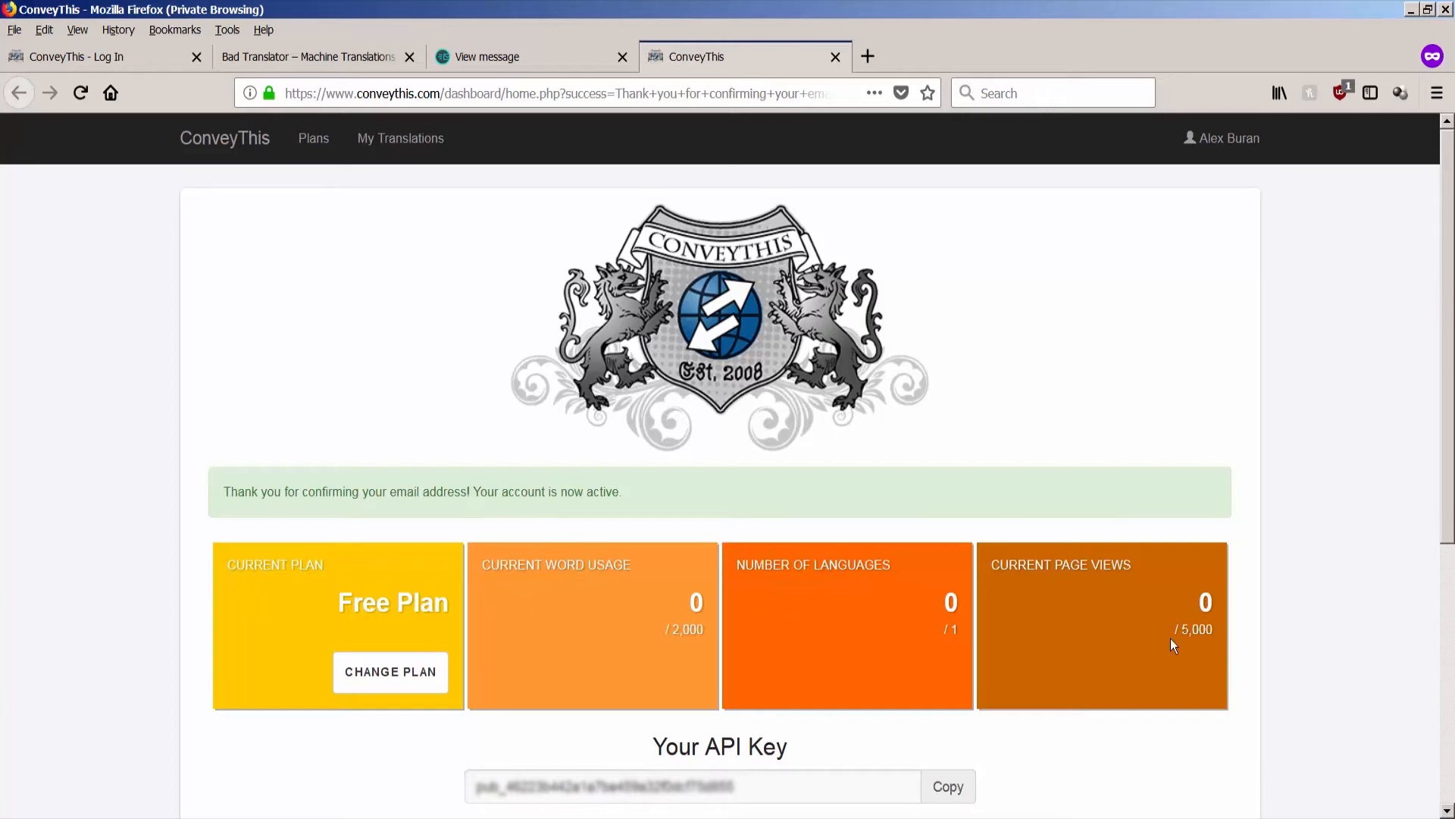
mouse_move(902, 620)
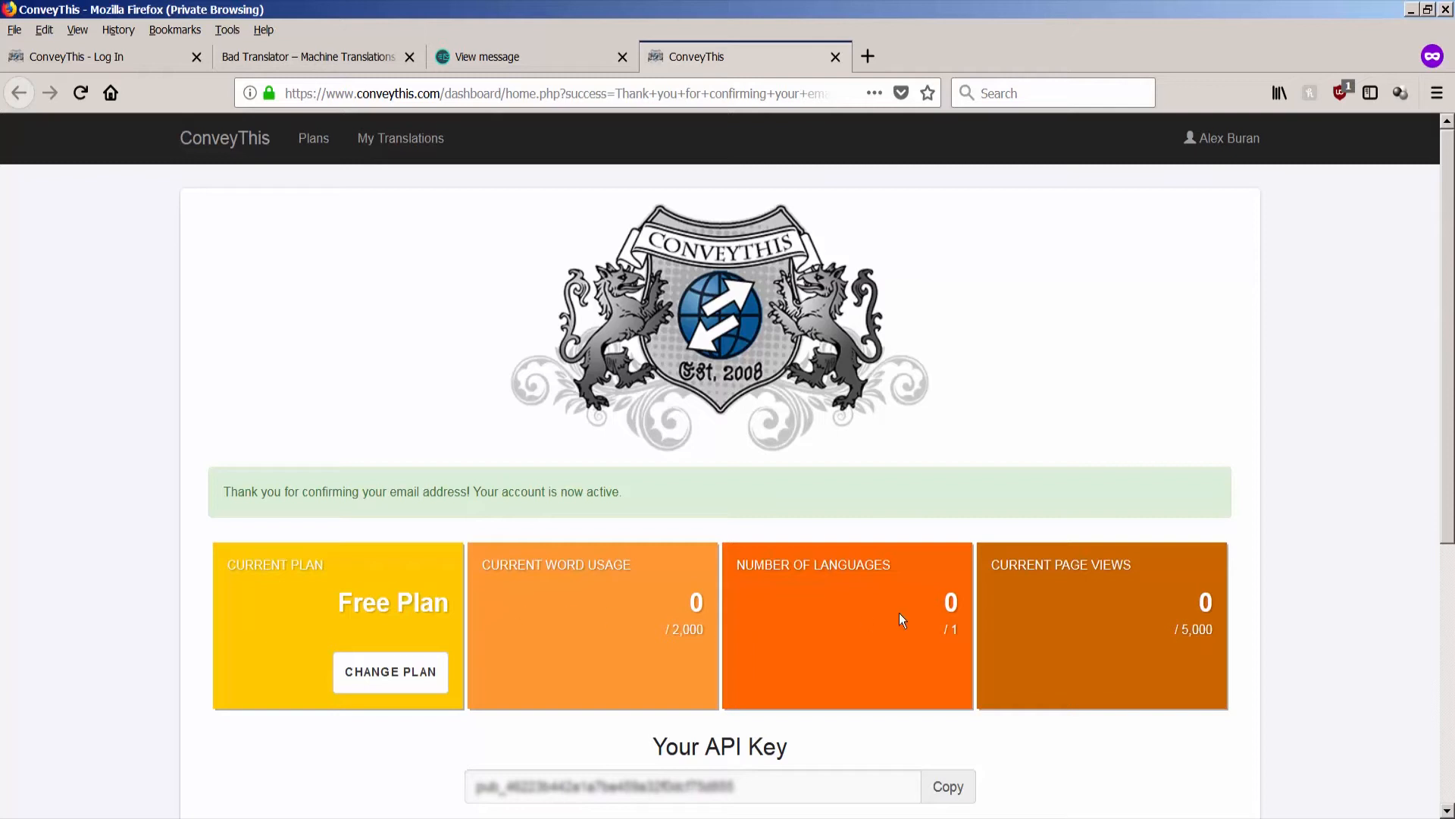
mouse_move(1185, 600)
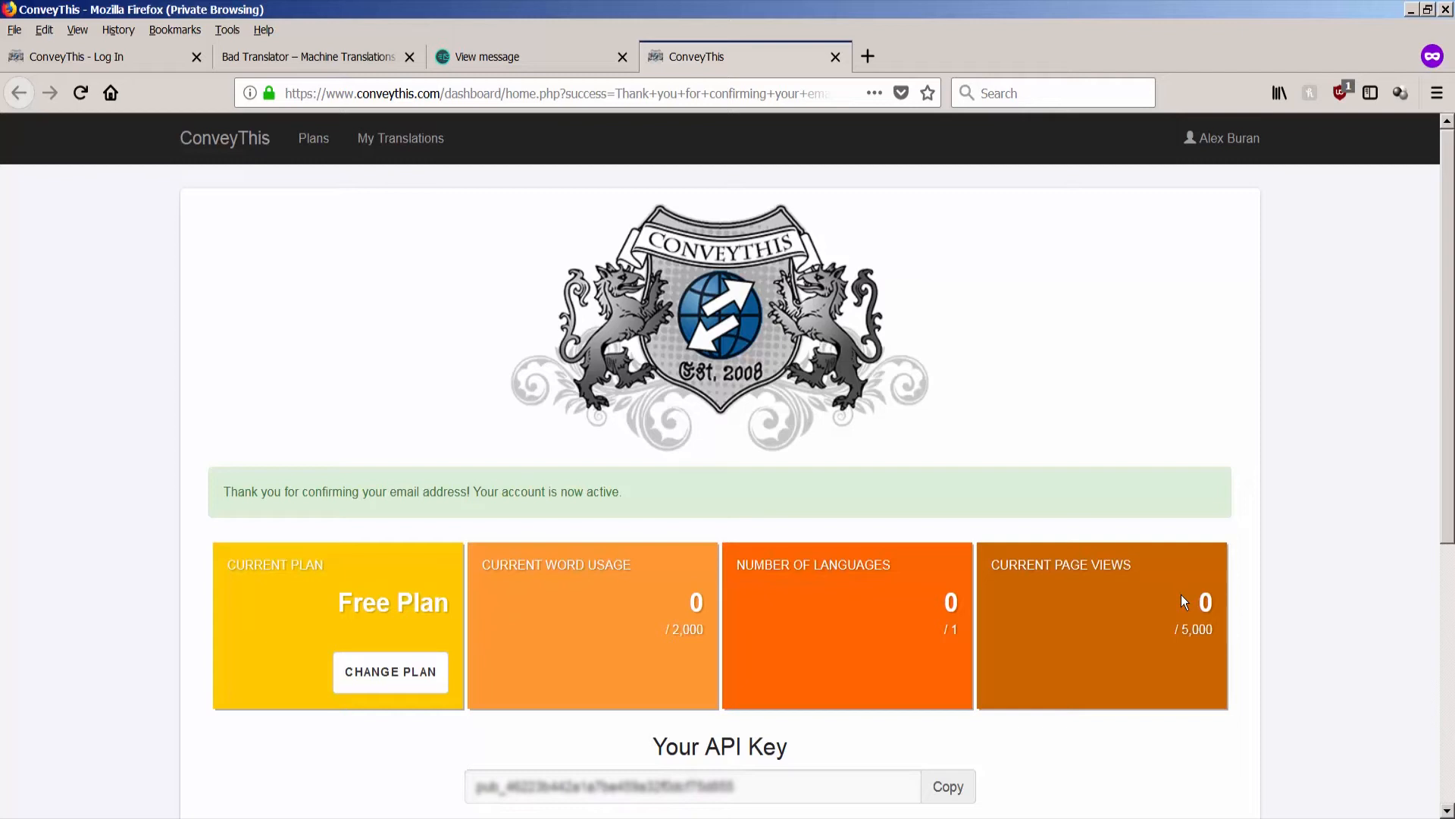
mouse_move(1448, 343)
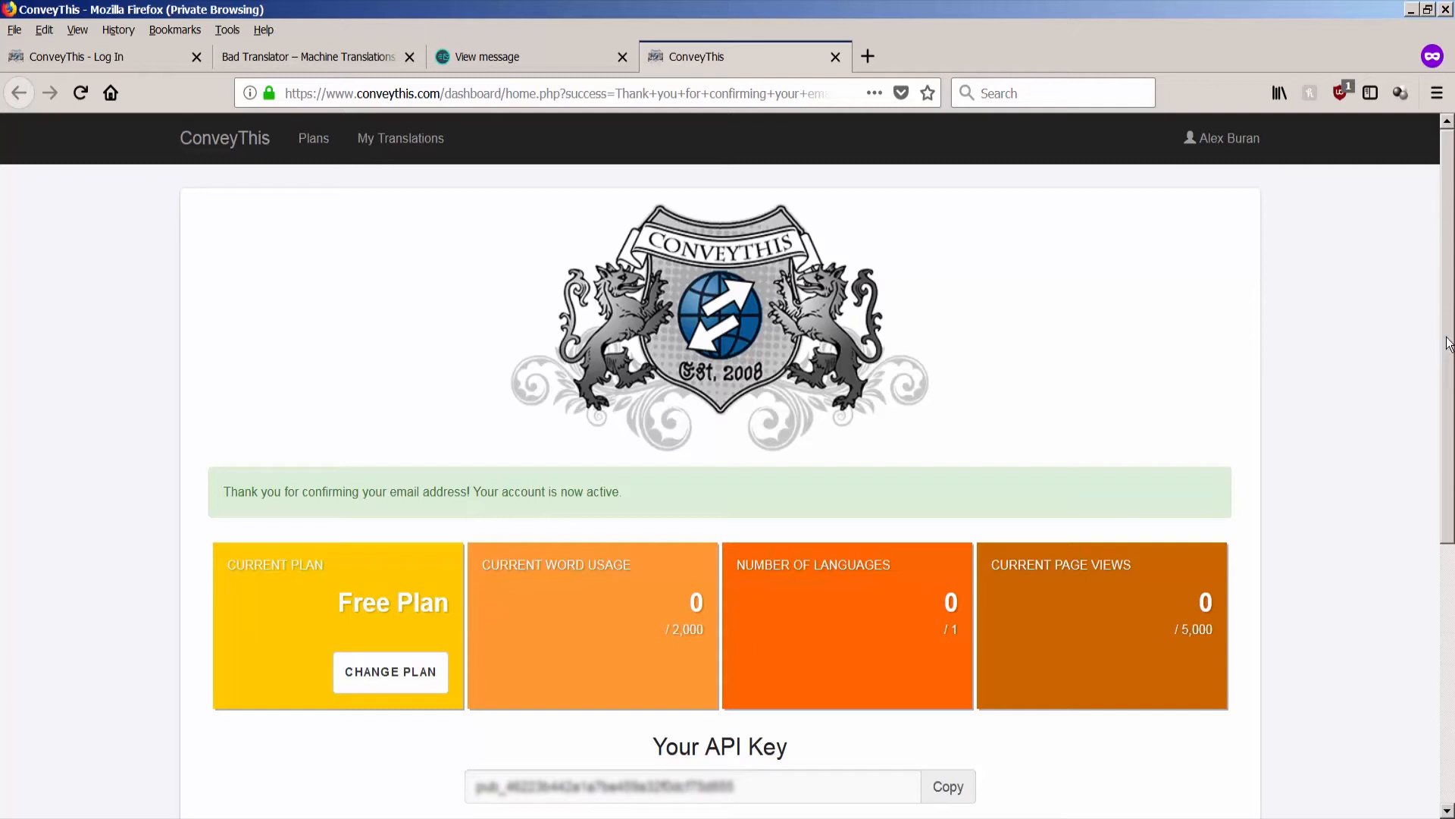
scroll("down", 3)
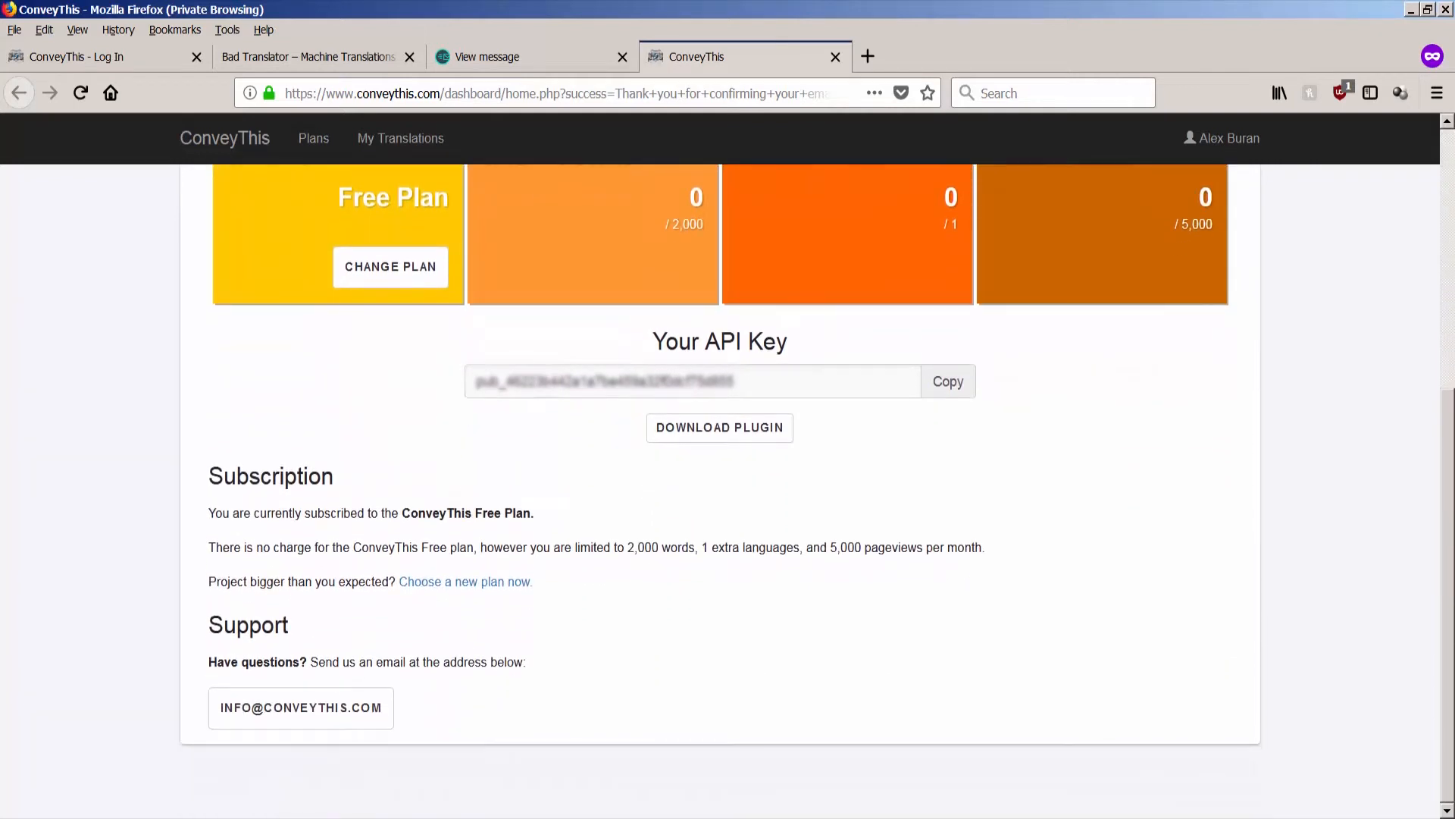
mouse_move(728, 388)
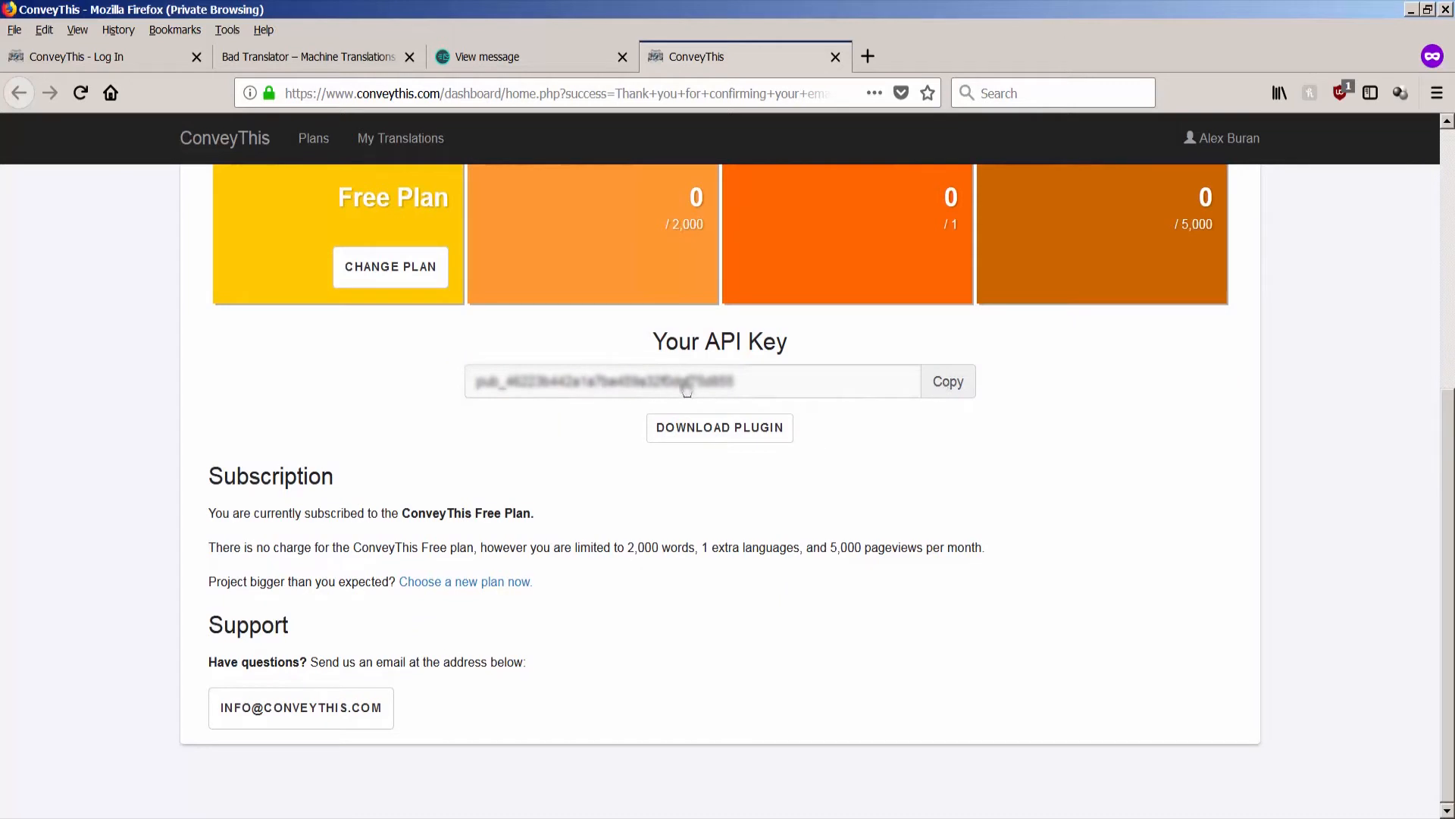
mouse_move(709, 394)
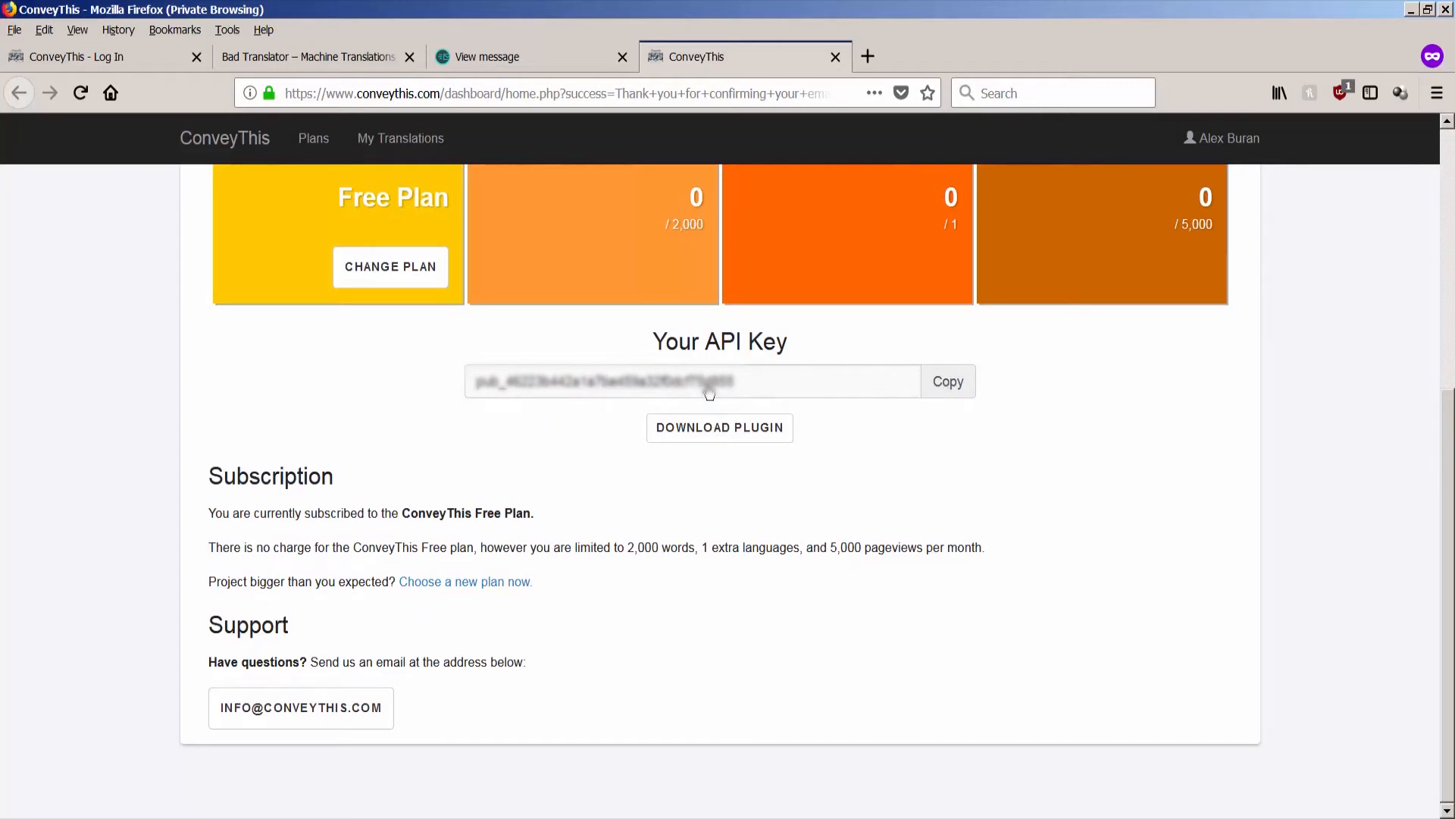
mouse_move(715, 433)
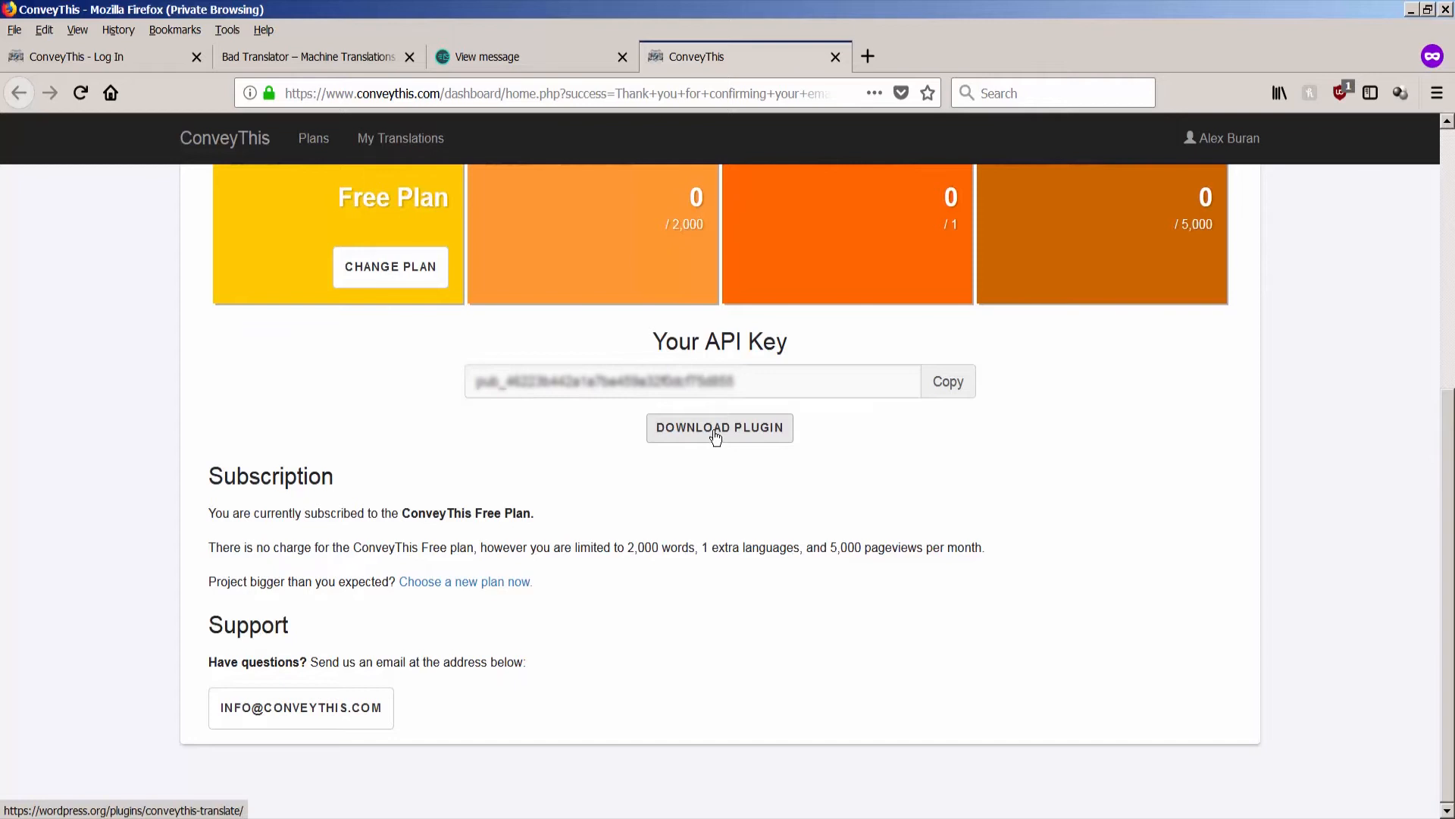
right_click(718, 428)
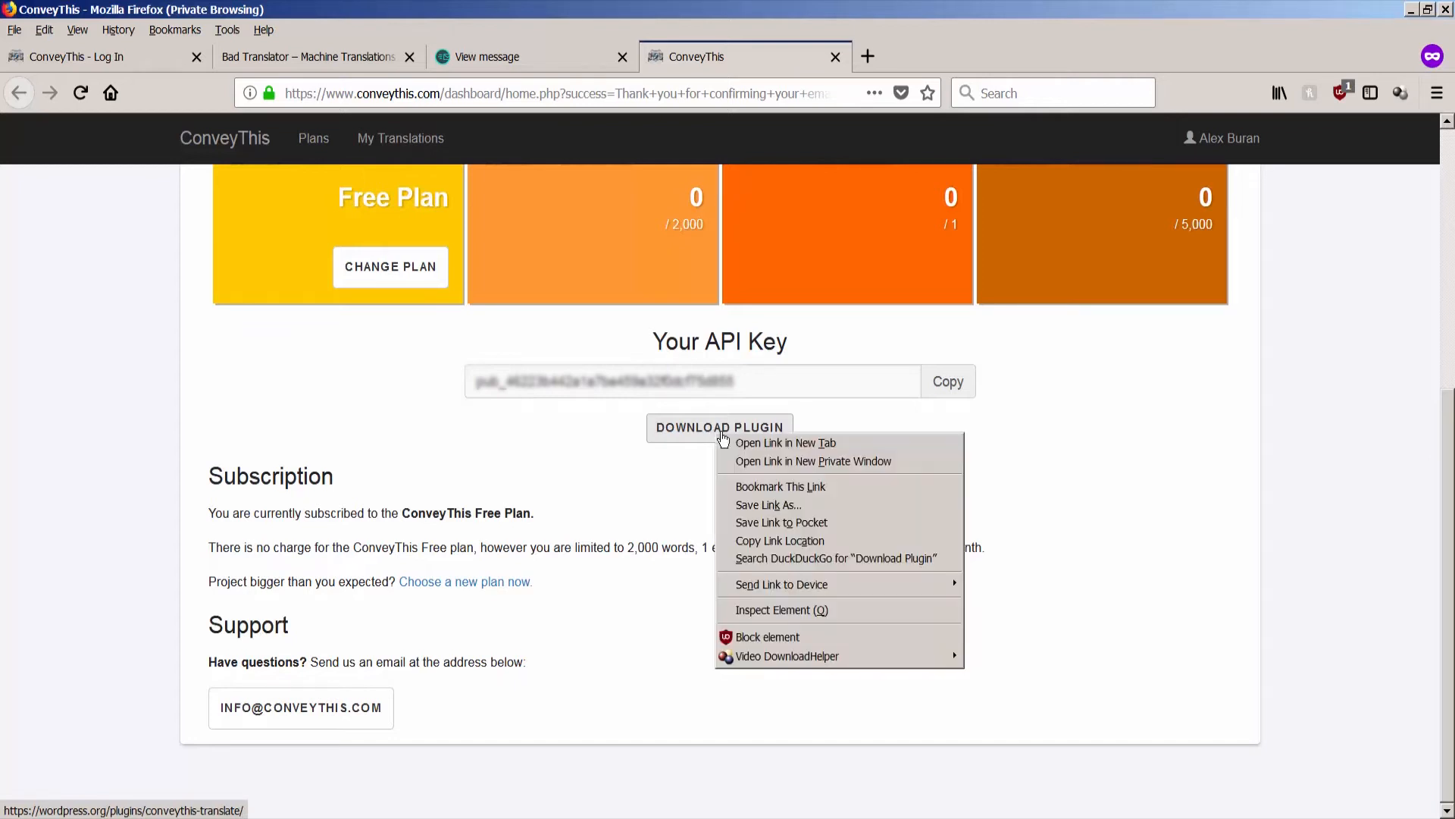
- Download the ConveyThis plugin zip from its WordPress.org page in a new tab, saving the file
left_click(786, 442)
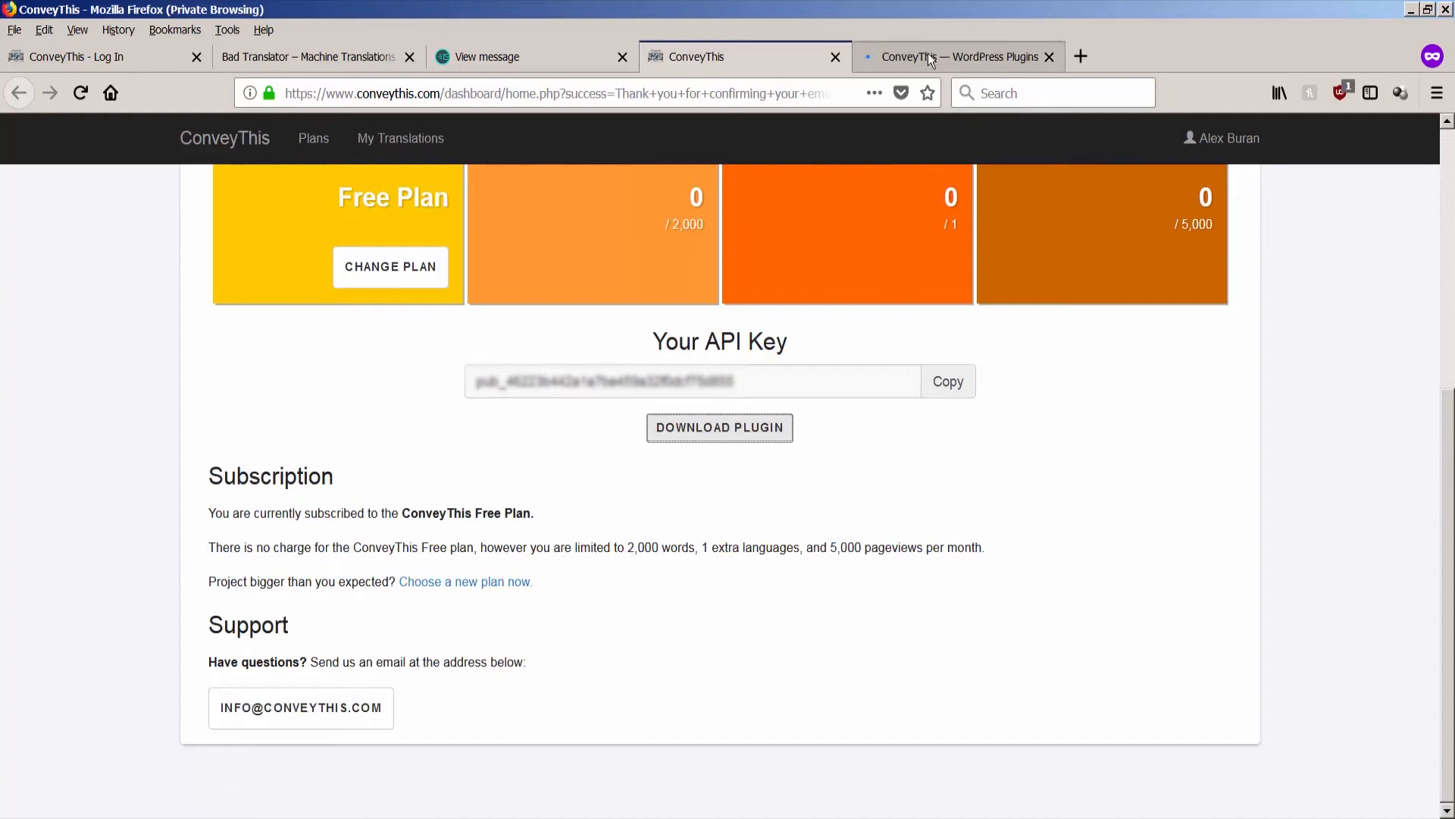
left_click(940, 58)
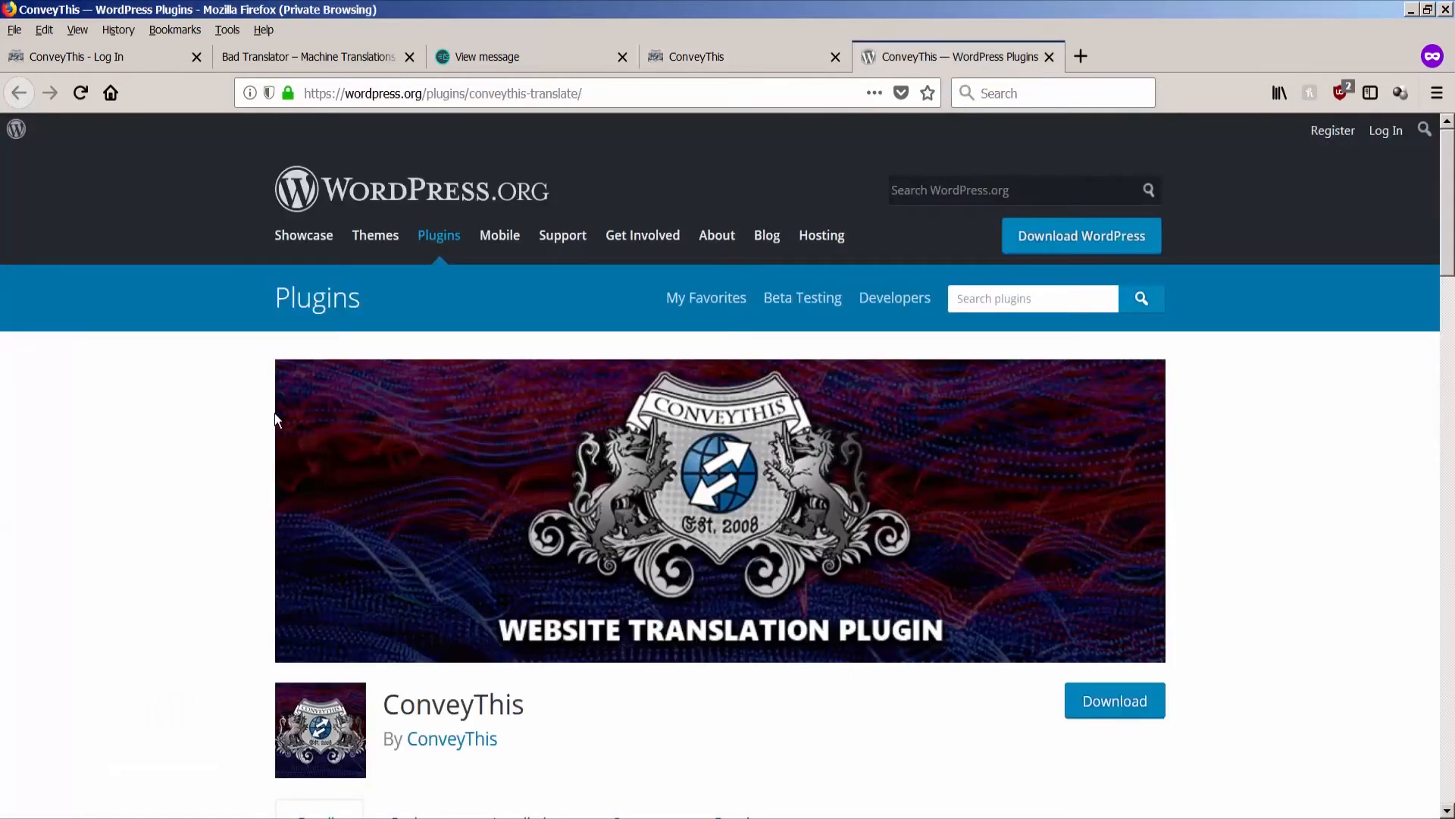
scroll("down", 3)
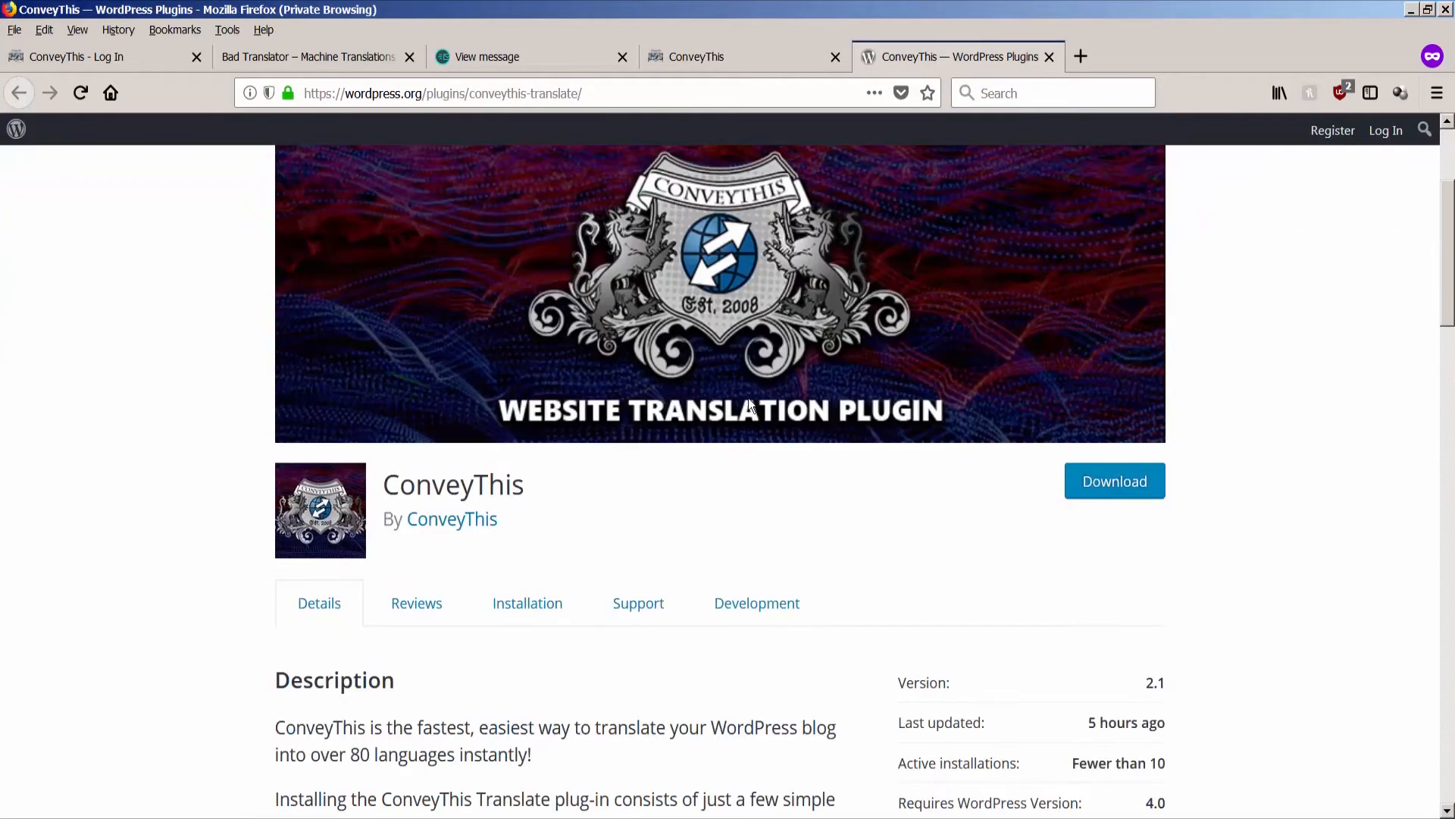
mouse_move(1219, 495)
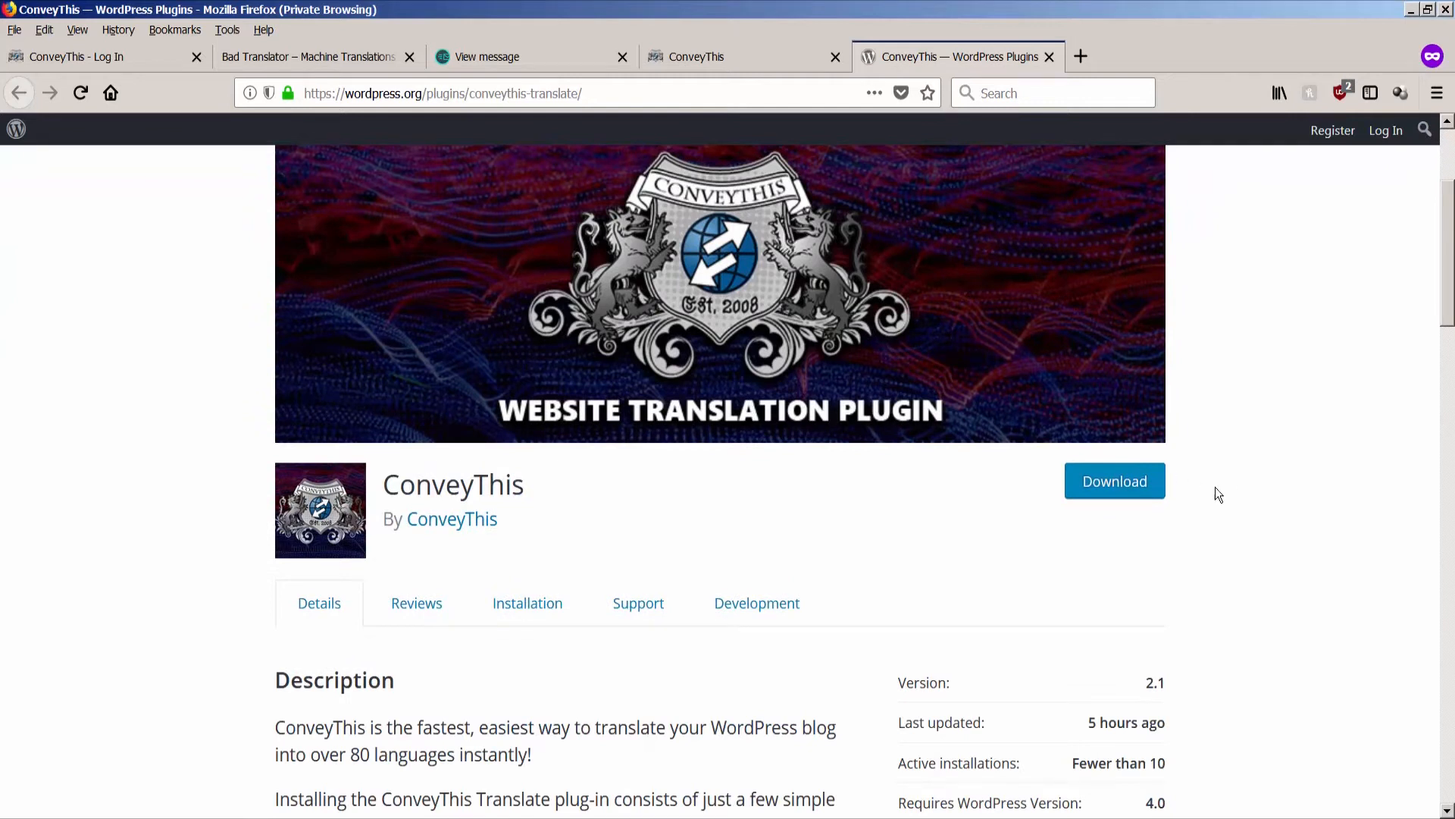
mouse_move(1115, 487)
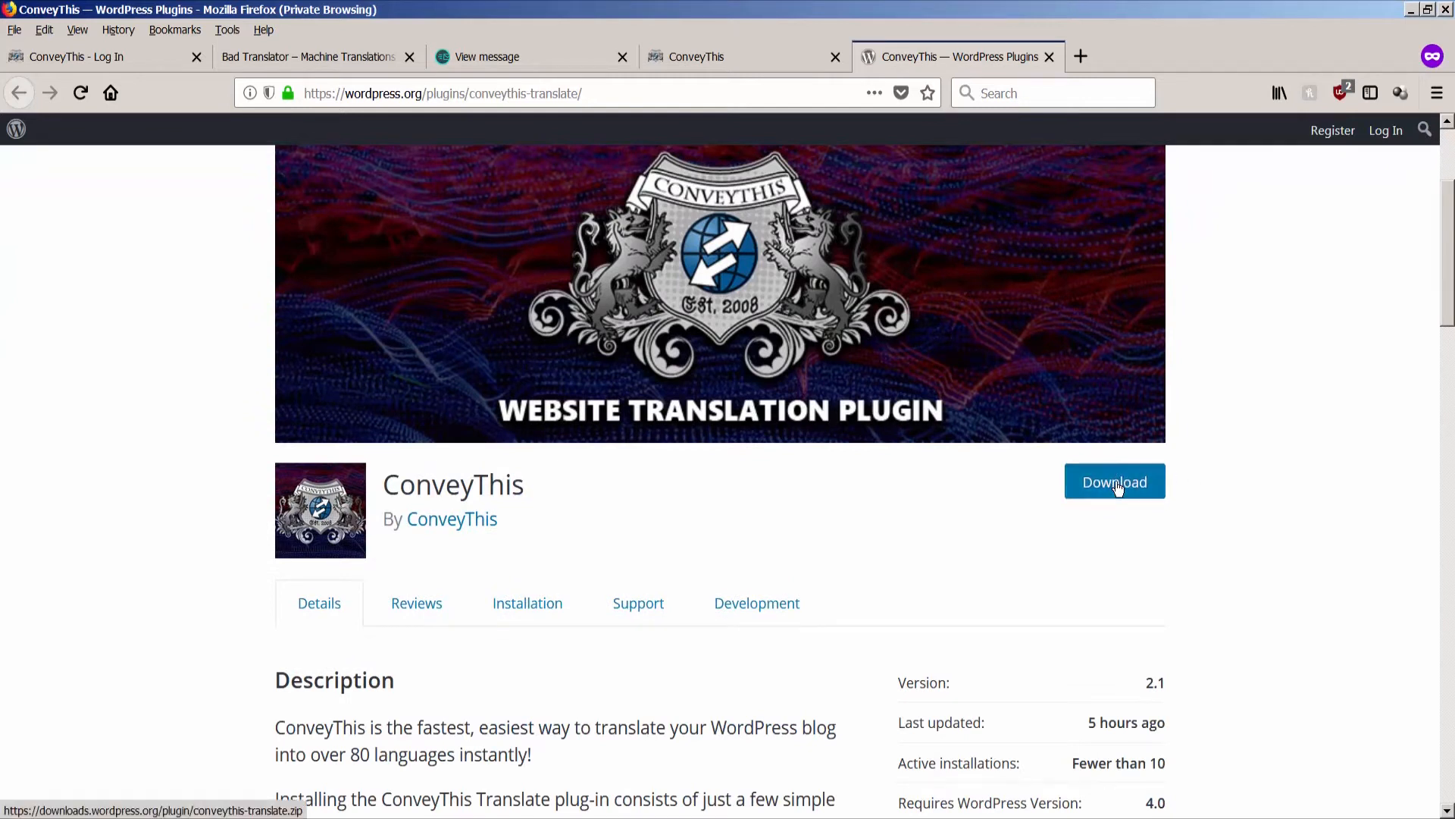
left_click(1114, 482)
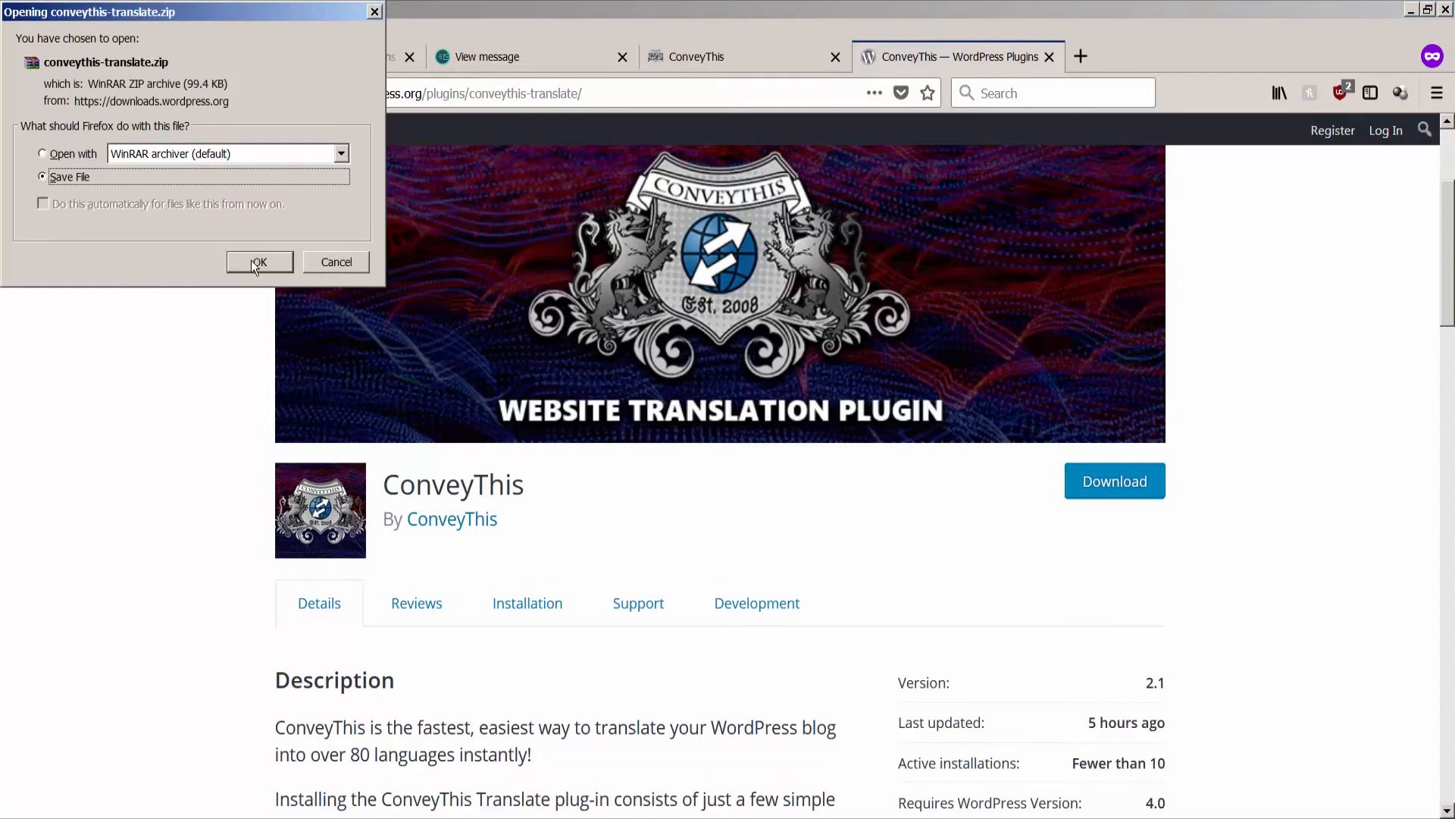
left_click(259, 260)
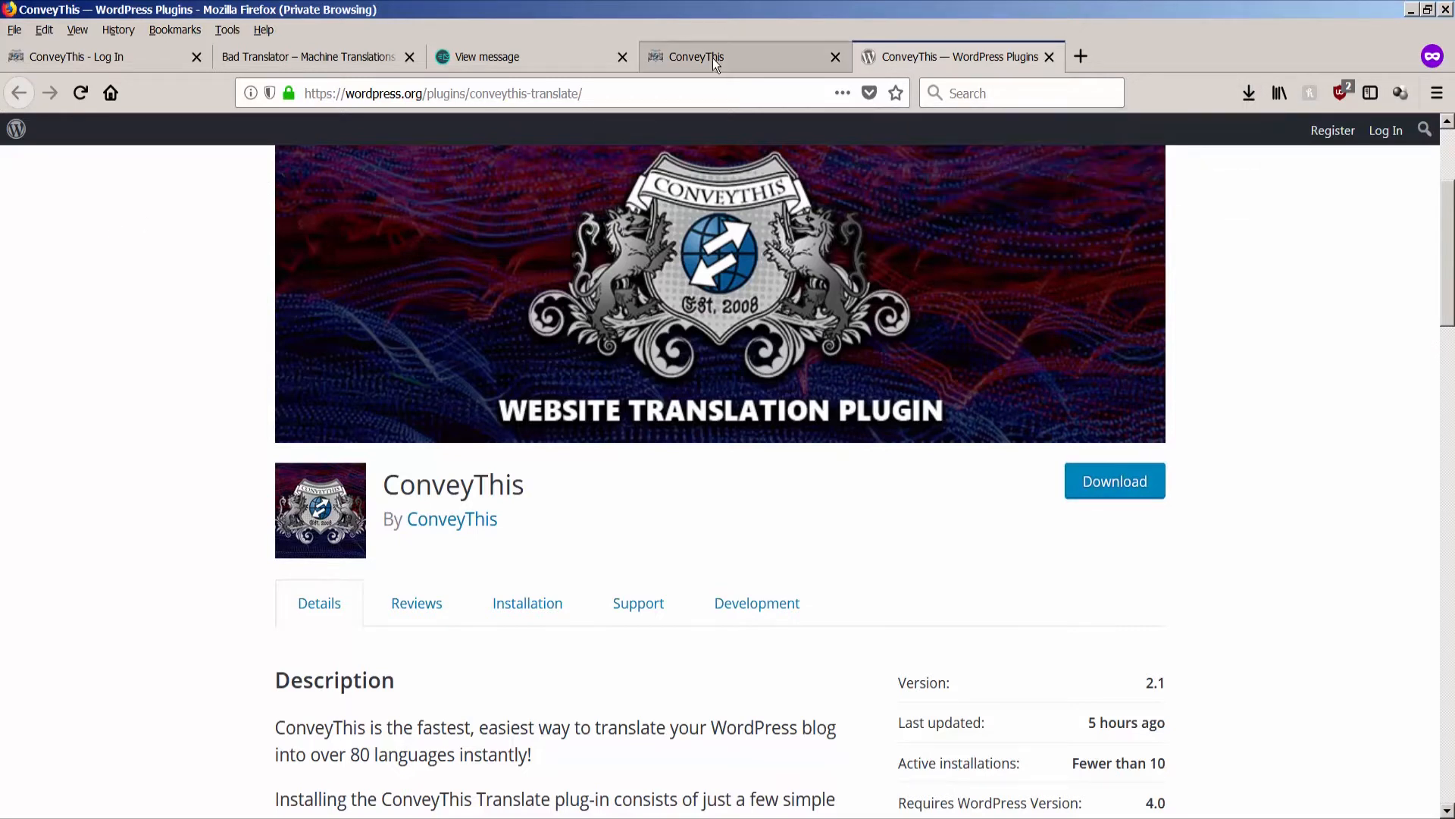
- Return to the ConveyThis account dashboard and select the API key for copying
left_click(714, 57)
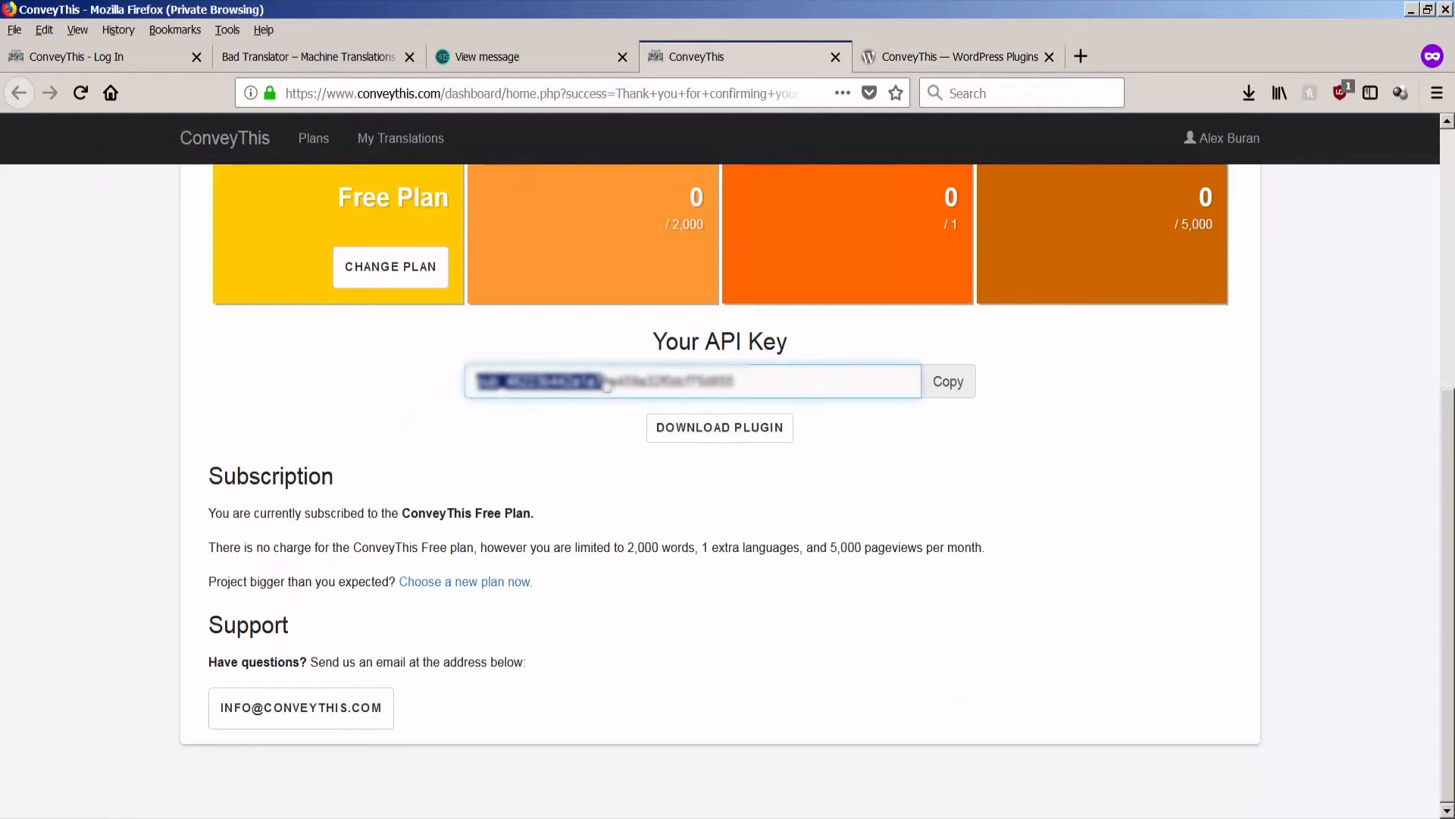
left_click(306, 56)
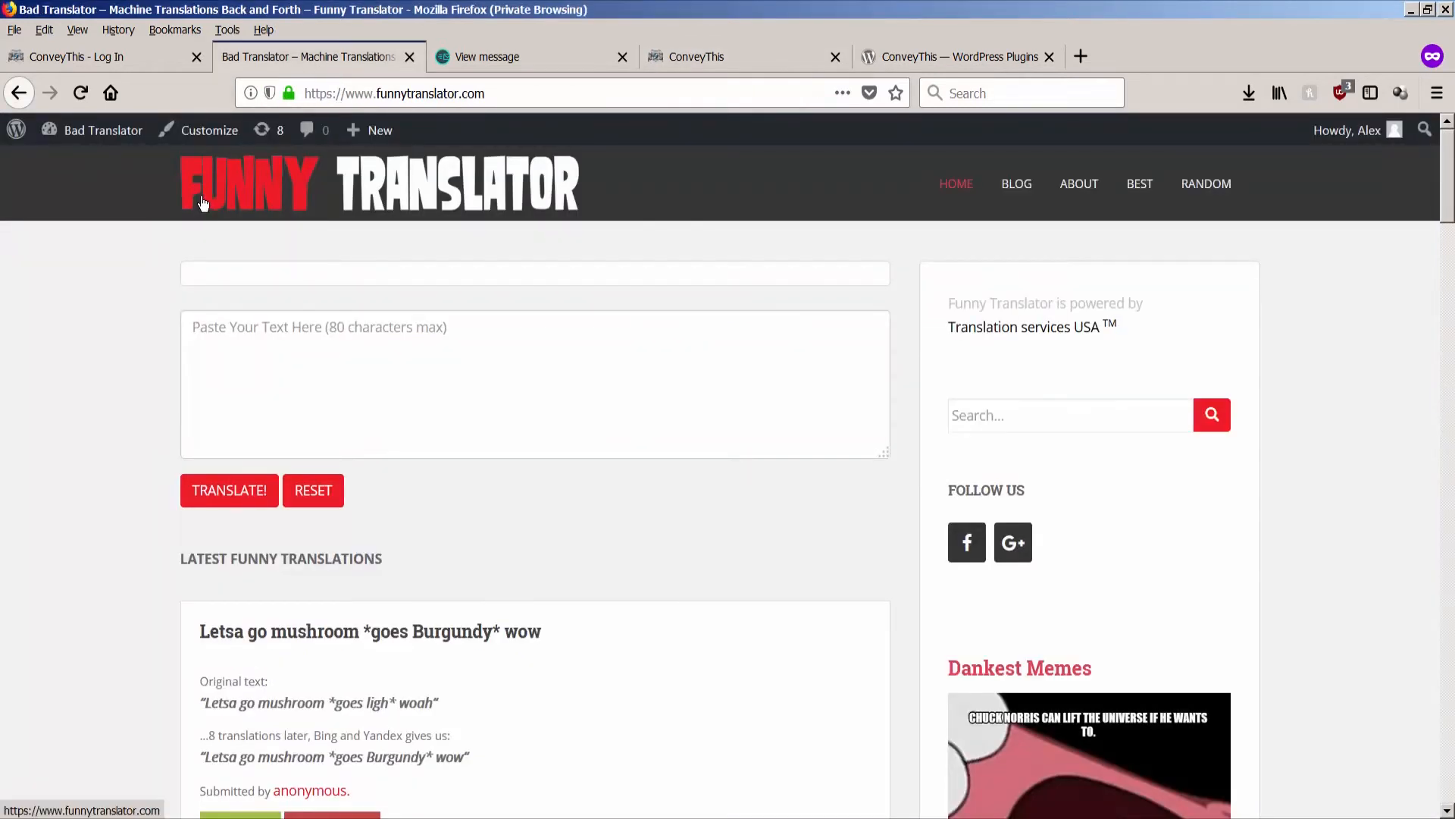
mouse_move(231, 204)
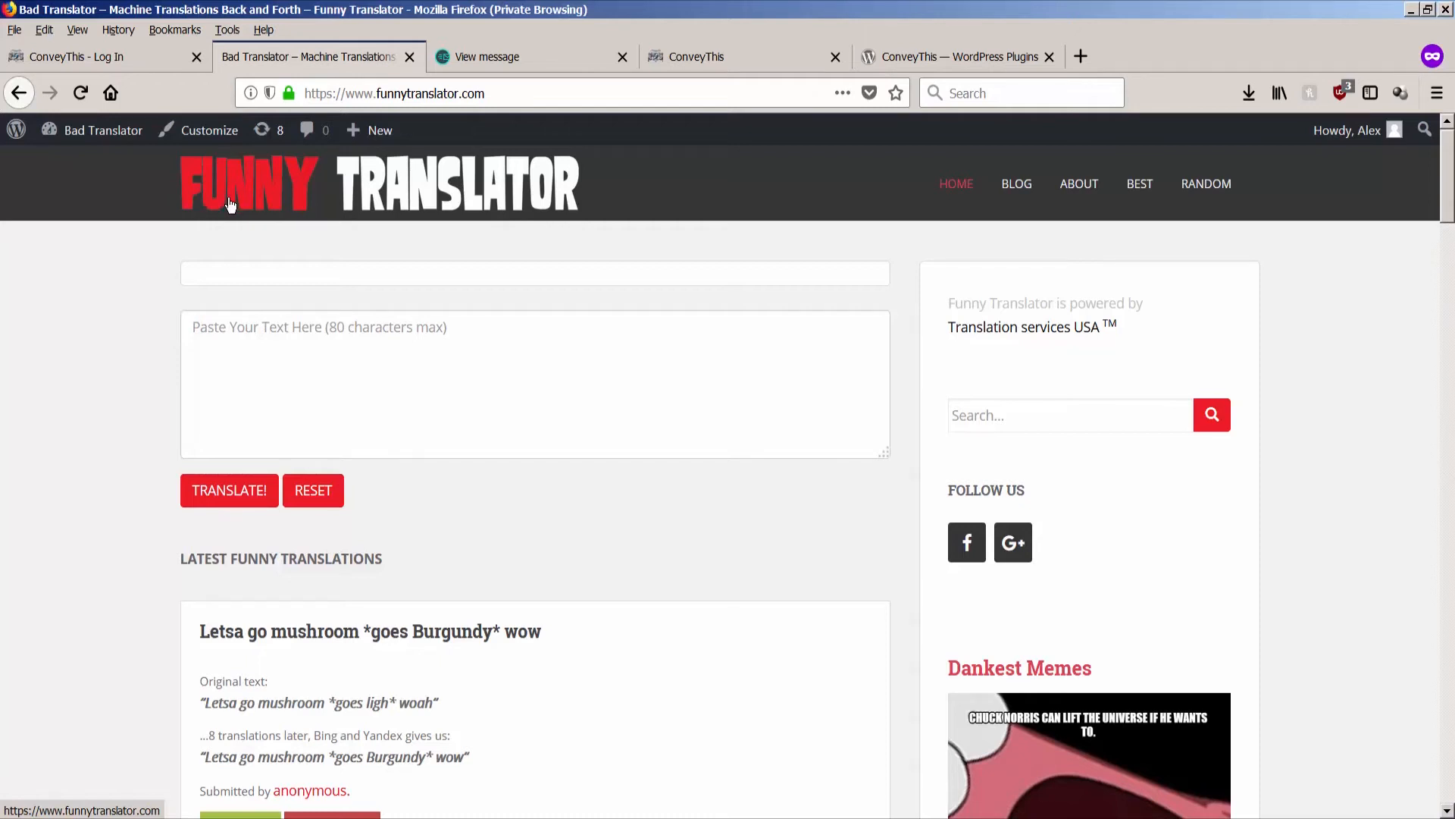
mouse_move(222, 212)
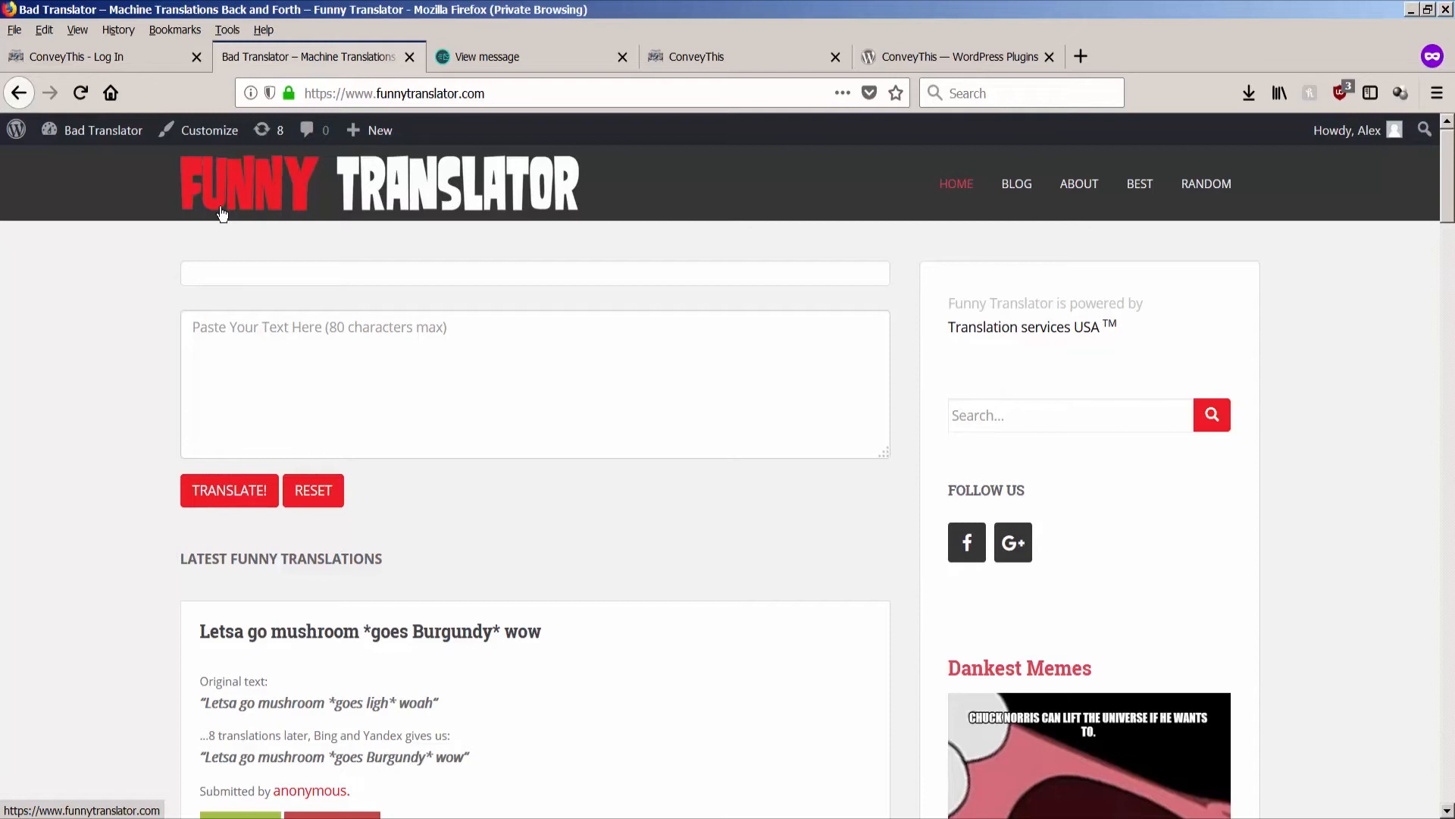
mouse_move(127, 305)
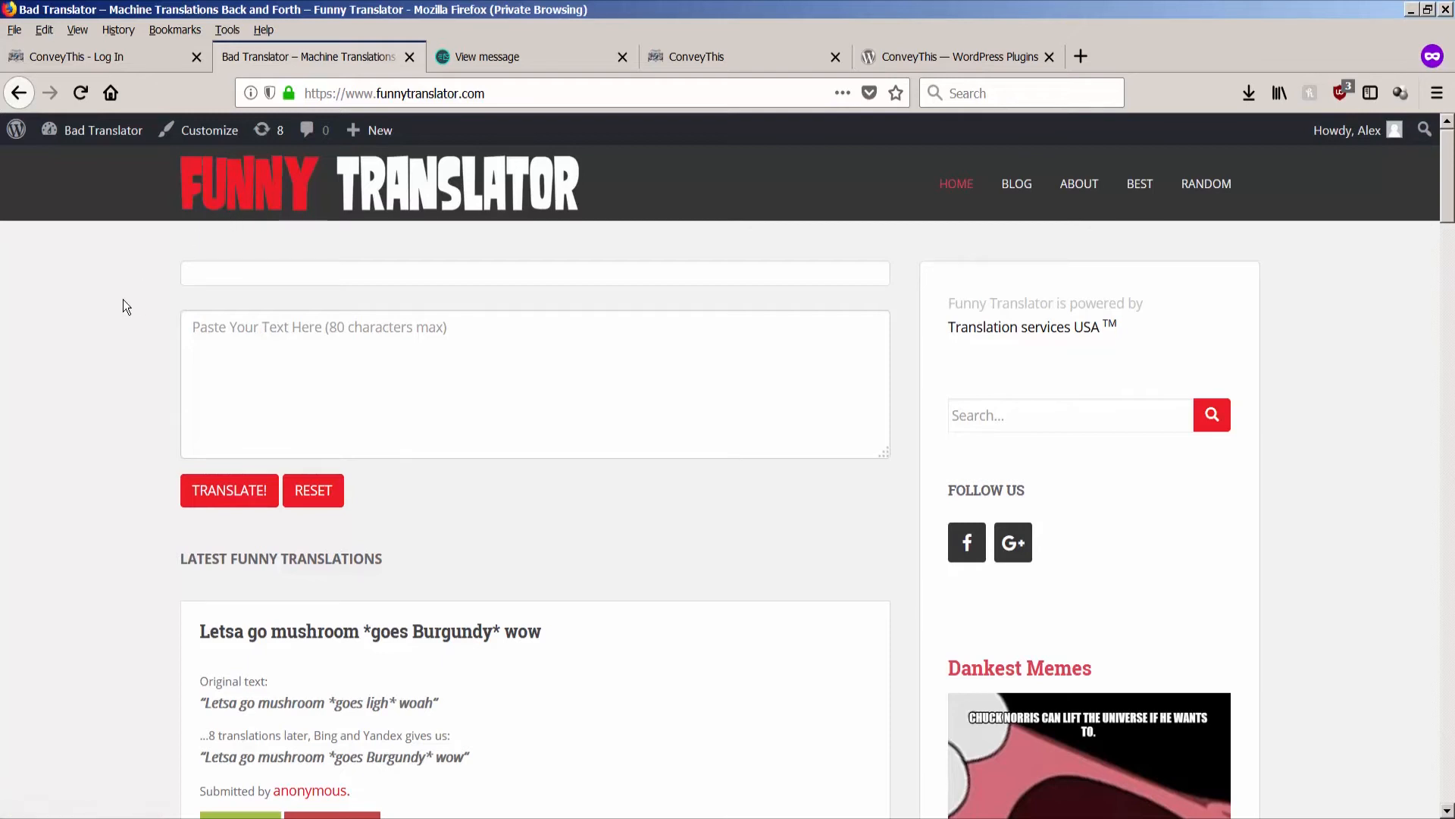
mouse_move(134, 308)
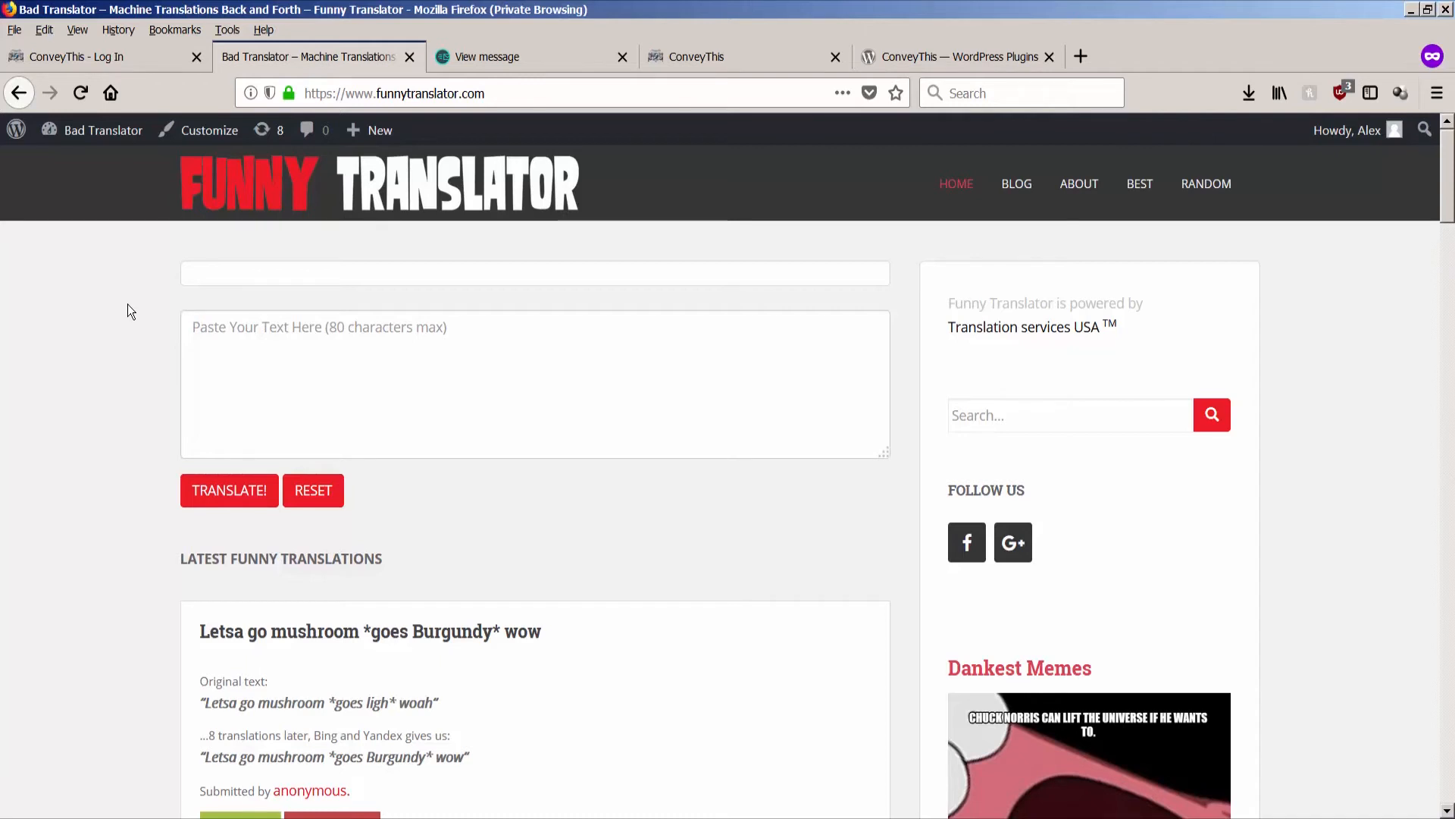
- Enter the Funny Translator site's WordPress admin dashboard and list its 14 installed plugins
scroll("down", 3)
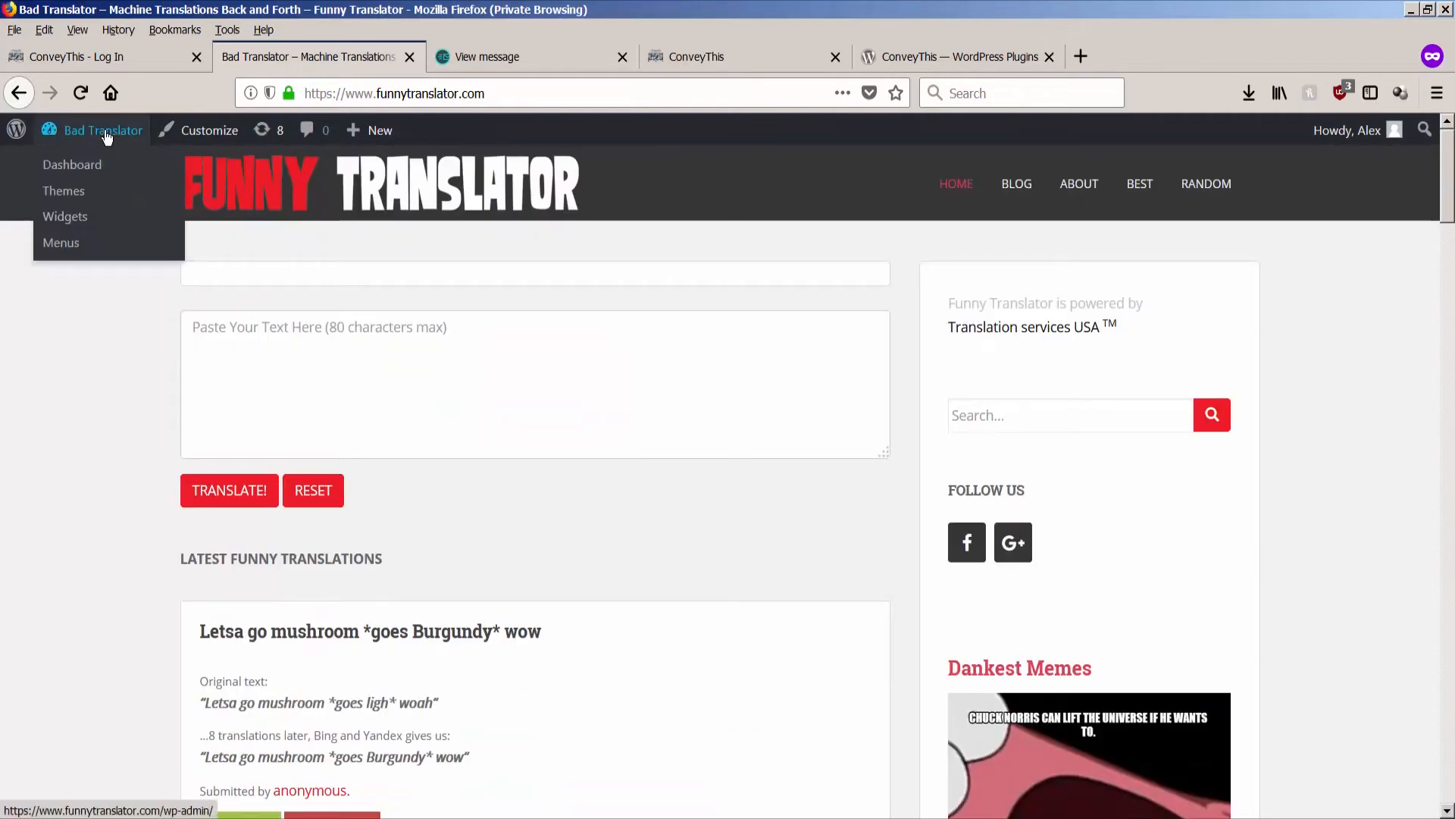
mouse_move(103, 136)
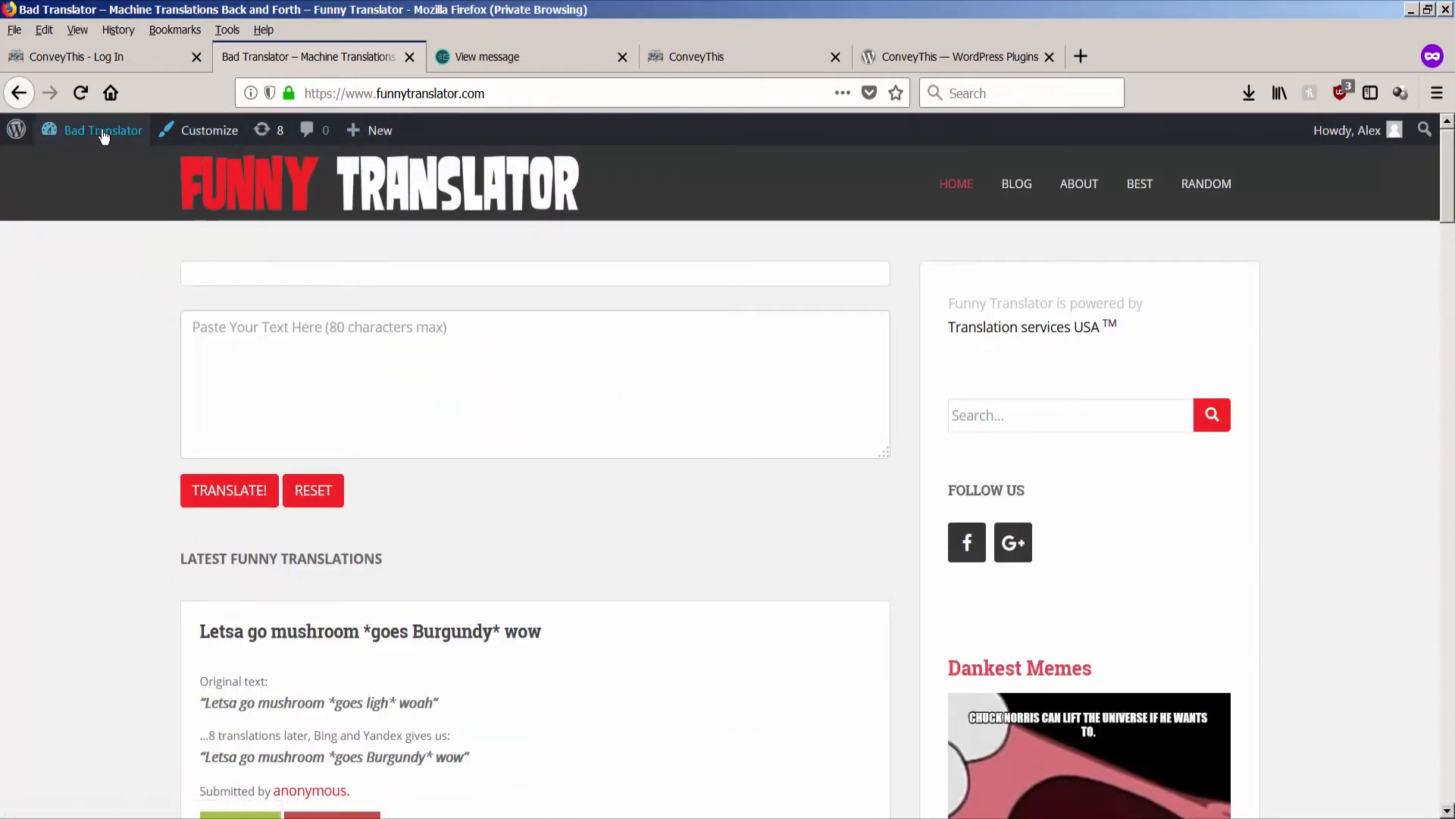
mouse_move(94, 161)
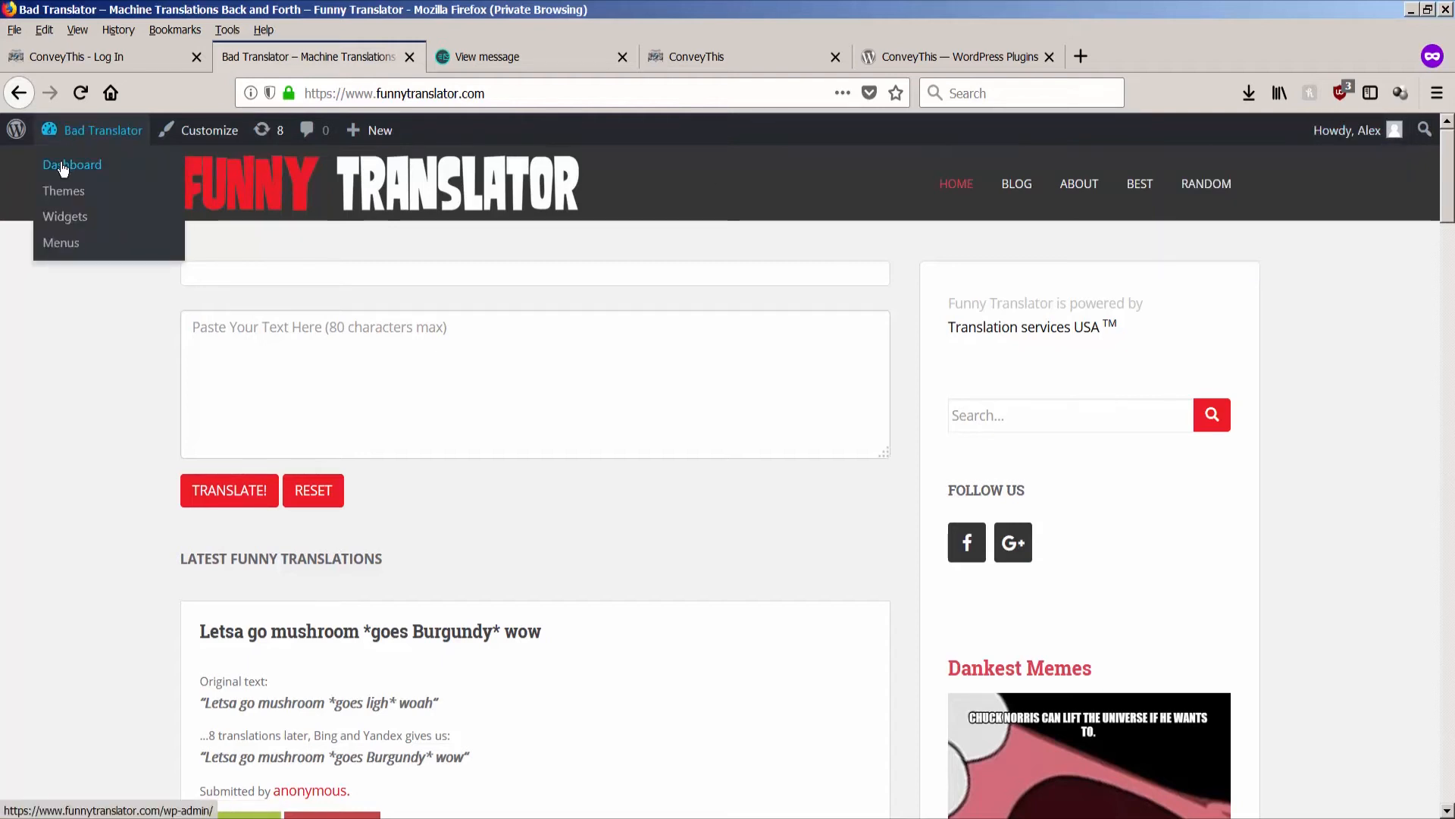
left_click(71, 164)
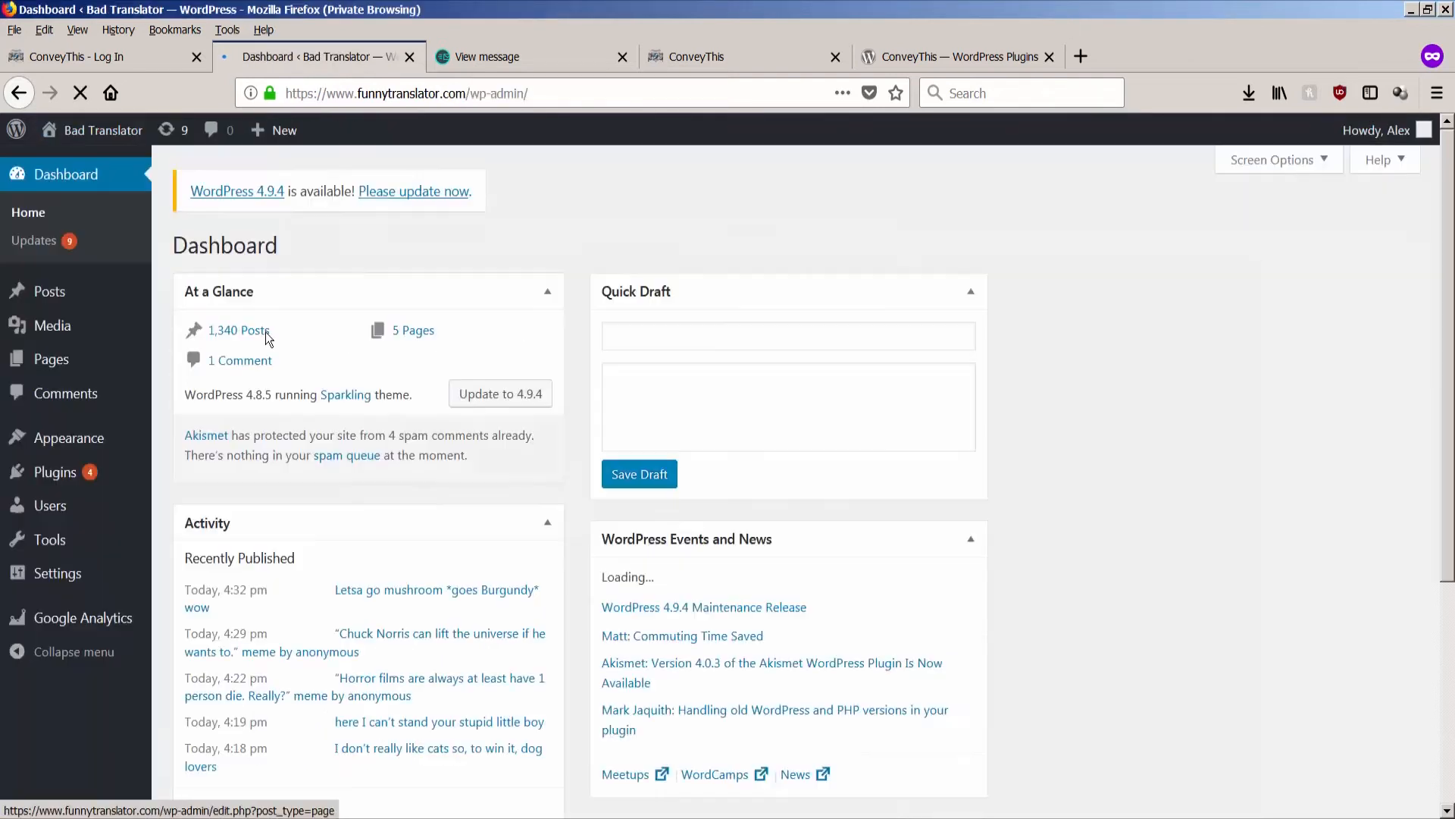
mouse_move(54, 473)
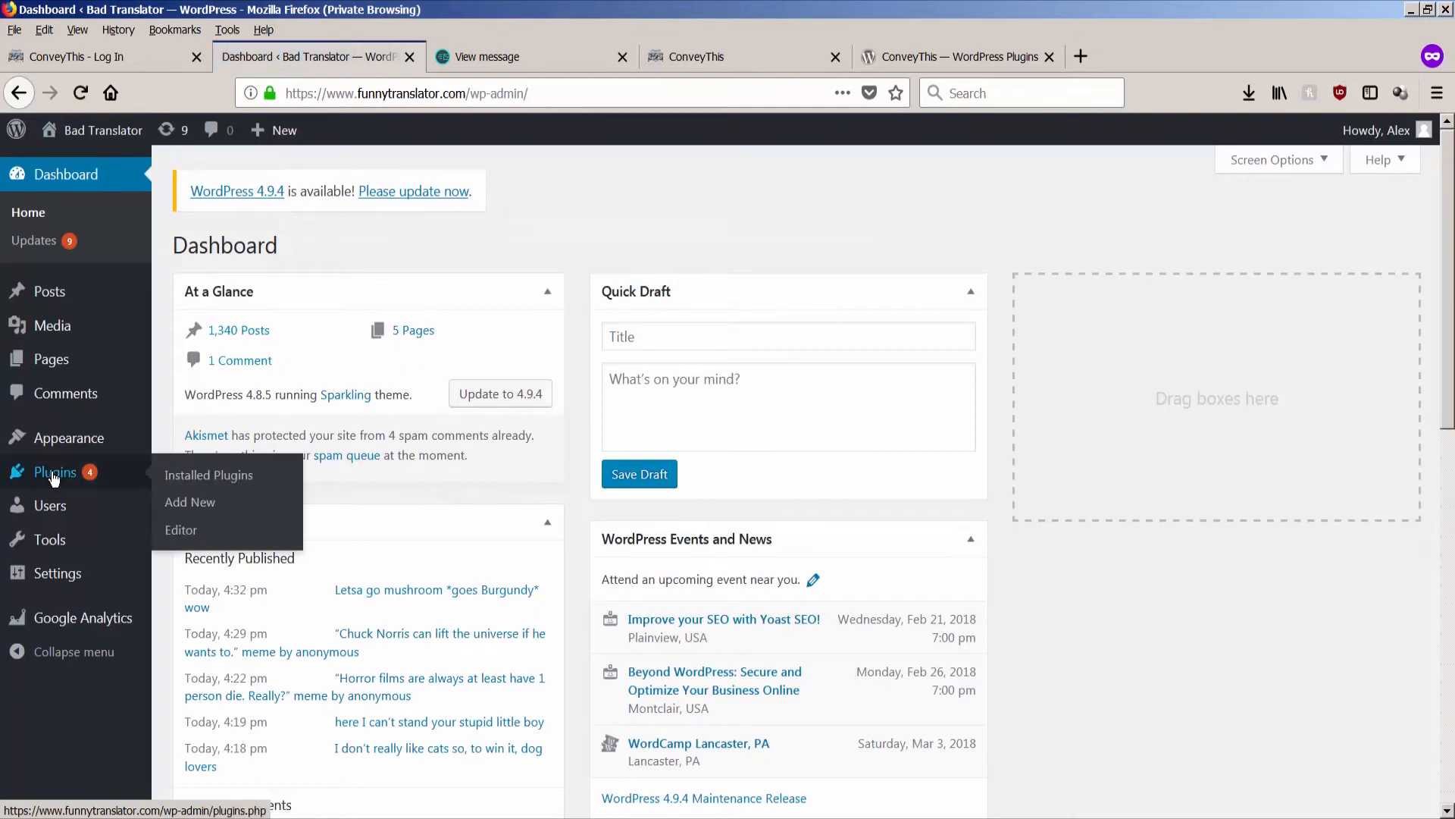
mouse_move(189, 501)
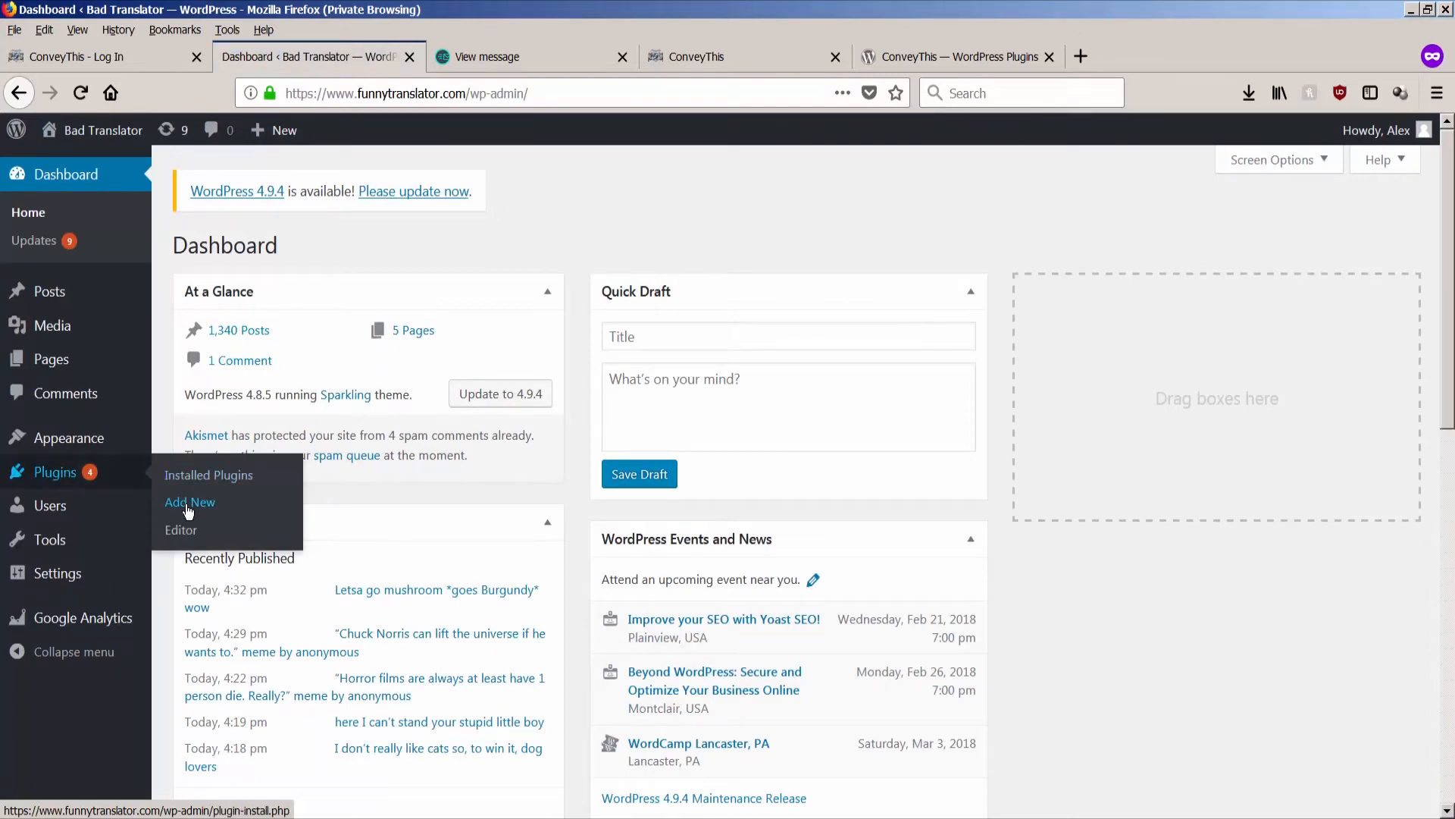
left_click(209, 475)
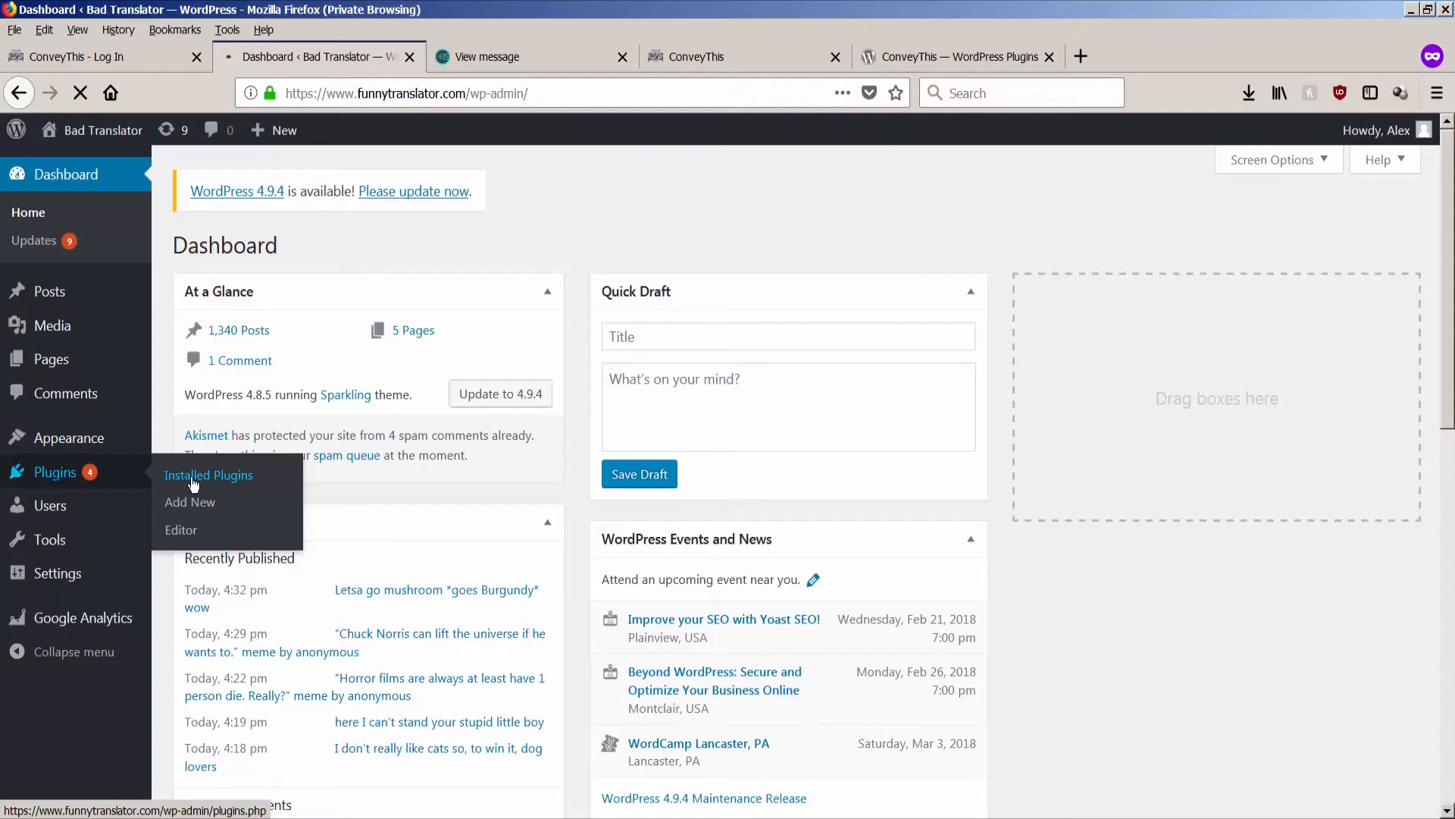
left_click(207, 474)
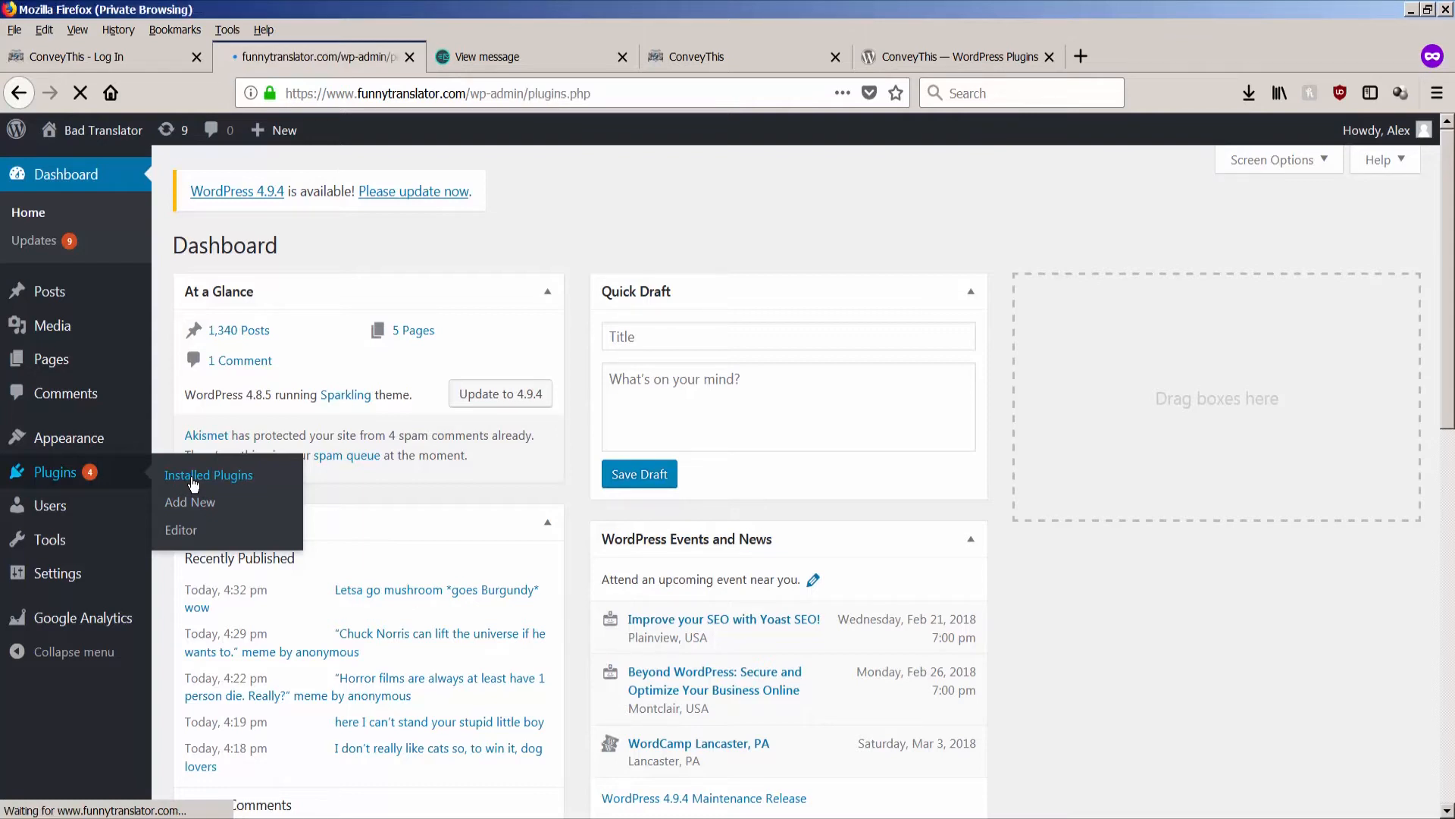
left_click(208, 475)
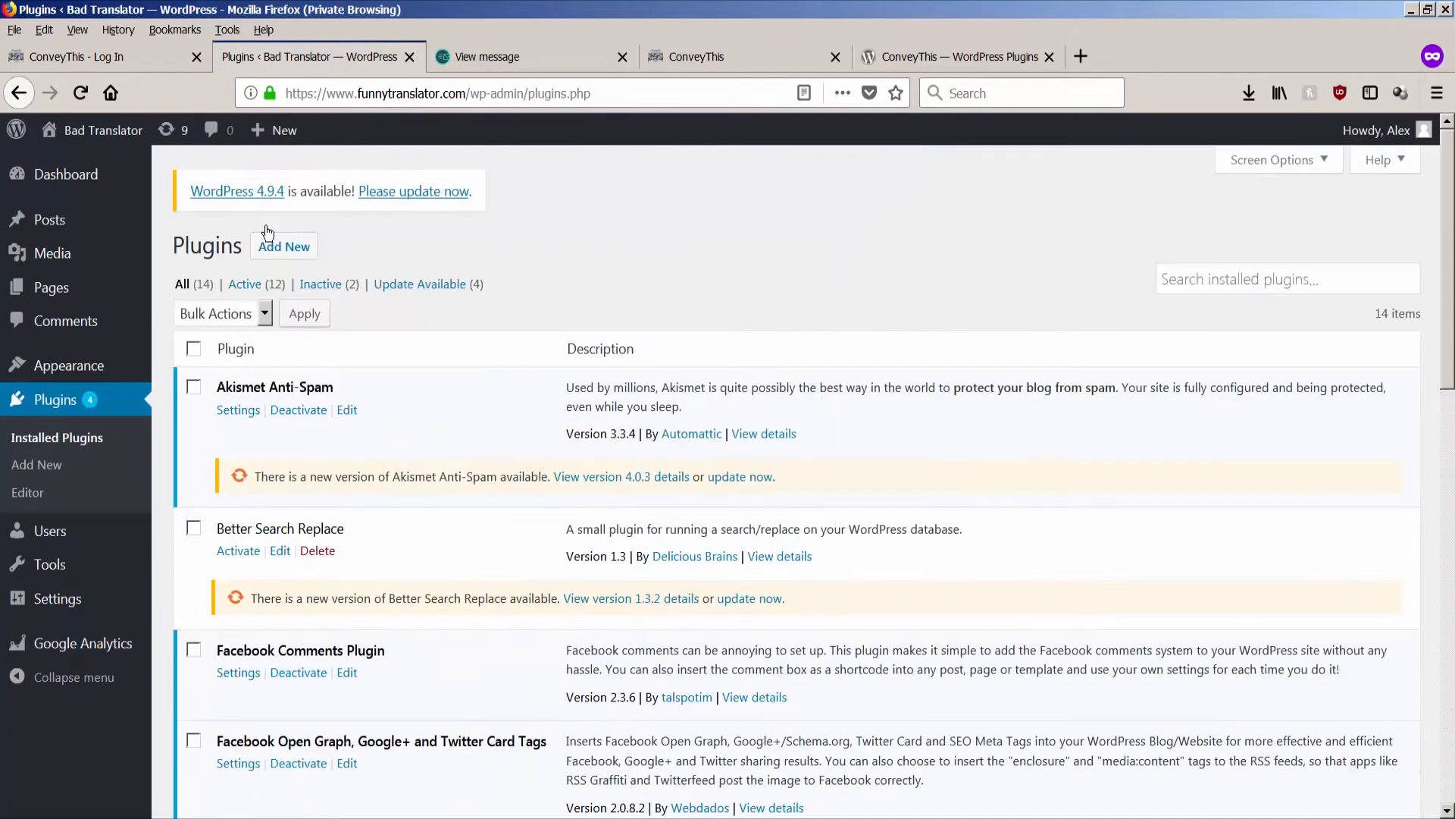
mouse_move(283, 246)
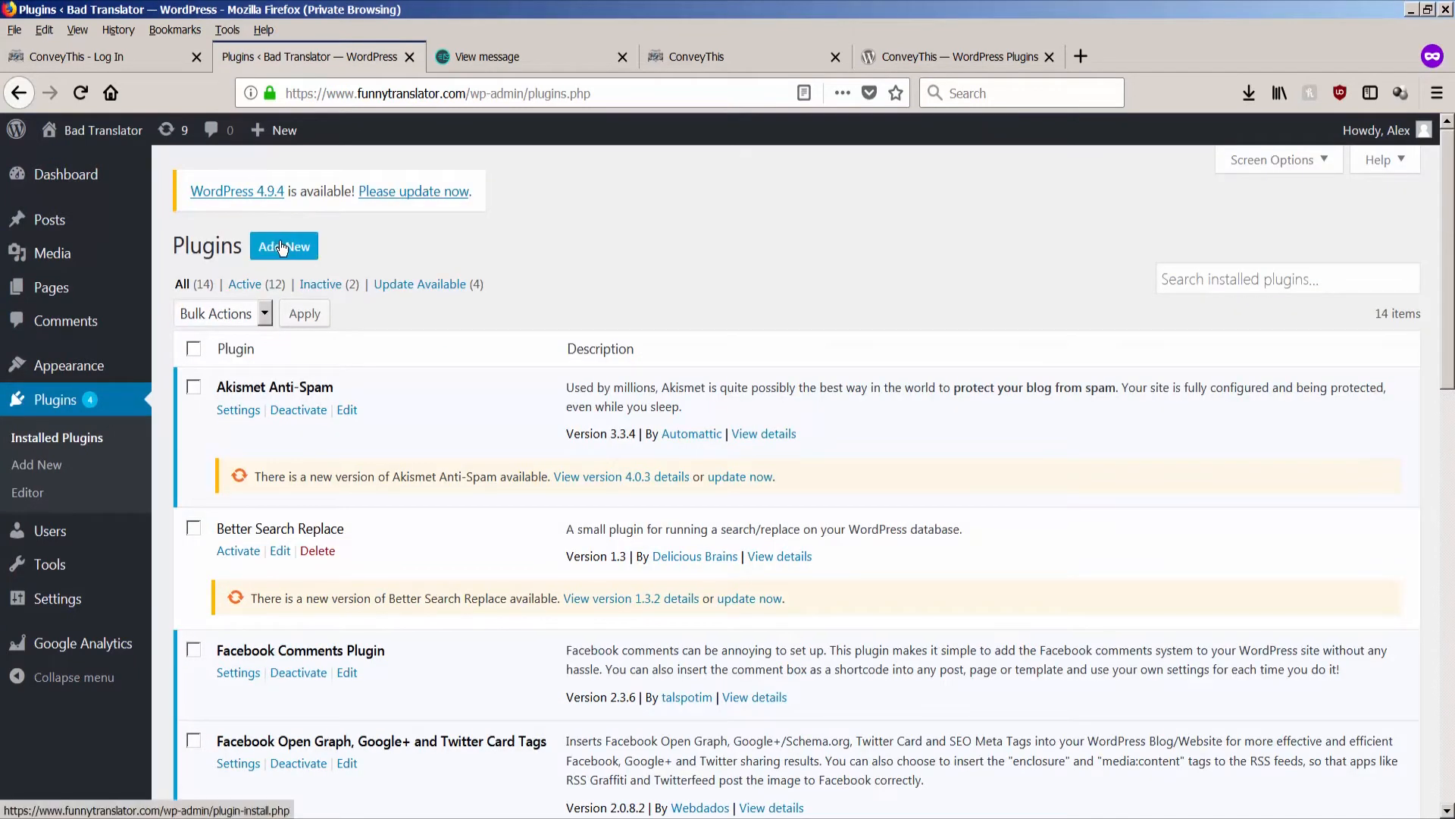
- Search the plugin directory from Add New for 'conveythis'
left_click(282, 245)
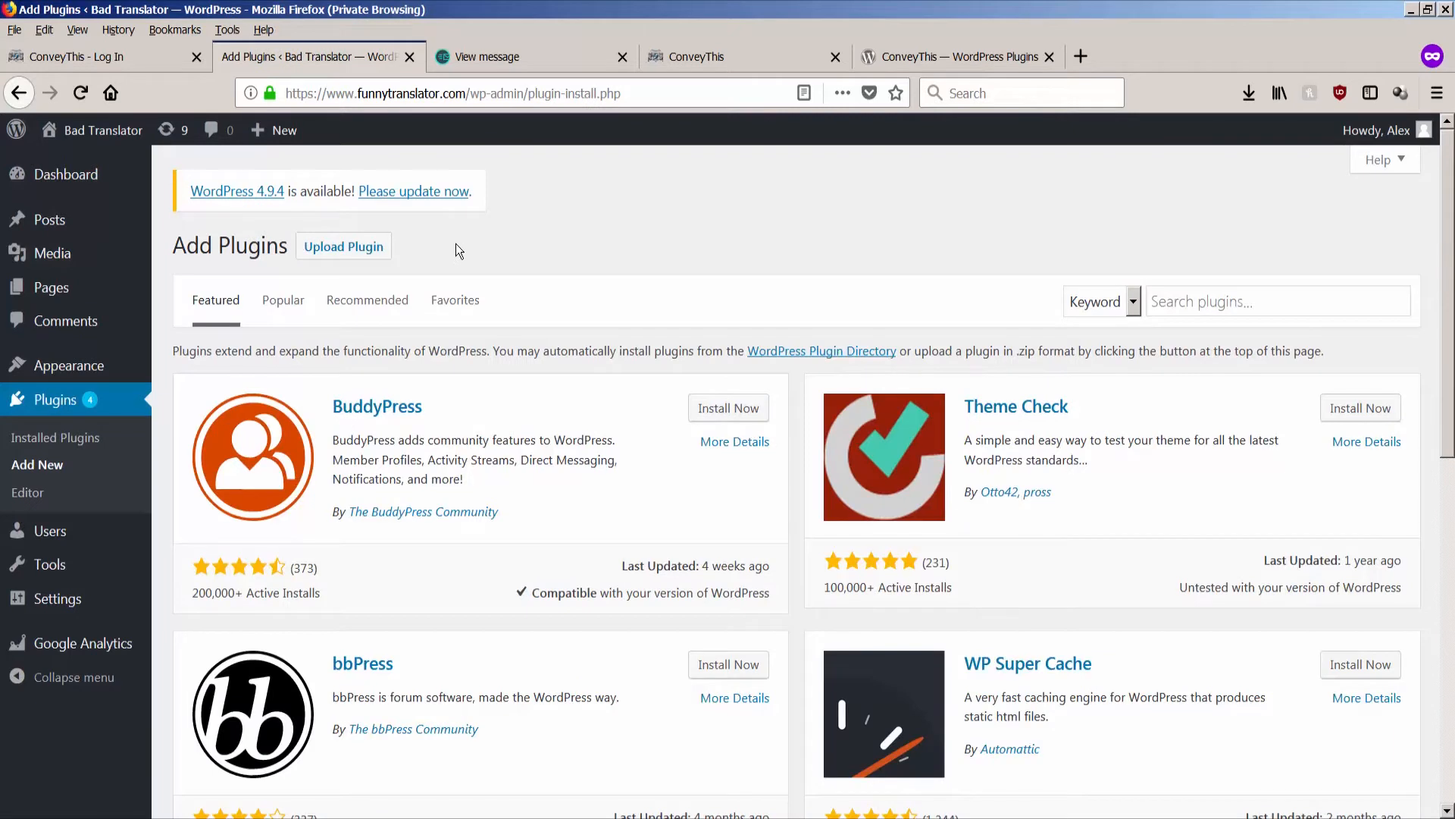
left_click(1278, 300)
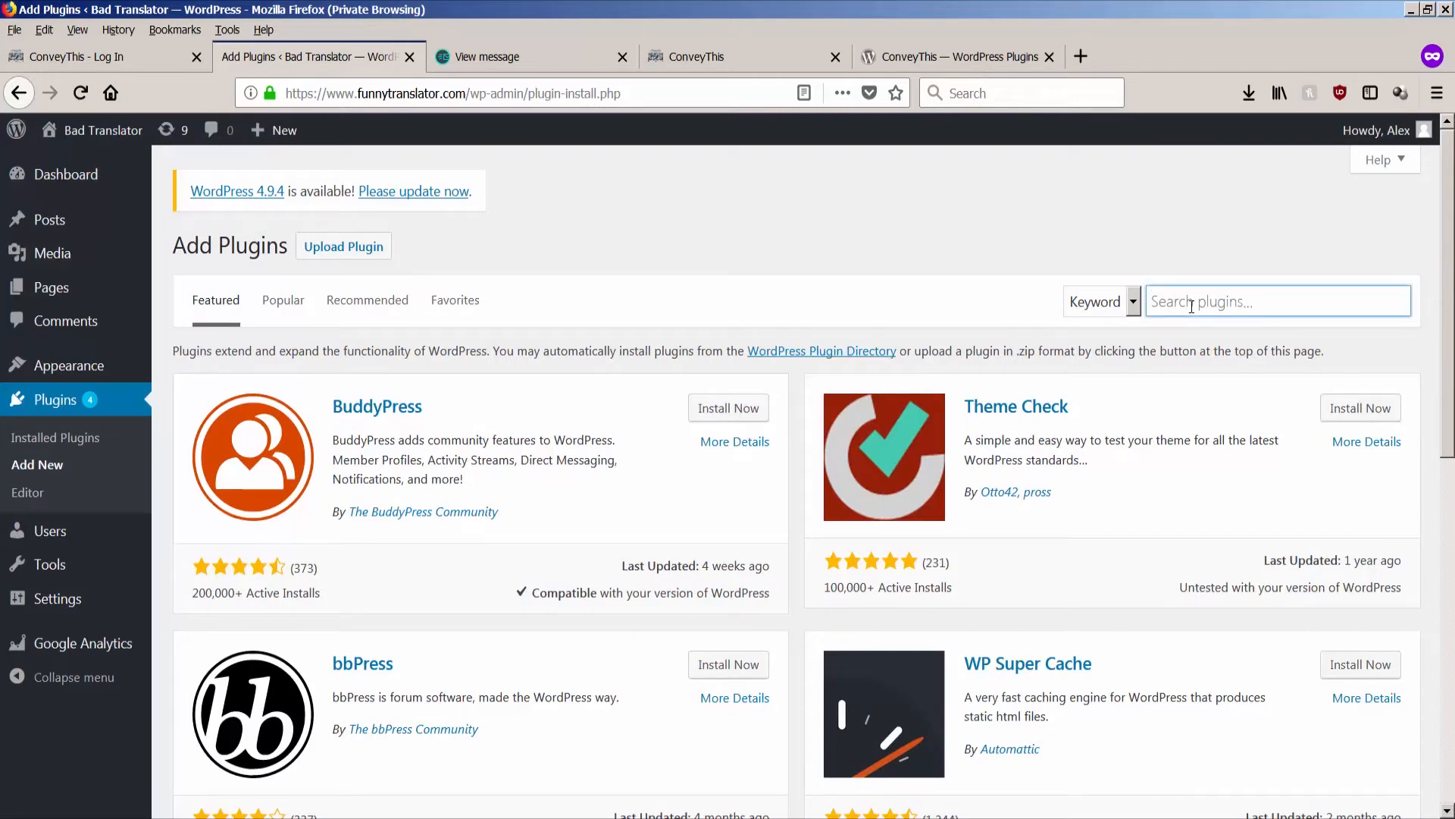
type("convey")
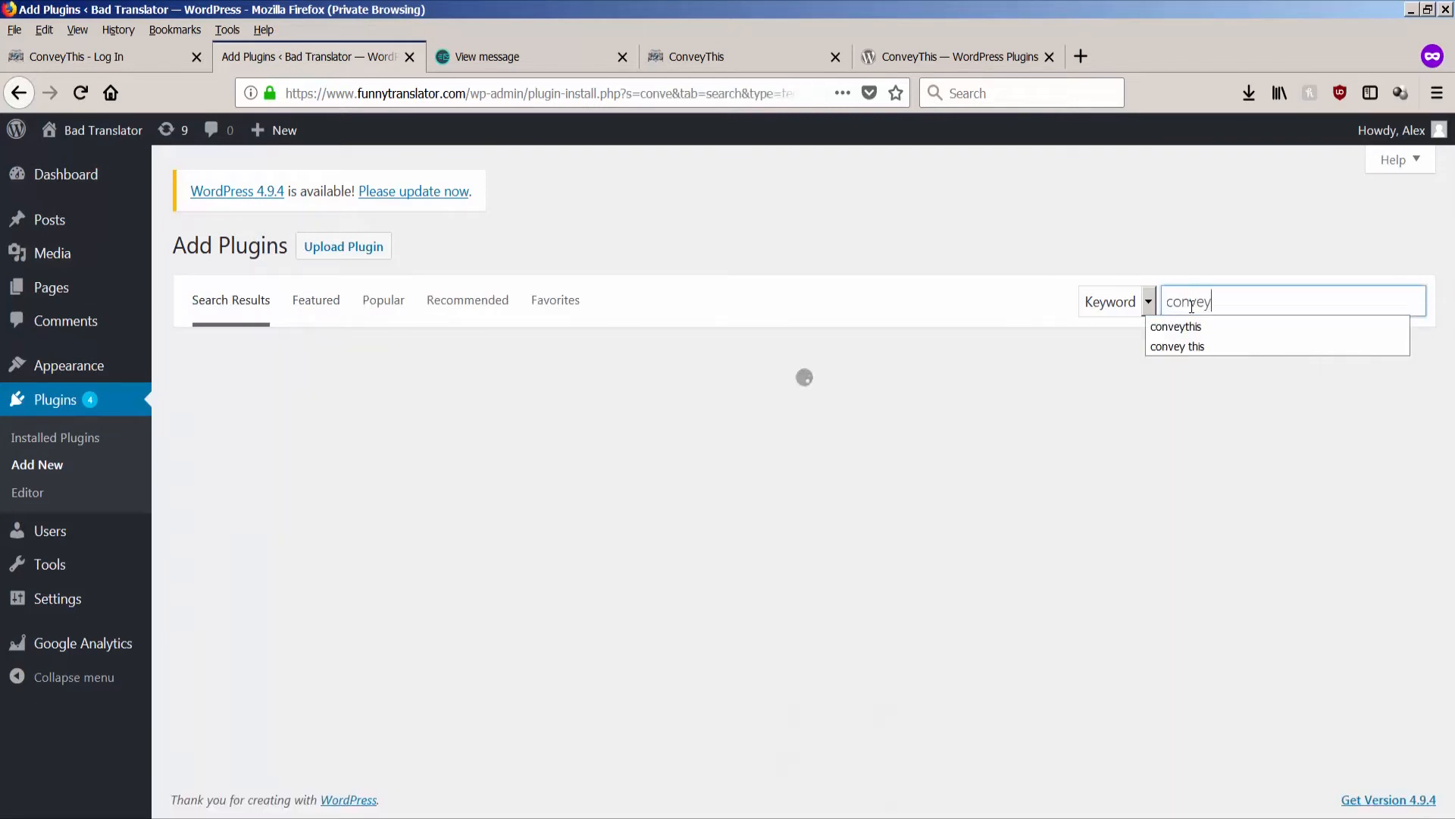
left_click(1175, 328)
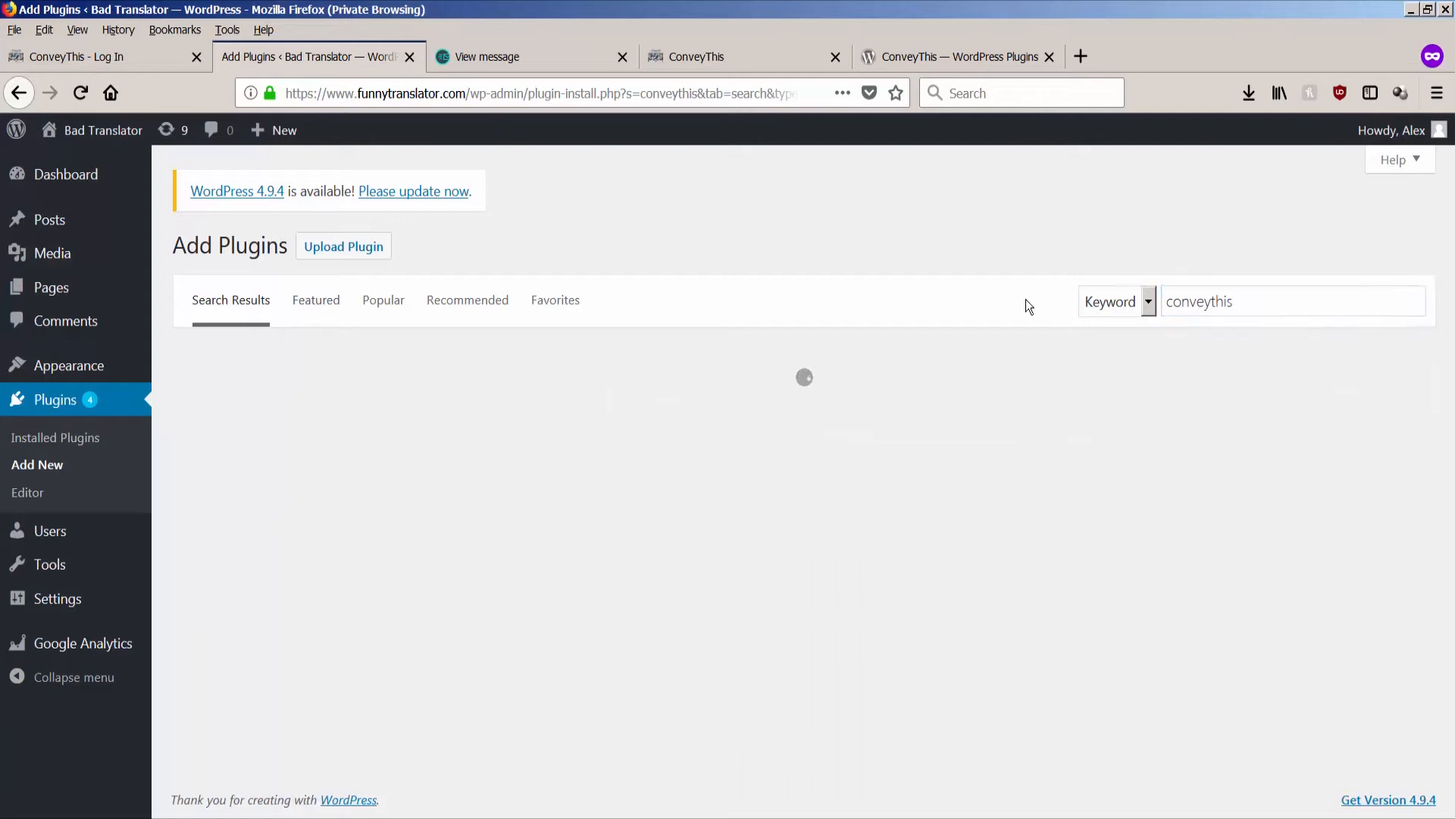
left_click(1292, 300)
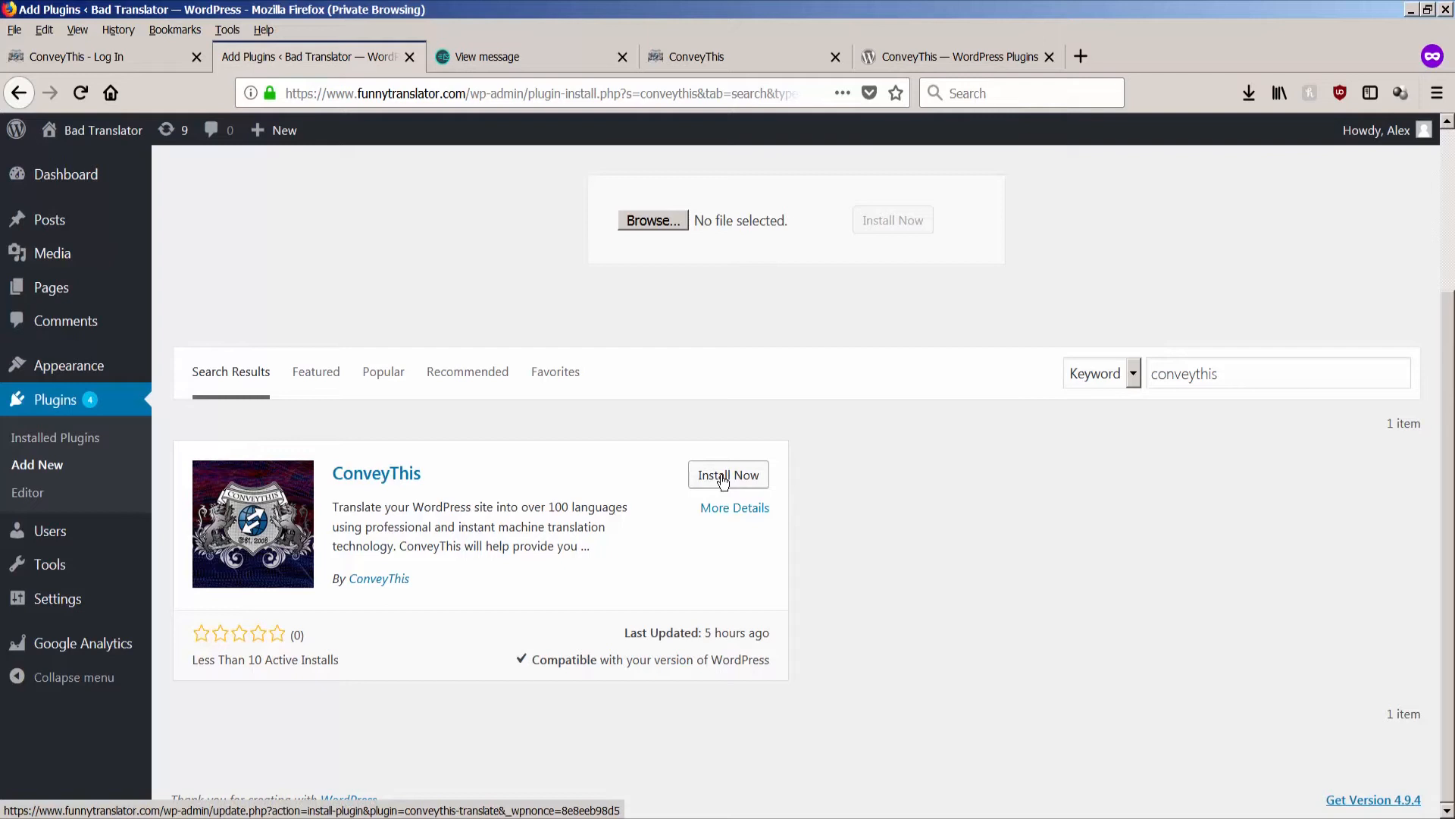
- Install the ConveyThis plugin and activate it, bringing the site to 15 plugins
left_click(728, 474)
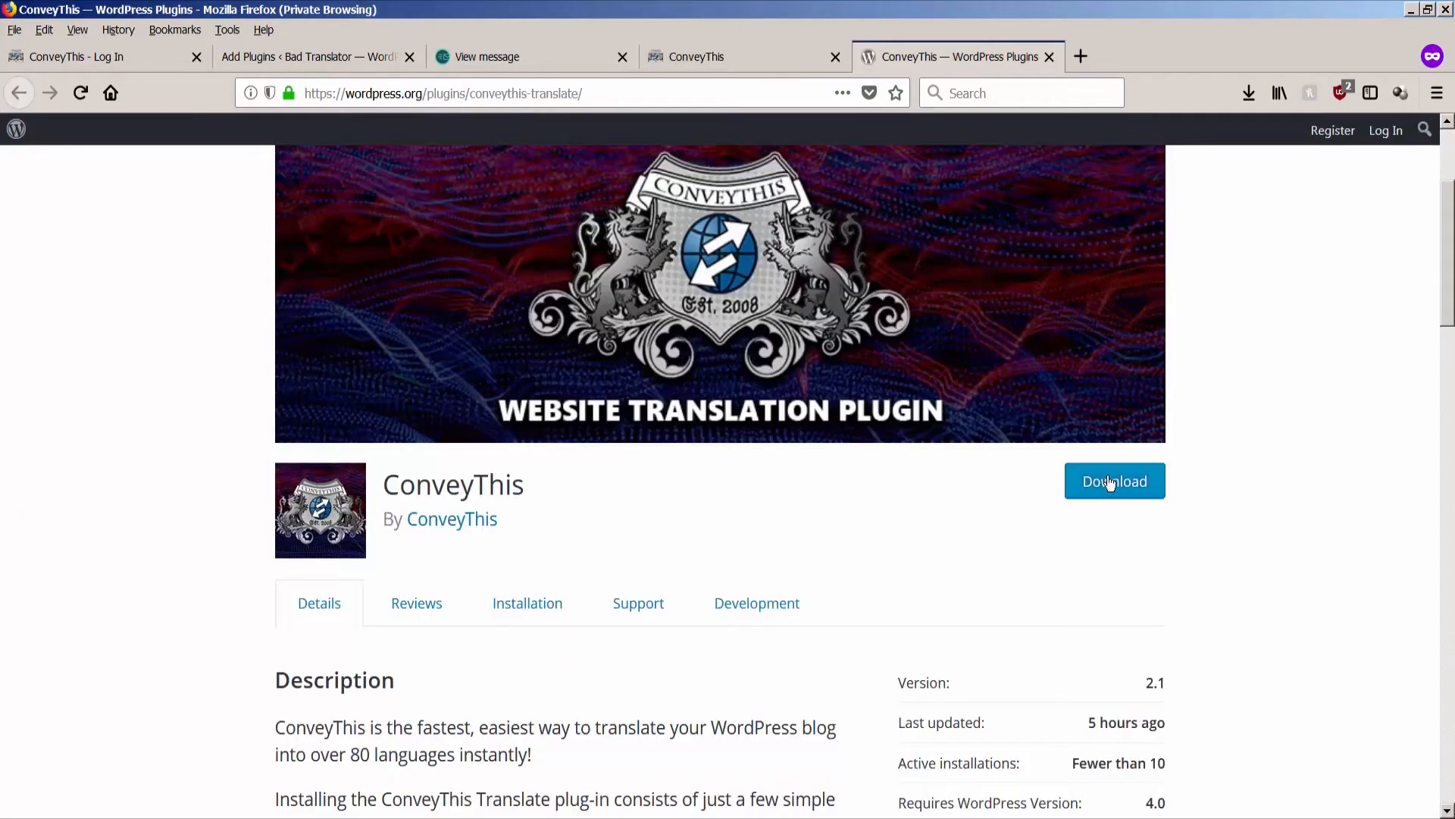
left_click(311, 58)
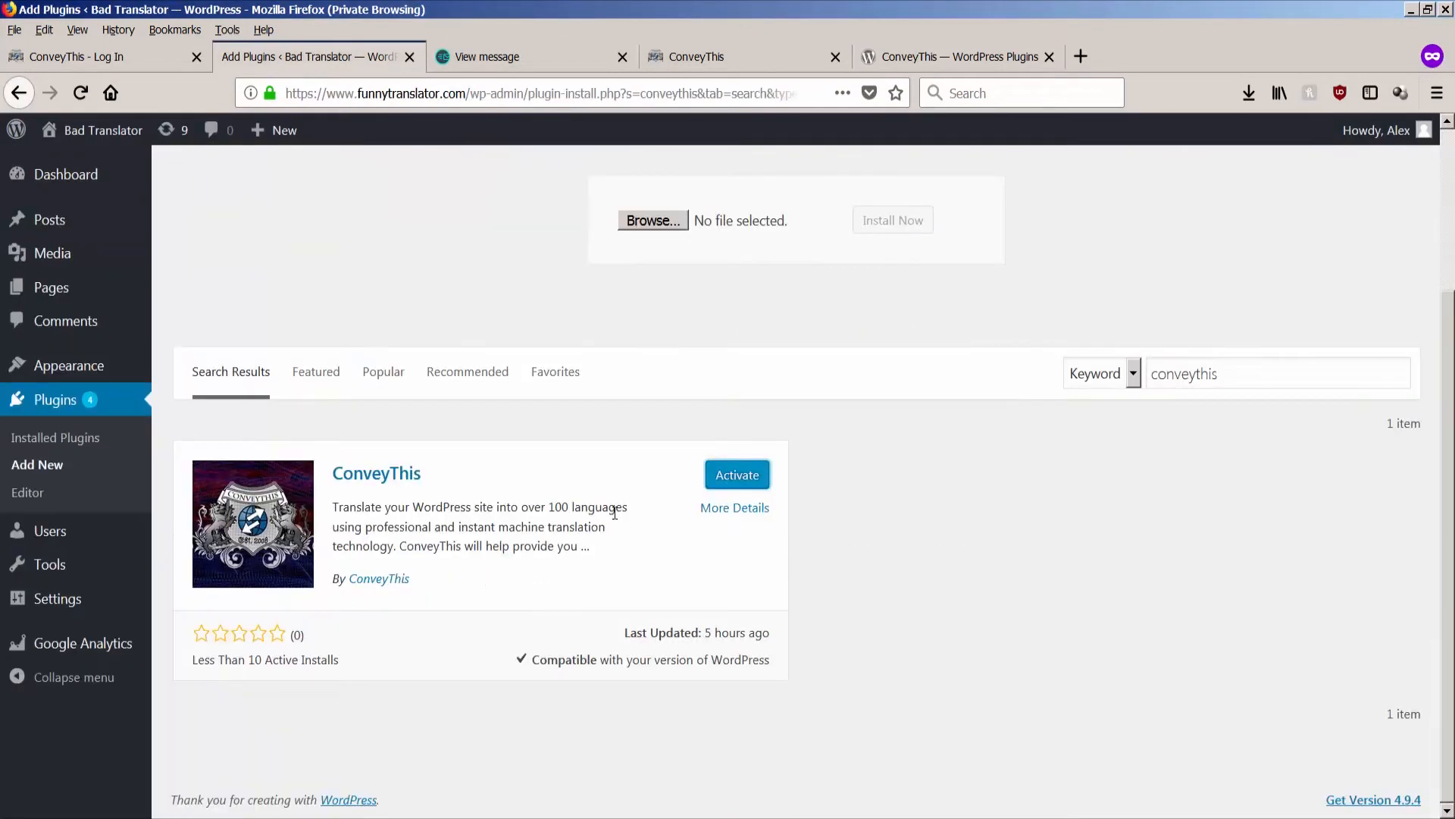
mouse_move(779, 515)
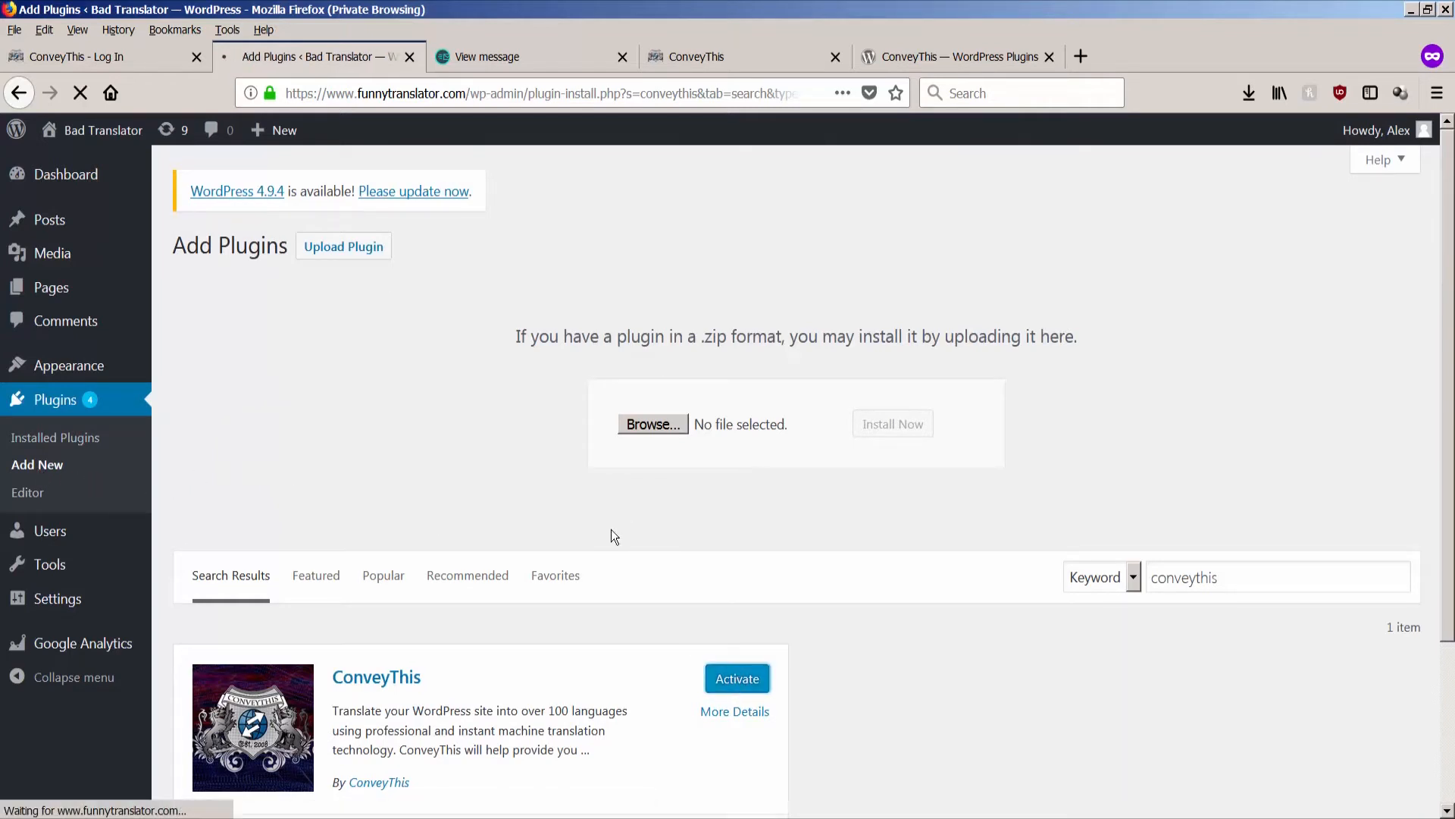
left_click(736, 678)
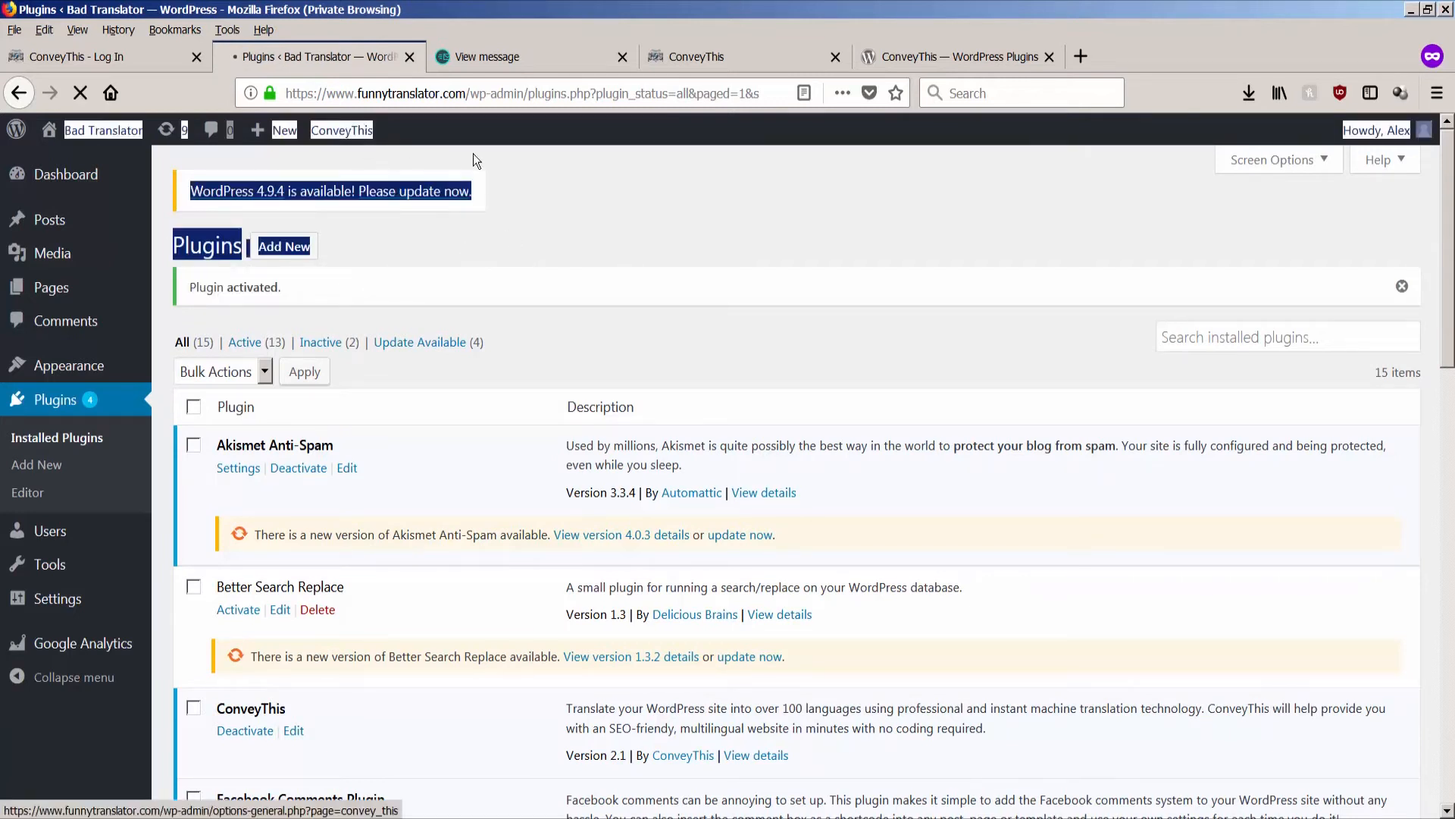
- Reach the ConveyThis plugin's settings page from the admin bar, with its key field empty
left_click(342, 131)
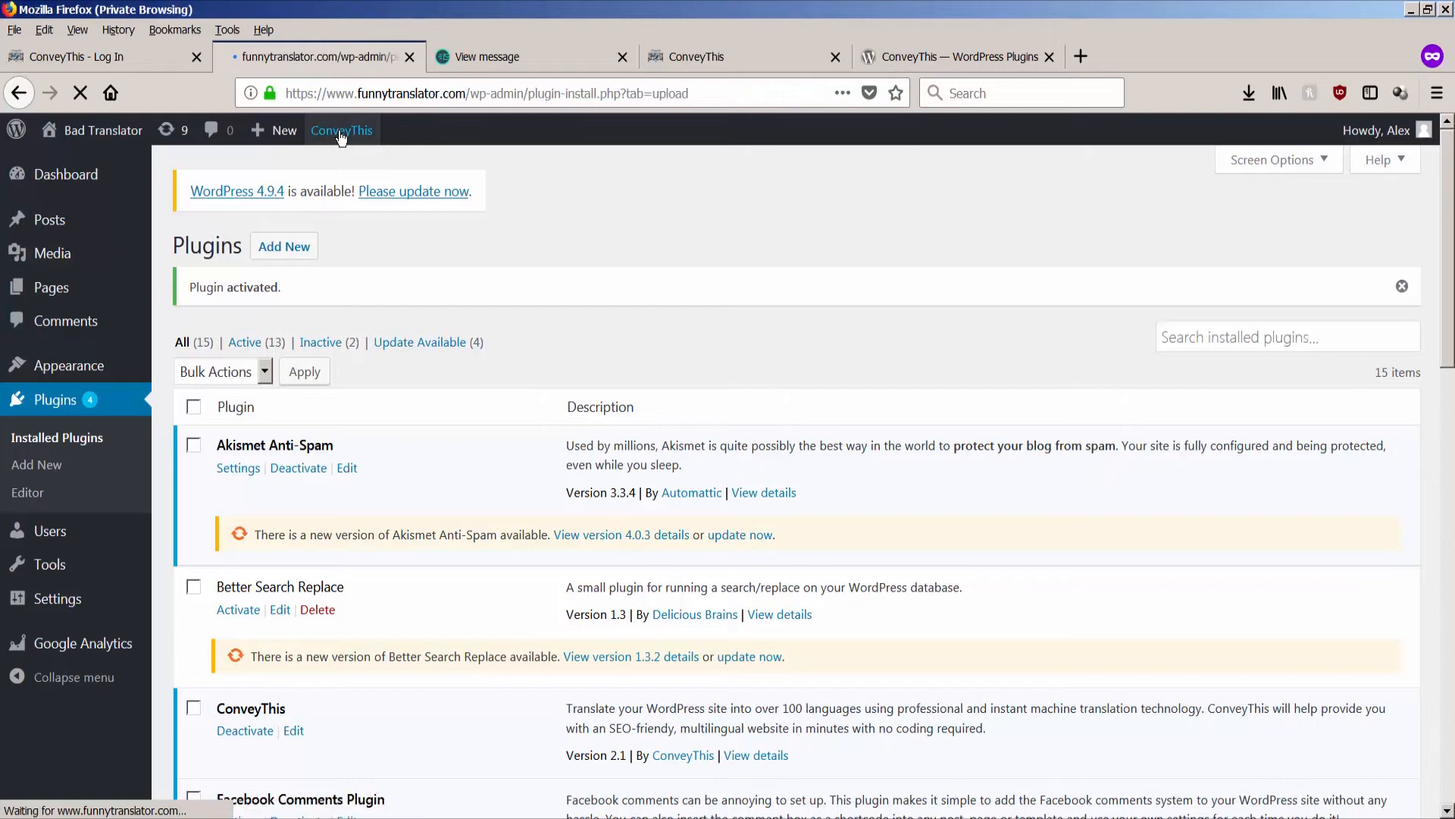
left_click(36, 466)
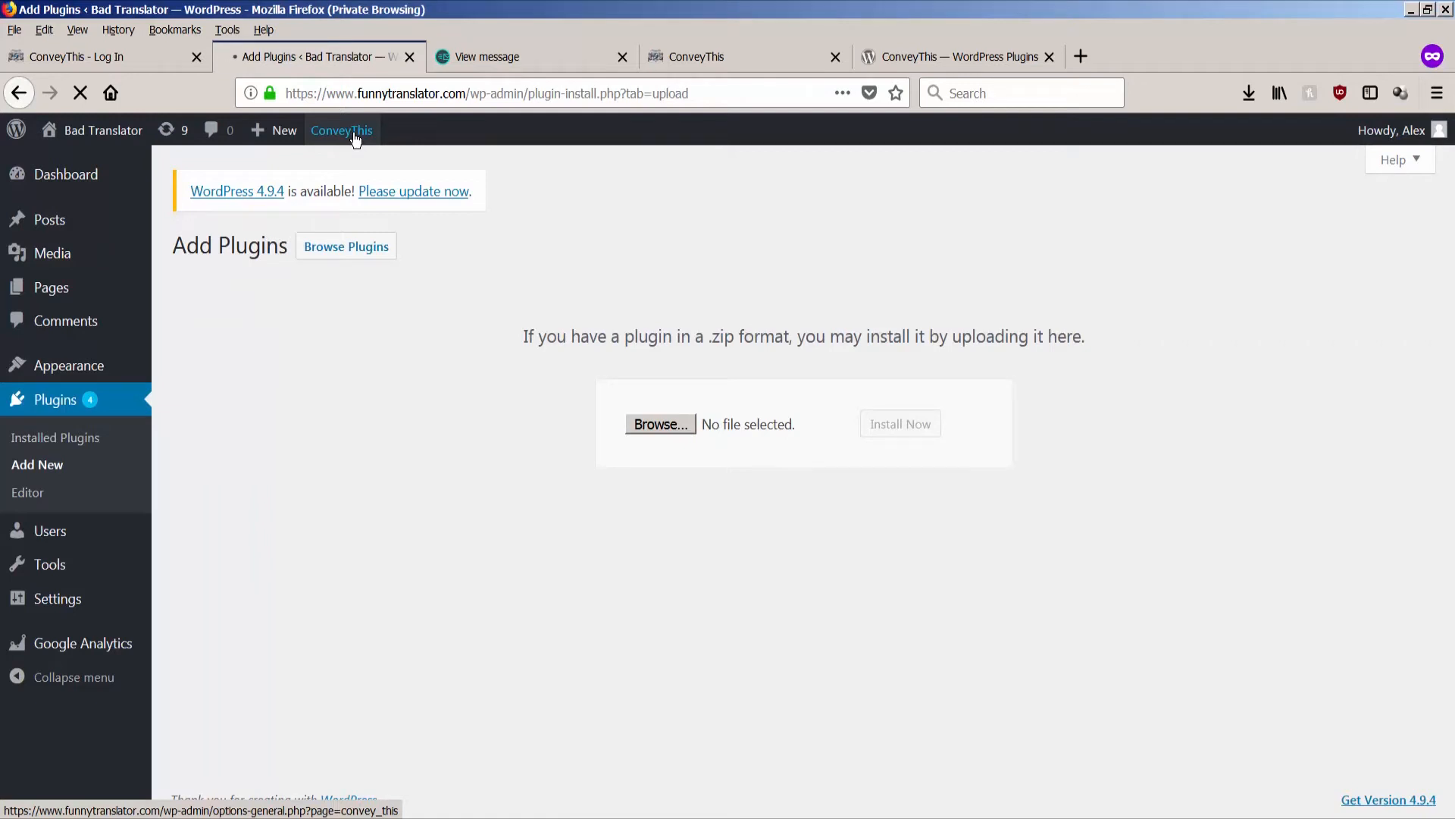
left_click(342, 130)
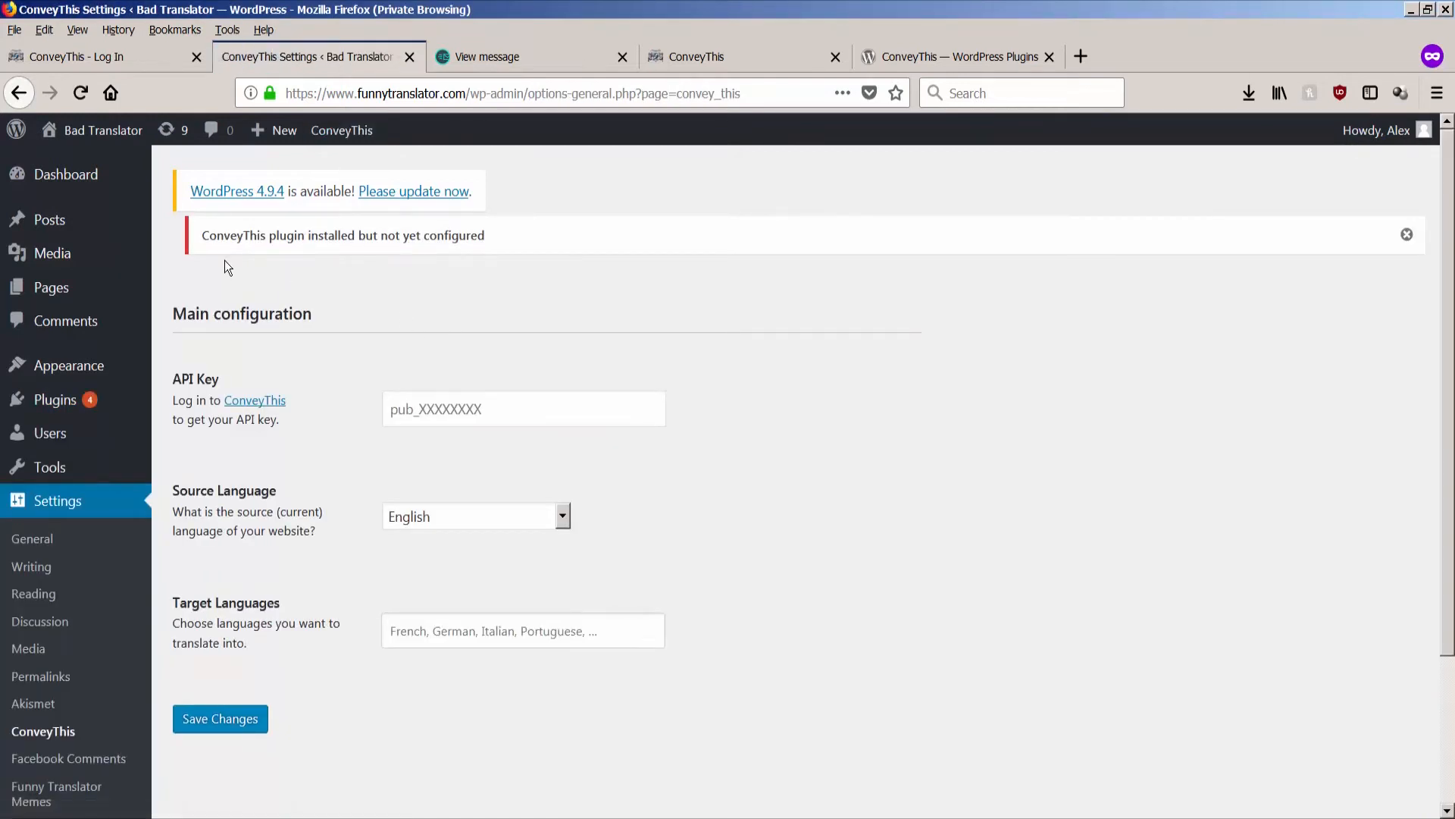
left_click_drag(202, 235, 320, 235)
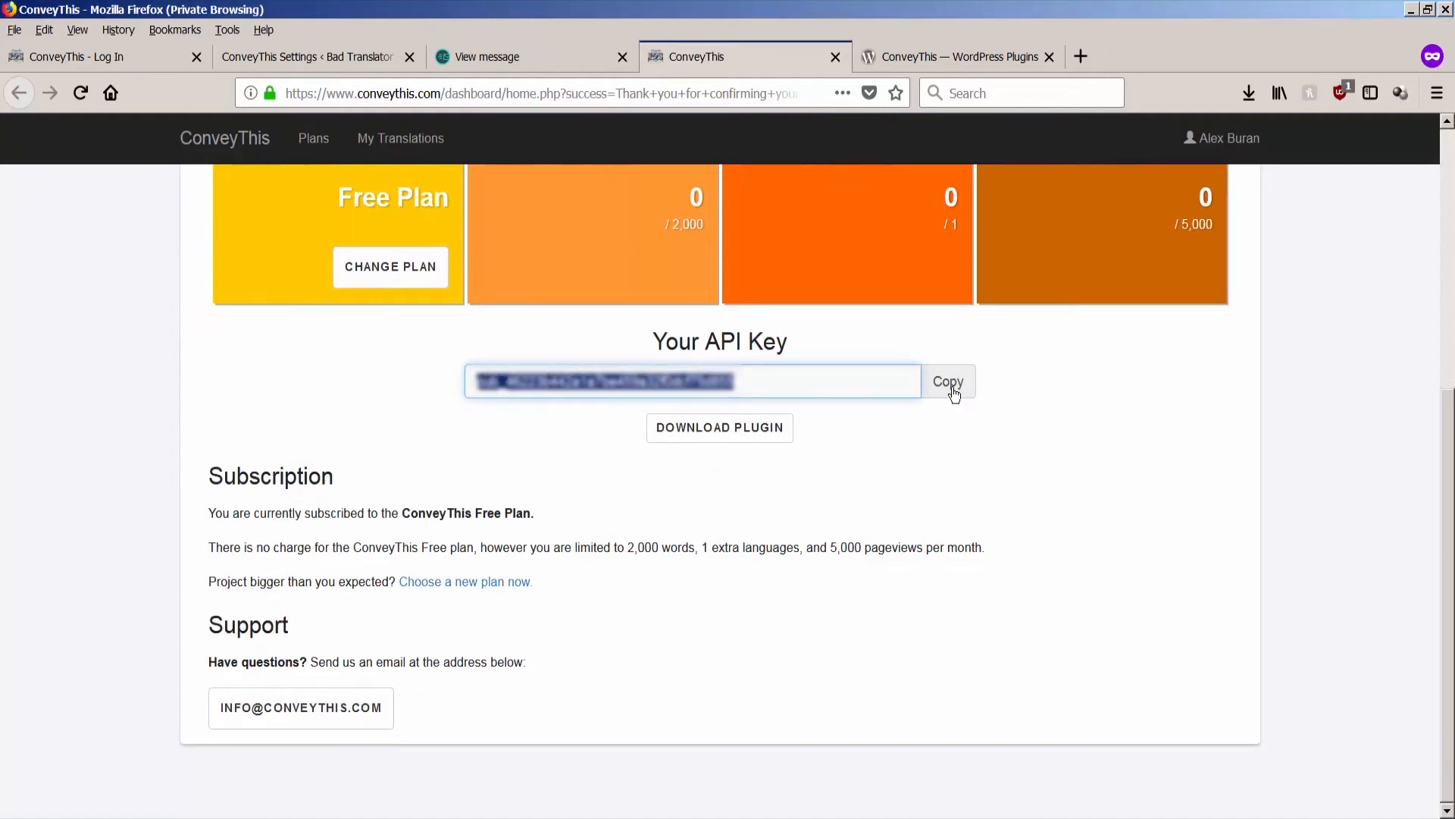
- Copy the account's API key on the ConveyThis dashboard and return to the plugin settings
left_click(947, 382)
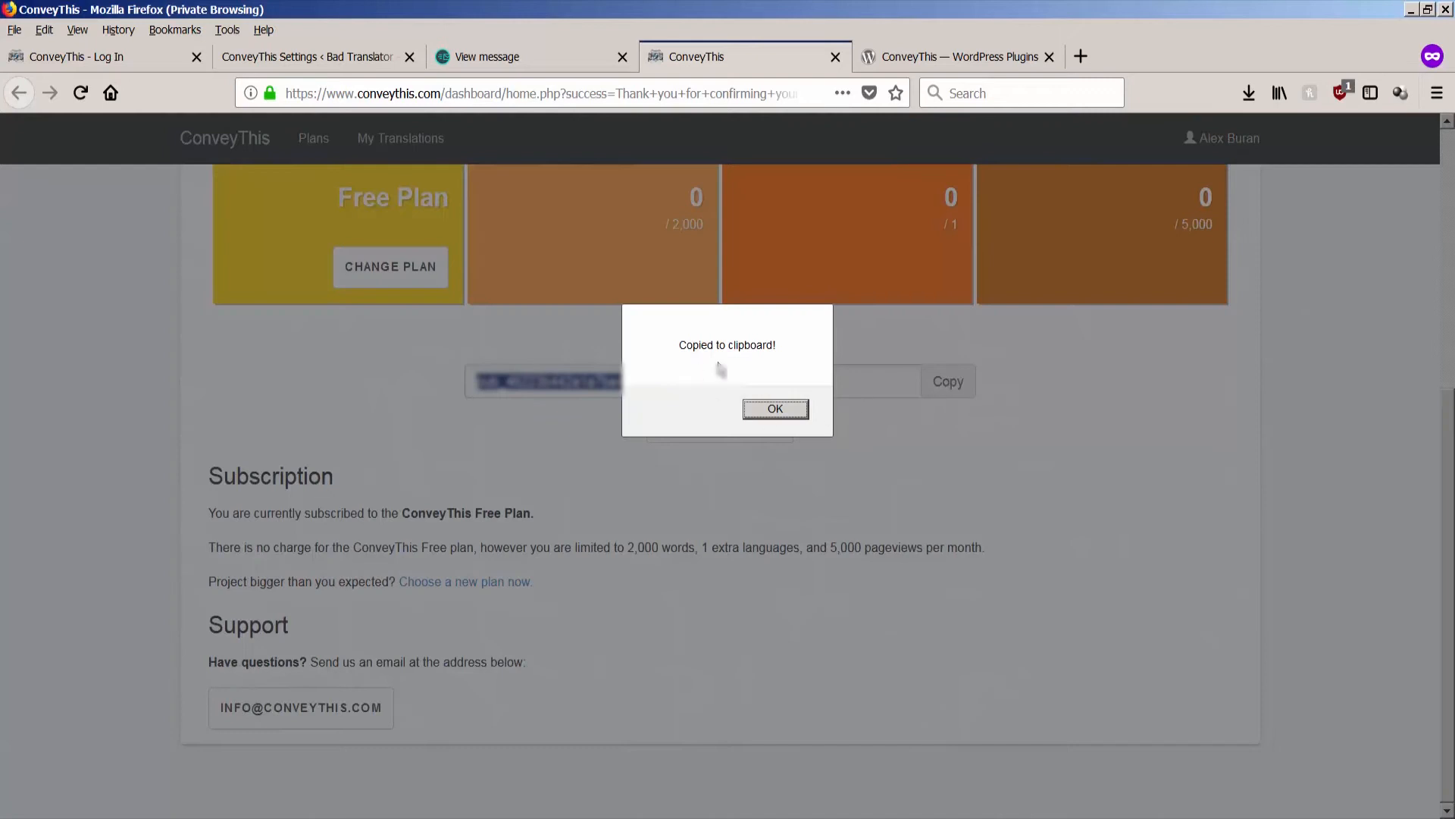
left_click(775, 409)
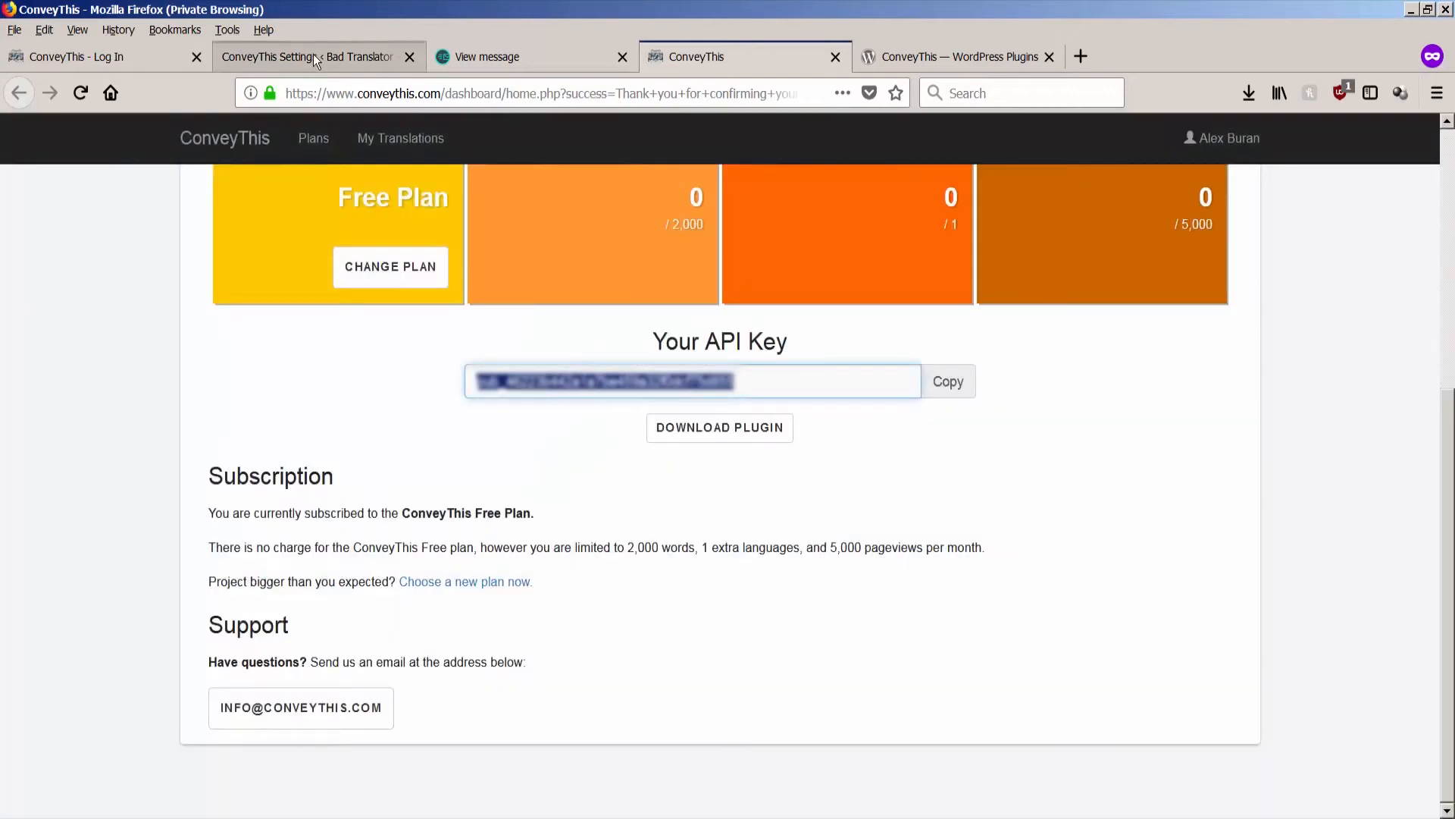
left_click(312, 56)
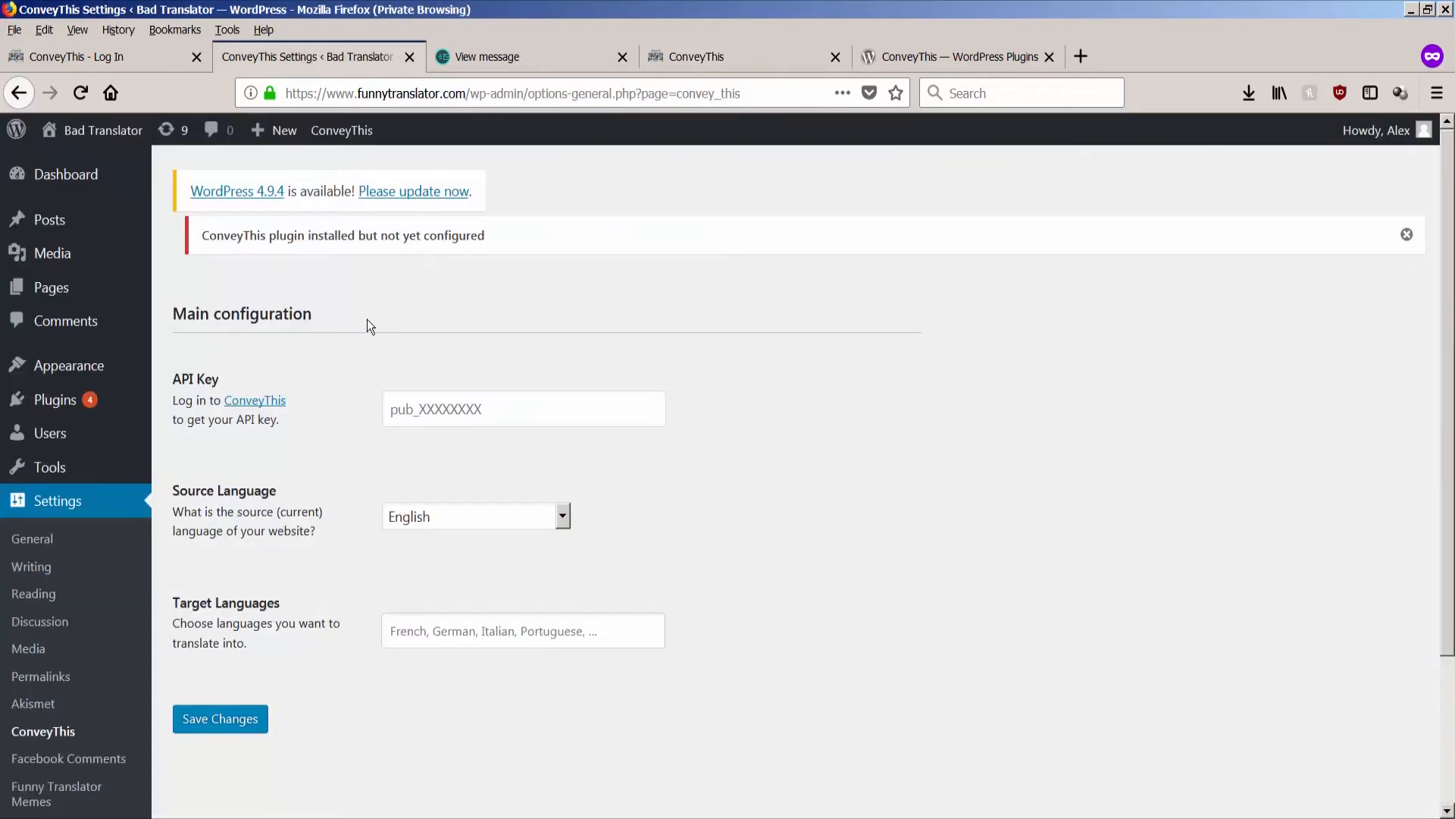
- Save the plugin settings with the pasted API key, English source and Russian target language
left_click(523, 408)
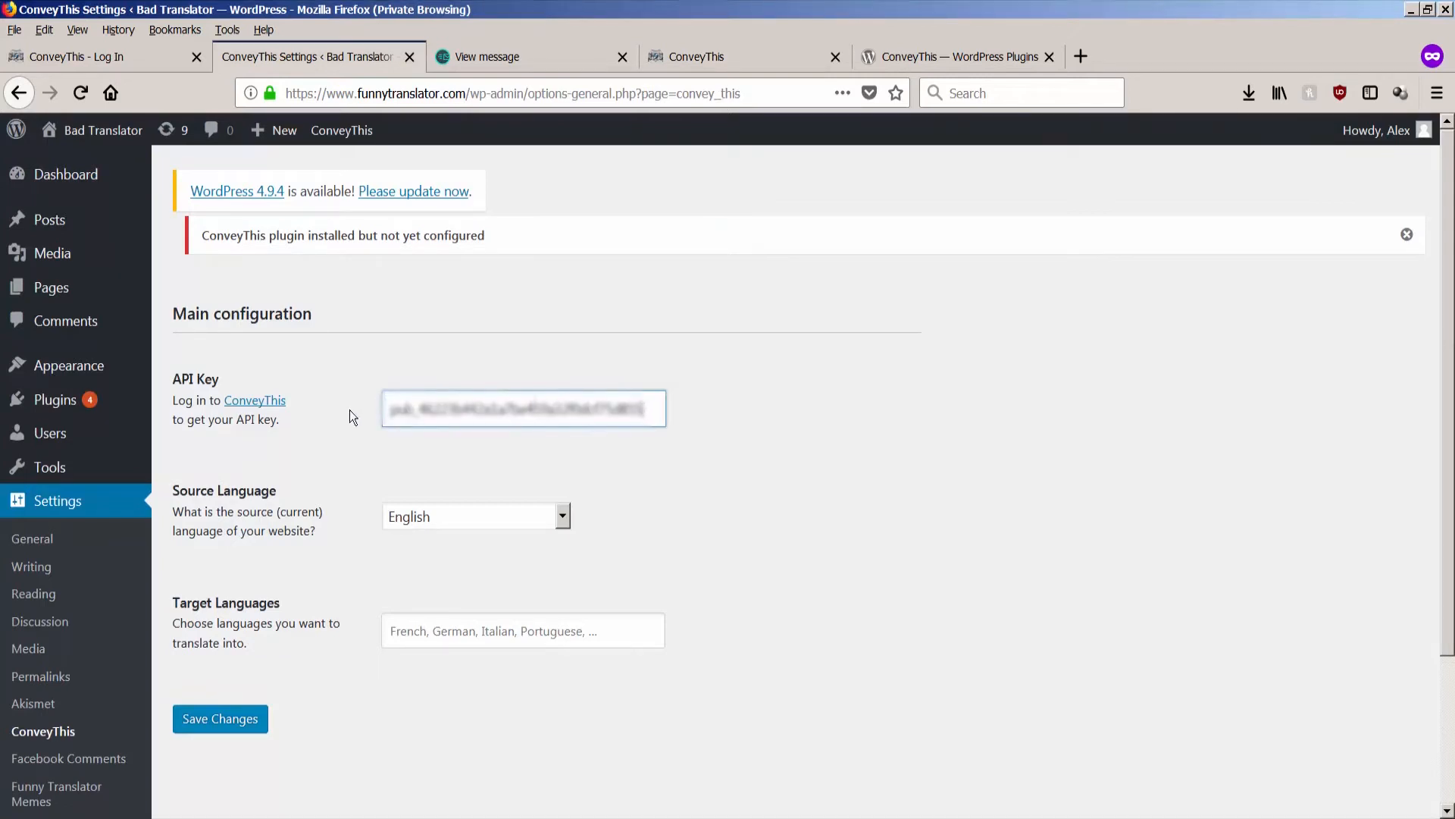
left_click(542, 407)
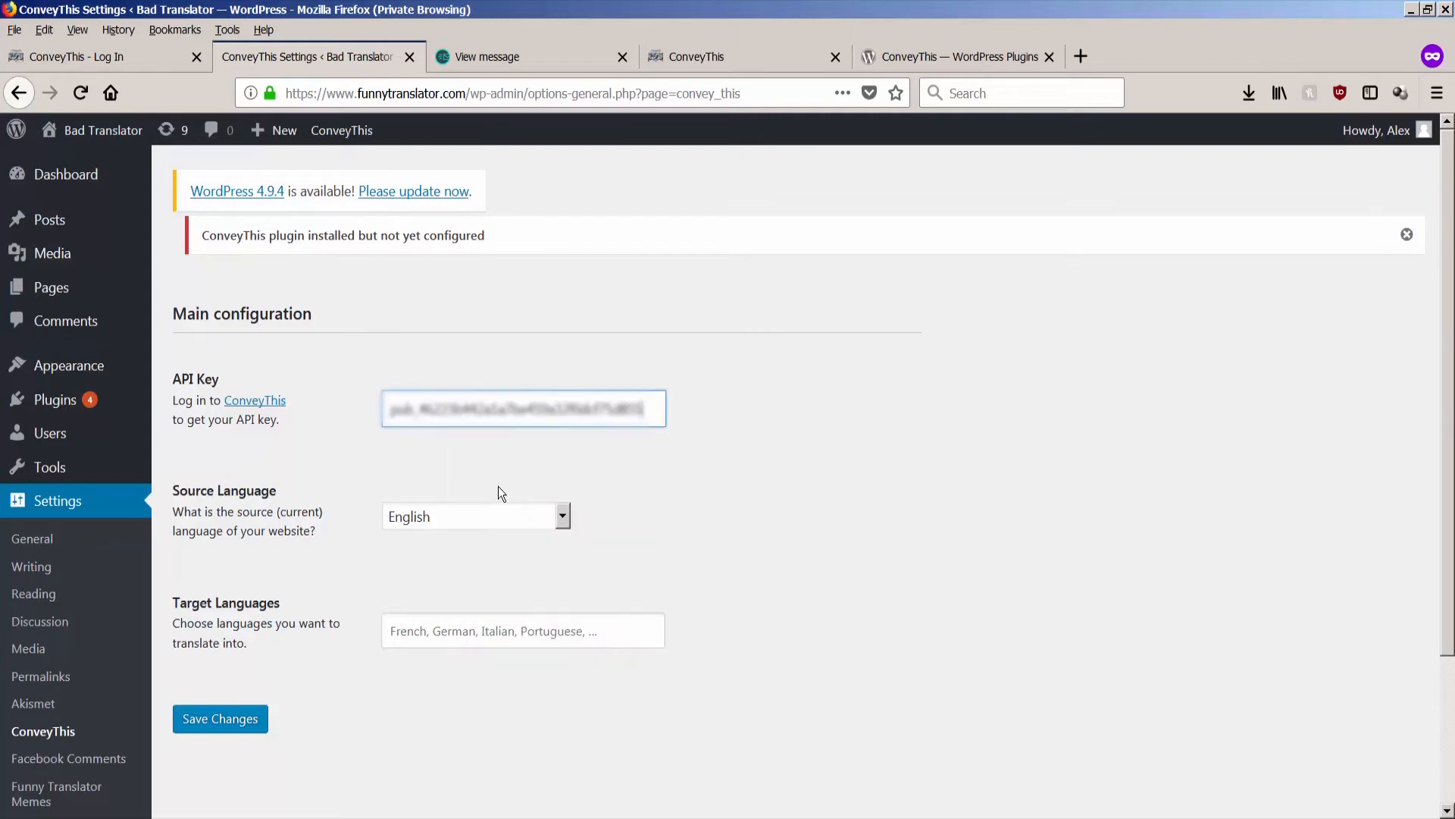
scroll("down", 3)
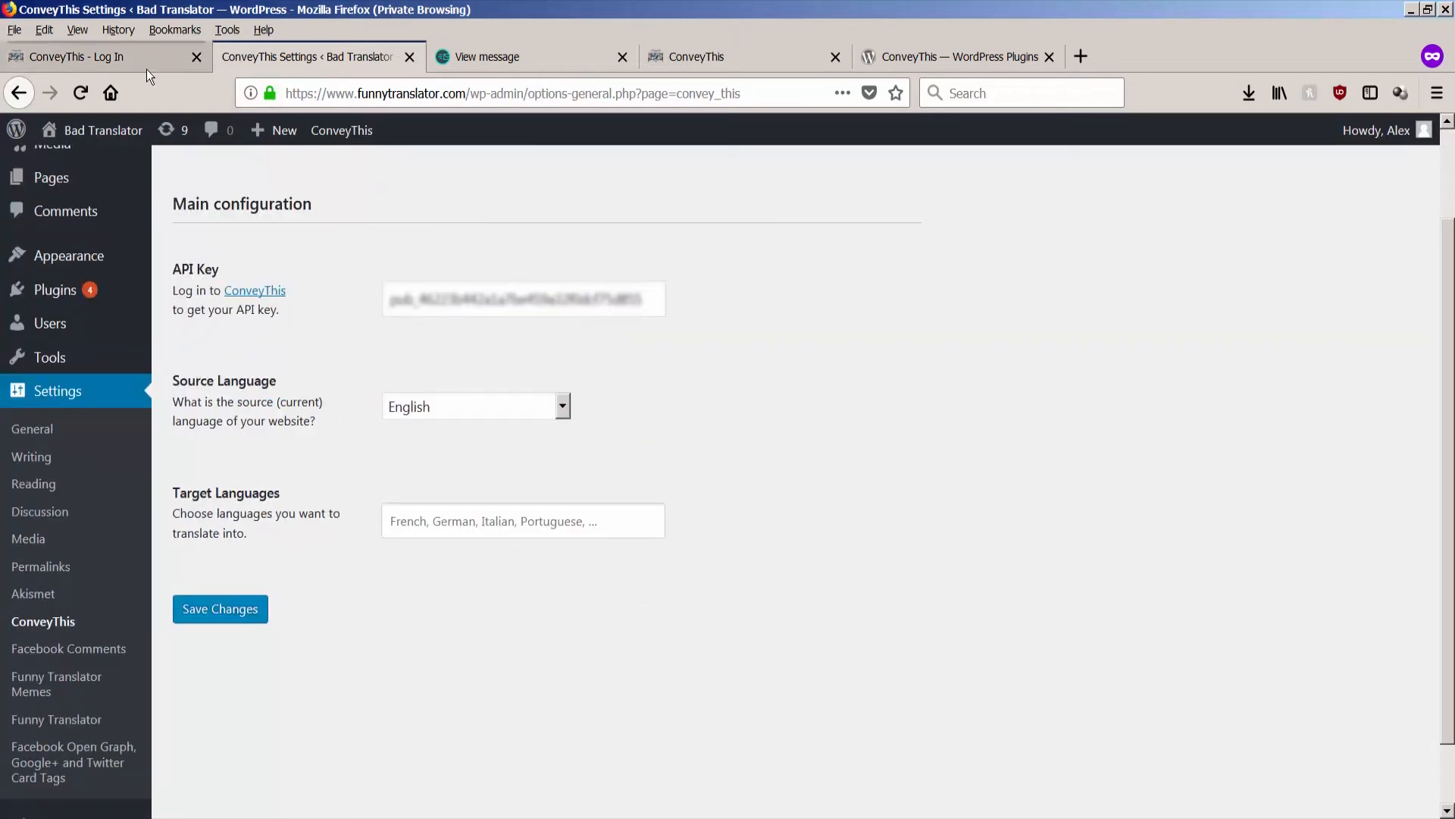
mouse_move(352, 298)
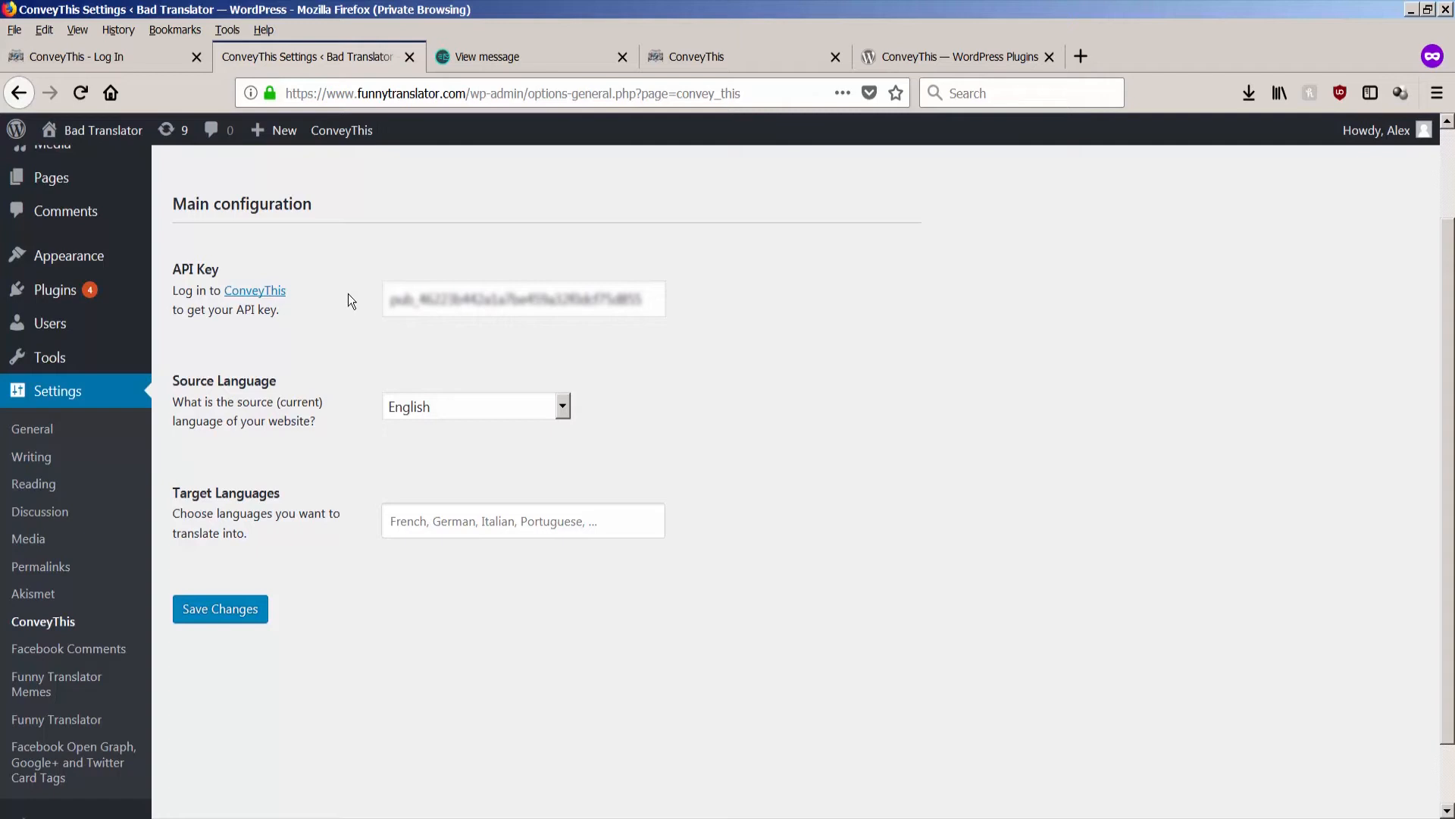
left_click(522, 521)
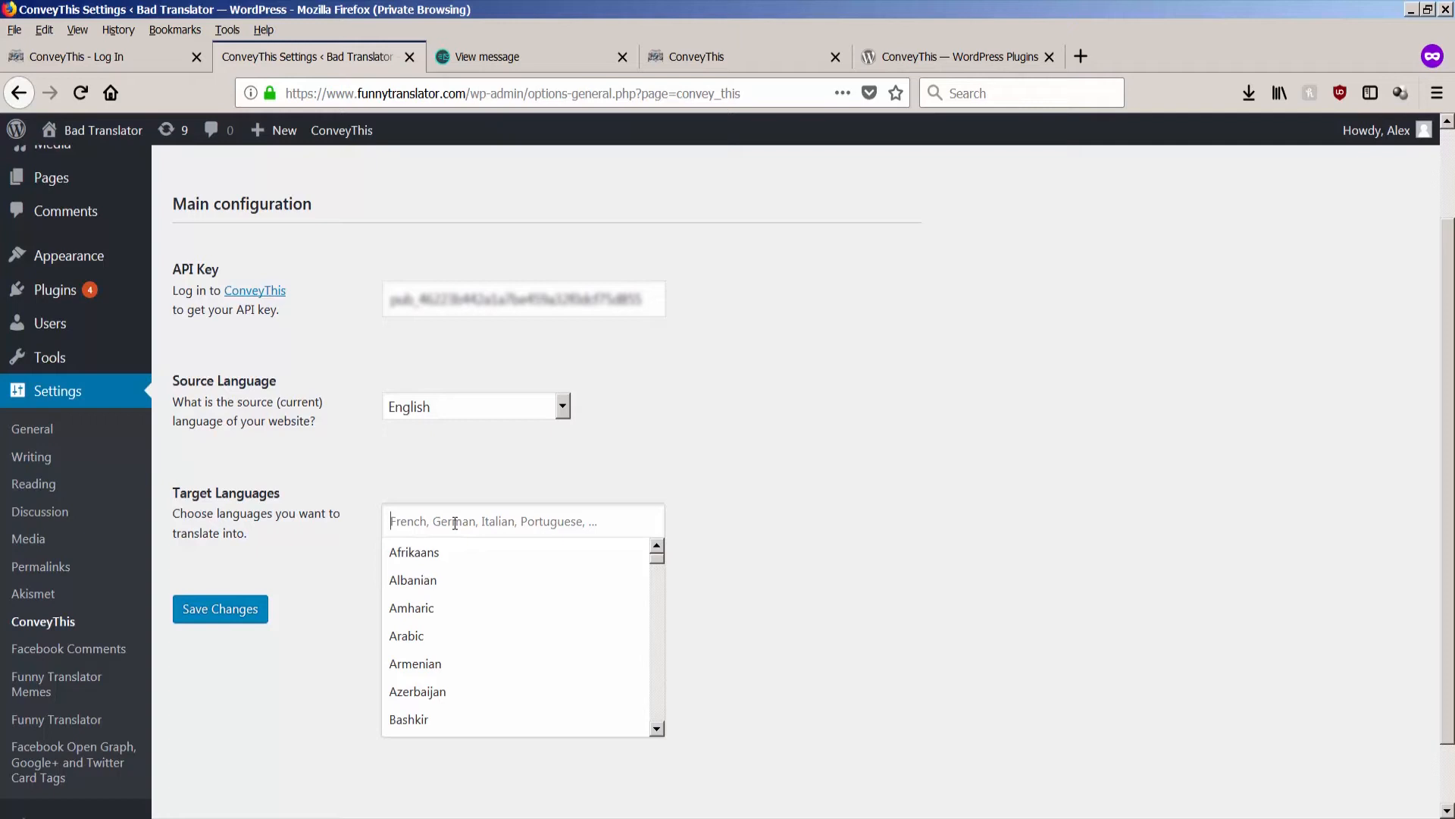
type("Russian")
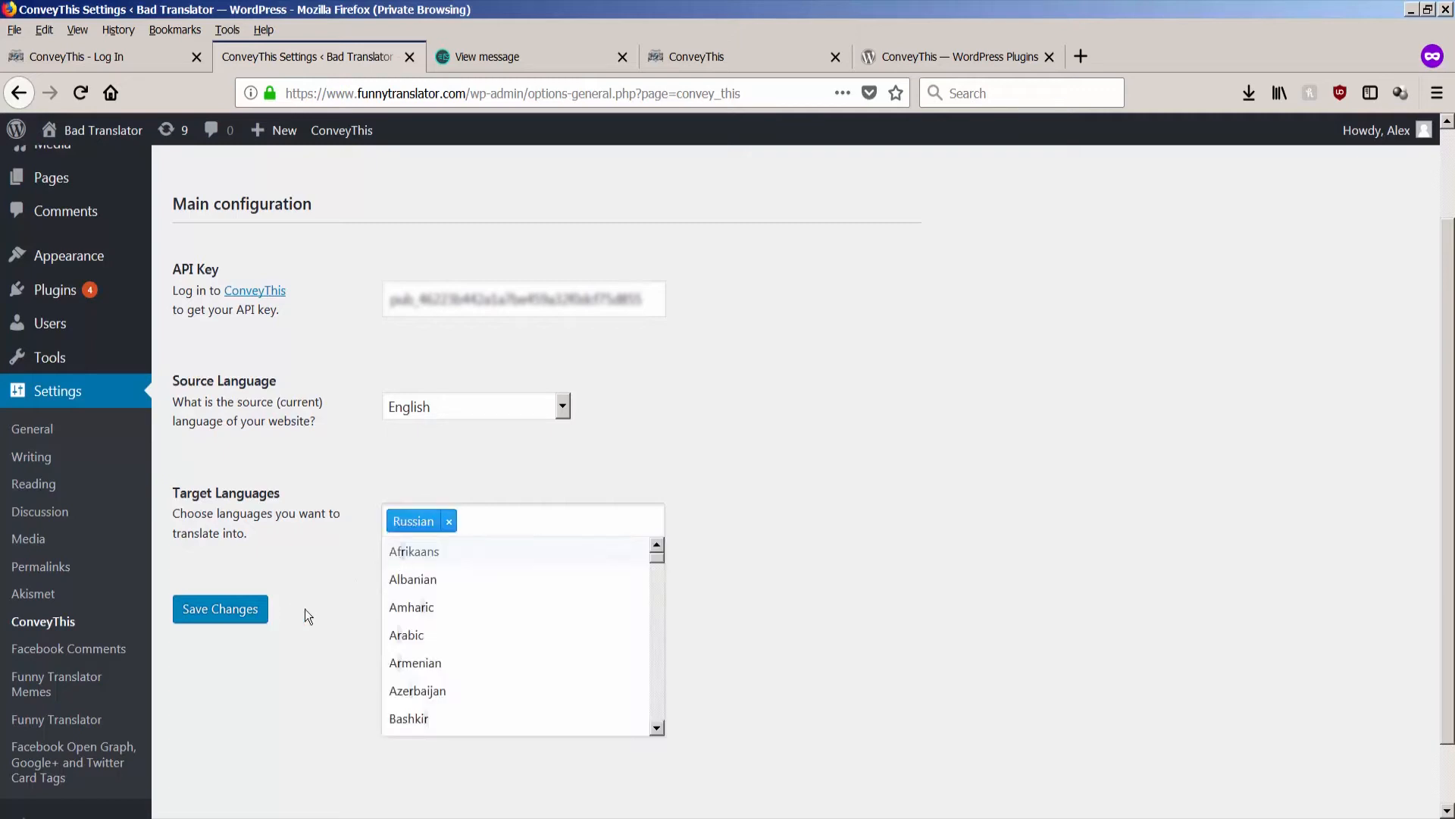
left_click(220, 610)
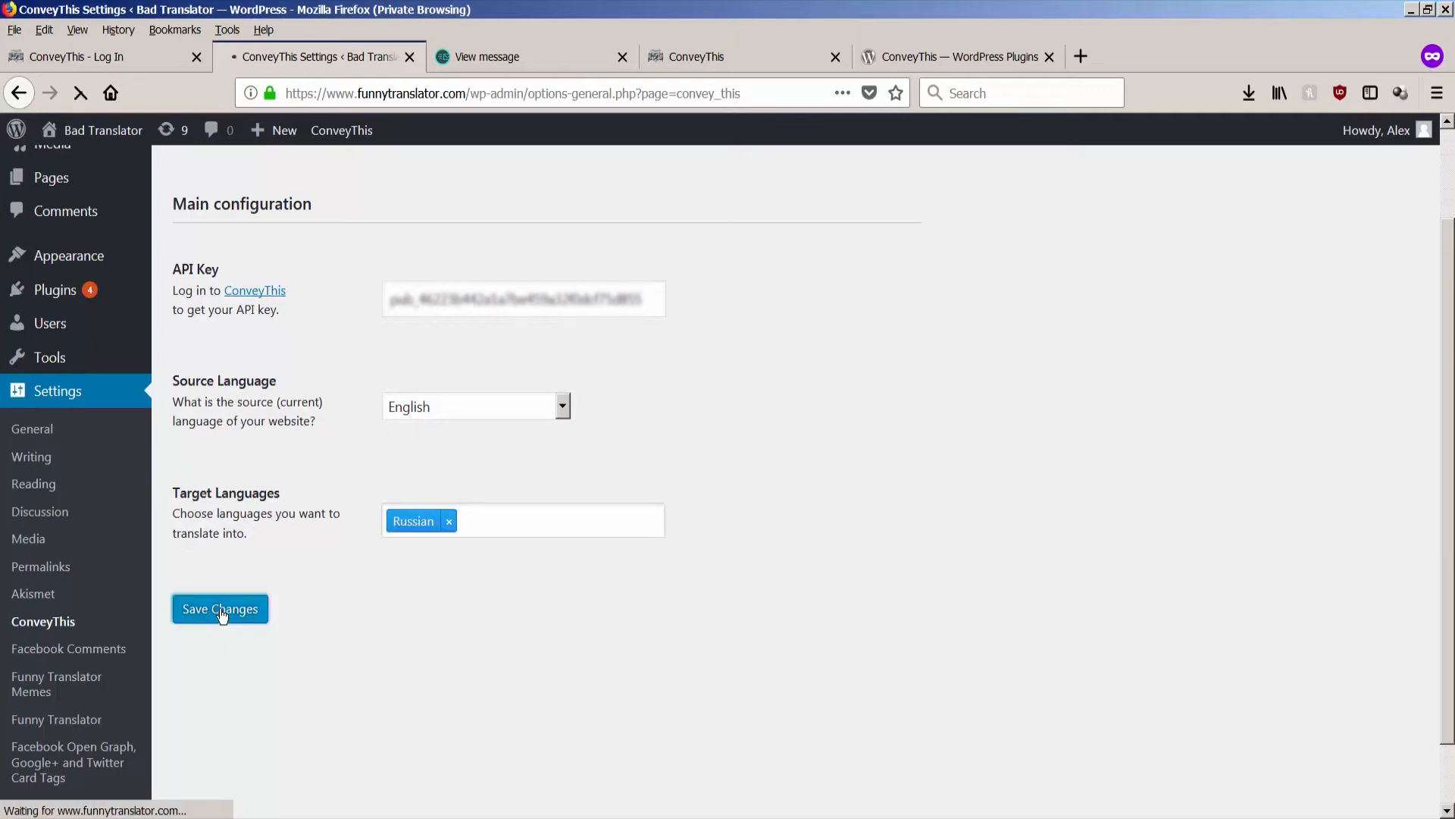
left_click(218, 608)
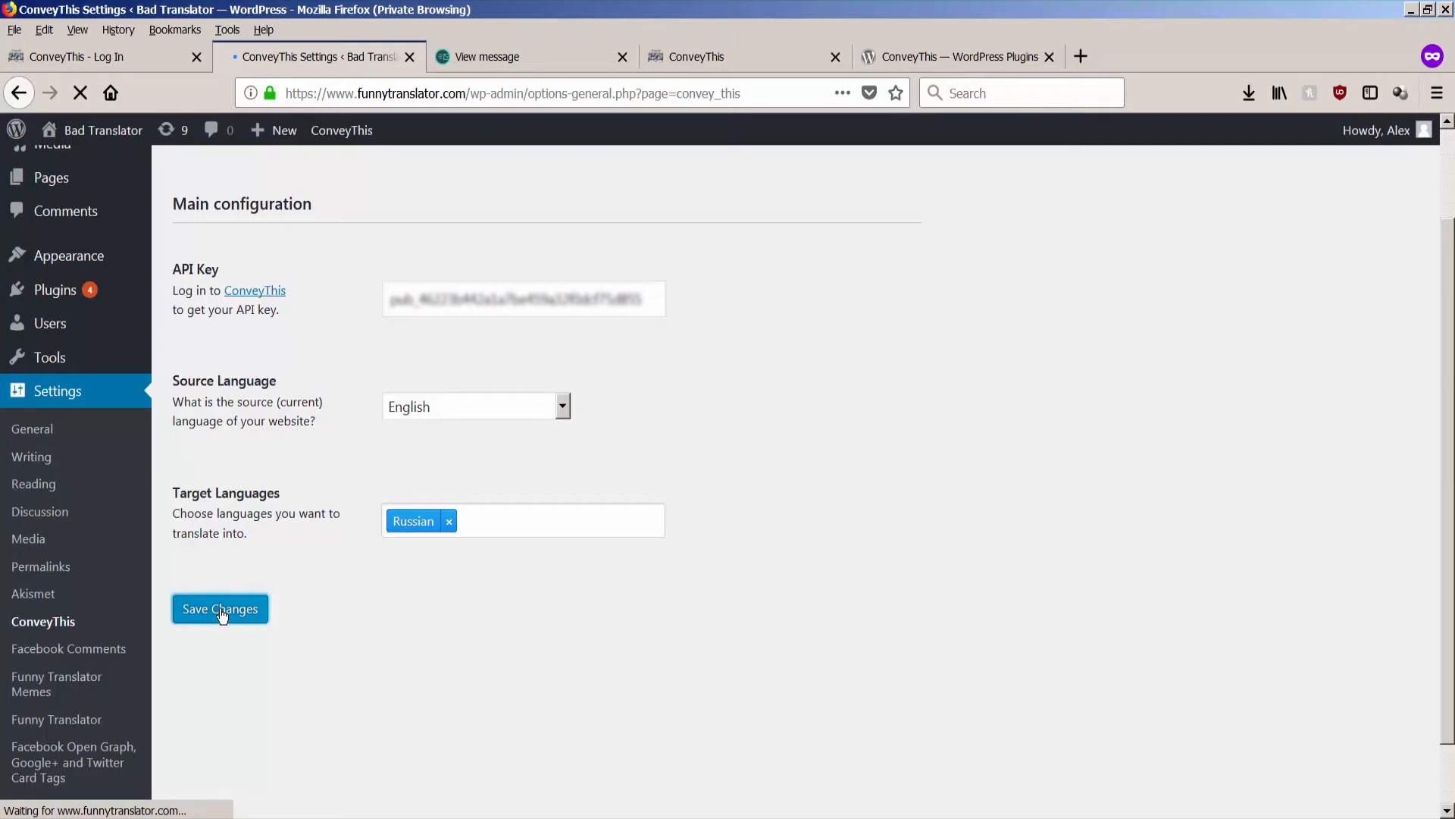
left_click(220, 609)
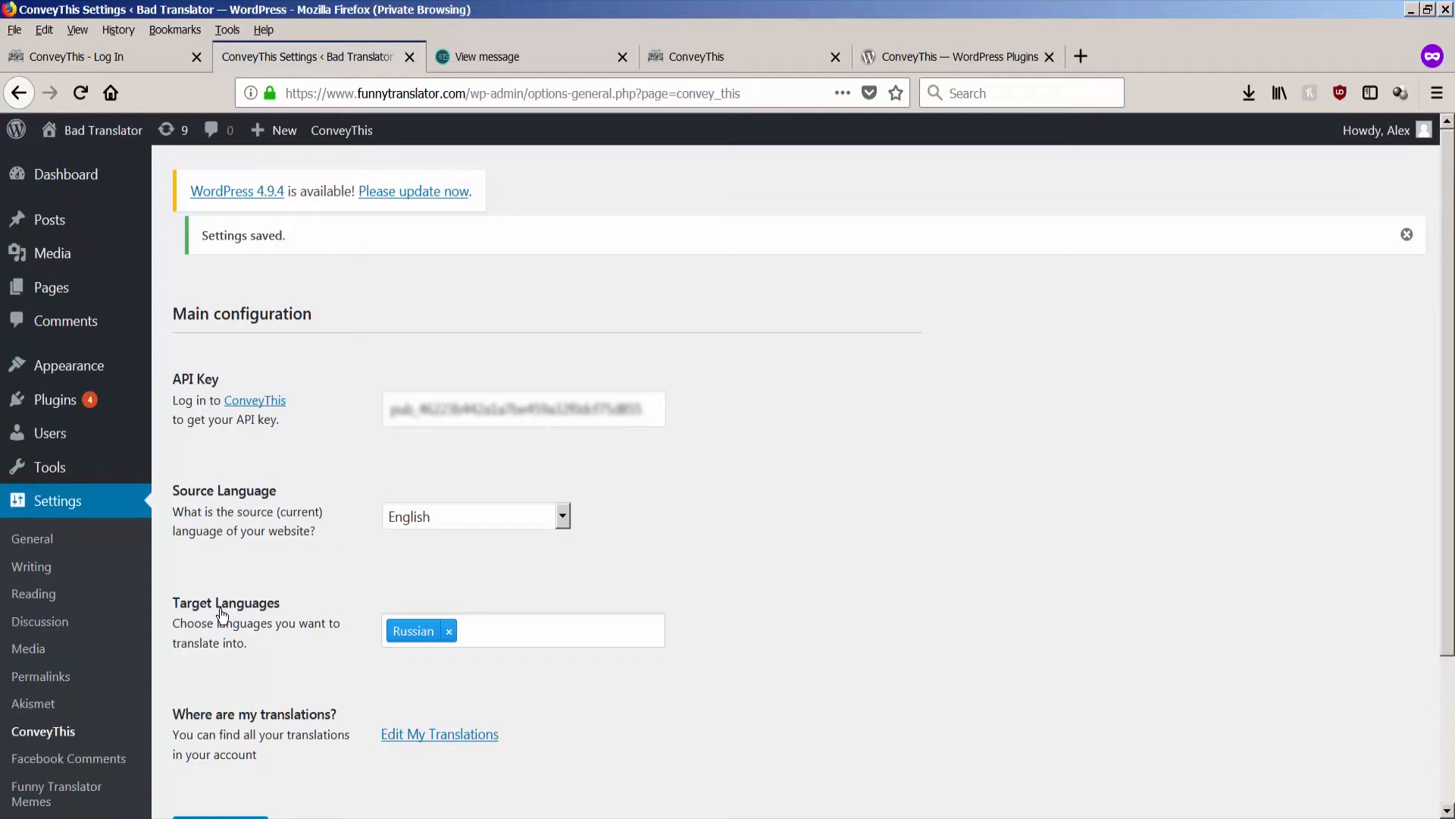
mouse_move(329, 395)
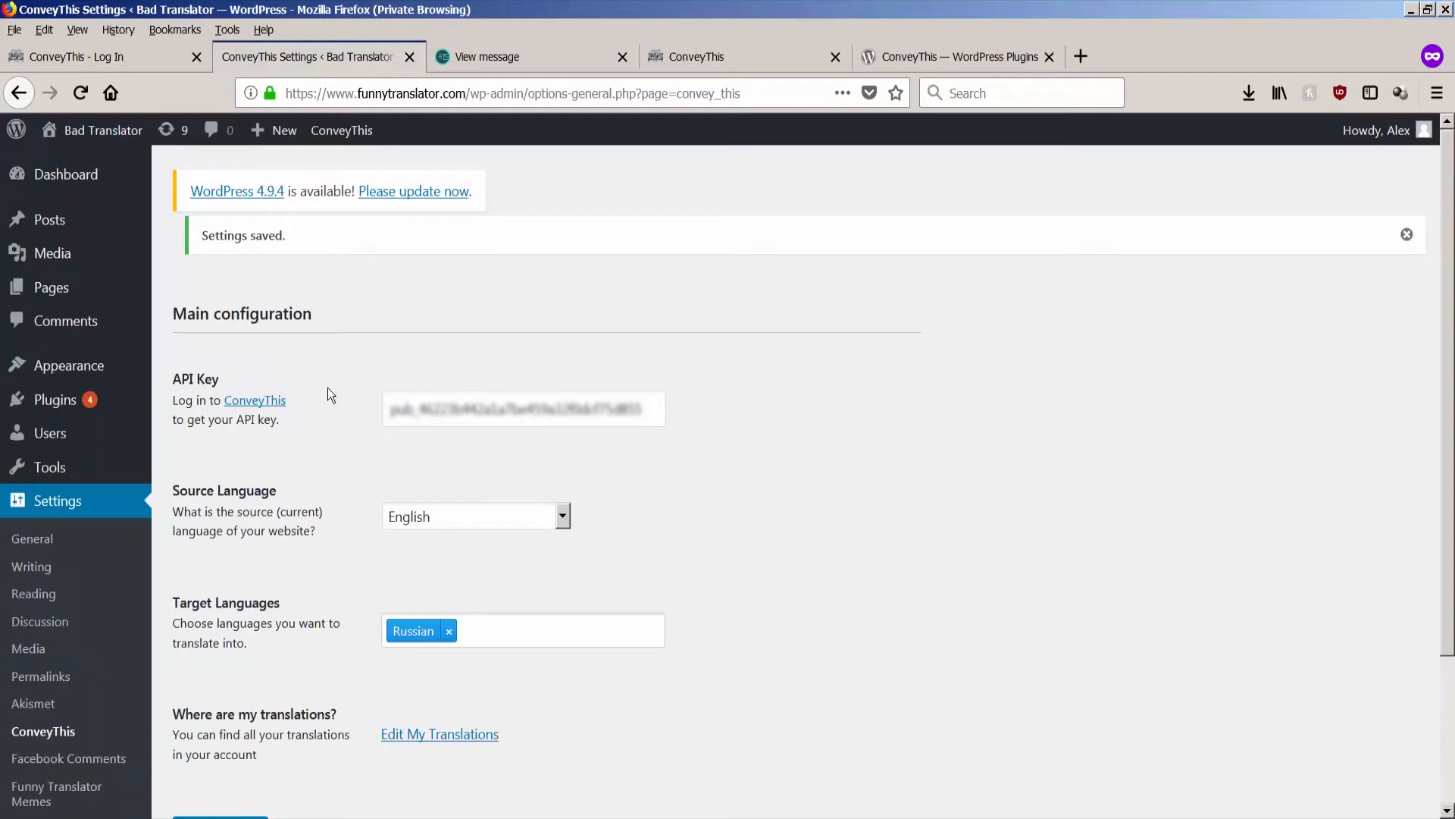
mouse_move(341, 337)
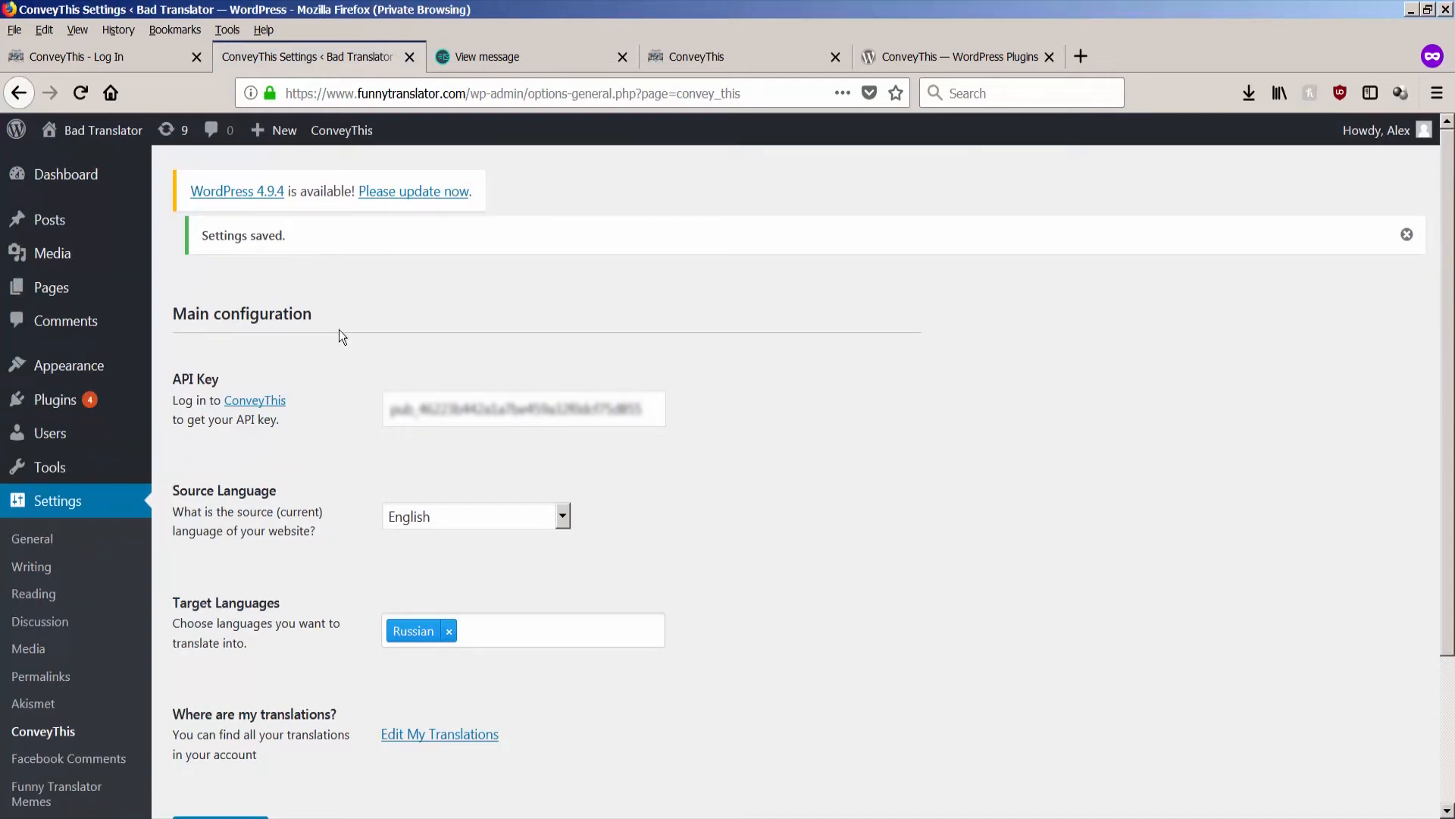
- Switch the live Funny Translator homepage to Russian from the bottom language switcher
scroll("down", 3)
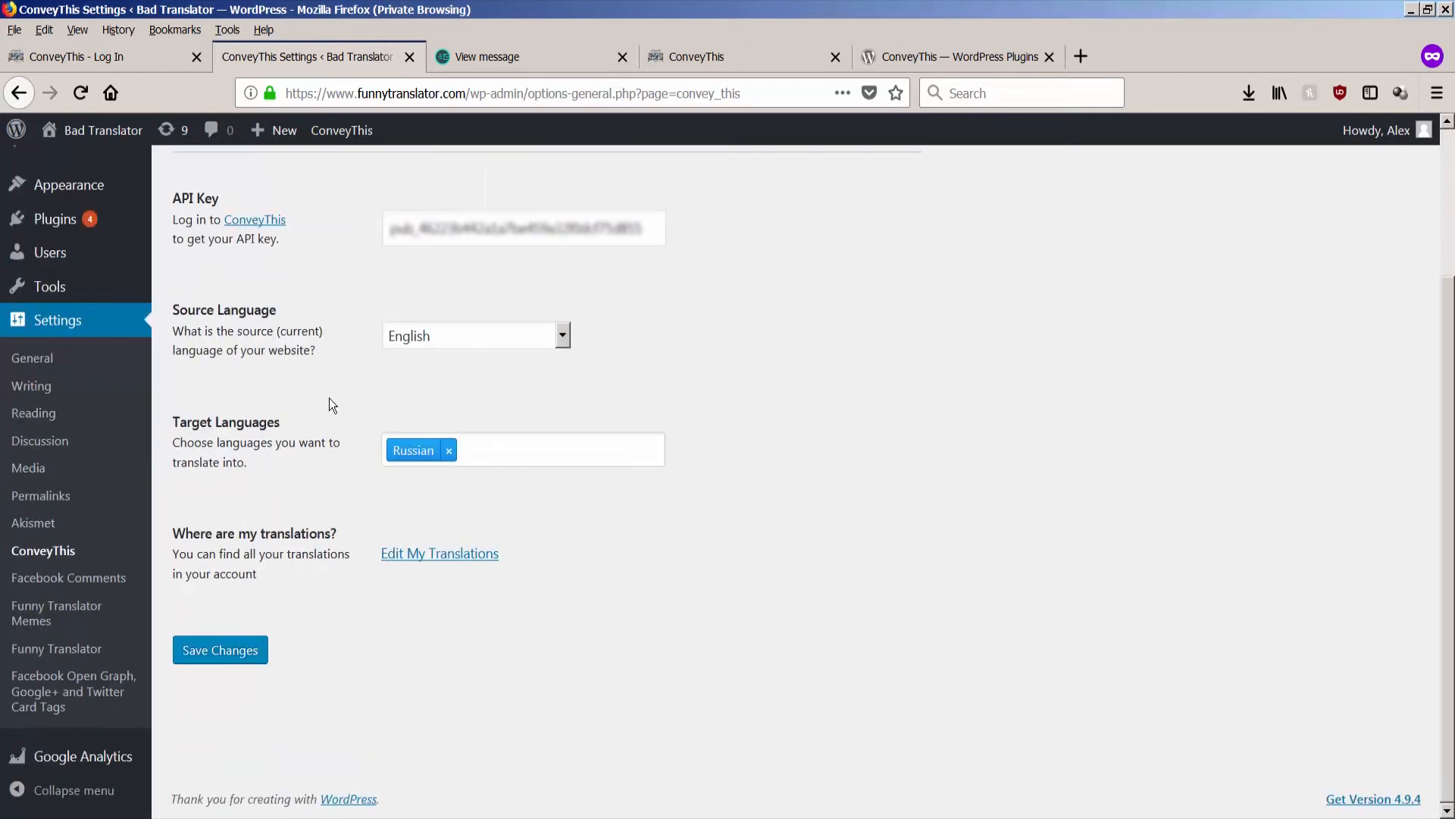
mouse_move(684, 468)
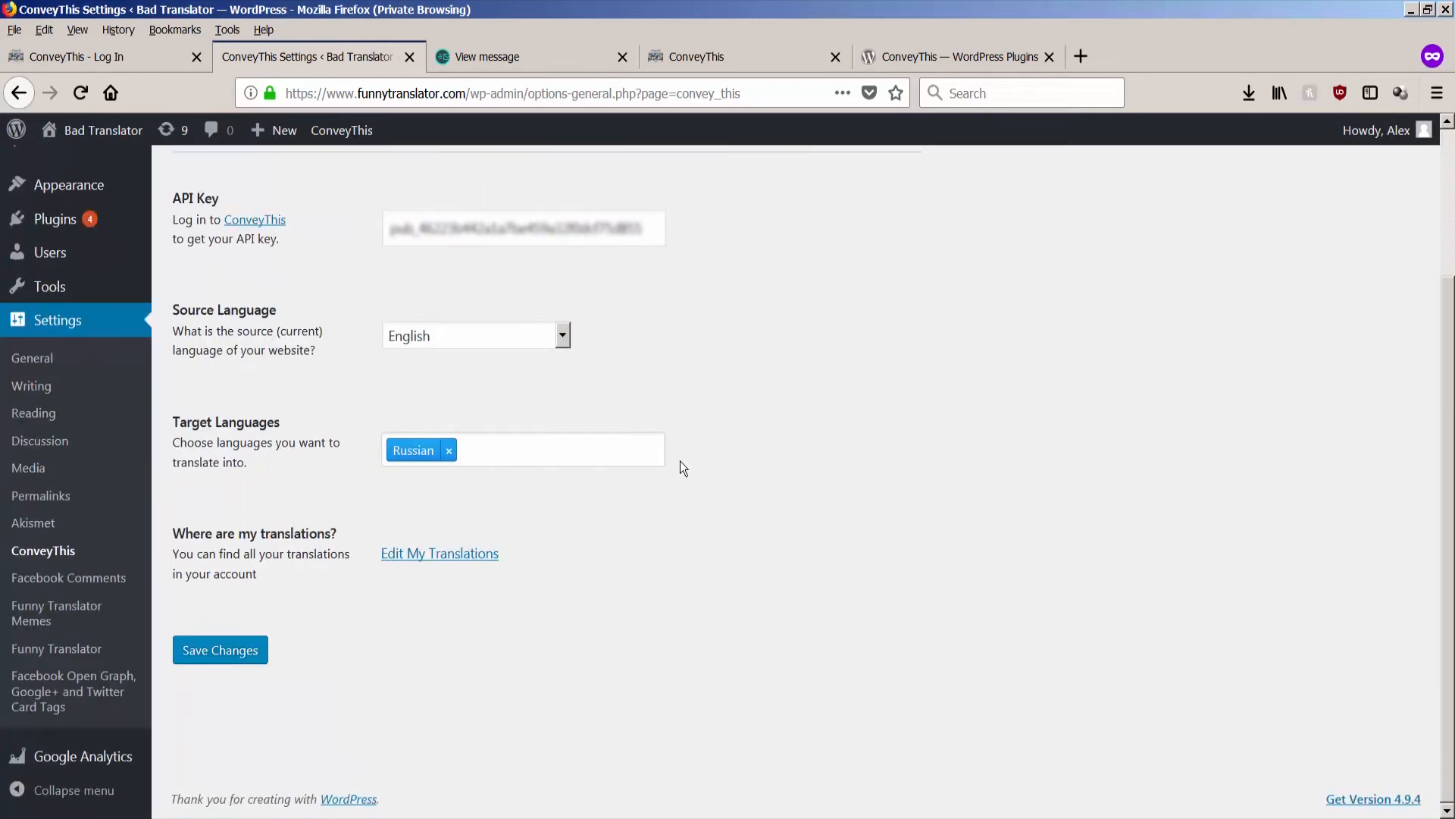
mouse_move(211, 537)
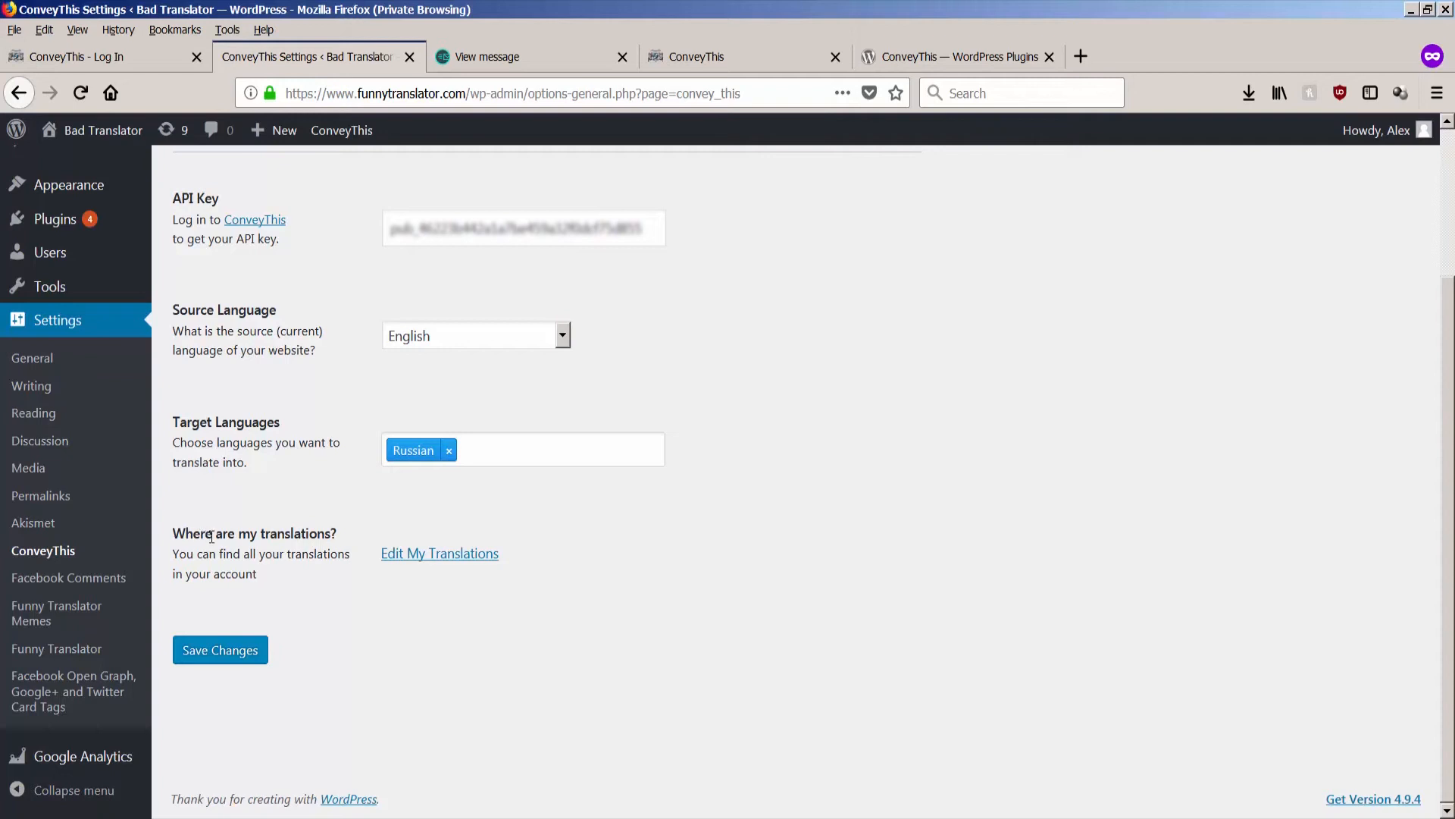
mouse_move(470, 558)
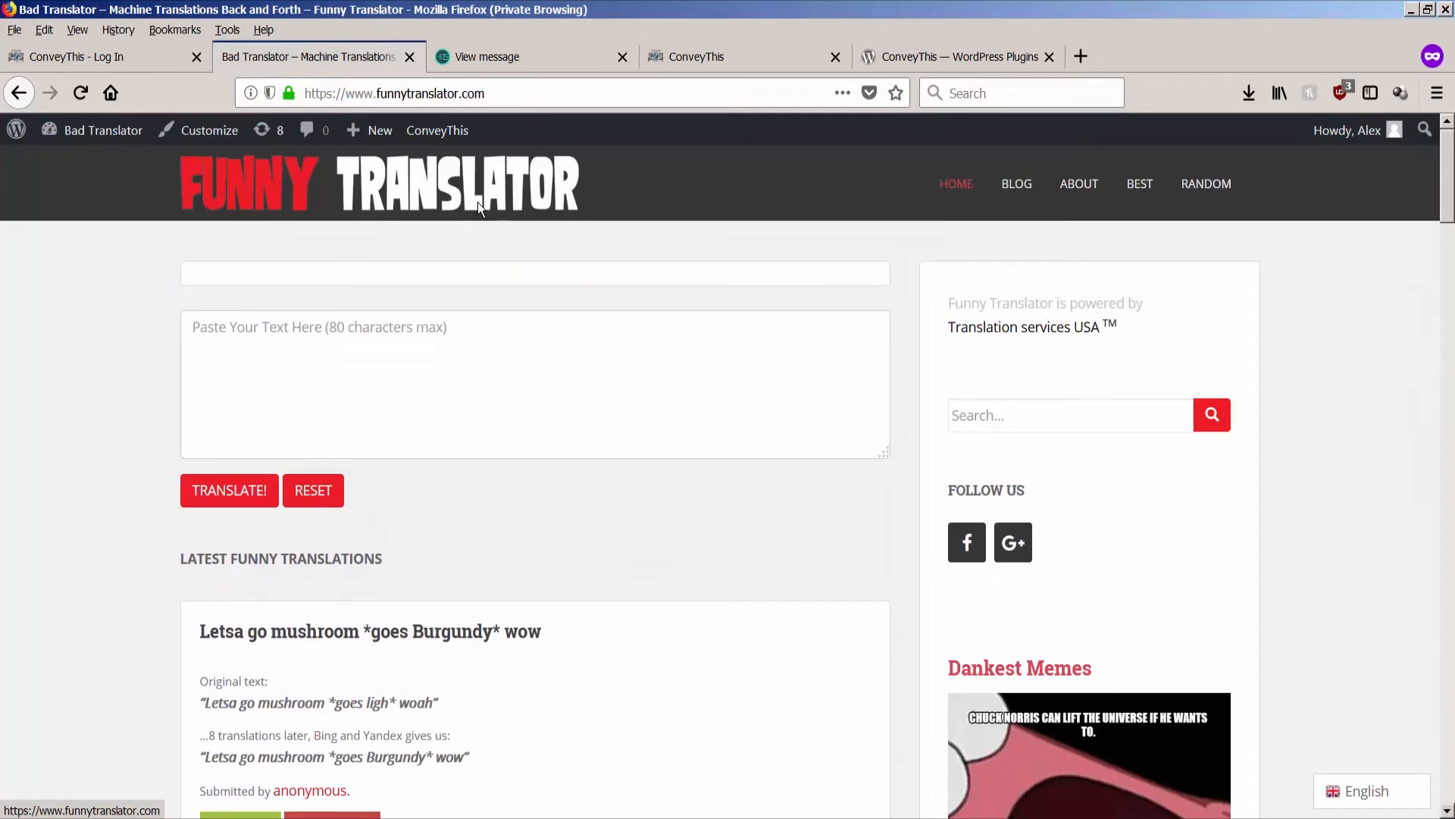
mouse_move(524, 203)
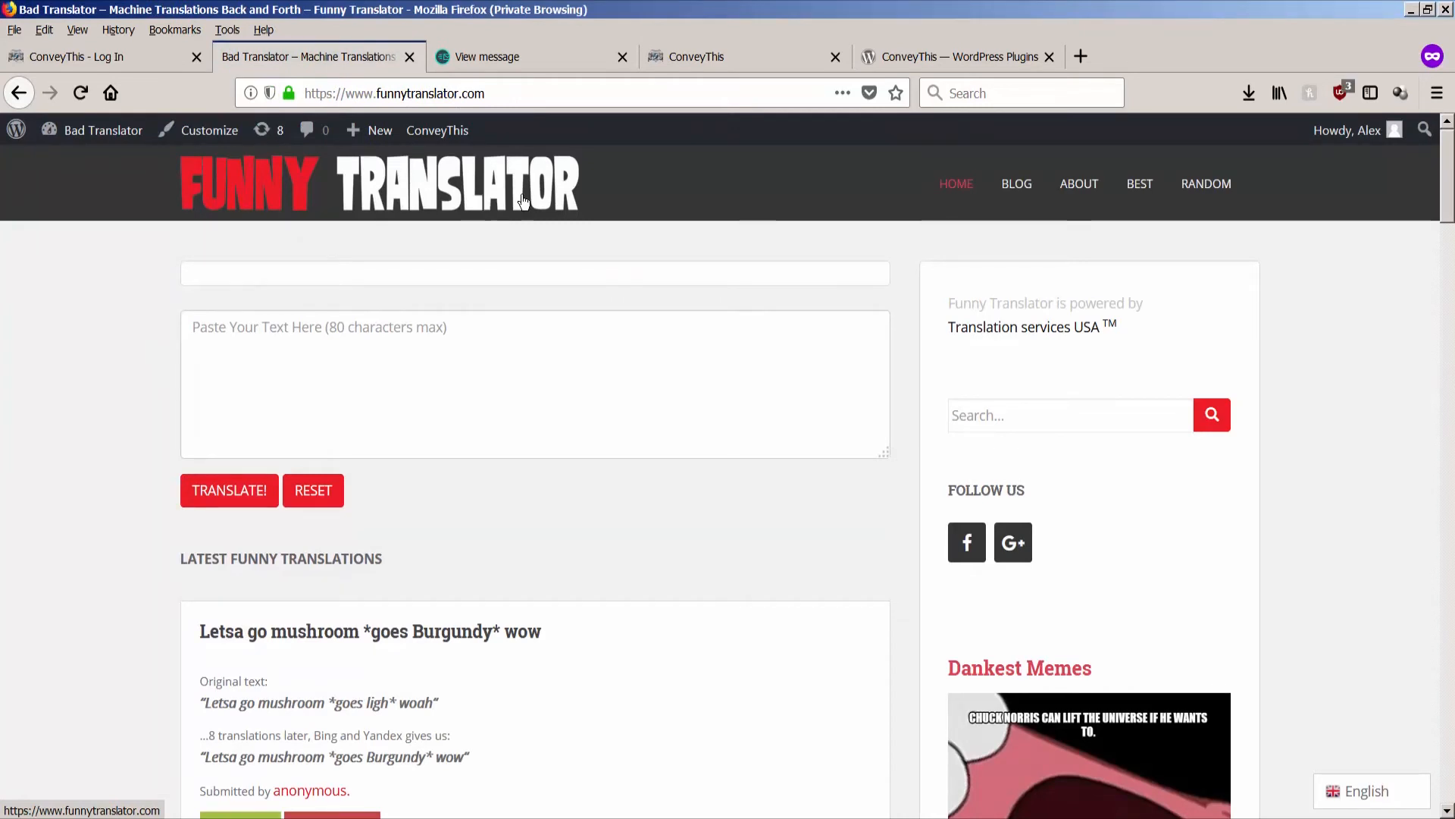
left_click(1367, 791)
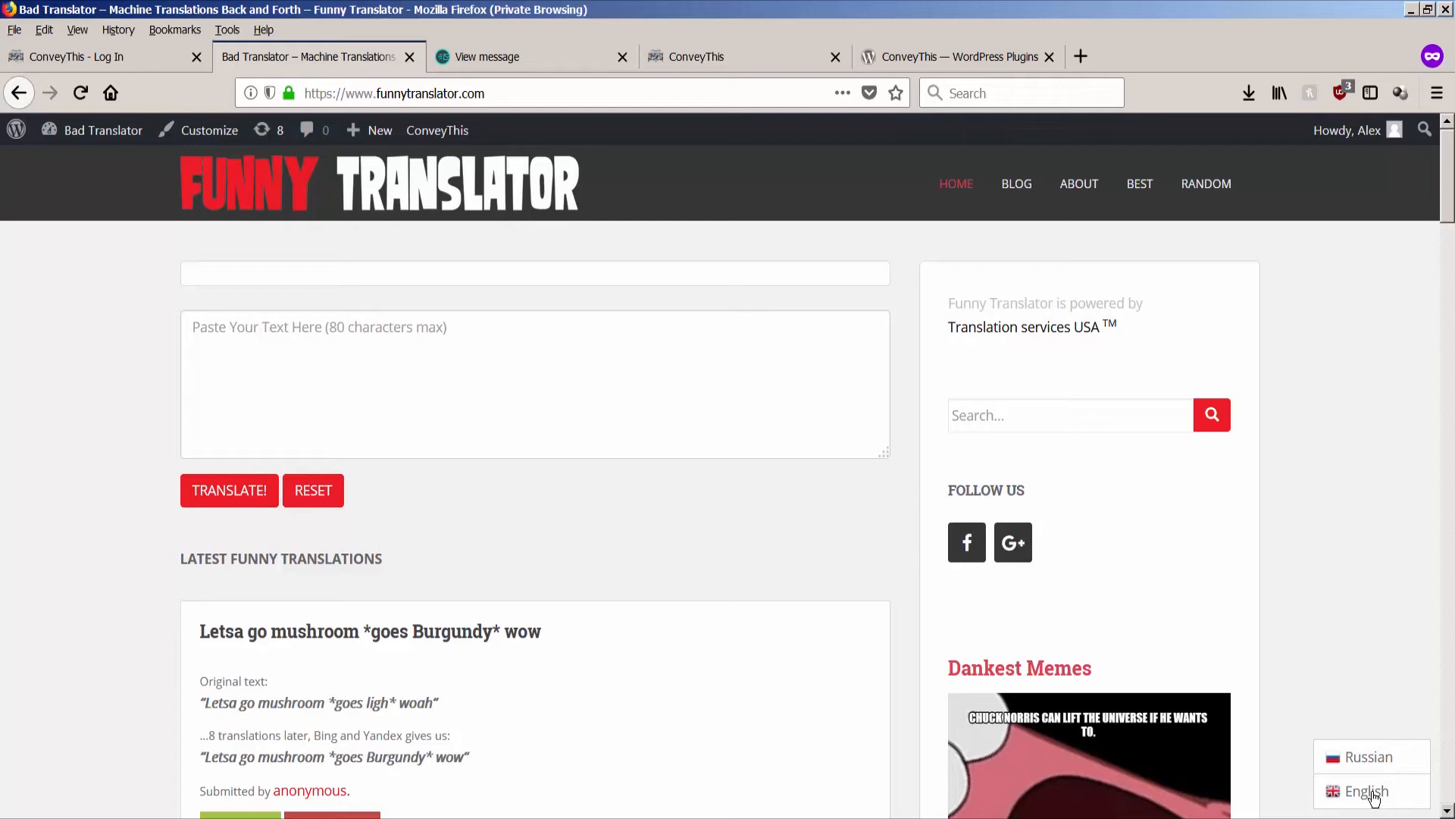
mouse_move(1370, 759)
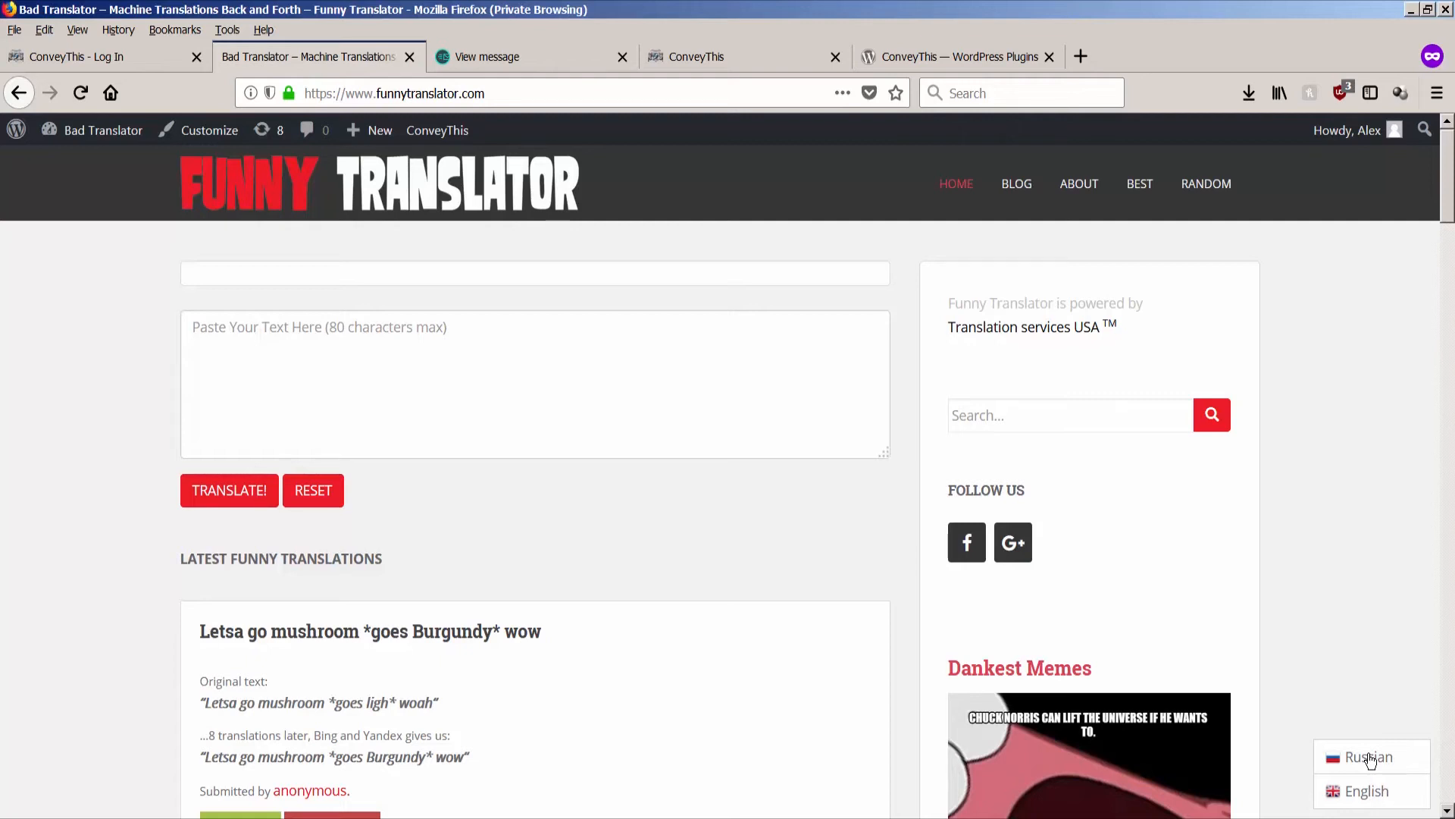
left_click(1370, 756)
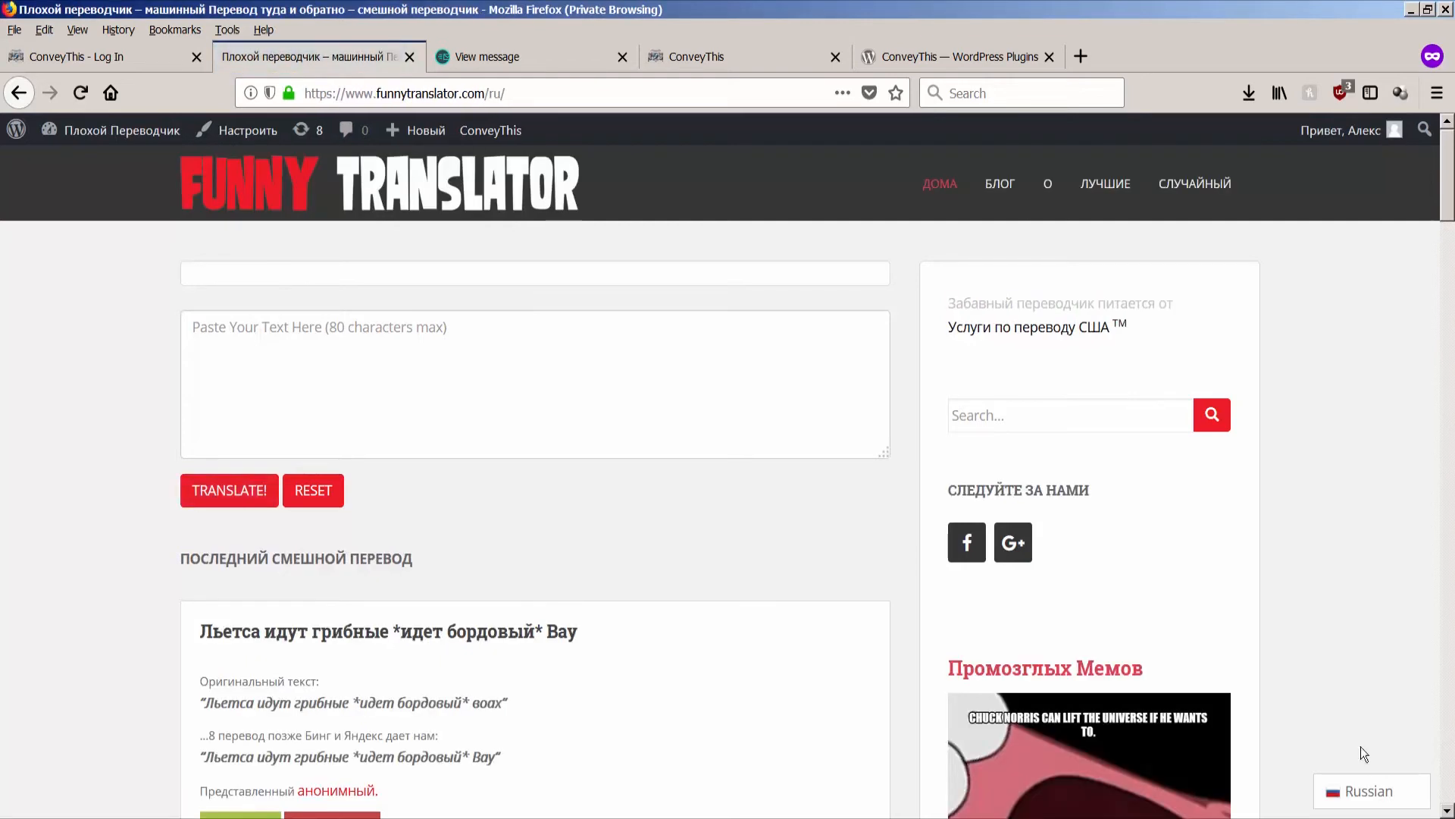
mouse_move(105, 234)
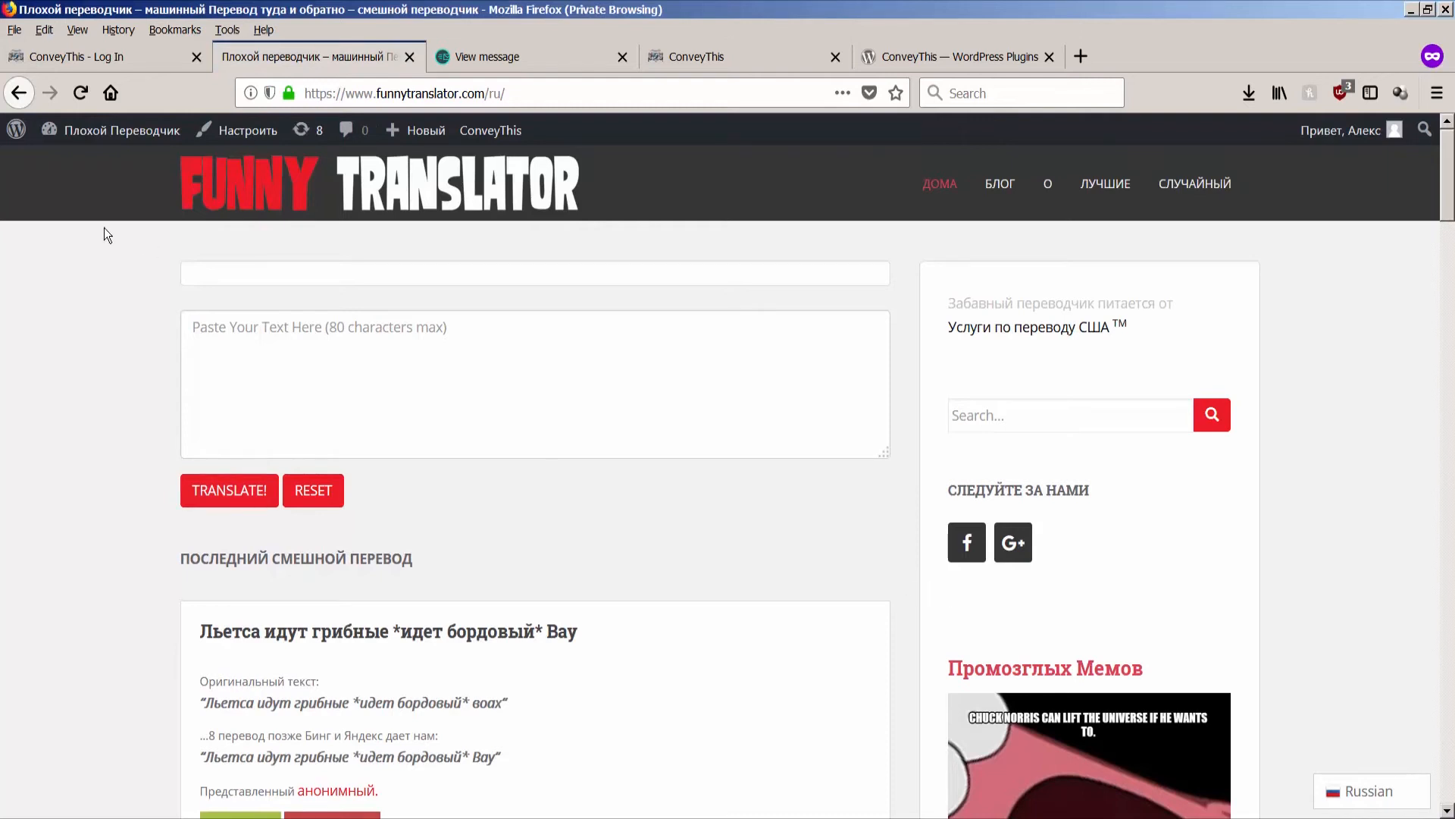
mouse_move(336, 263)
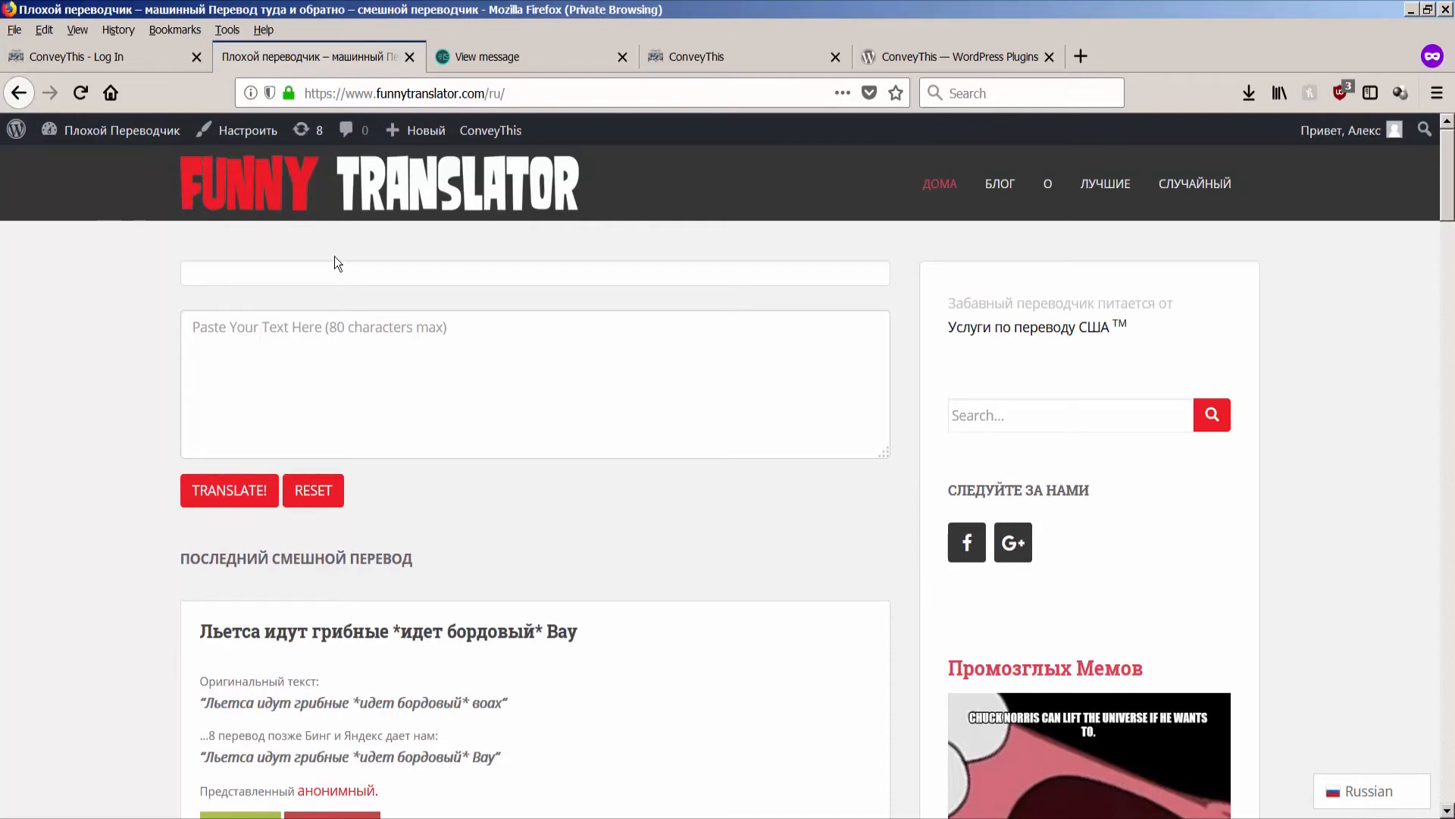
mouse_move(199, 278)
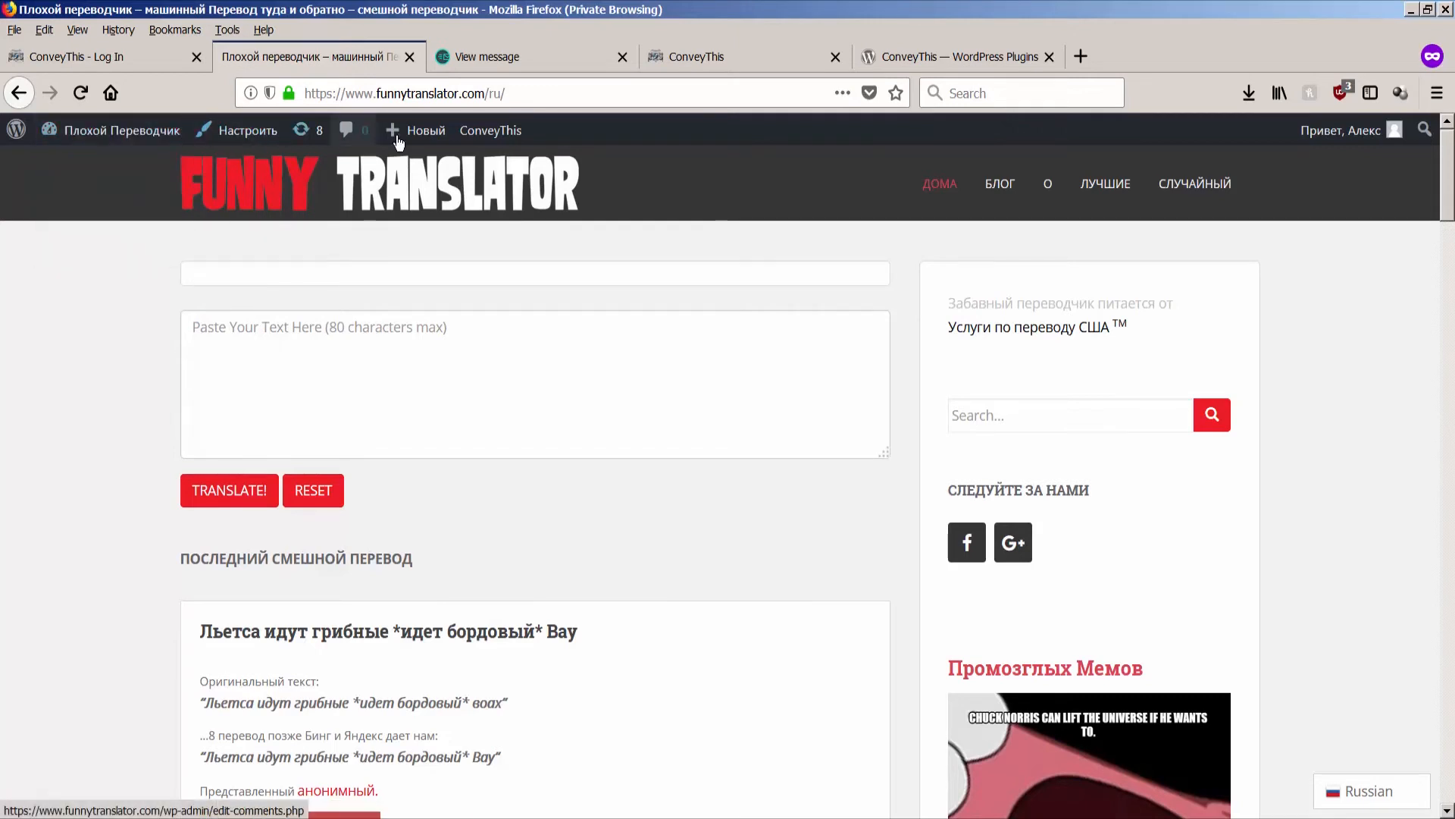
left_click(1346, 131)
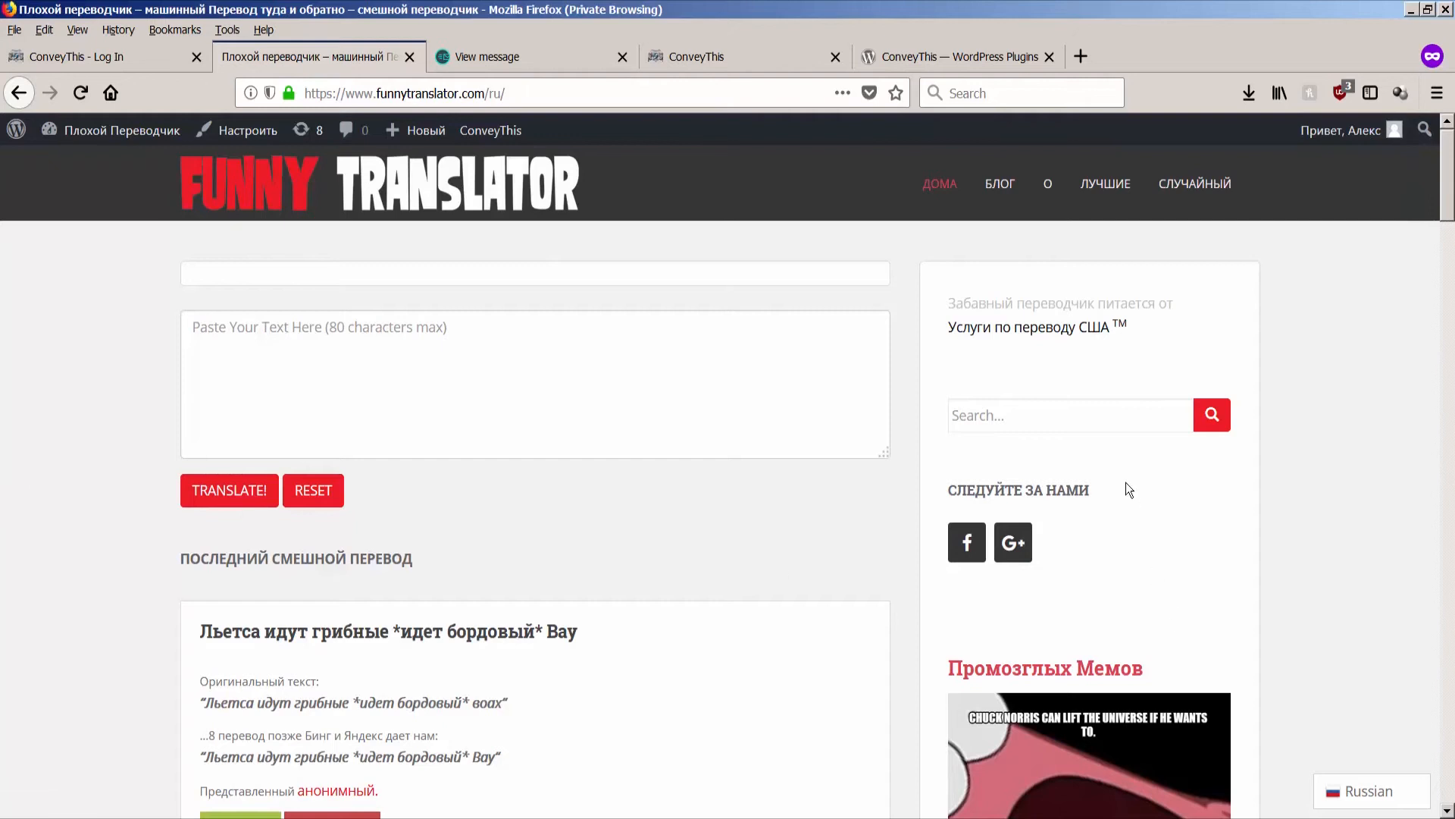
scroll("down", 3)
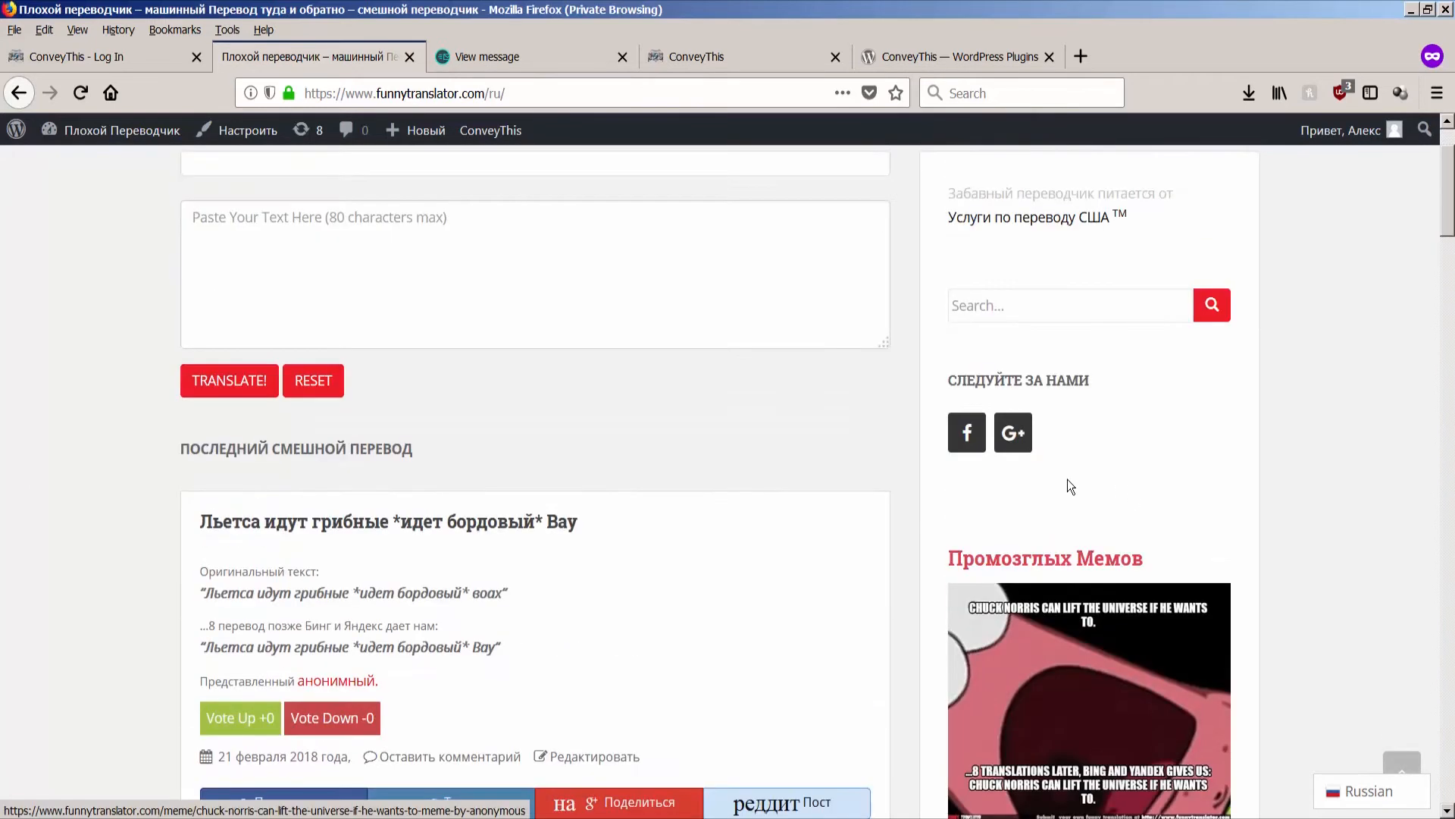
scroll("down", 3)
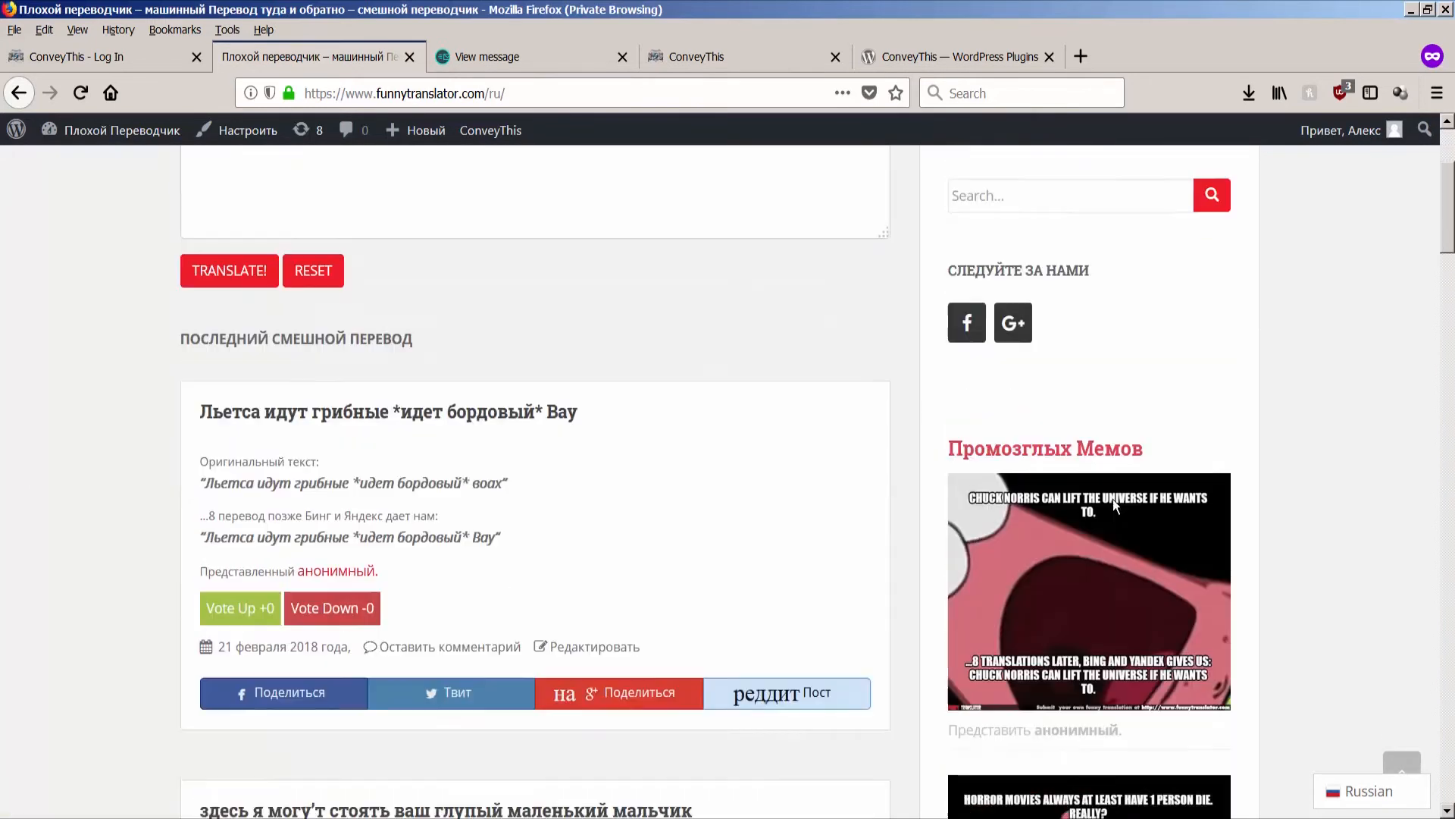
scroll("down", 3)
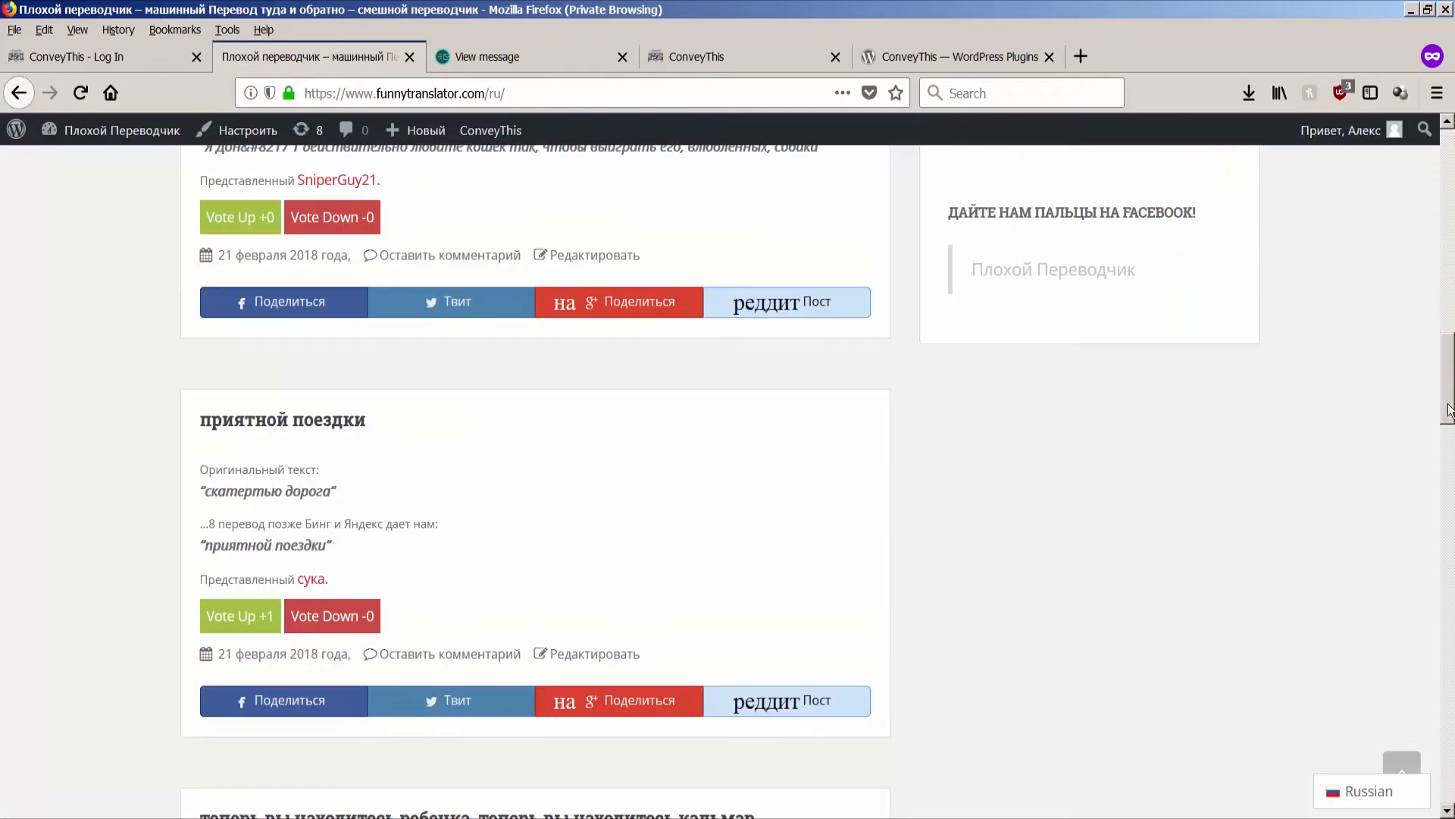
scroll("down", 3)
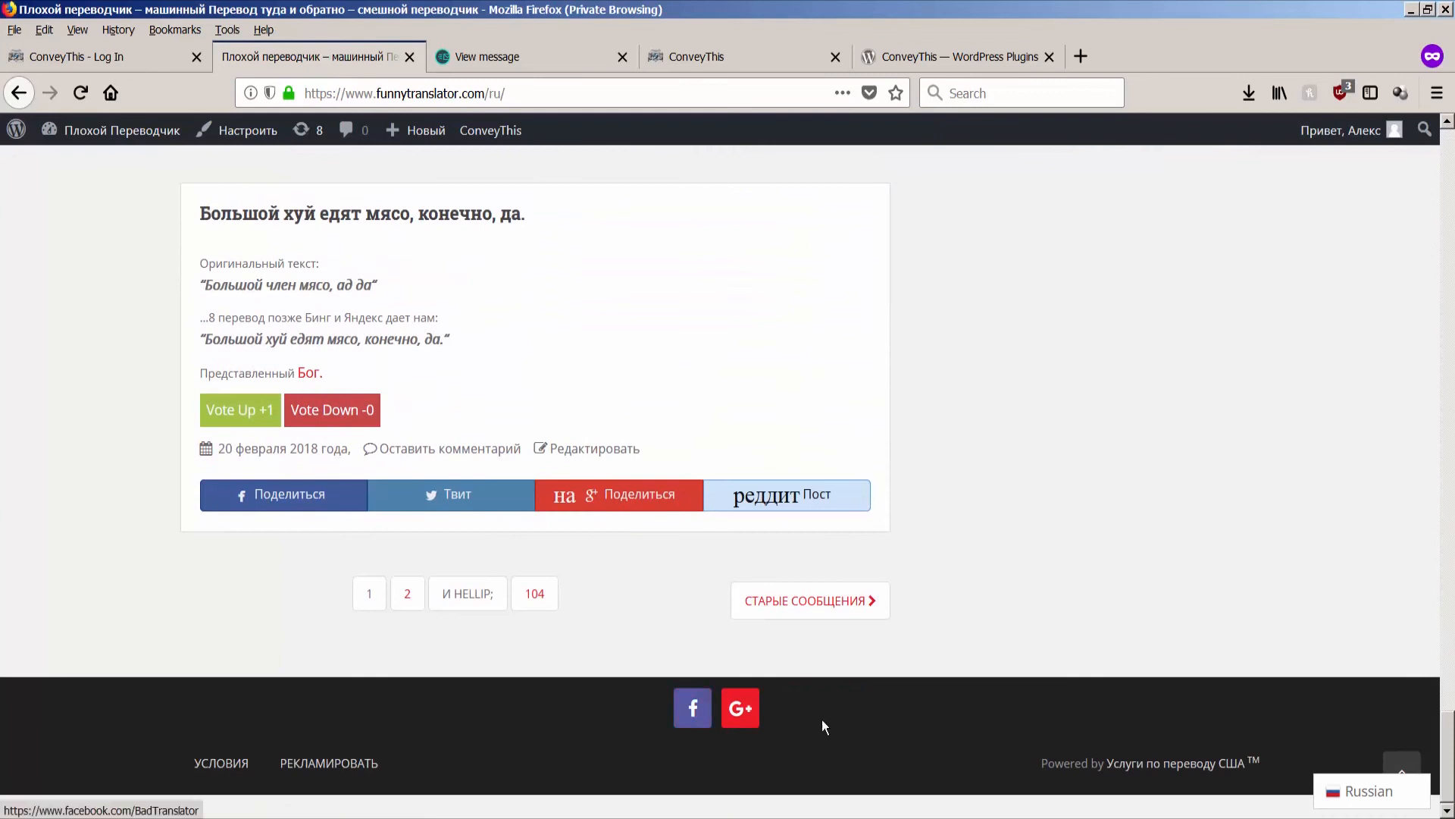
mouse_move(317, 774)
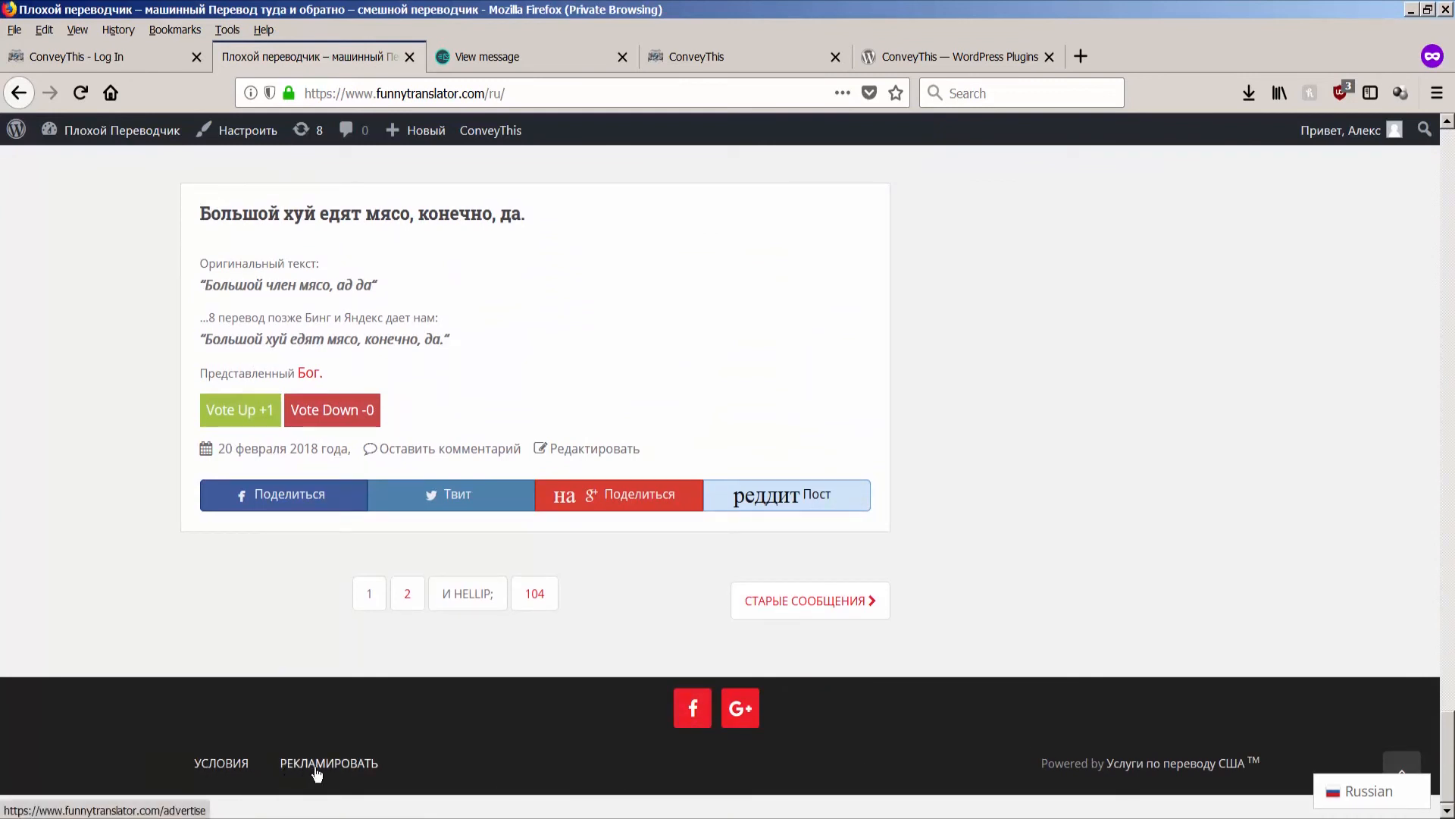
mouse_move(973, 646)
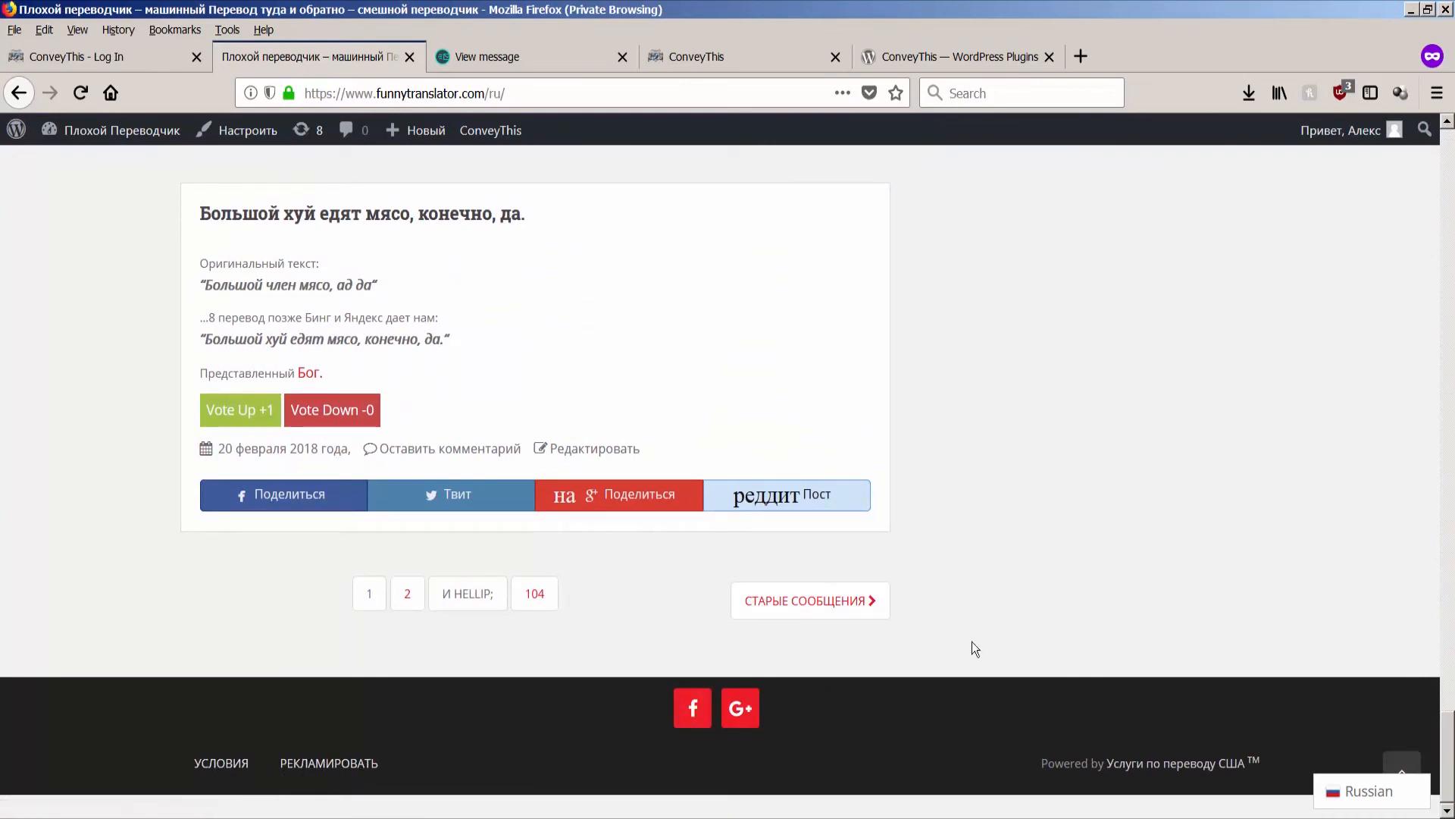
scroll("down", 3)
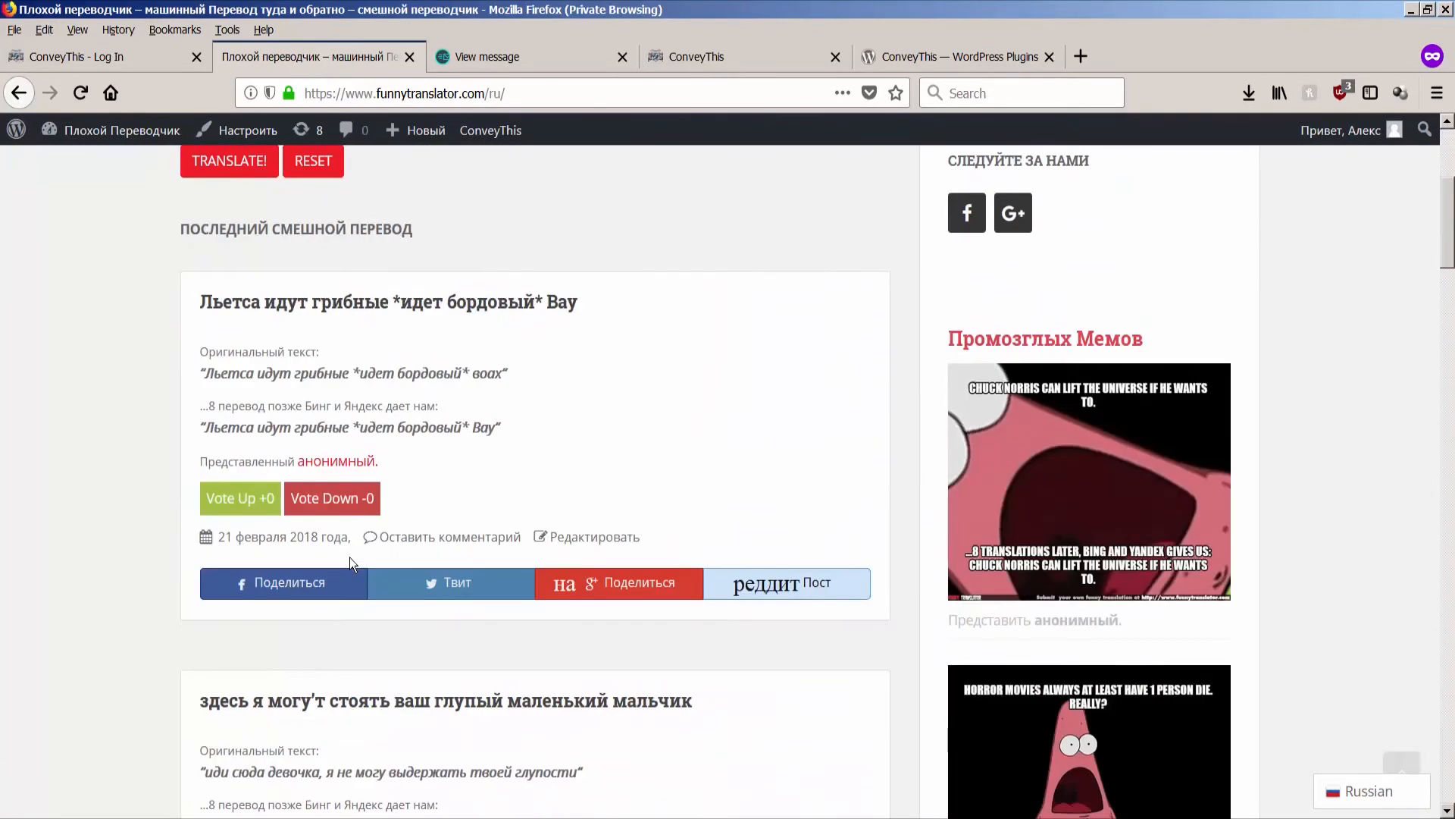
scroll("up", 3)
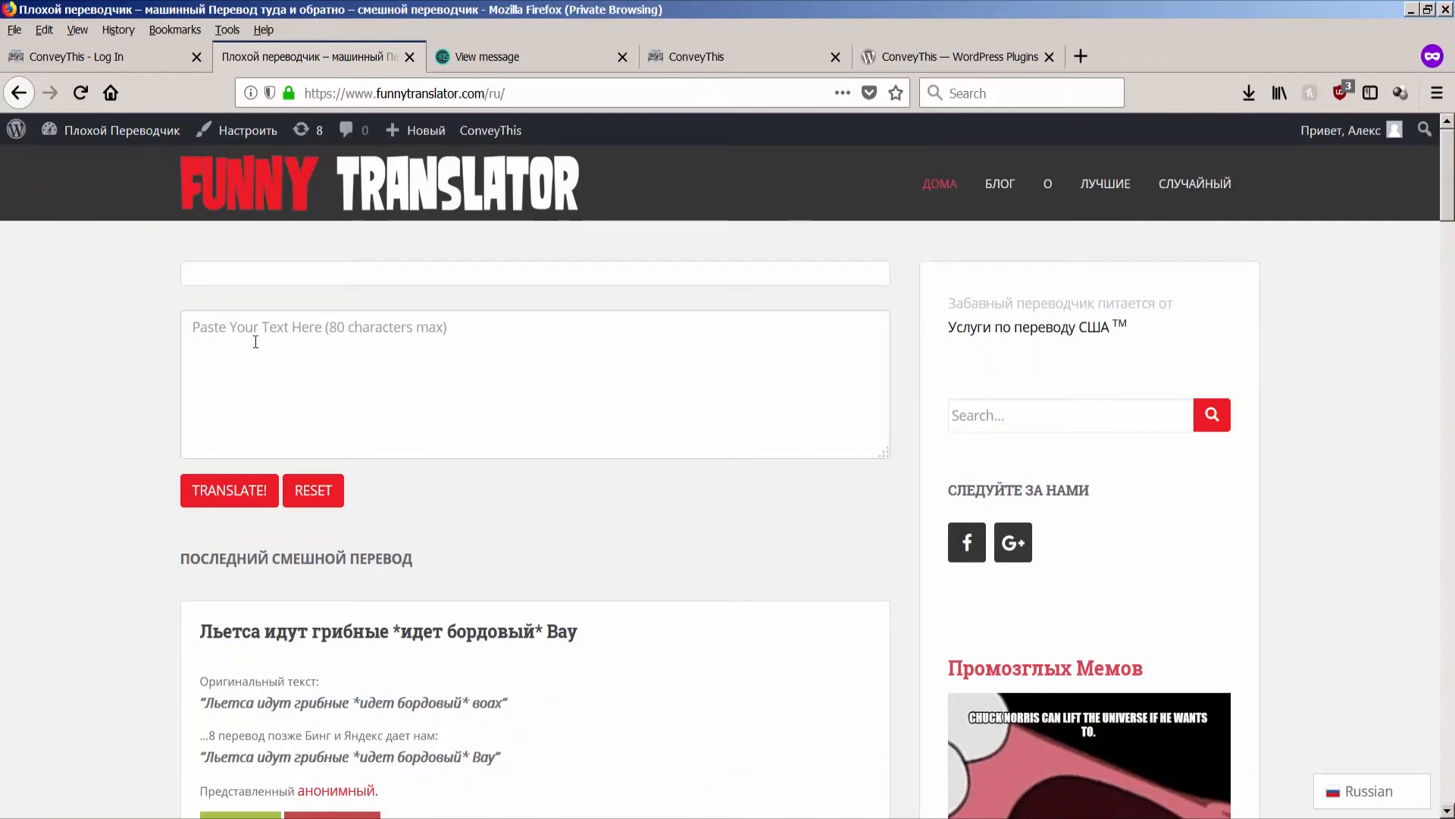
mouse_move(273, 317)
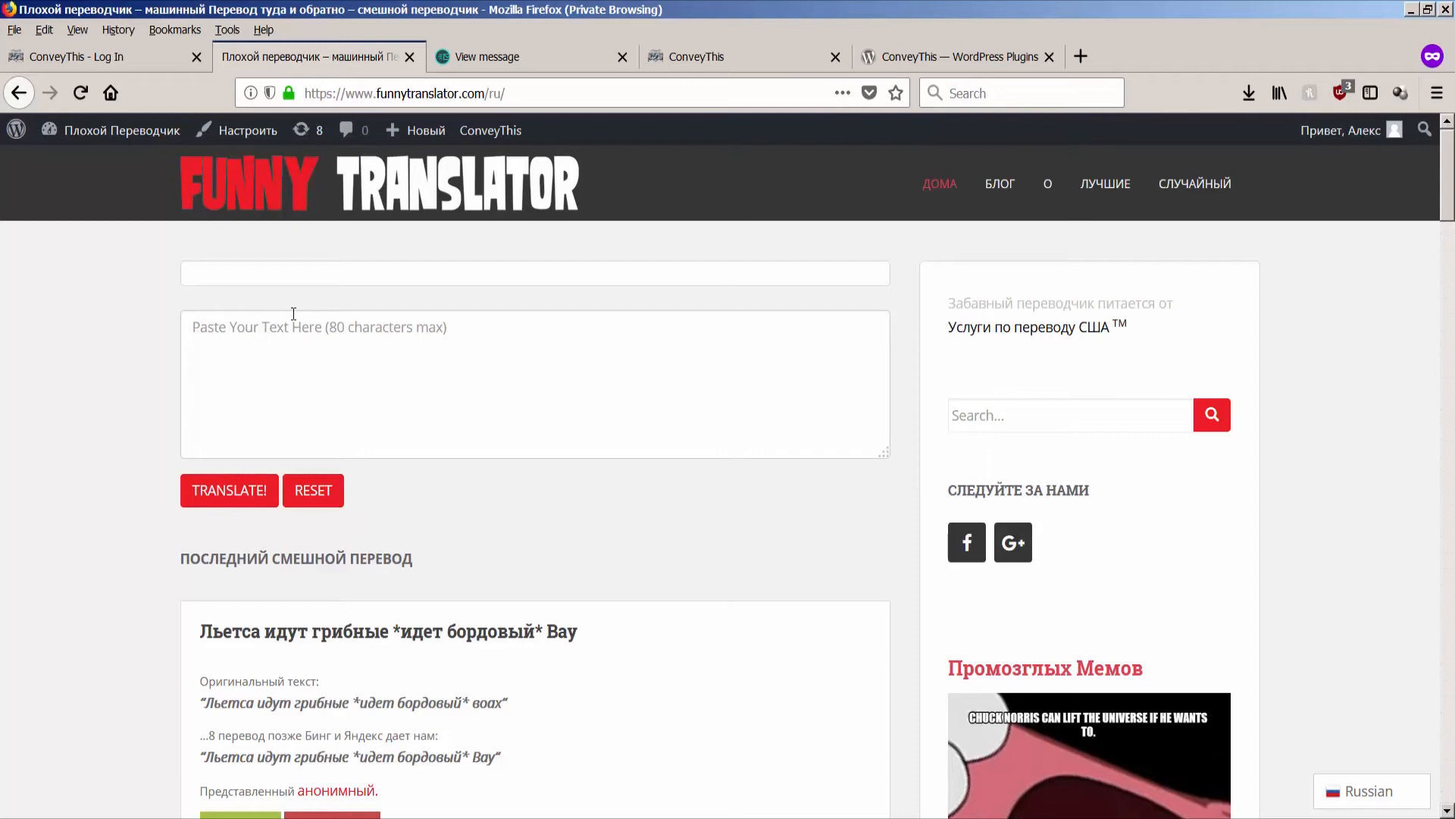
mouse_move(285, 312)
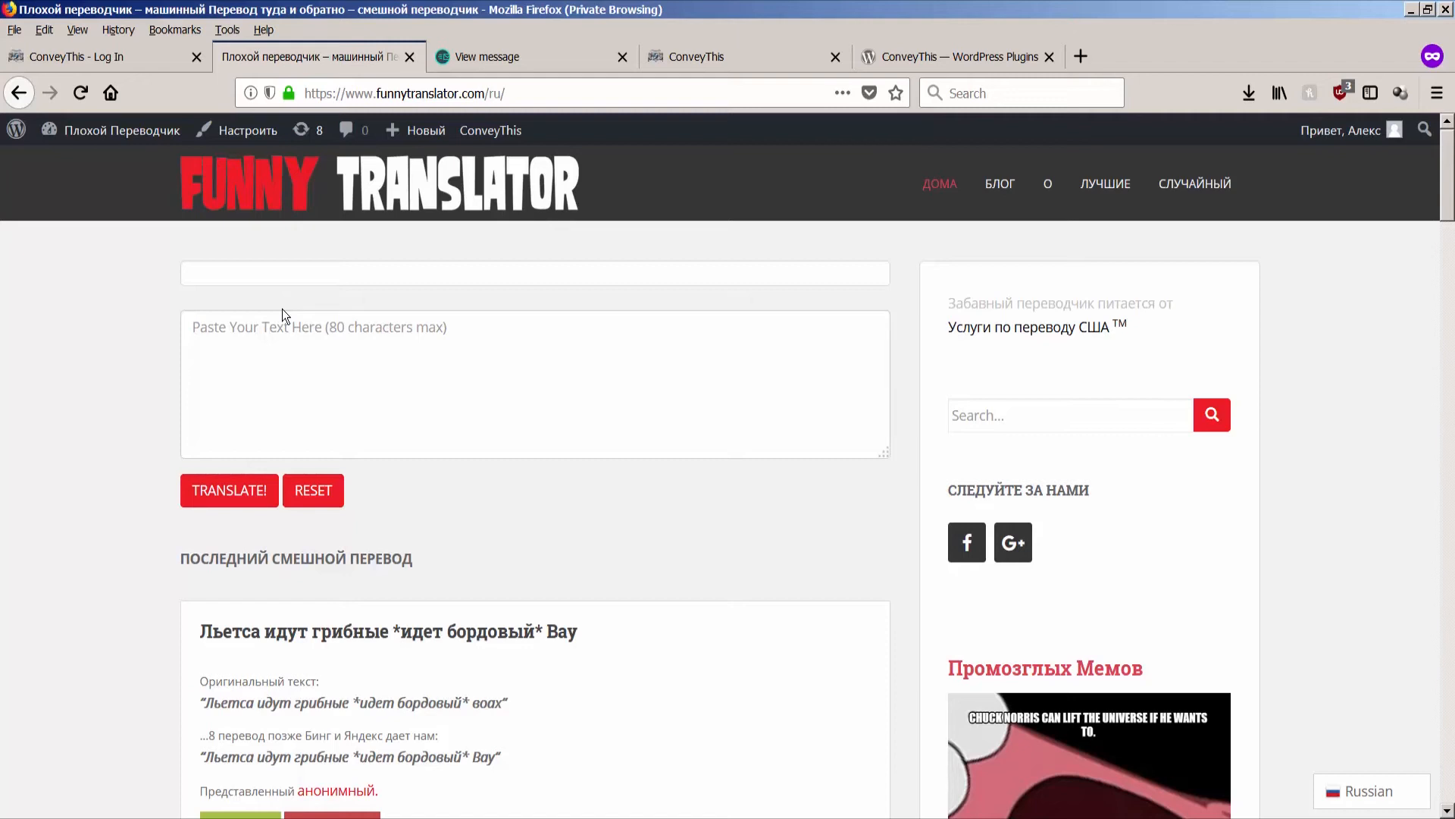
mouse_move(312, 303)
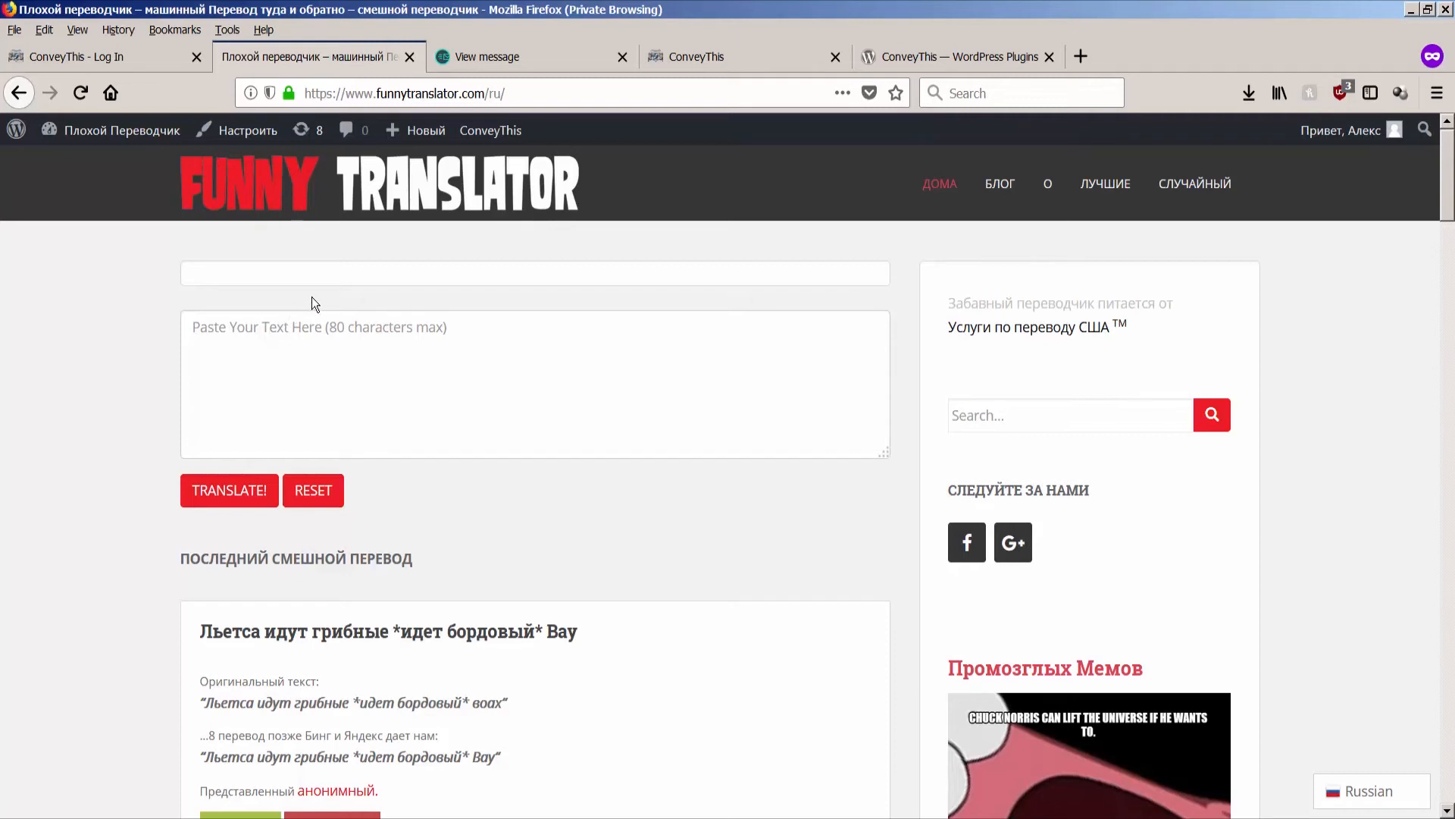
mouse_move(356, 303)
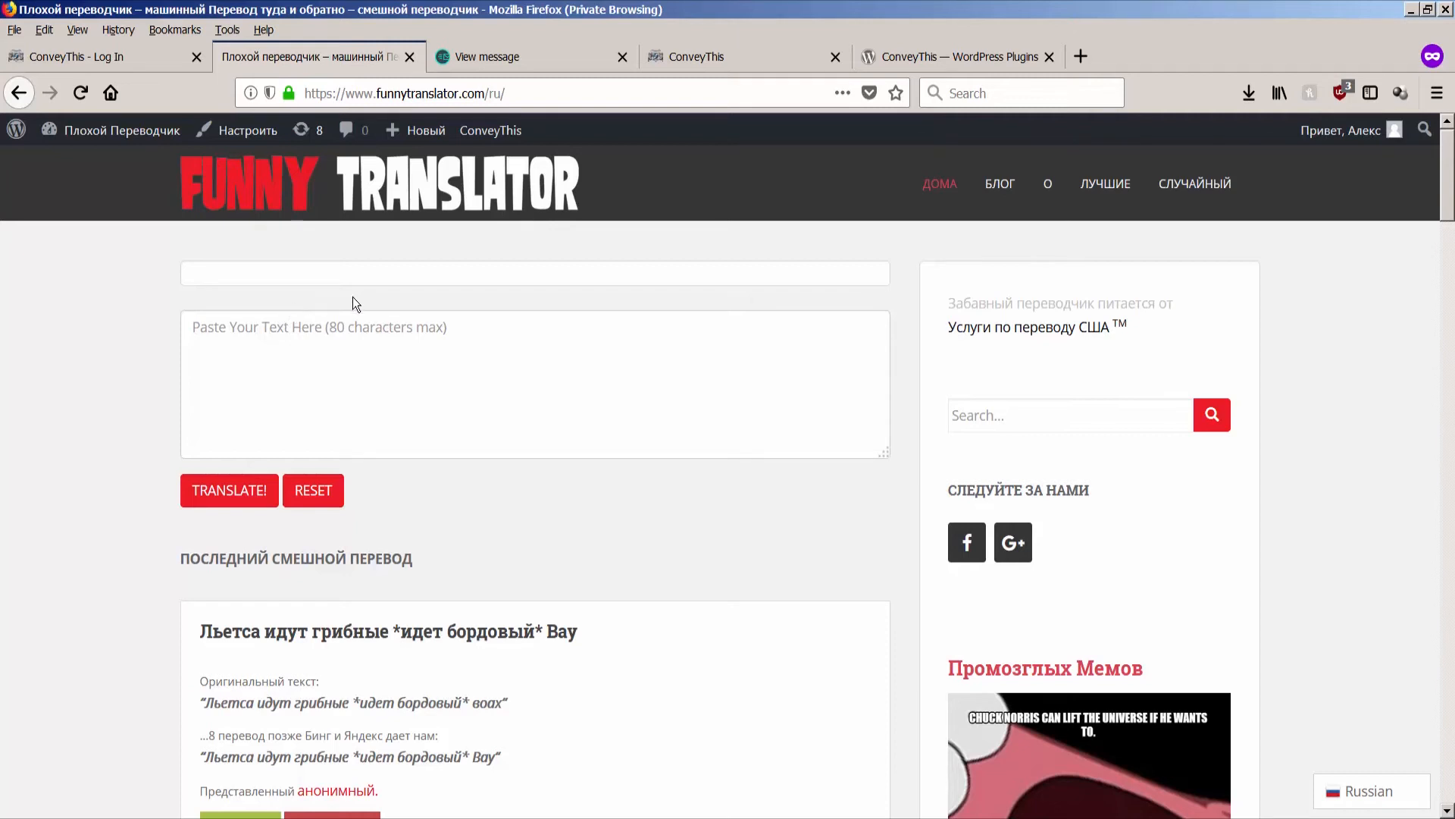
mouse_move(367, 286)
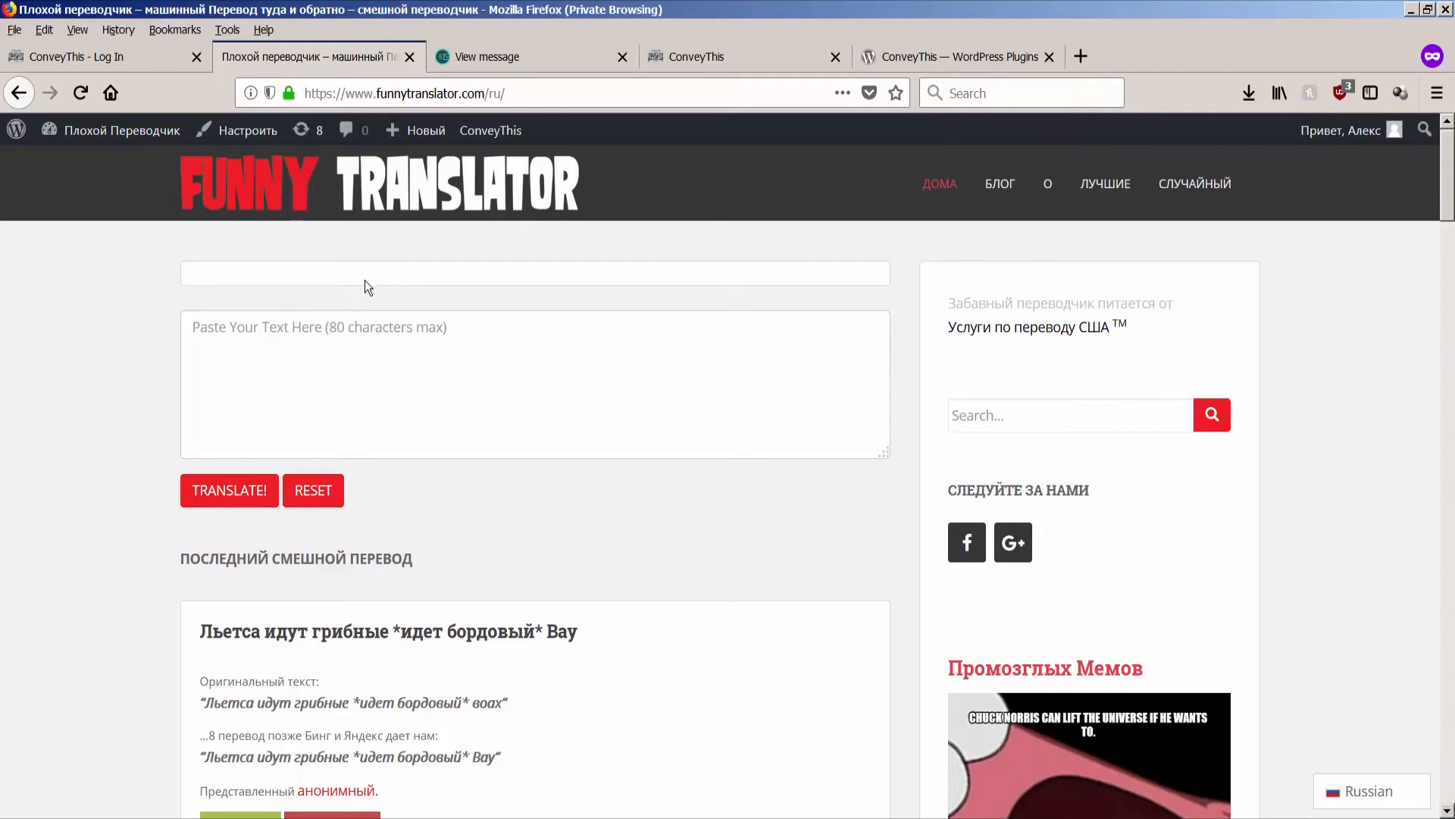
mouse_move(489, 135)
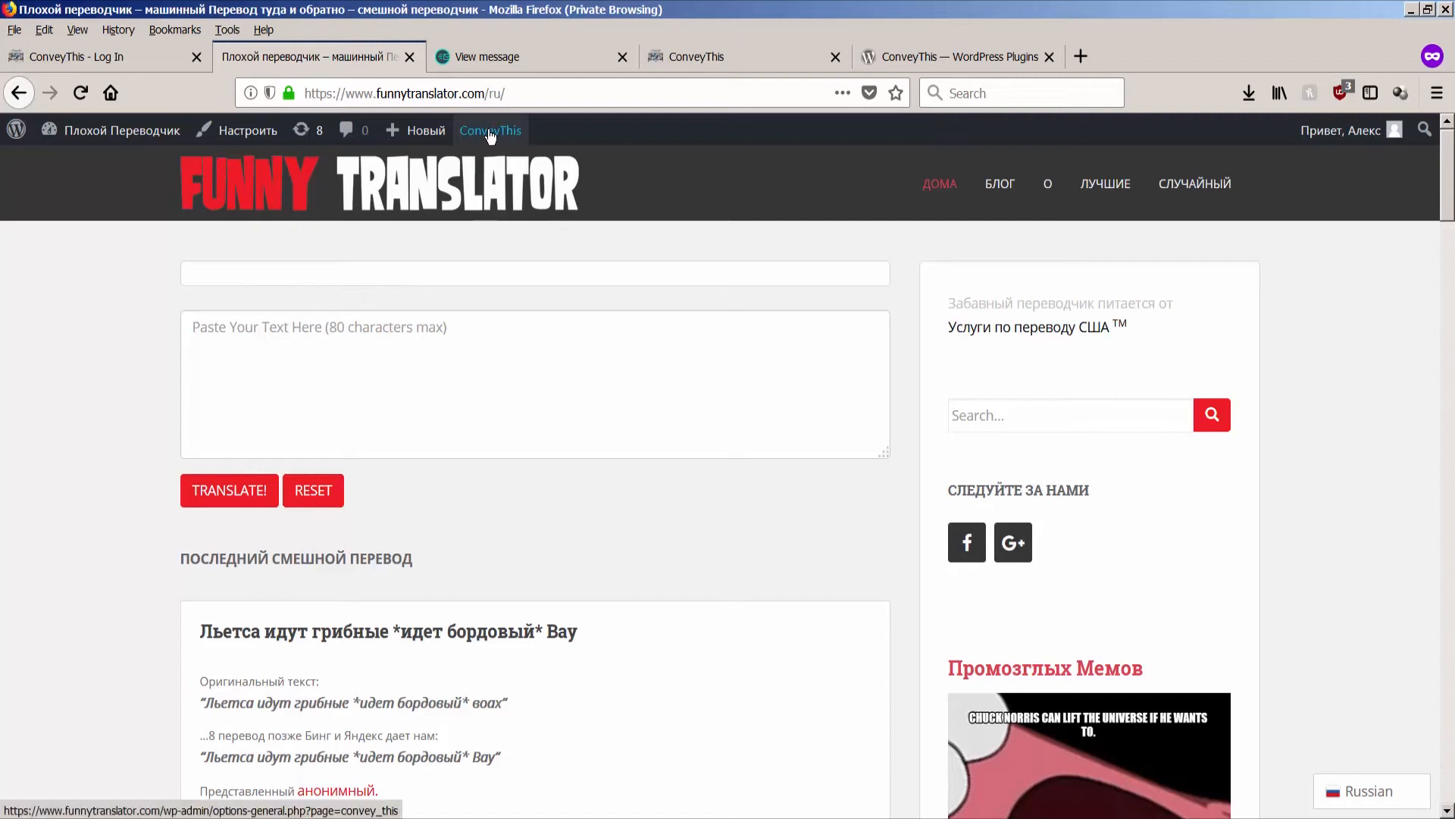
left_click(492, 131)
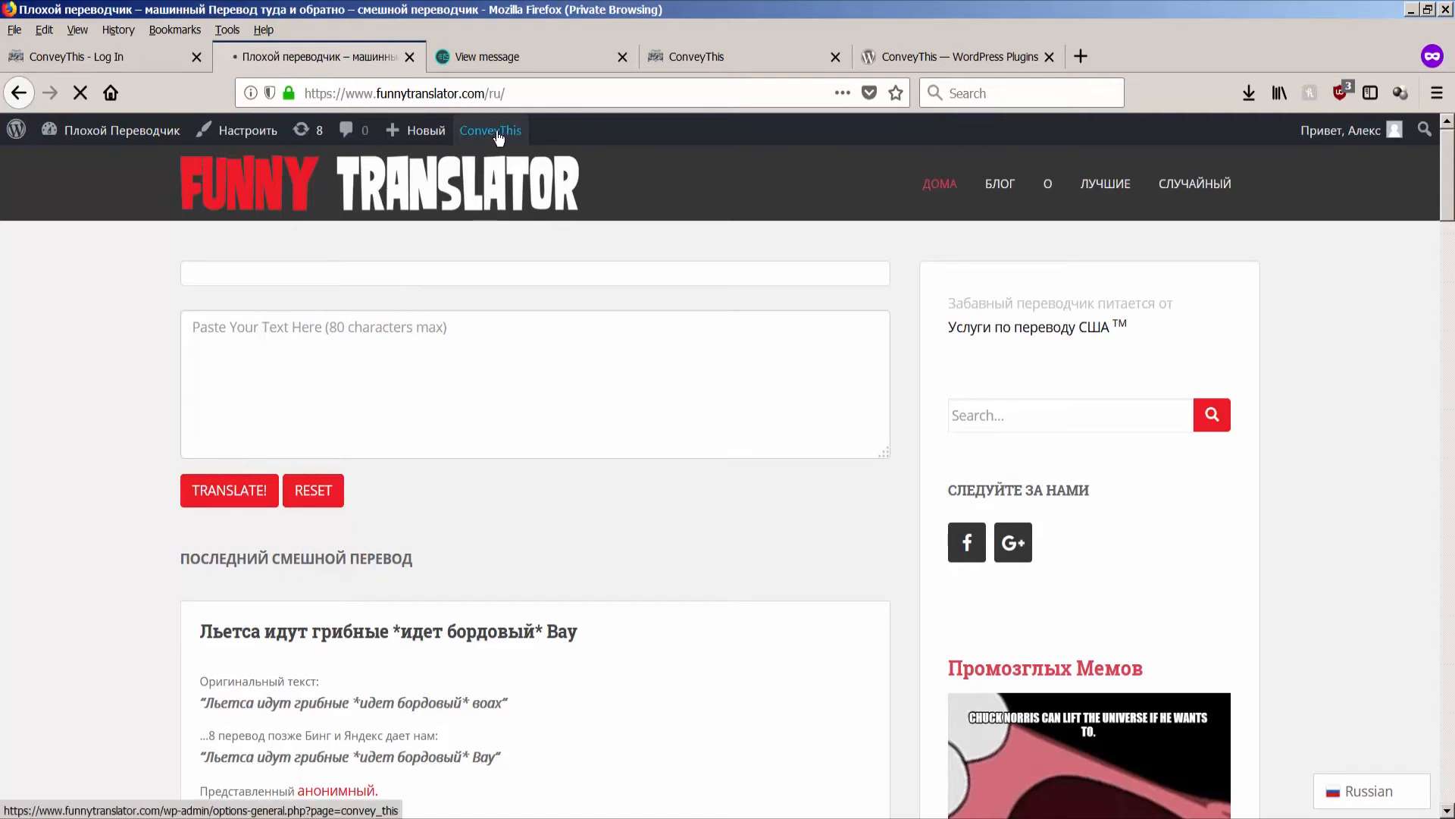
- Open Edit My Translations and keep the /ru/ page selected, listing English strings beside Russian translations
left_click(492, 130)
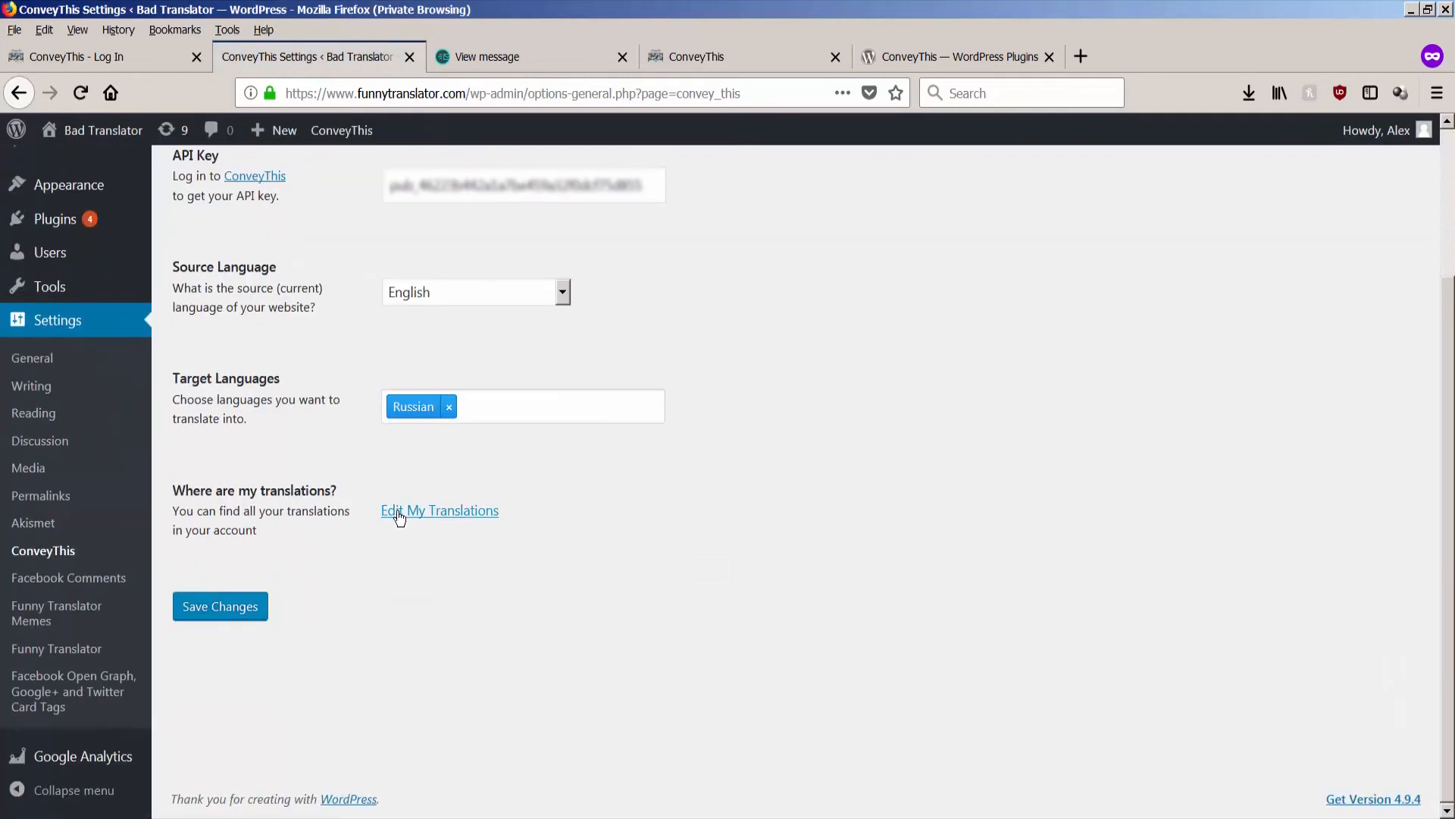
mouse_move(460, 522)
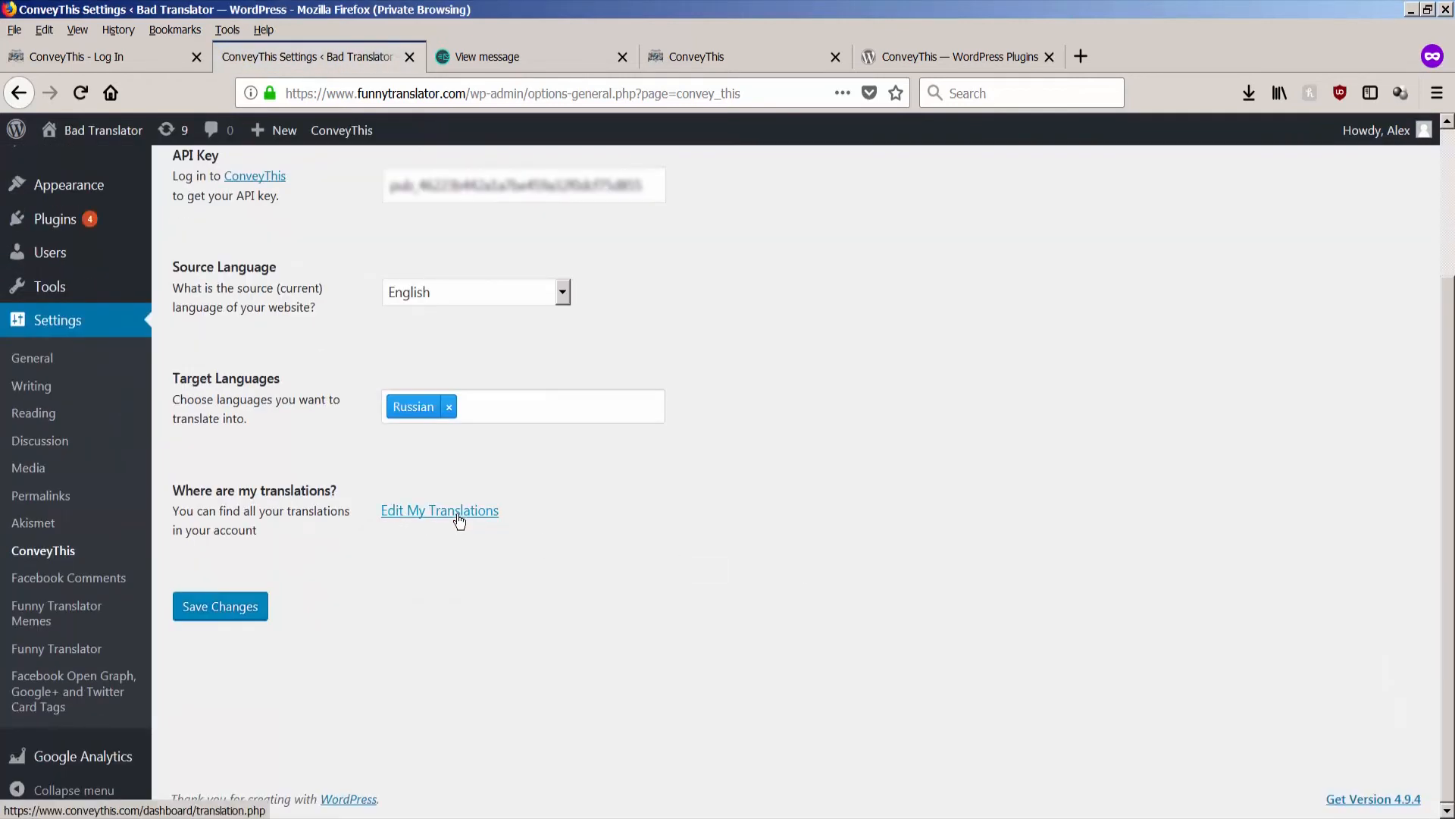
left_click(440, 510)
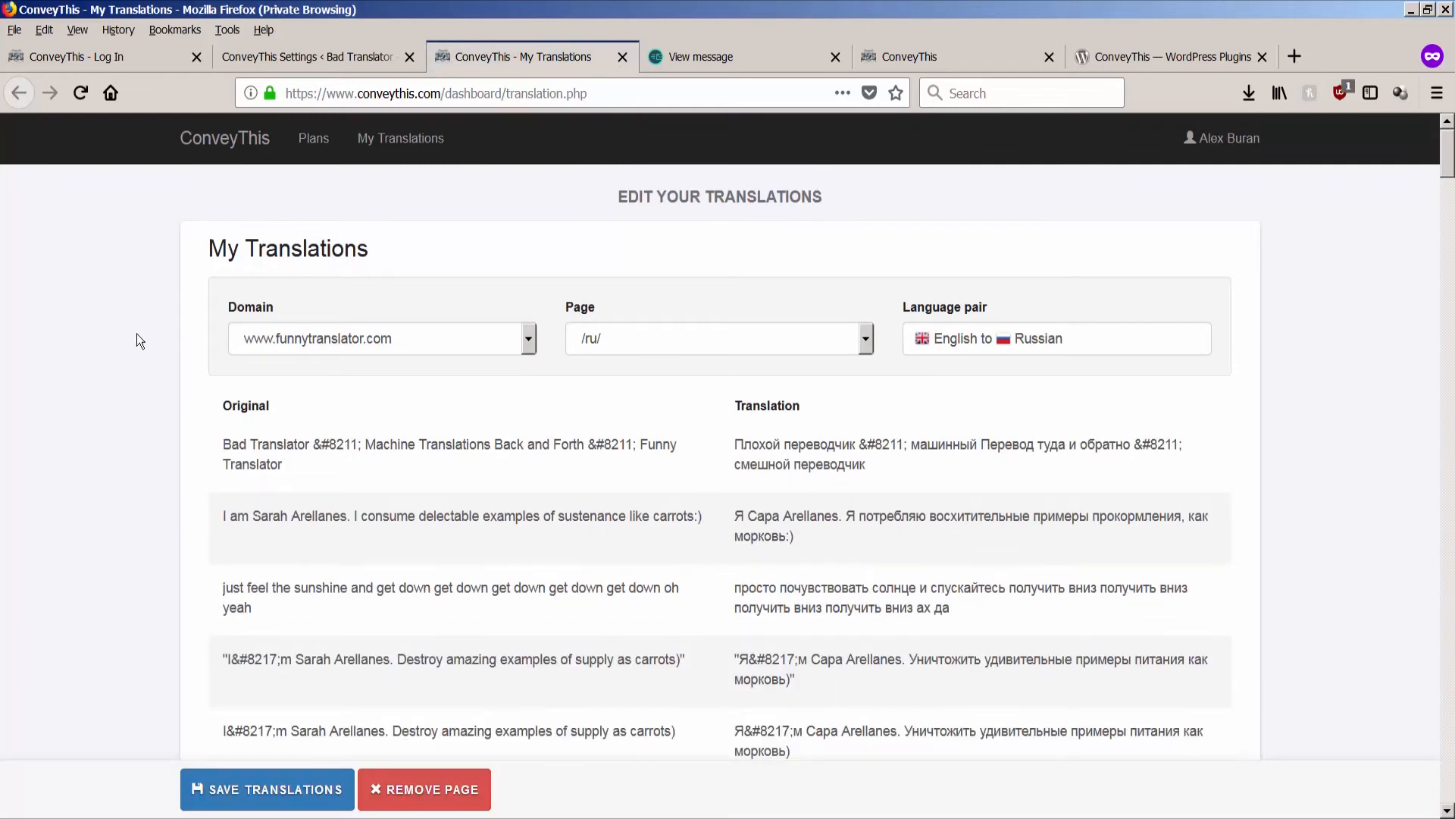
mouse_move(289, 312)
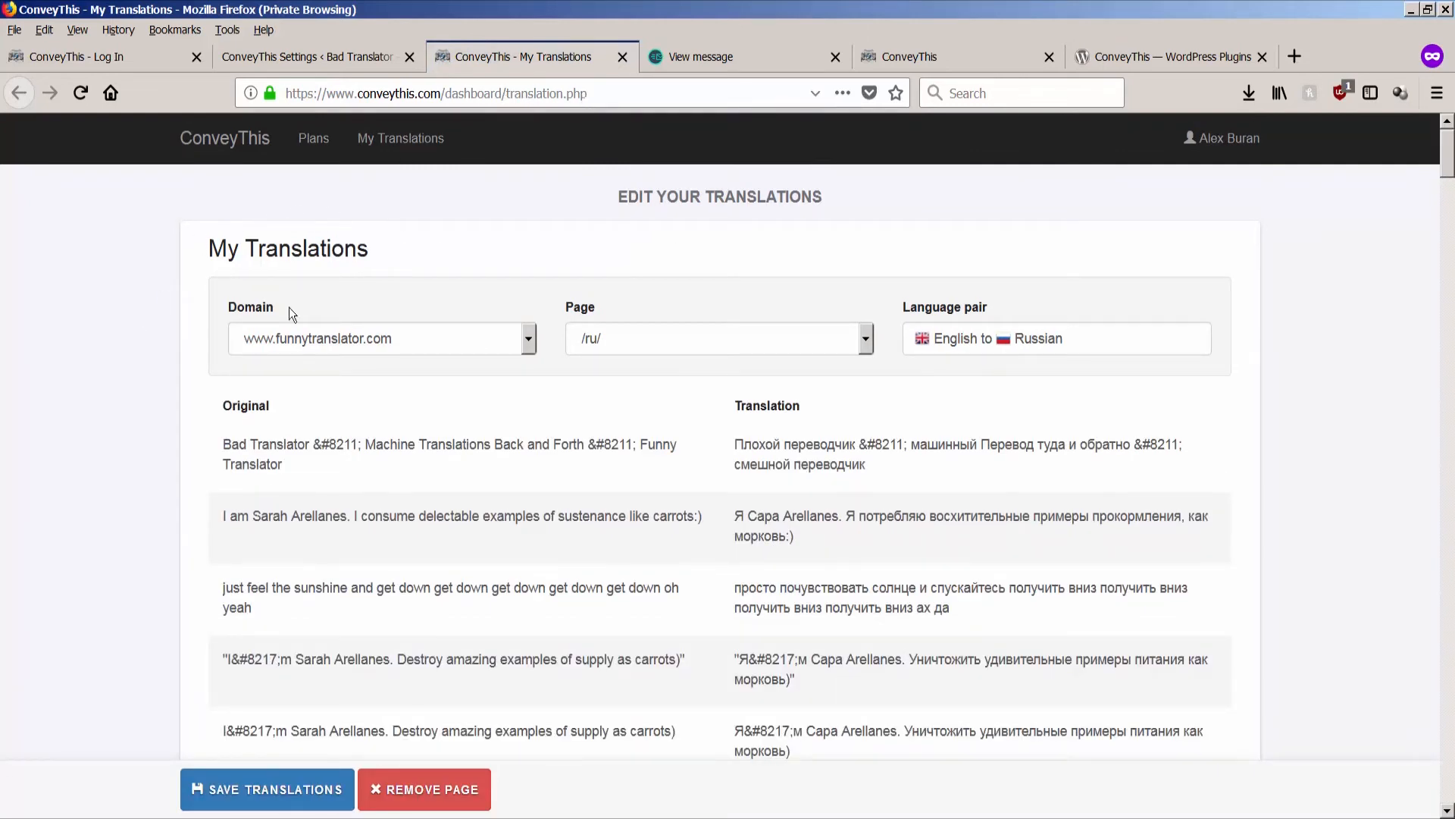
left_click(710, 339)
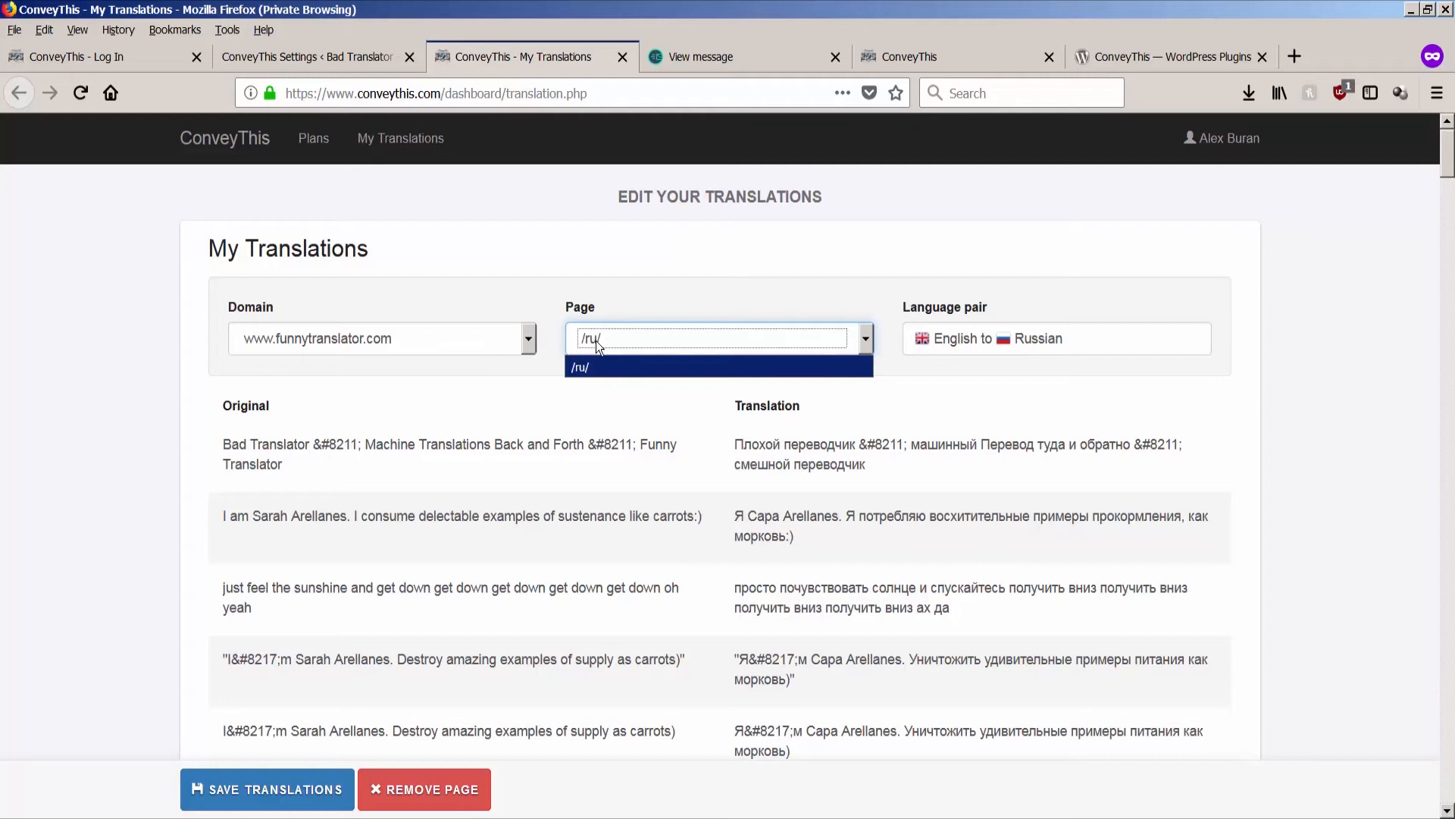
left_click(579, 365)
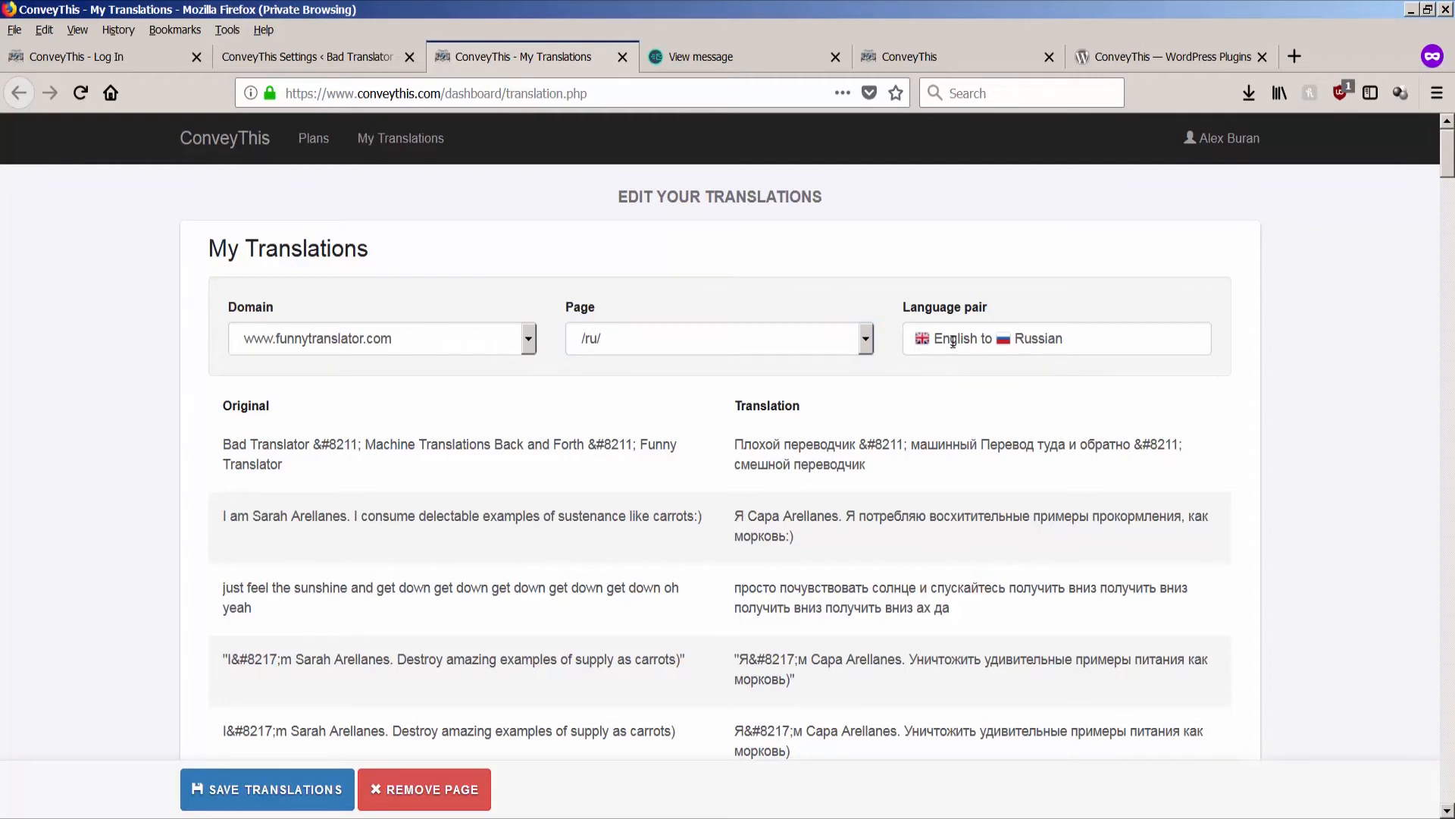
mouse_move(63, 427)
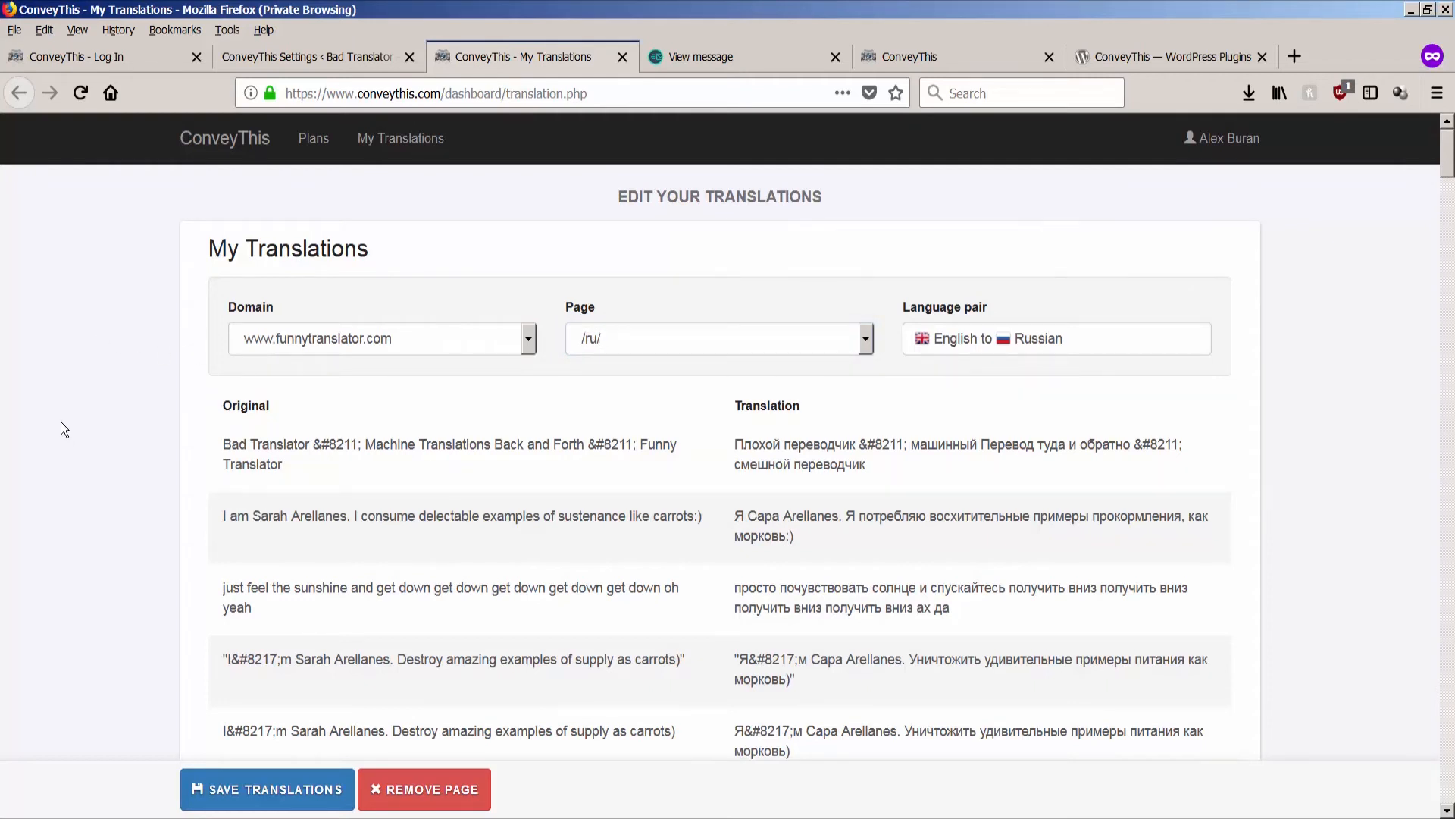
scroll("down", 3)
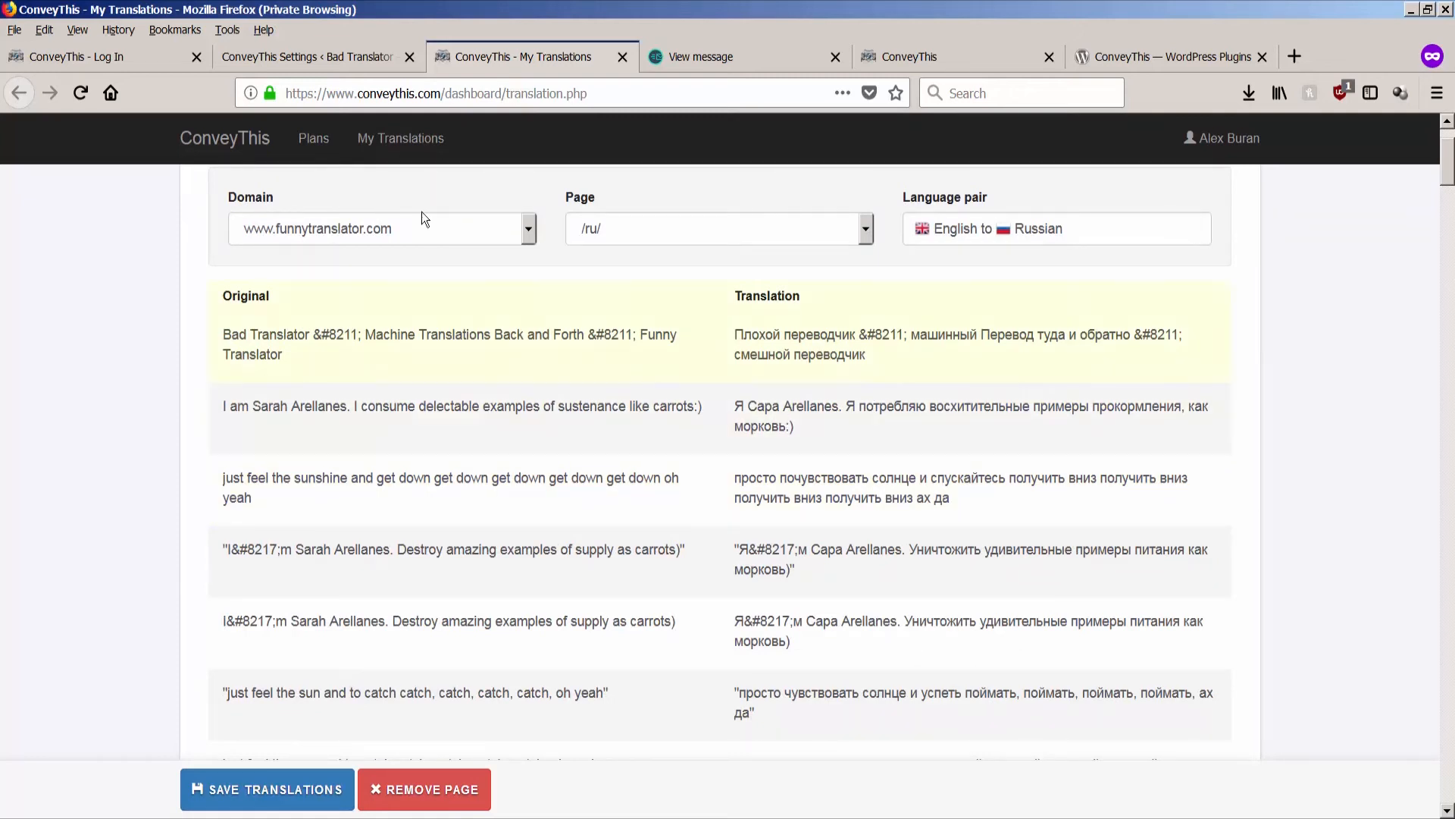
- Visit the live Funny Translator site from the Bad Translator menu and scroll to Latest Funny Translations, then bring up ConveyThis My Translations
left_click(306, 56)
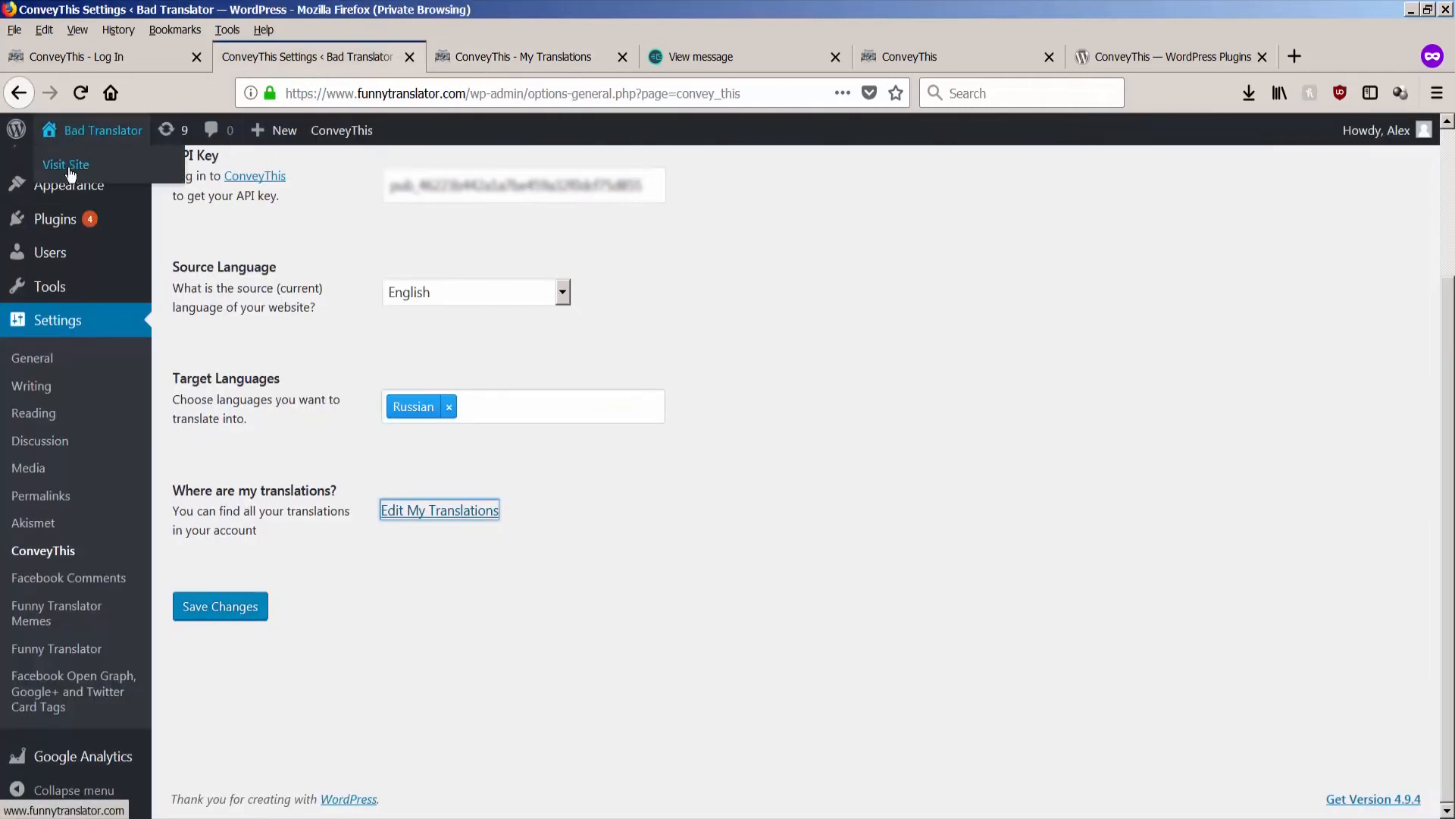
left_click(255, 176)
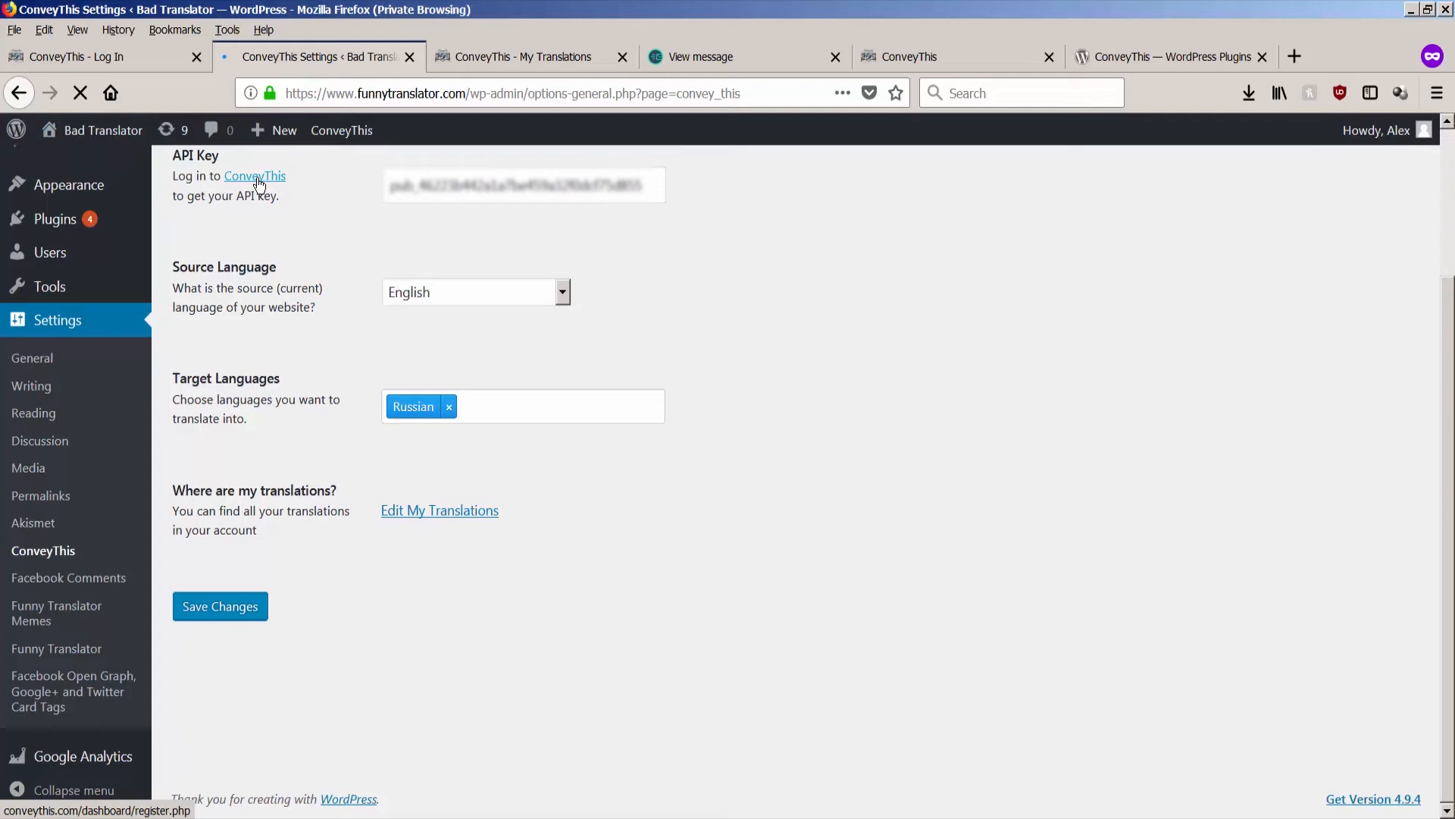
left_click(255, 176)
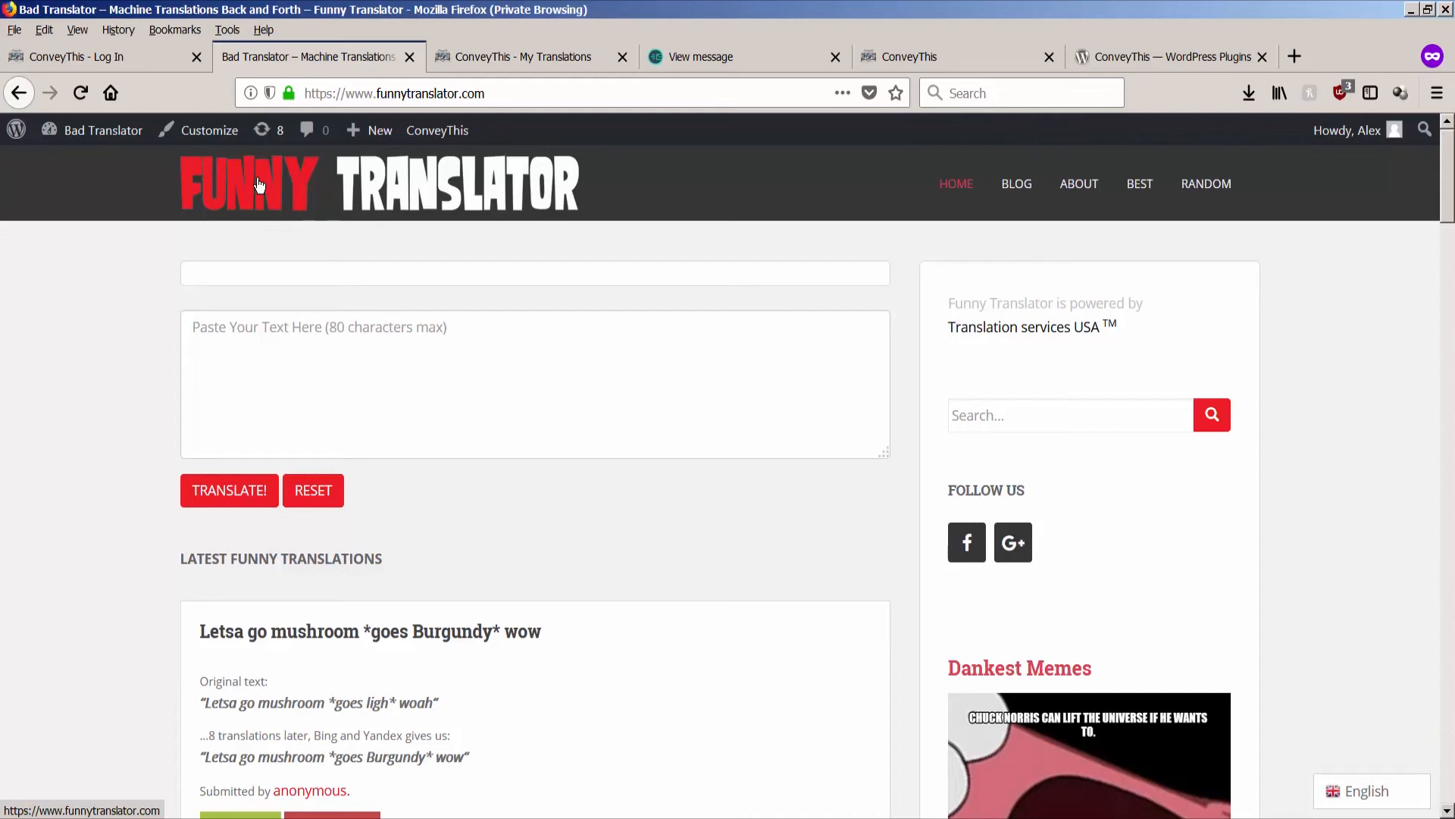
mouse_move(213, 256)
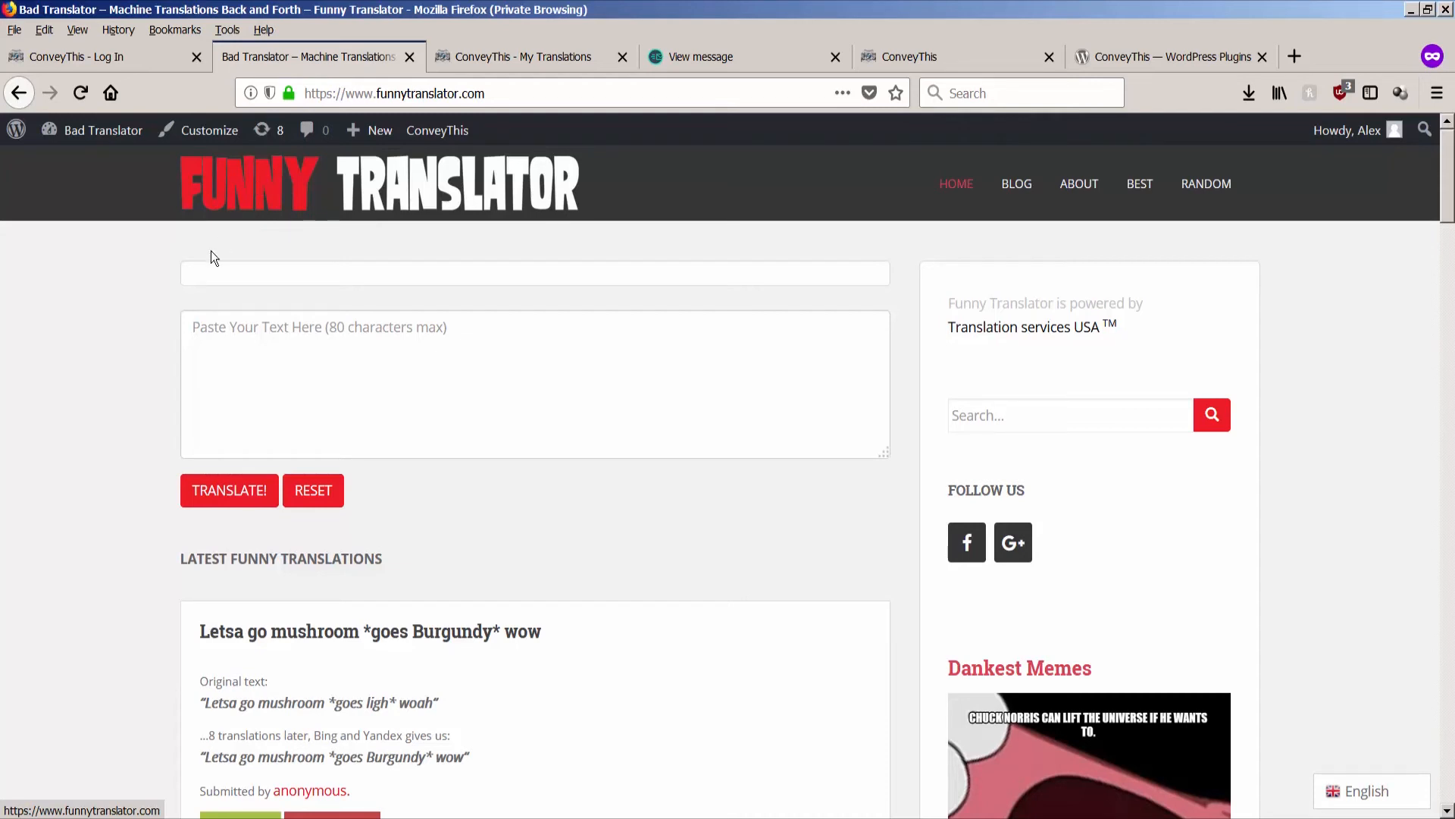
scroll("down", 3)
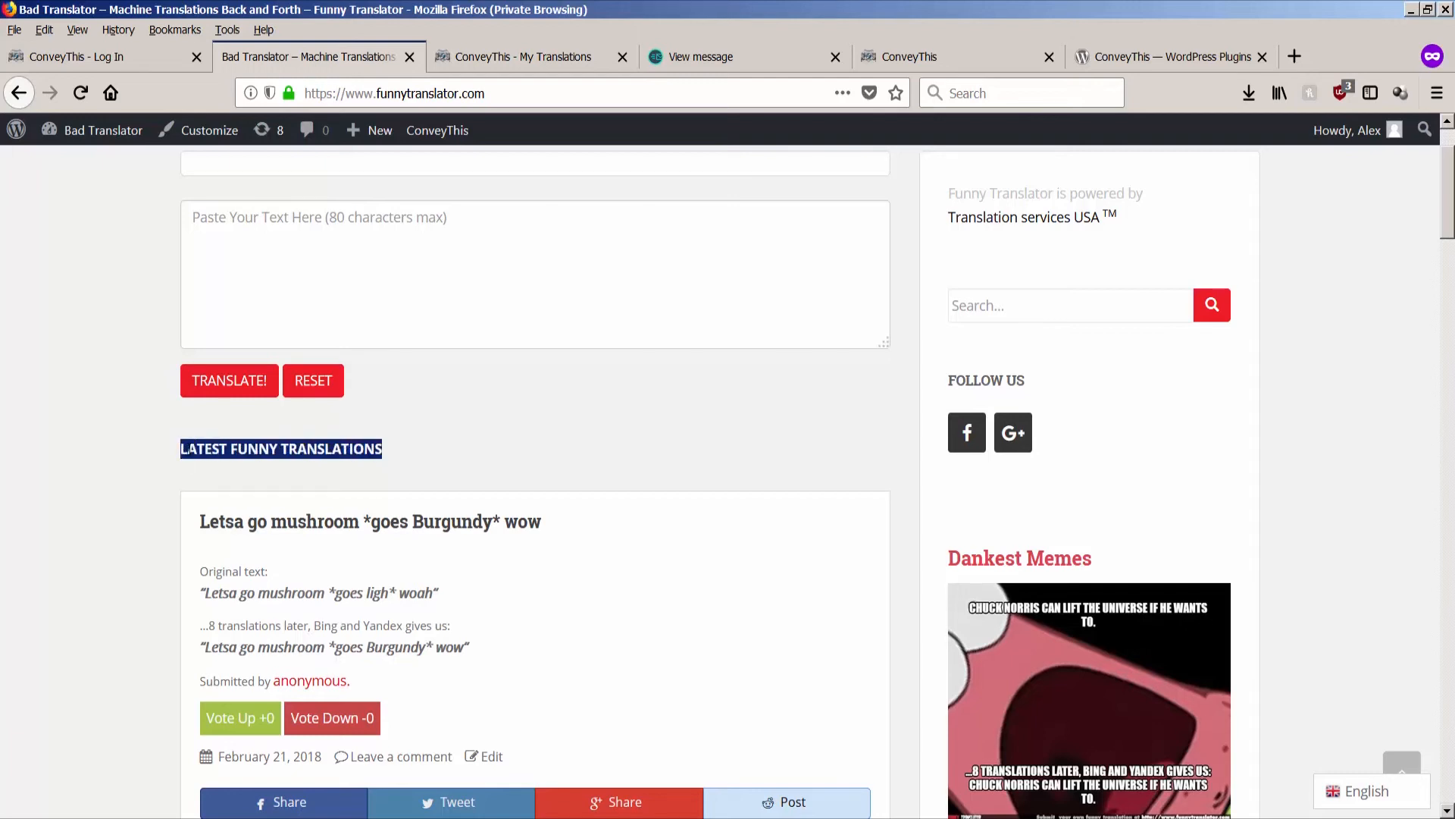
mouse_move(622, 227)
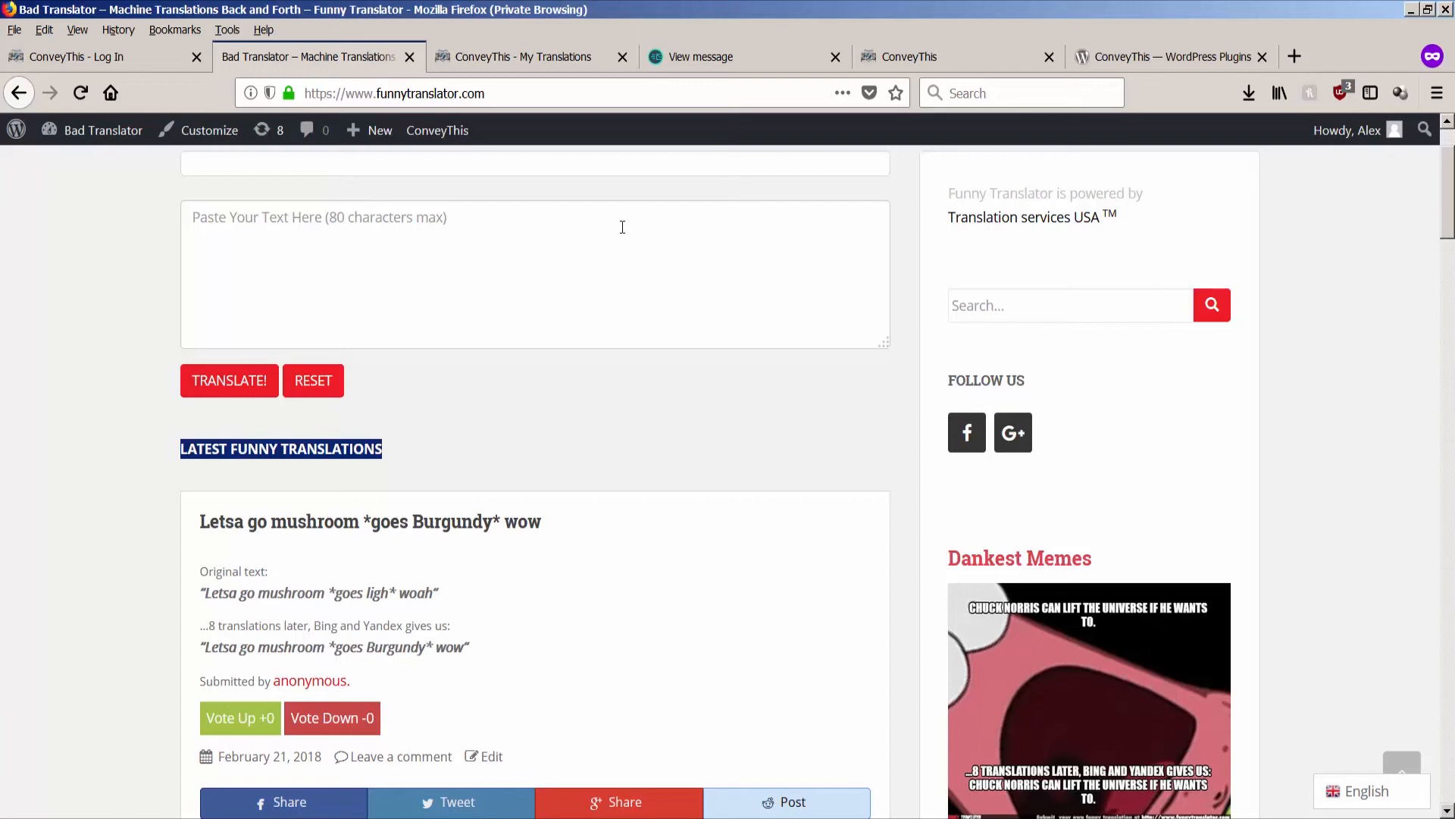
left_click(521, 58)
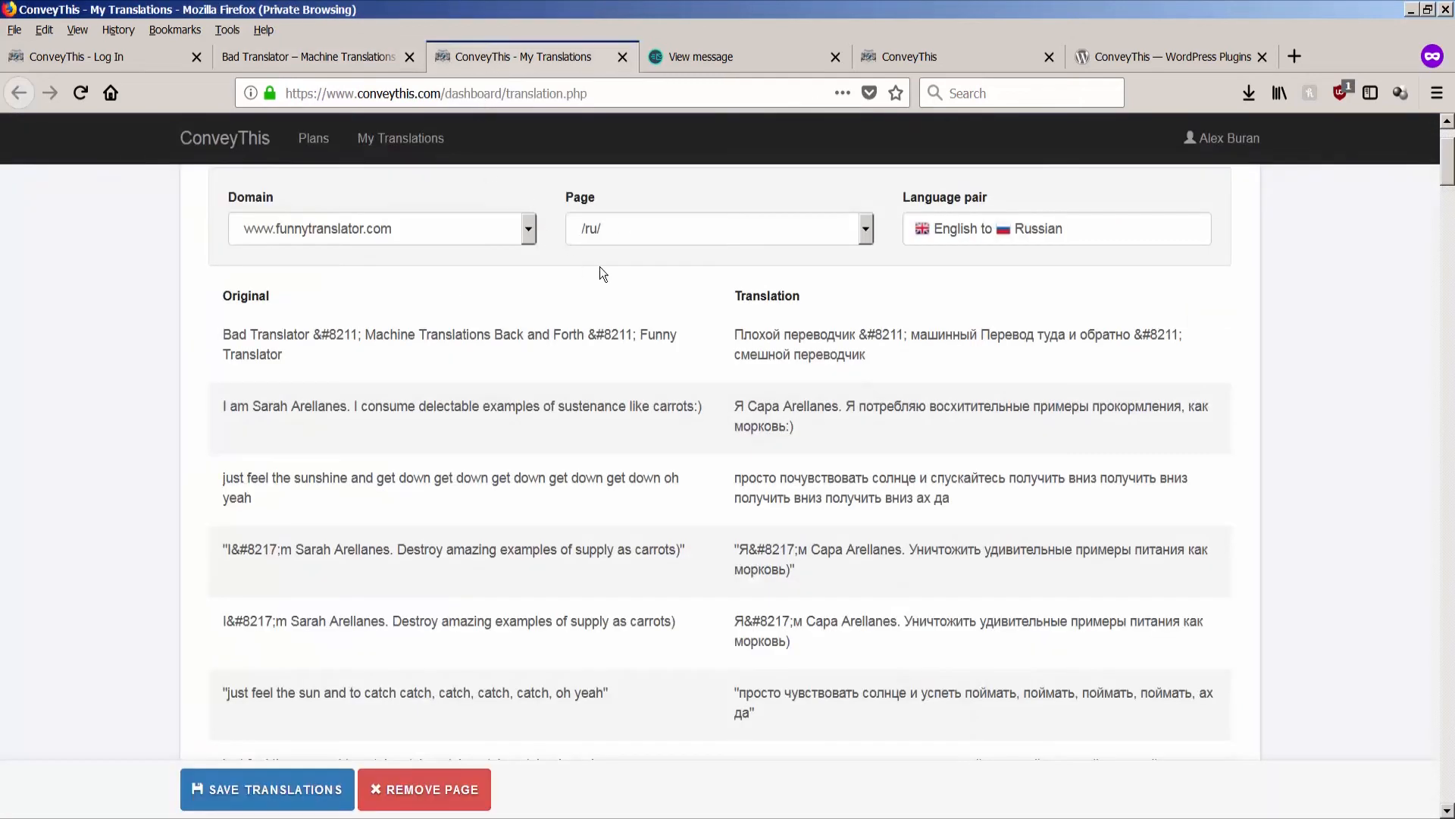
- Find the 'Latest Funny Translations' string in the ConveyThis translations list
scroll("down", 3)
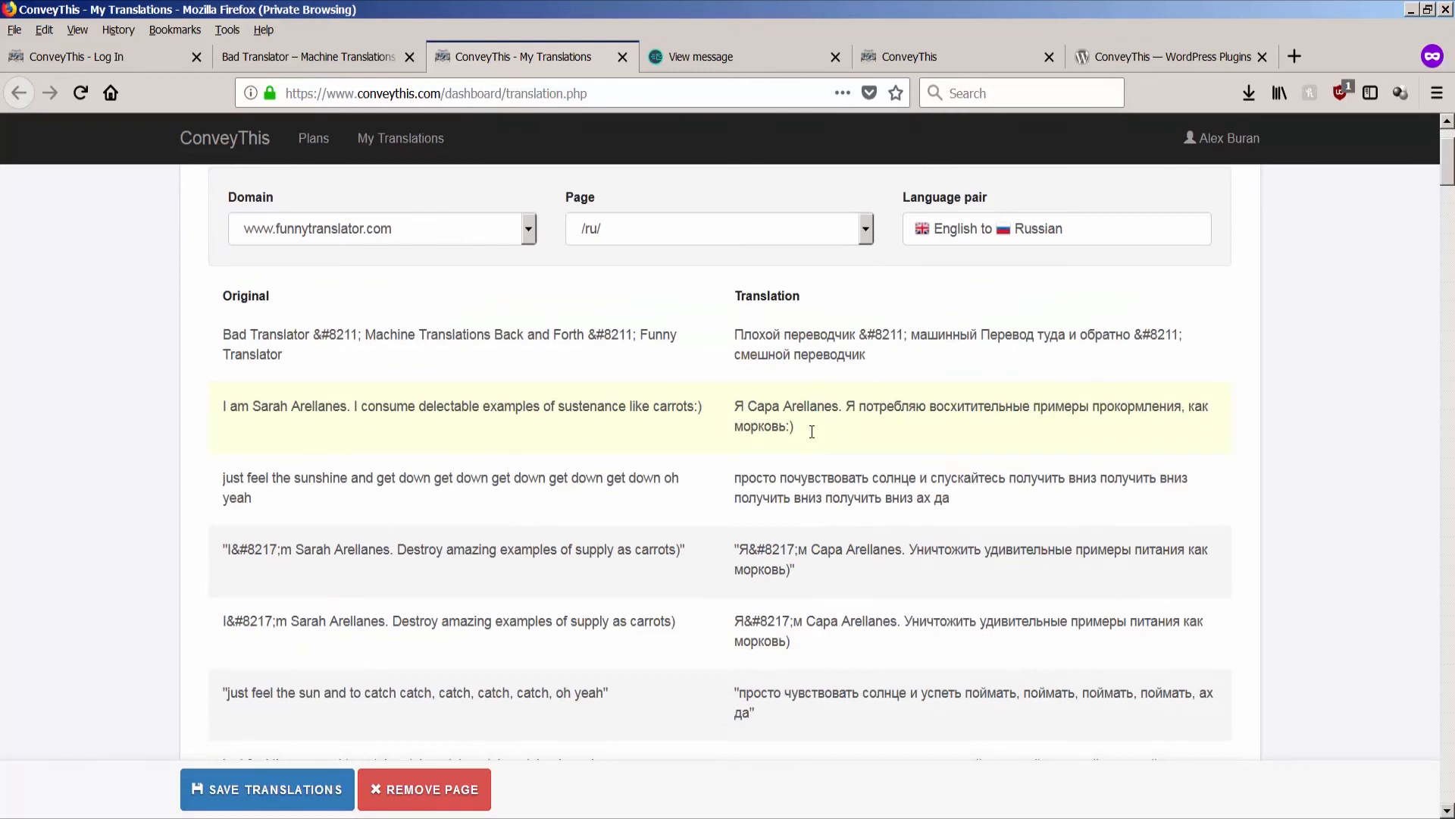
key("ctrl+f")
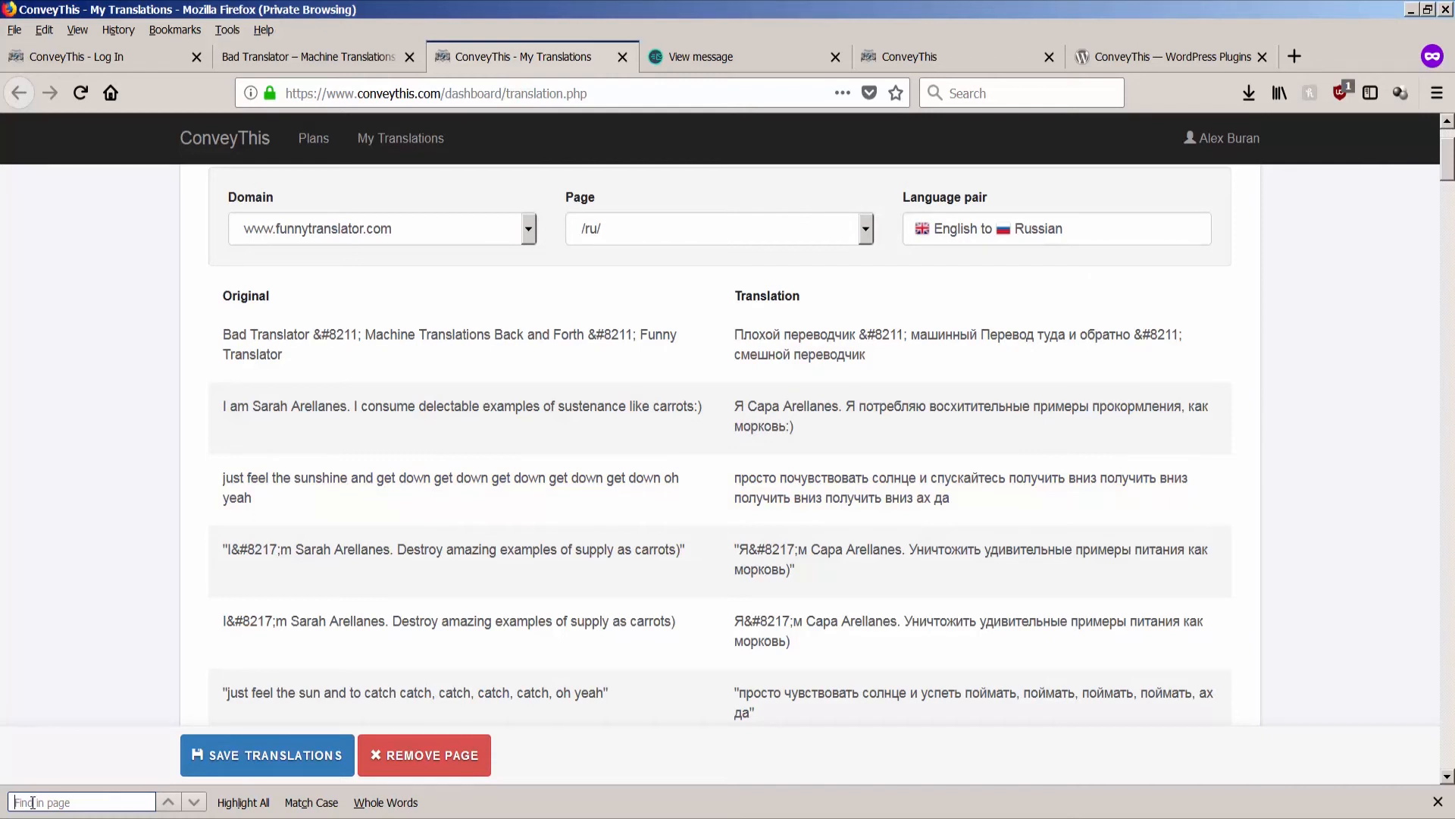
type("Latest Funny Translations")
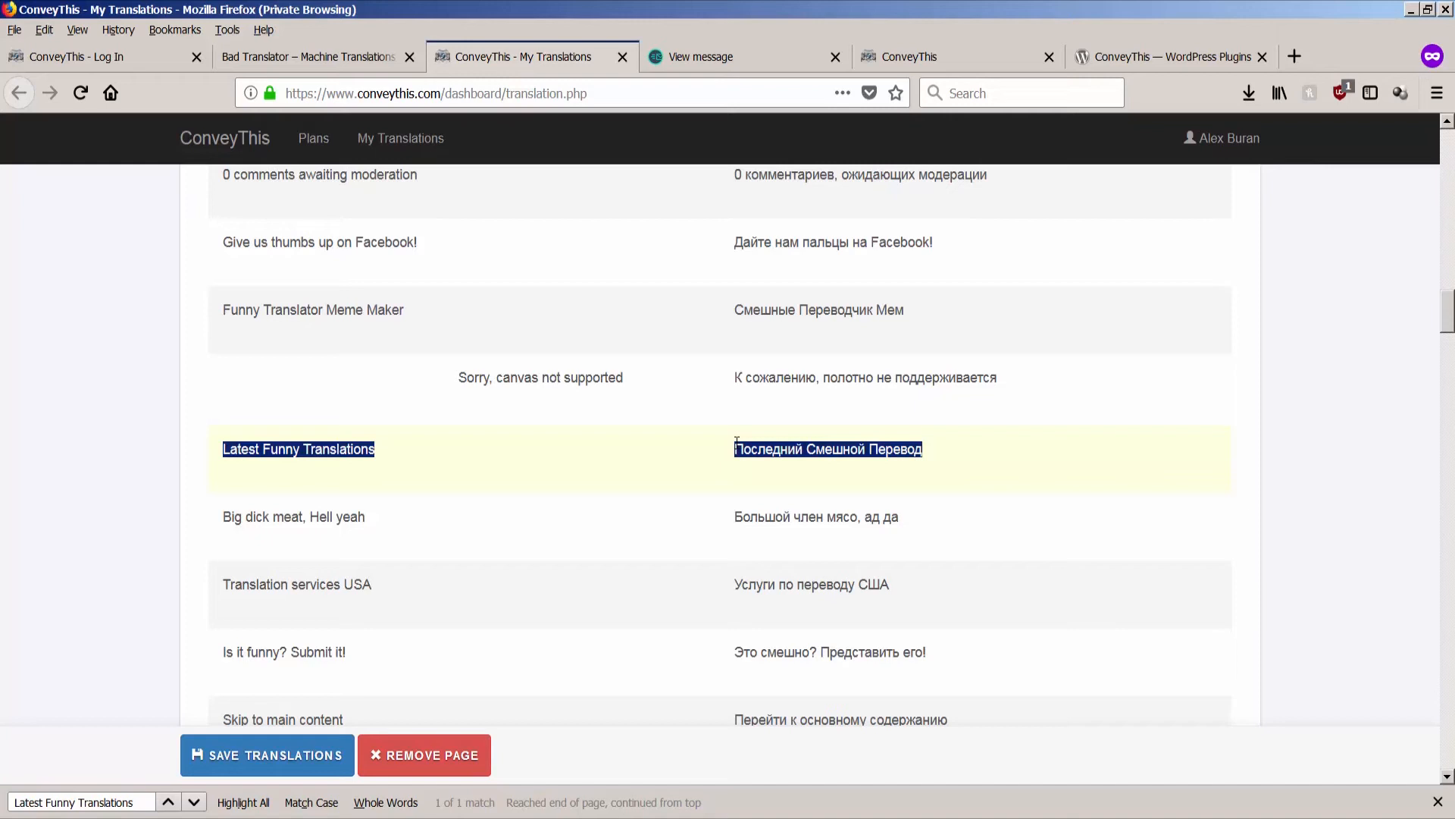
- Set its Russian translation to 'You can put anything you want' and save the translations
type("You can")
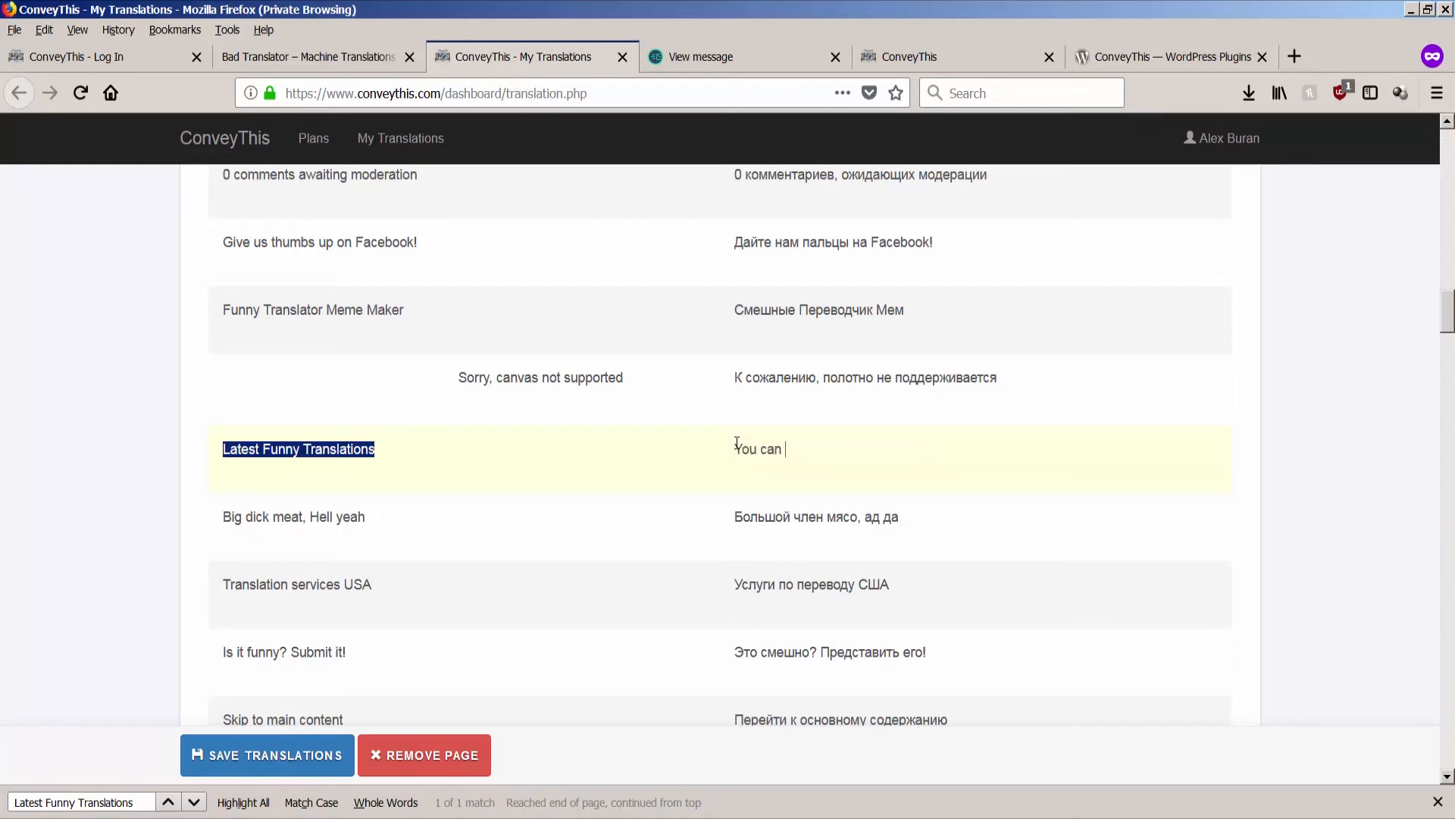
type("put anything you")
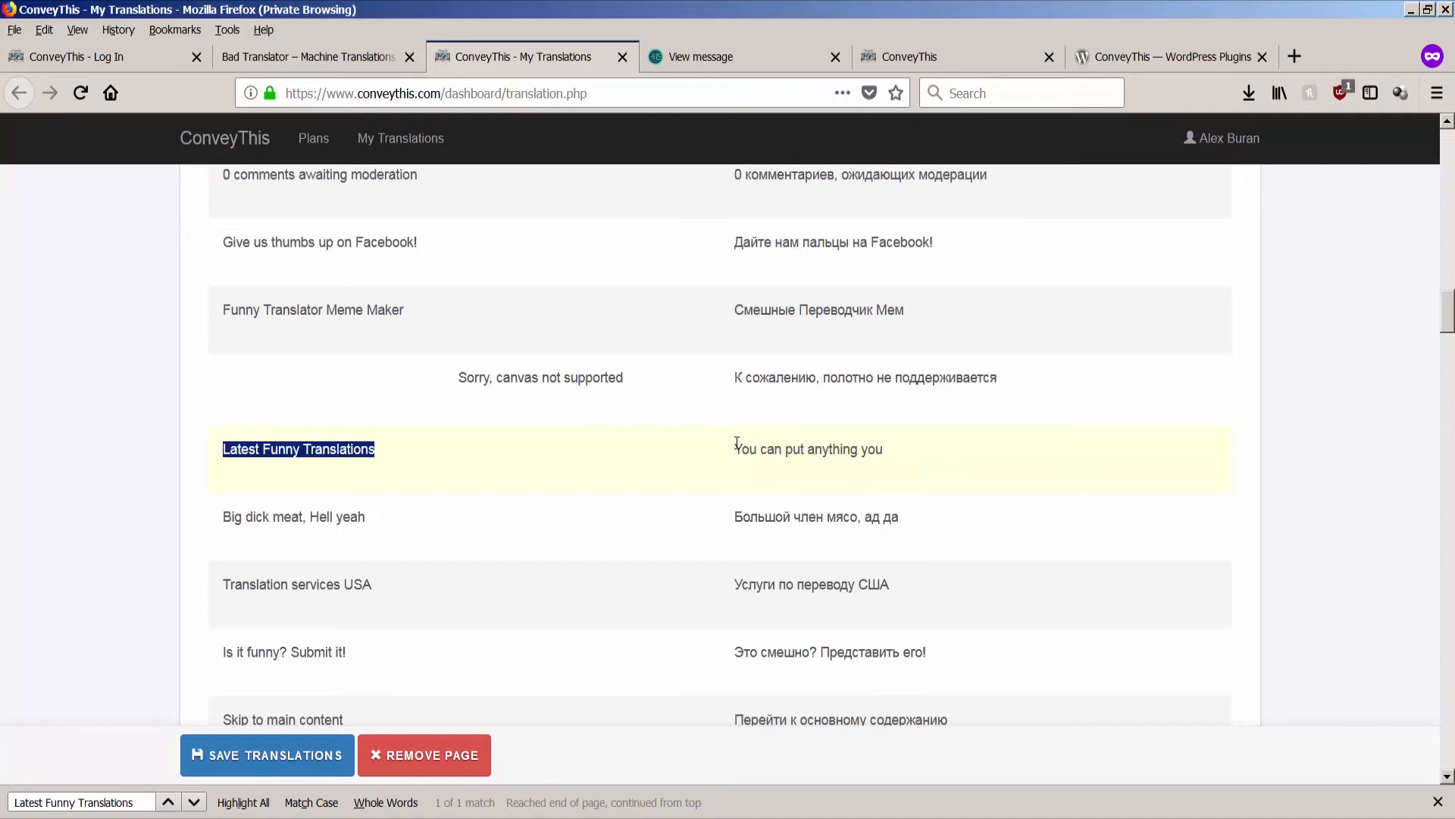
type("want")
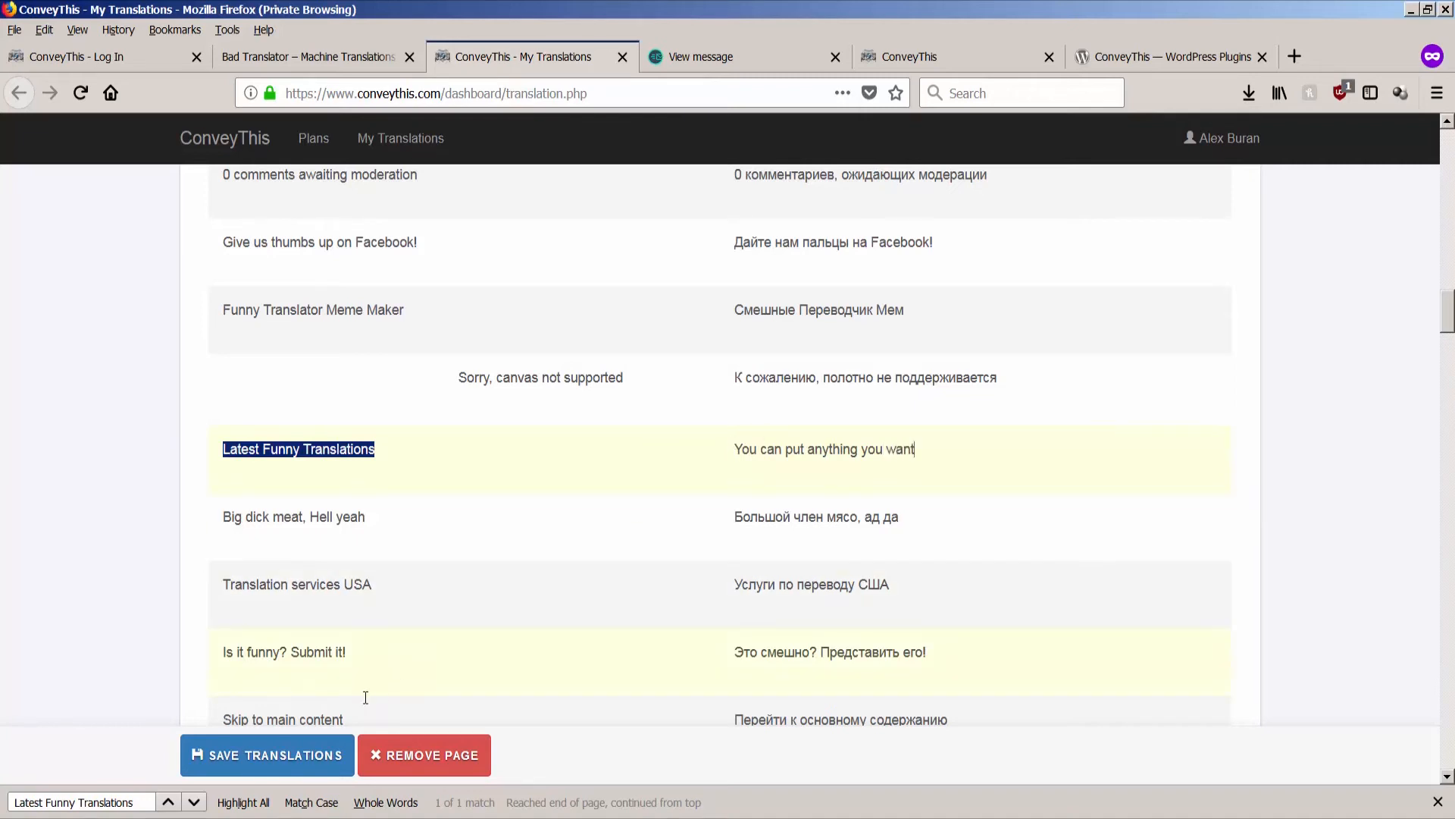
left_click(266, 755)
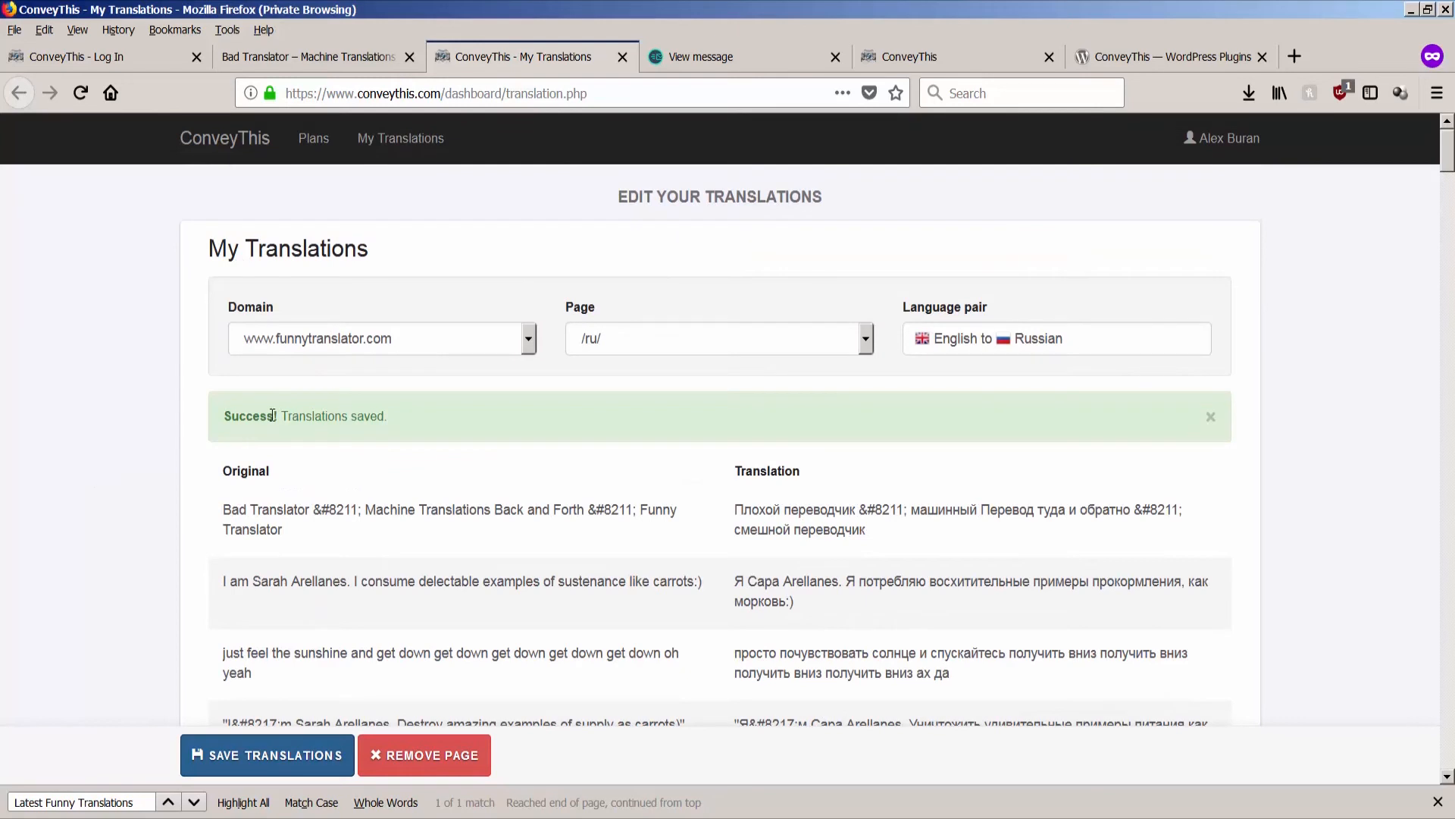
mouse_move(384, 397)
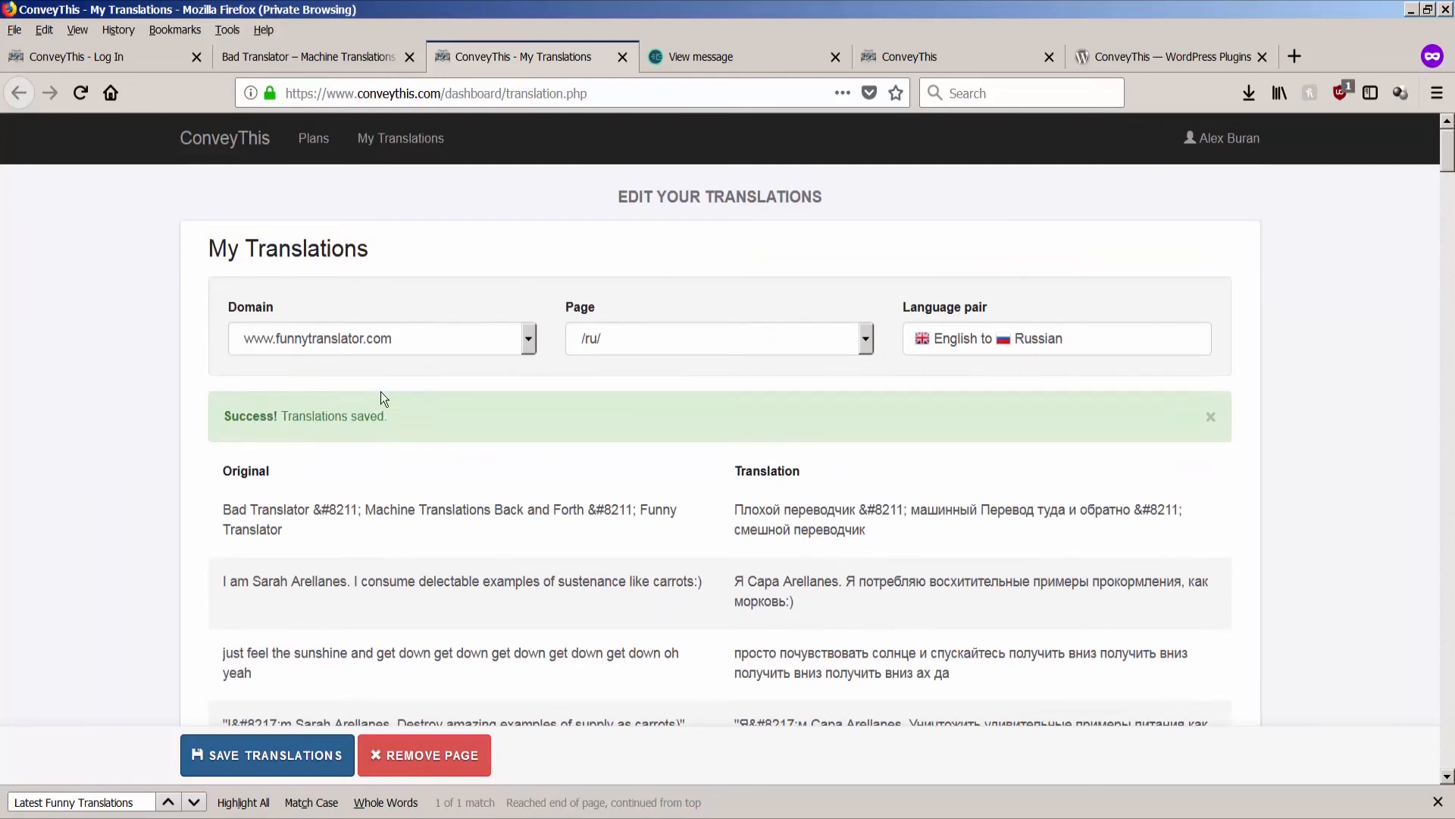
- Return to the Funny Translator site and switch it to the Russian version
left_click(309, 56)
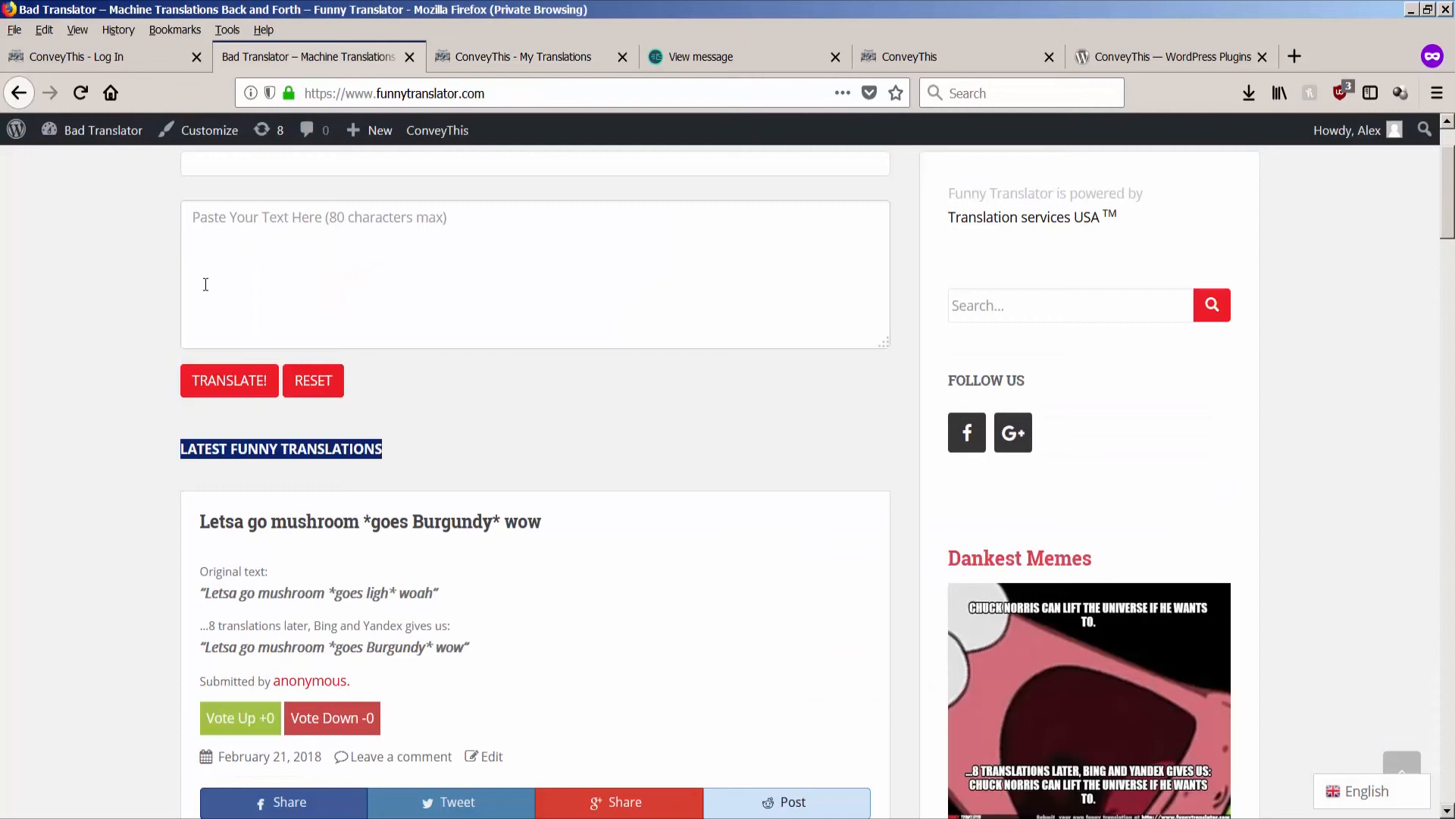
mouse_move(351, 372)
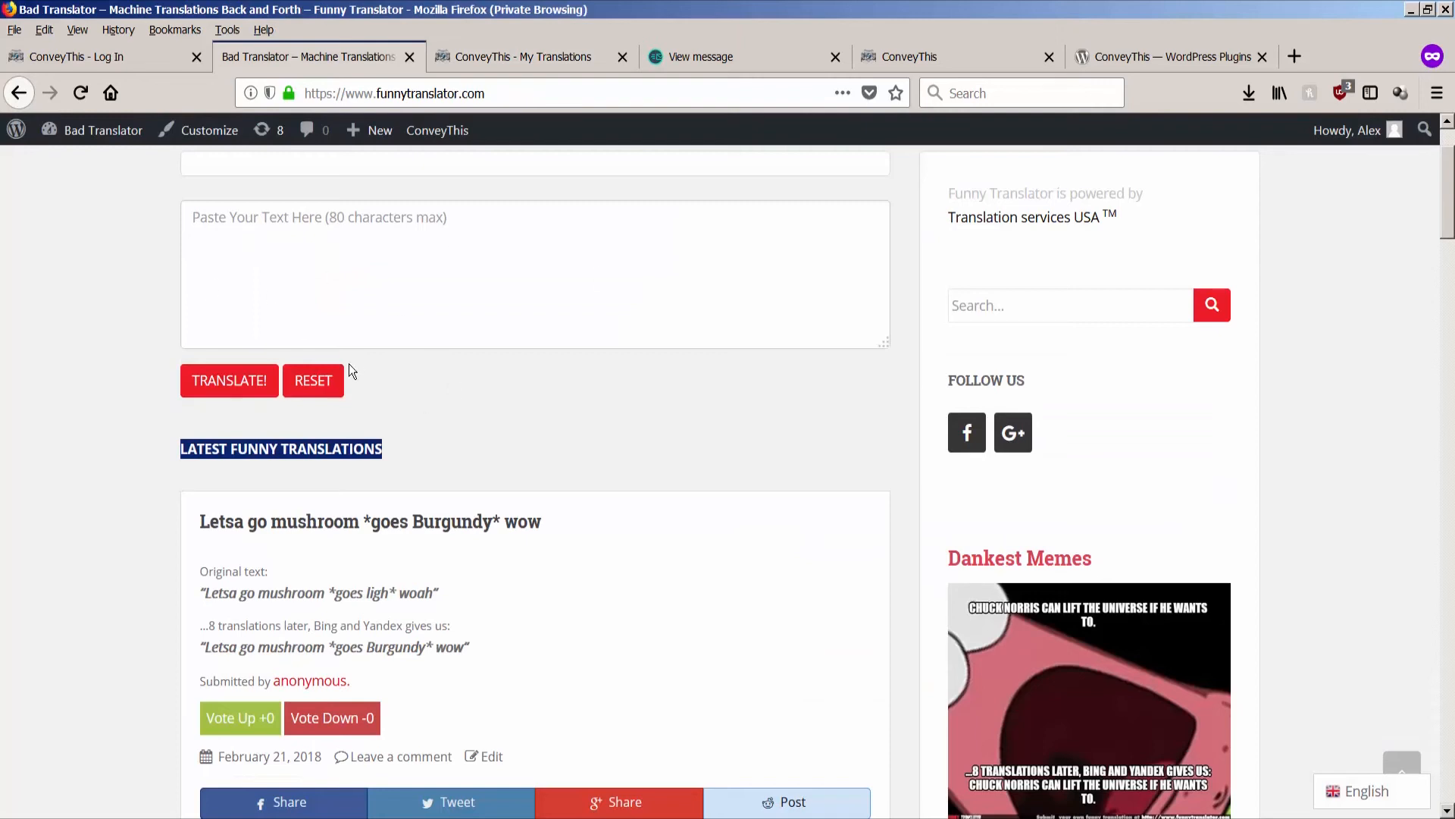
left_click(1367, 792)
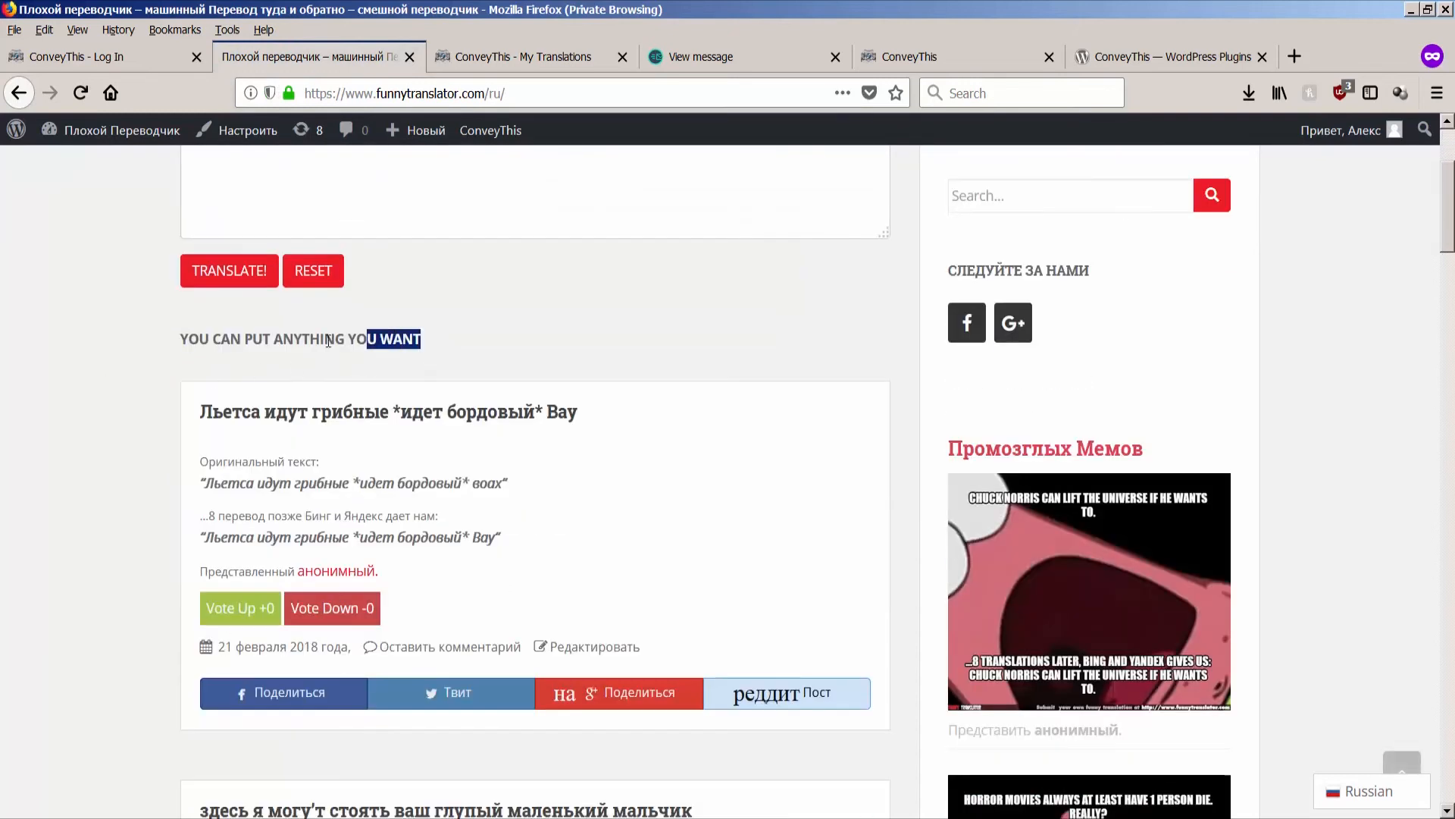
- Choose Russian on the site to see the new heading, then go to the Temp Mail message via the translations list
left_click(278, 356)
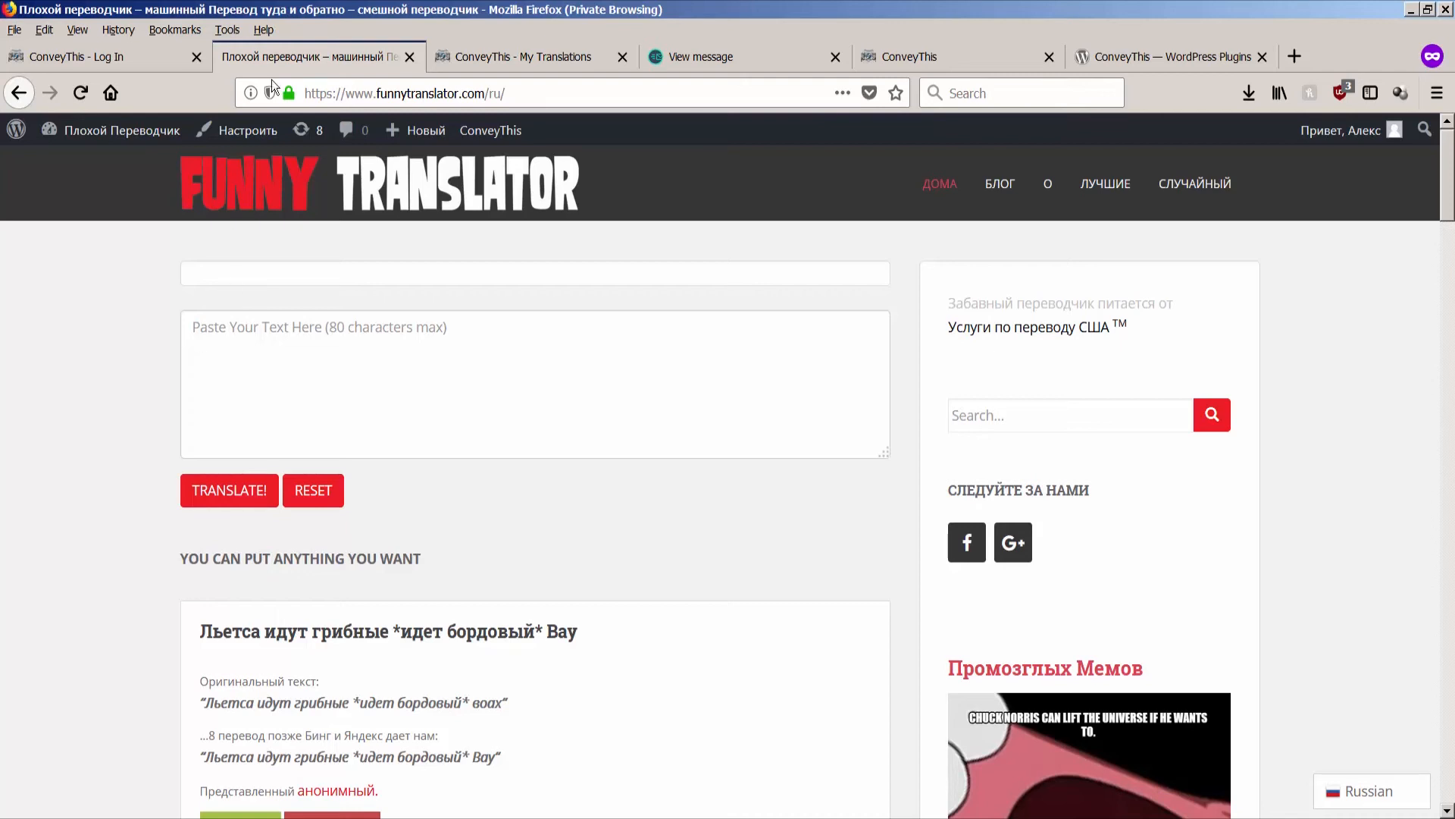
left_click(518, 58)
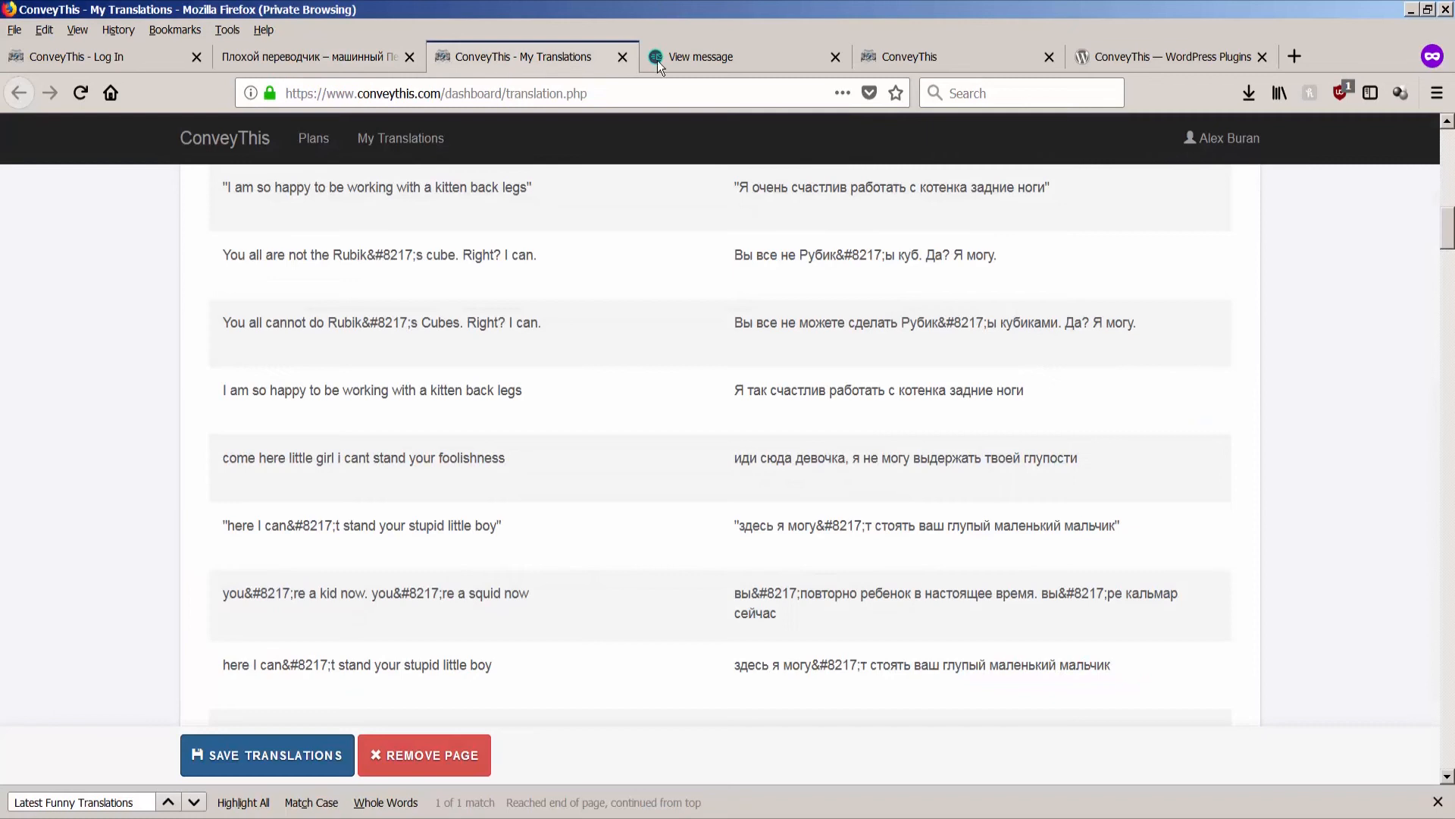
left_click(701, 57)
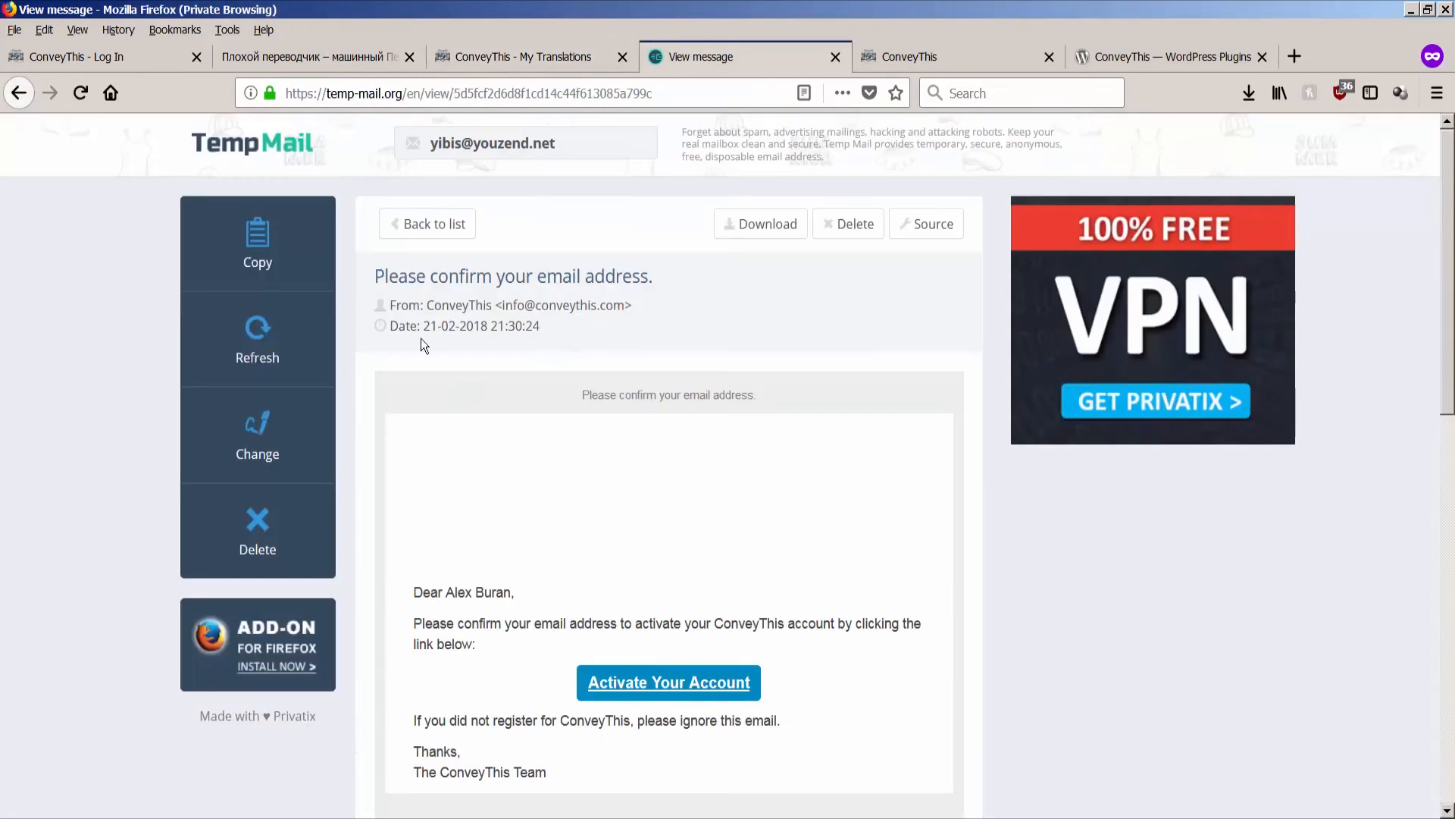
- Refresh the Temp Mail inbox, read the Welcome to ConveyThis email with the API key, then return to the Russian site
left_click(256, 338)
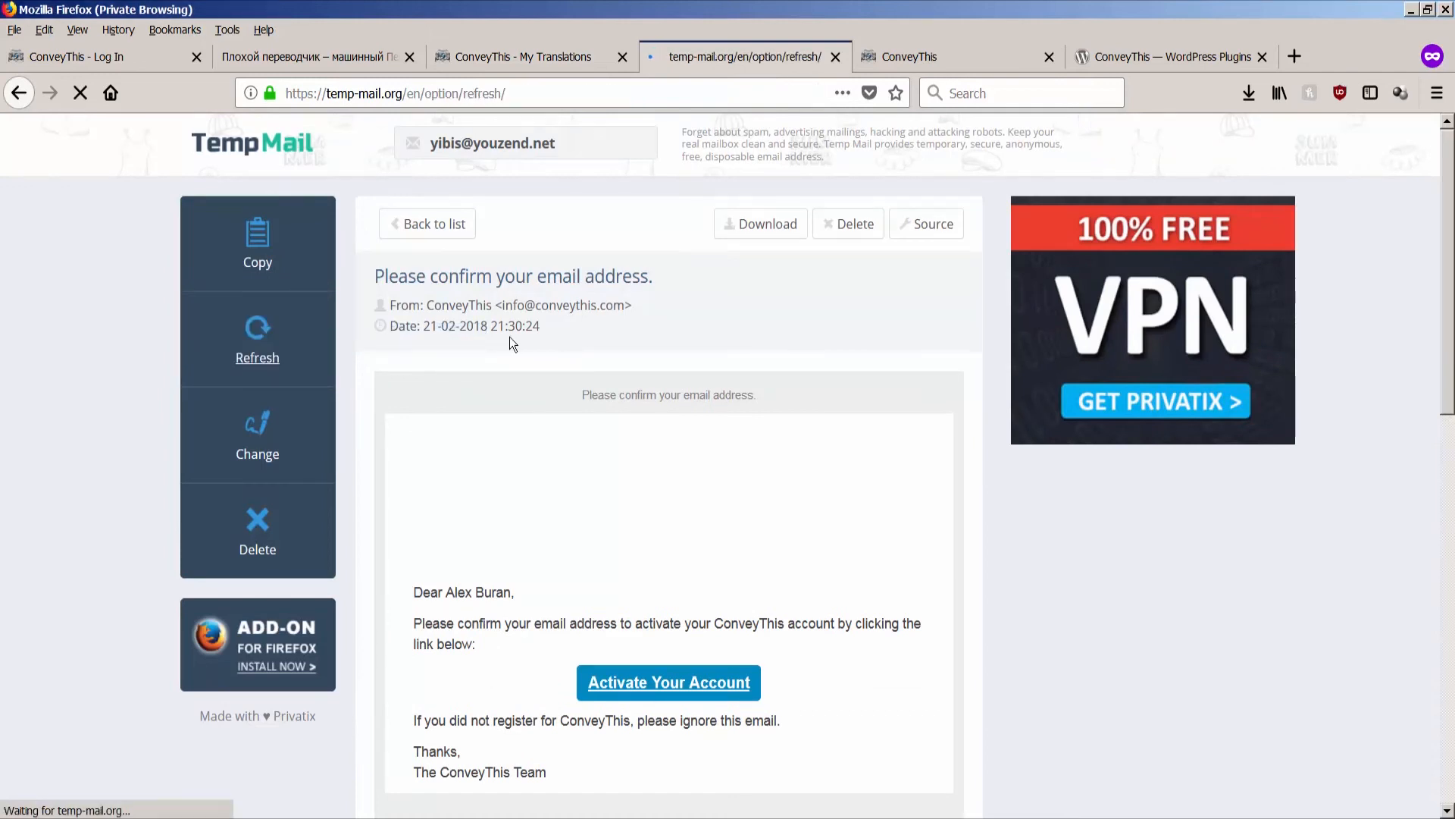
left_click(427, 225)
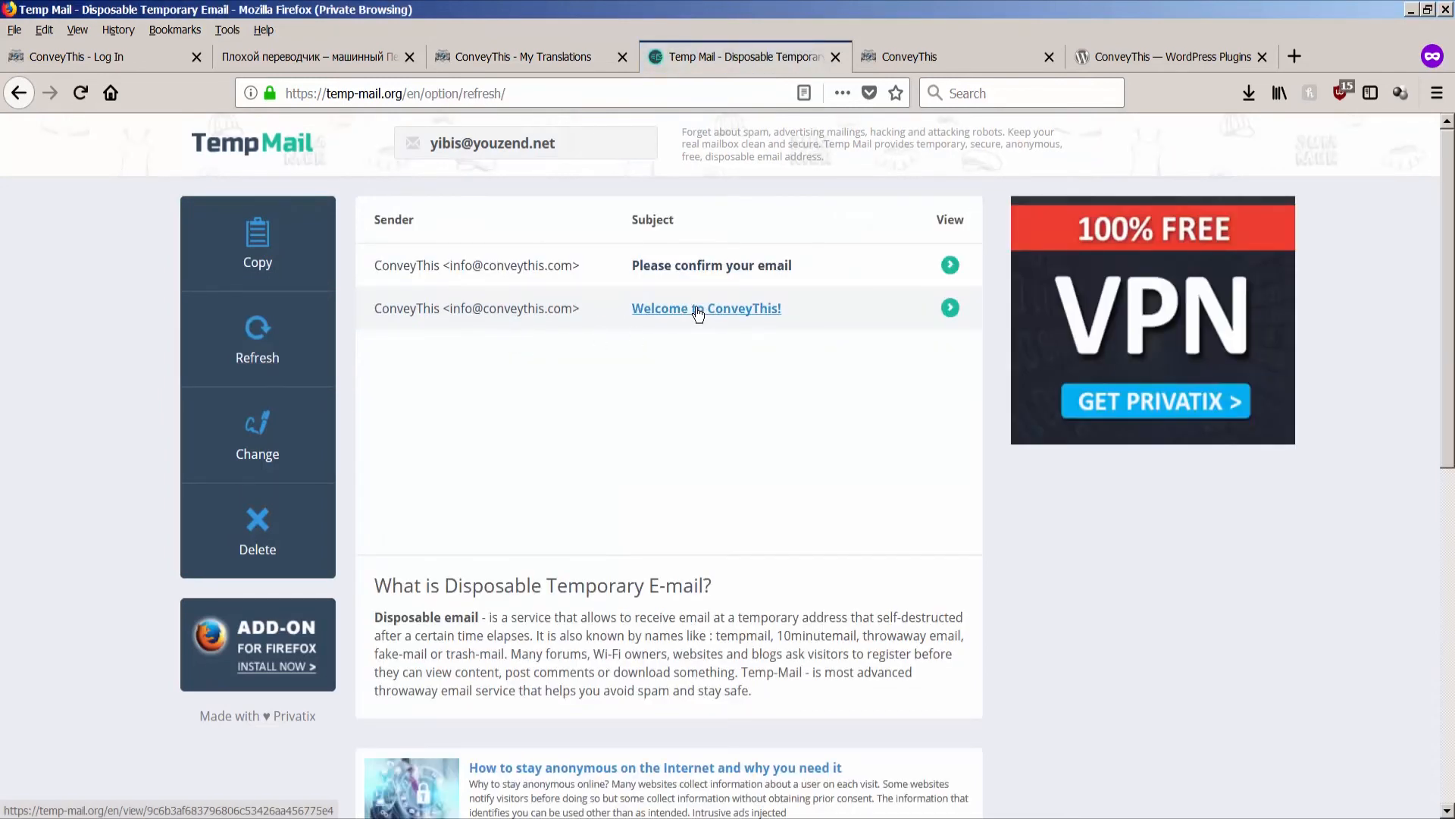
mouse_move(676, 317)
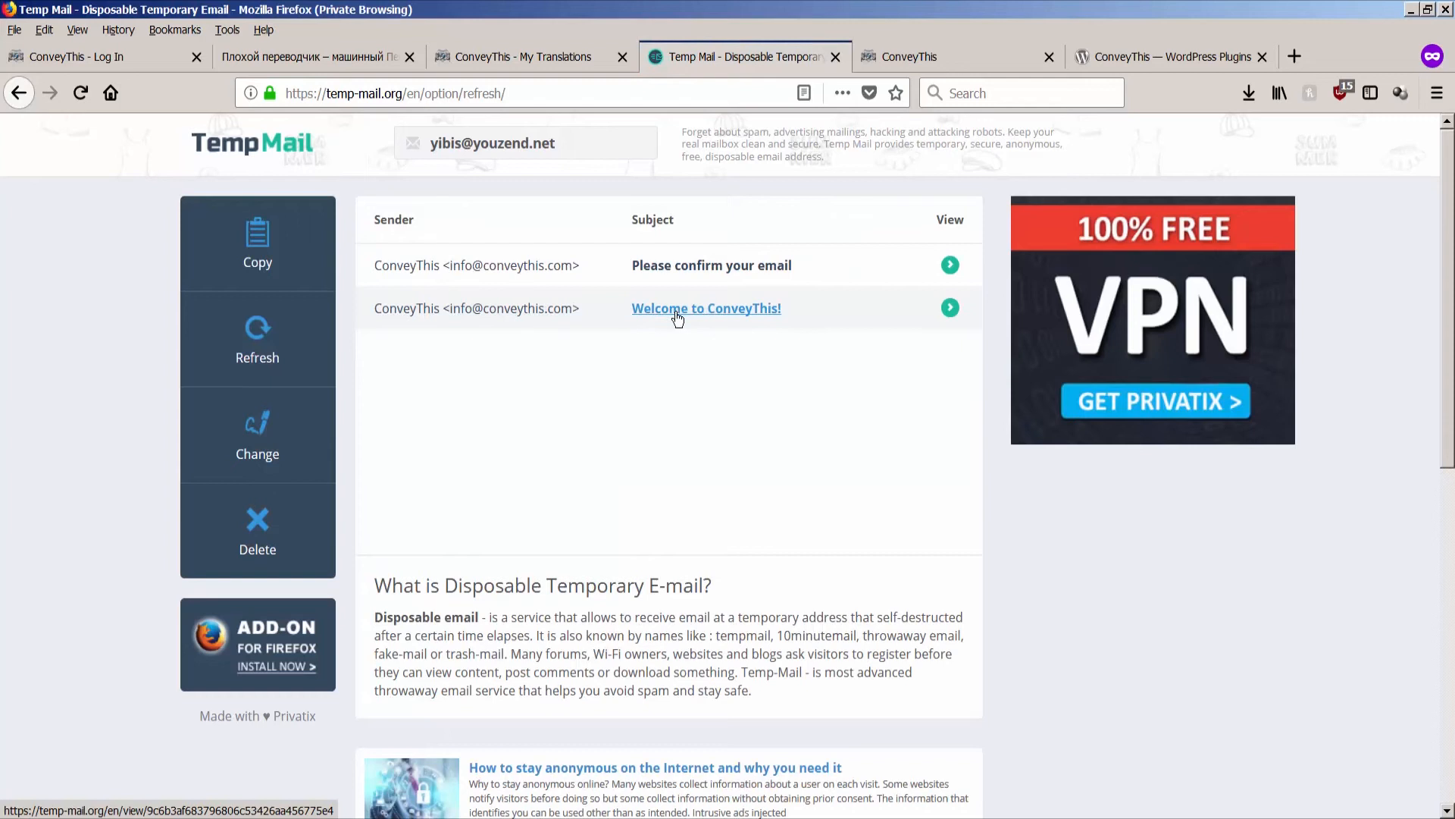
left_click(706, 309)
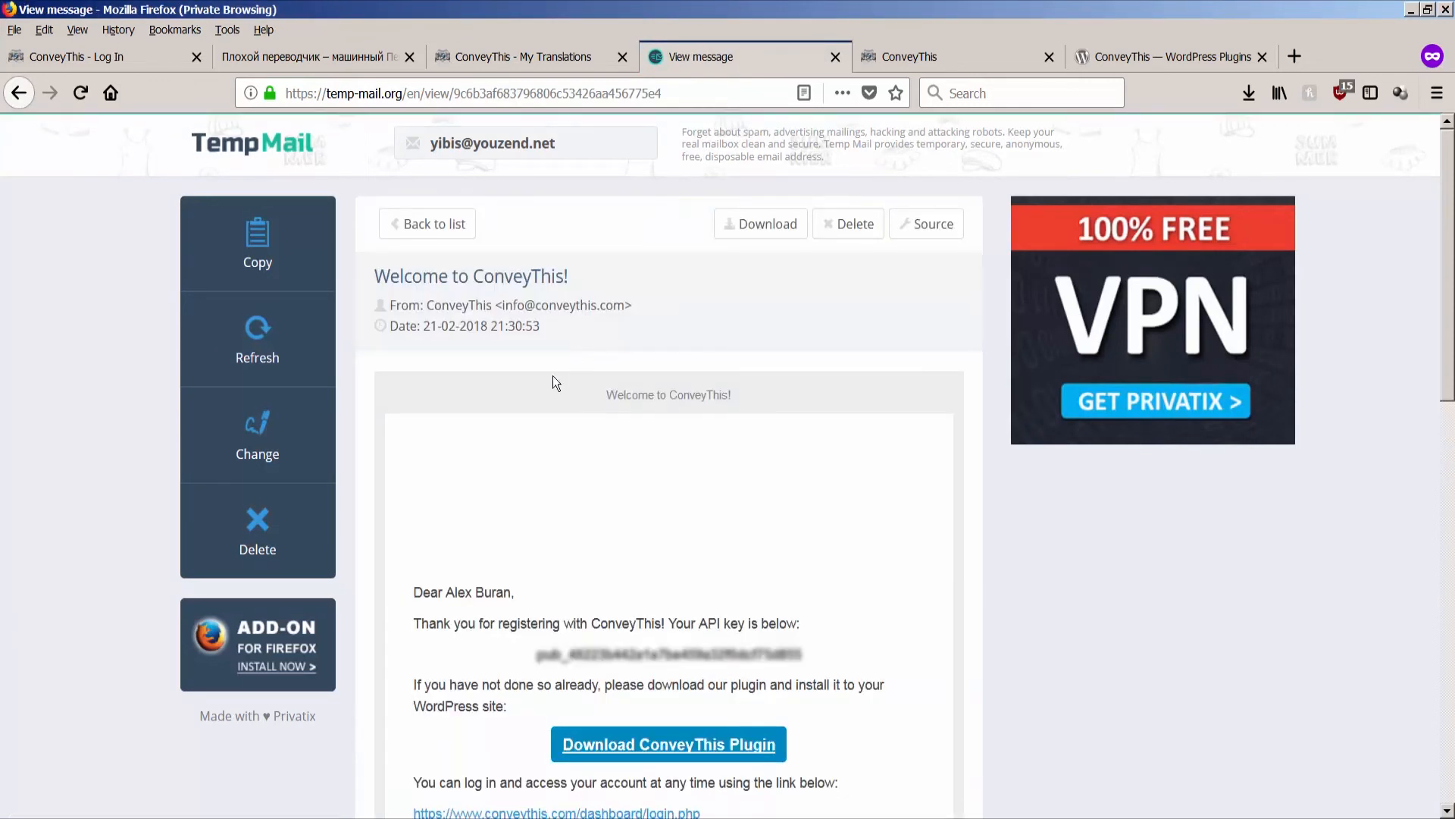
scroll("down", 3)
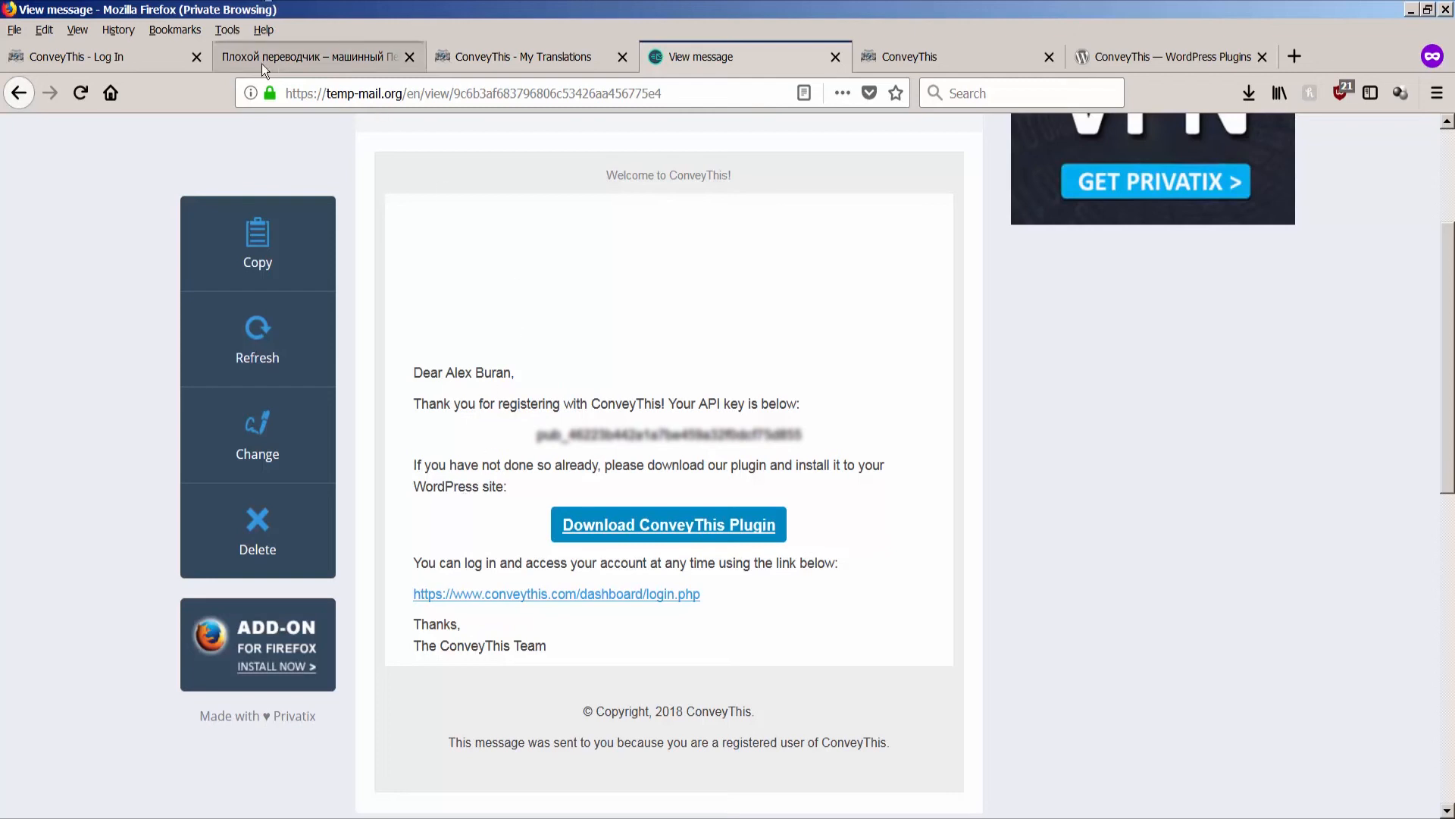
left_click(304, 58)
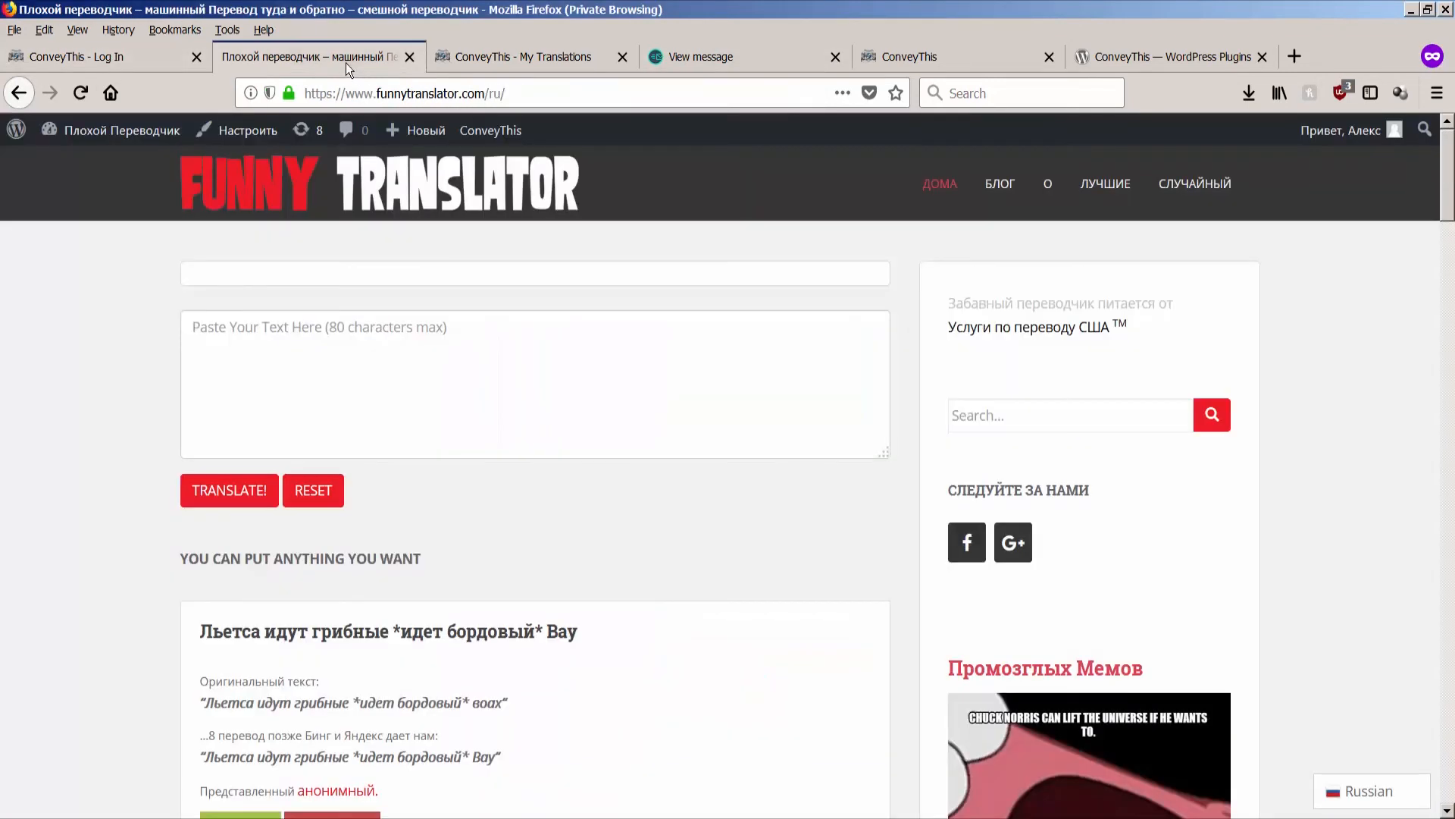
left_click(522, 57)
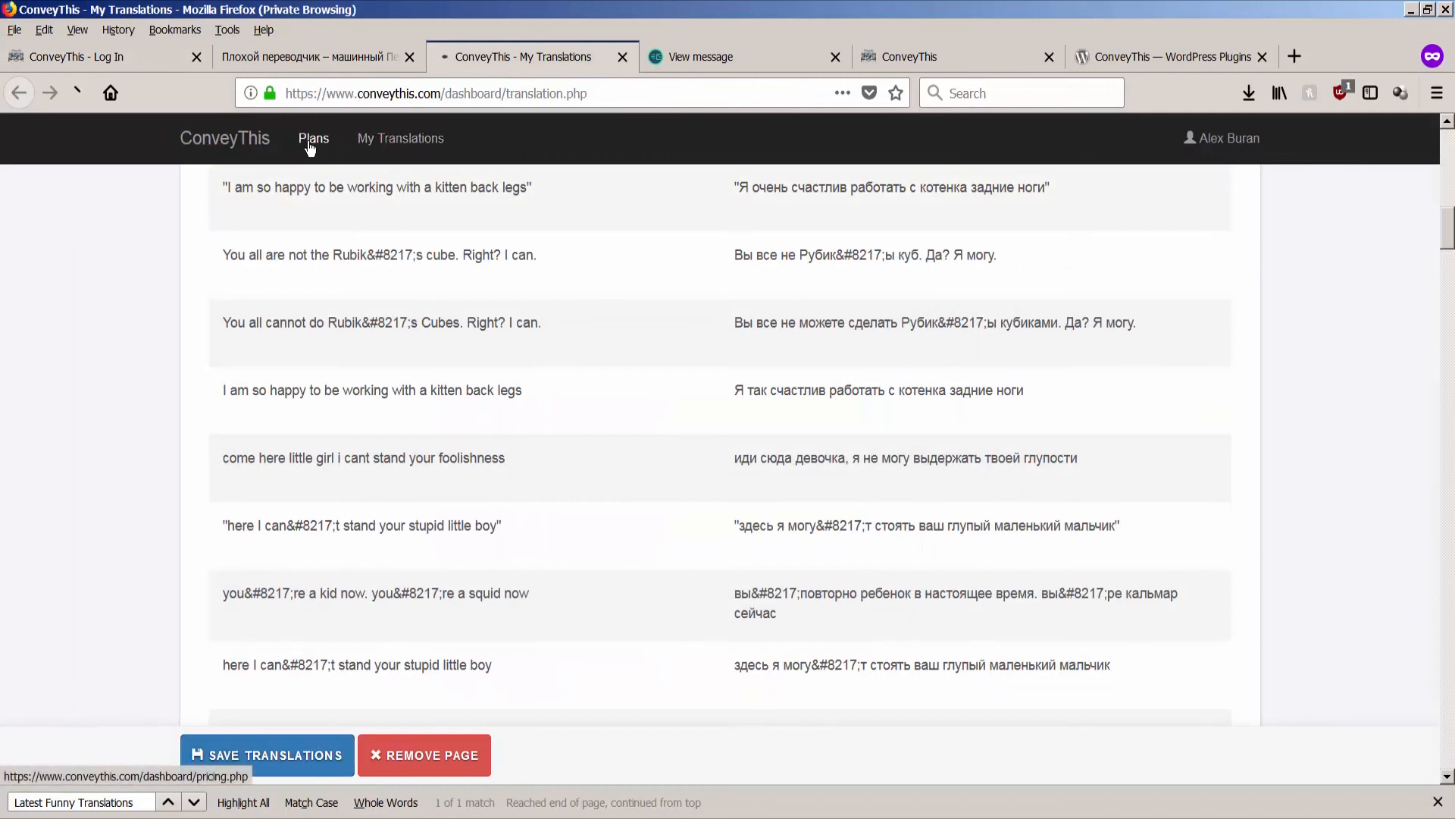
left_click(314, 138)
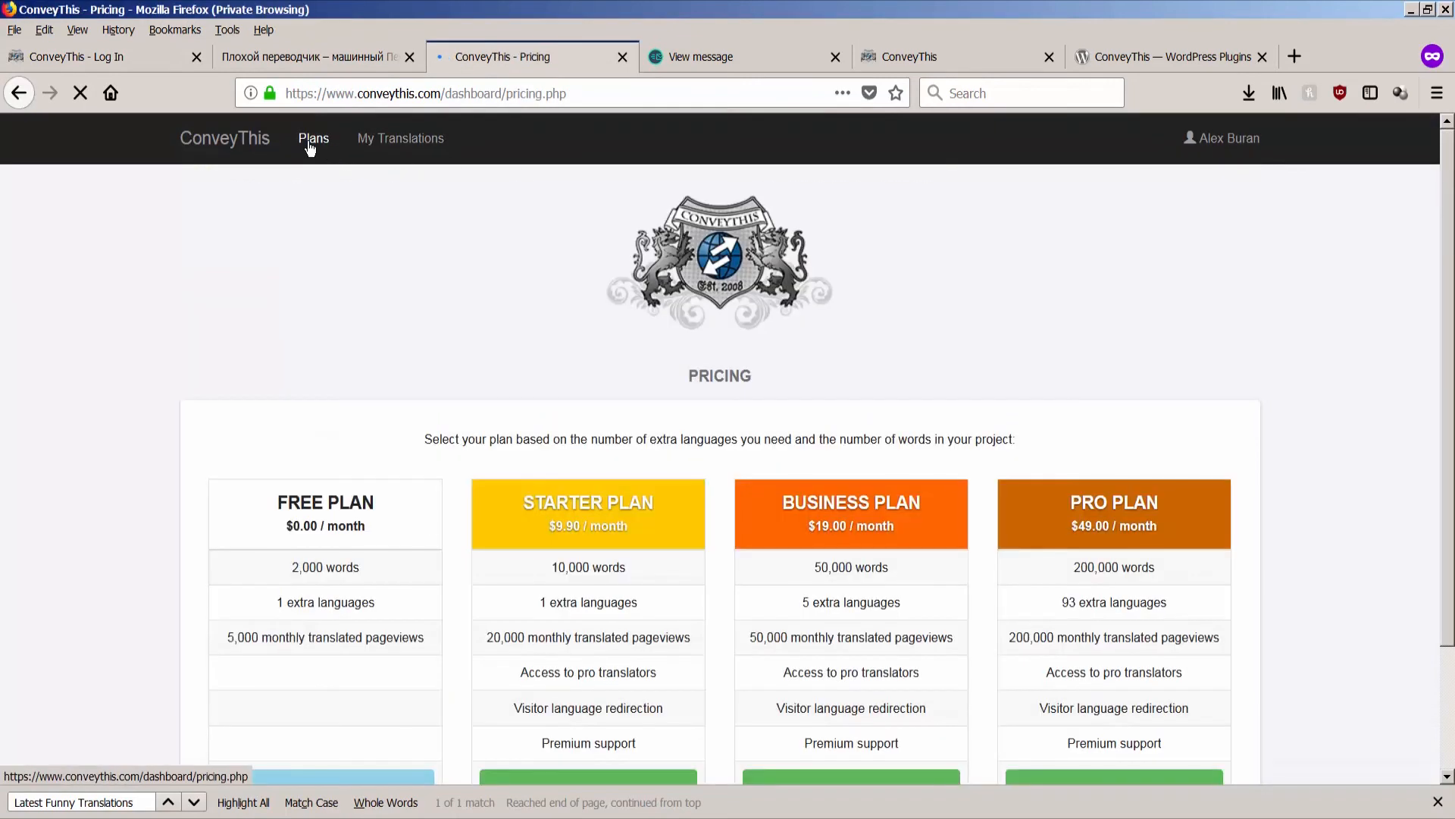
scroll("down", 3)
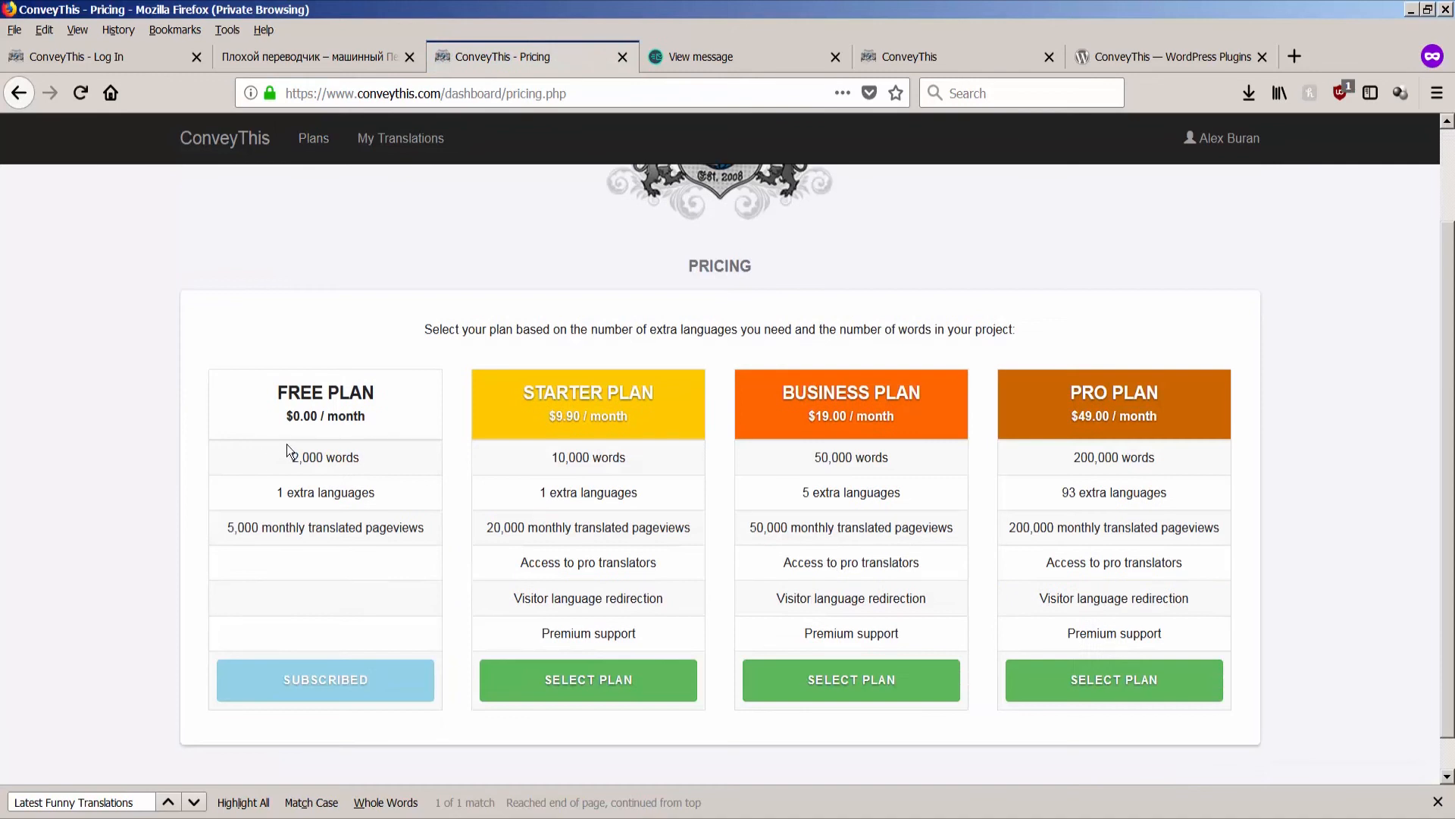
mouse_move(467, 447)
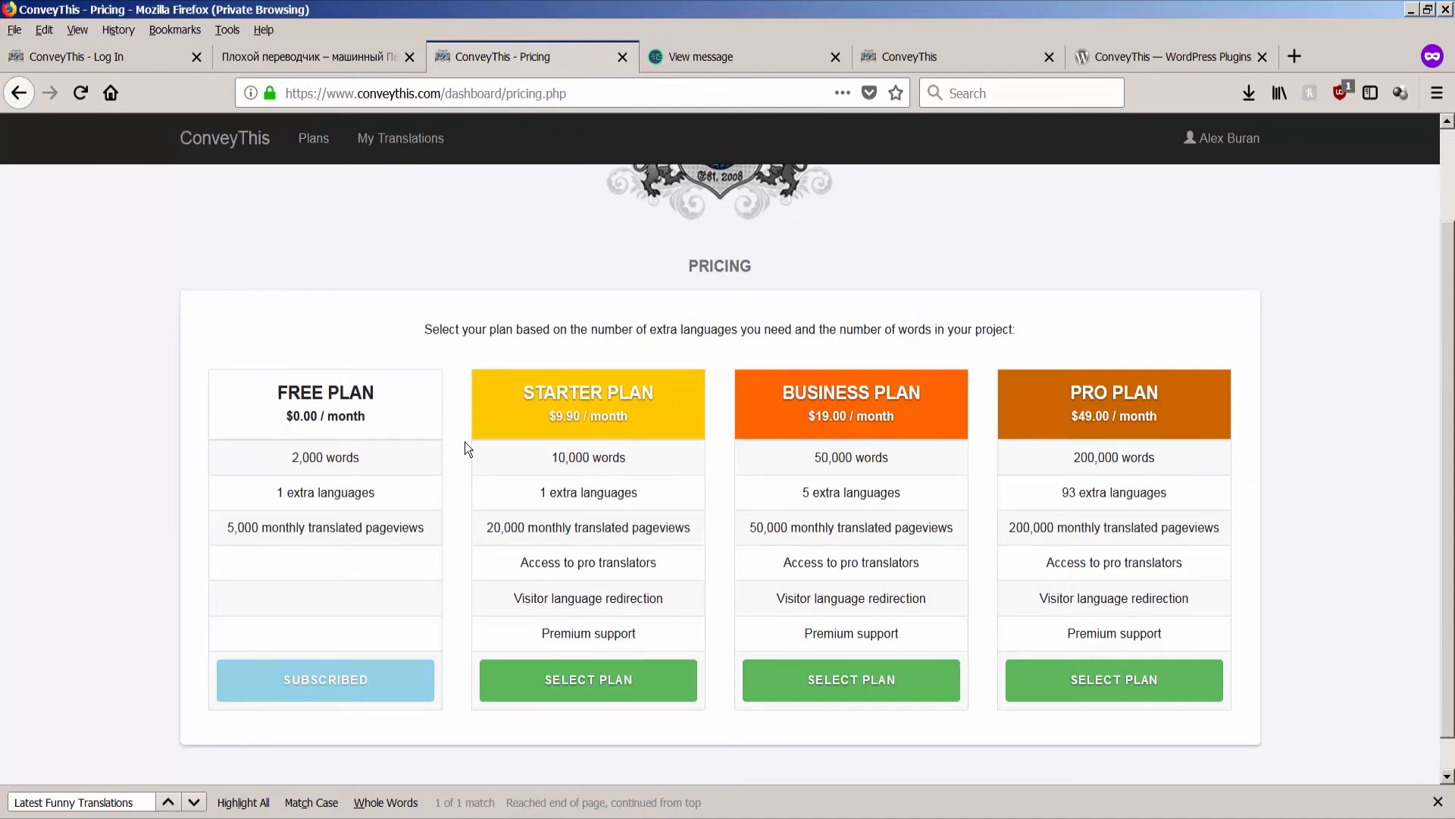
mouse_move(521, 406)
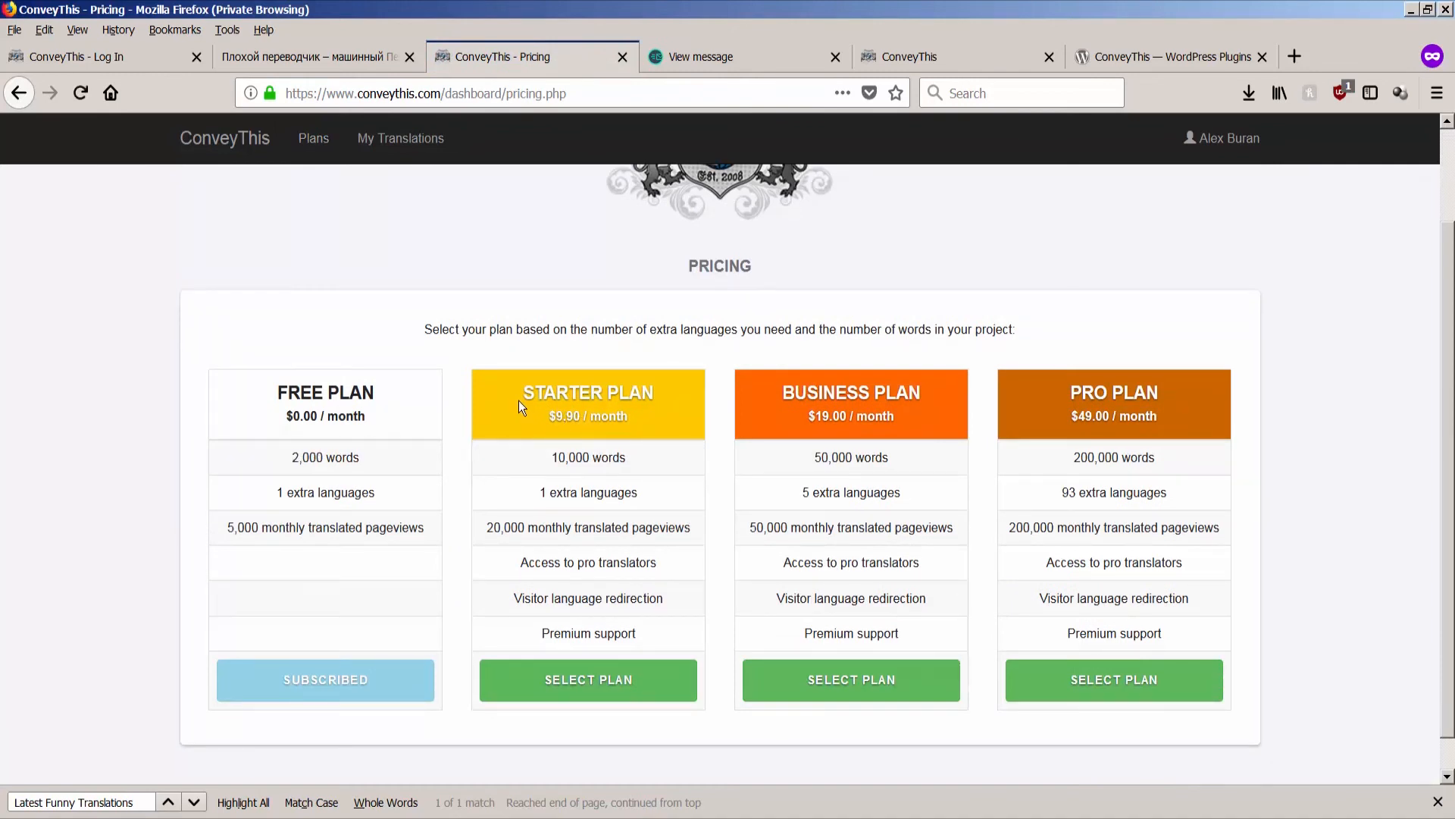
mouse_move(801, 495)
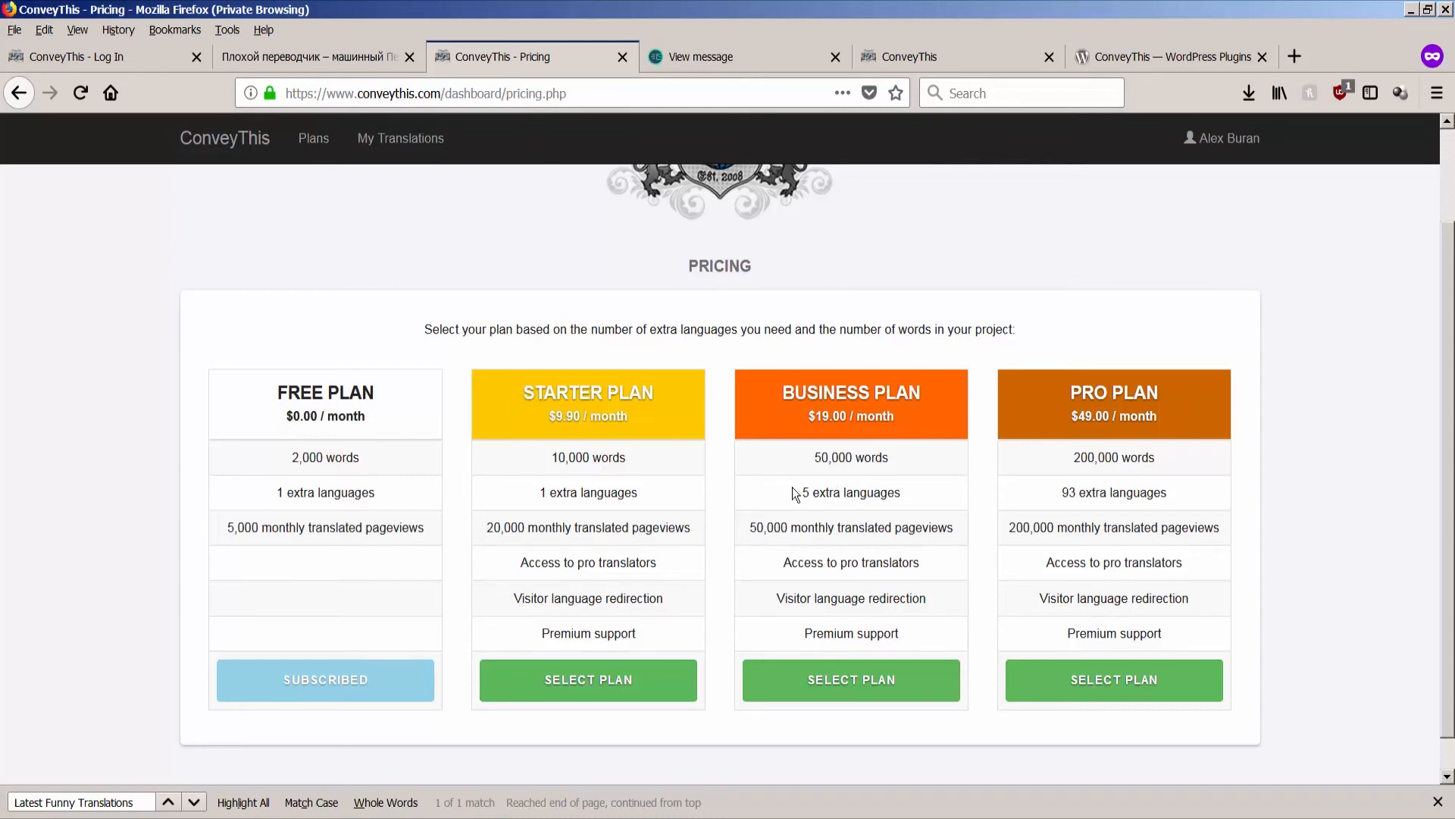
scroll("down", 3)
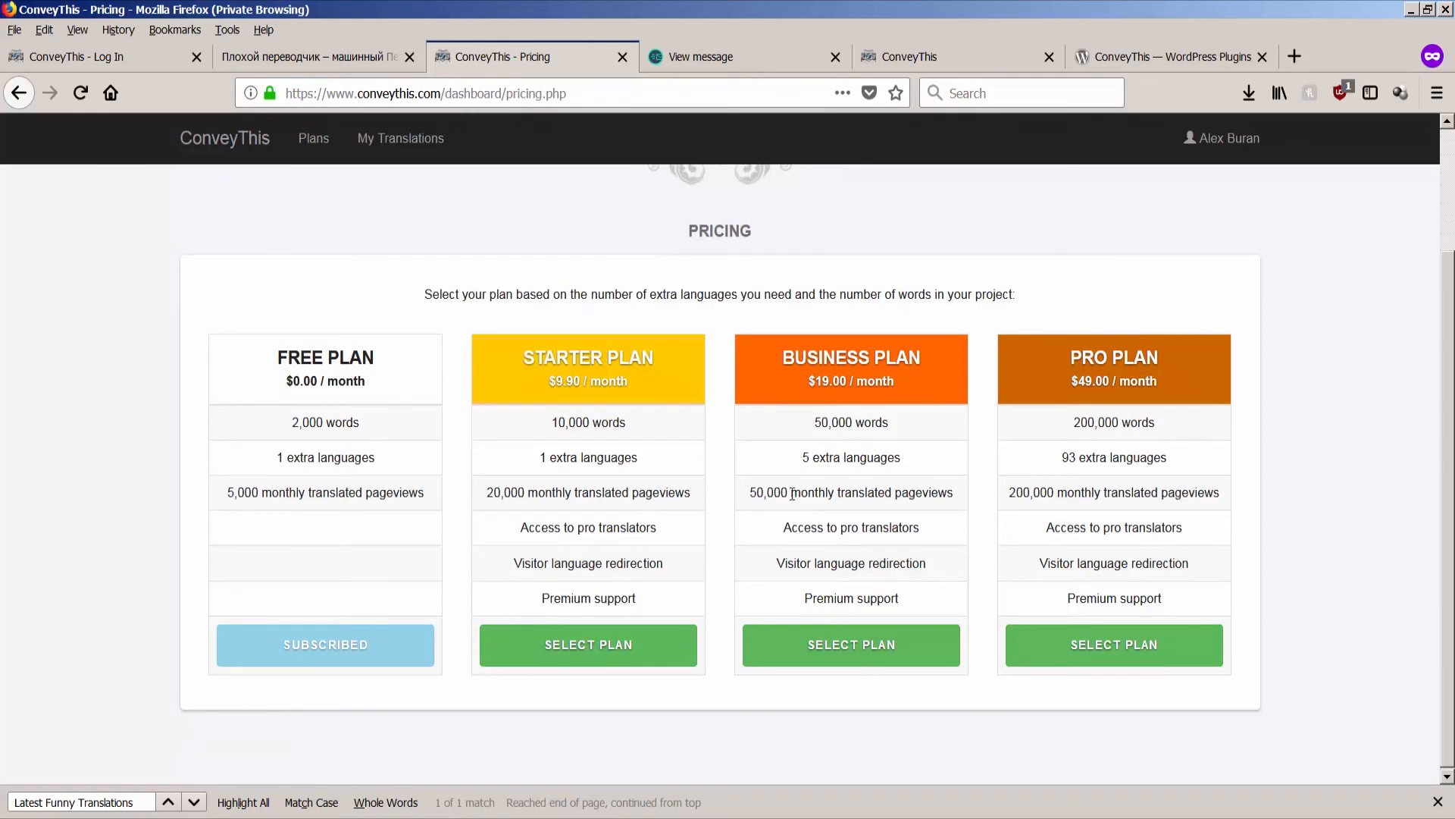
mouse_move(872, 652)
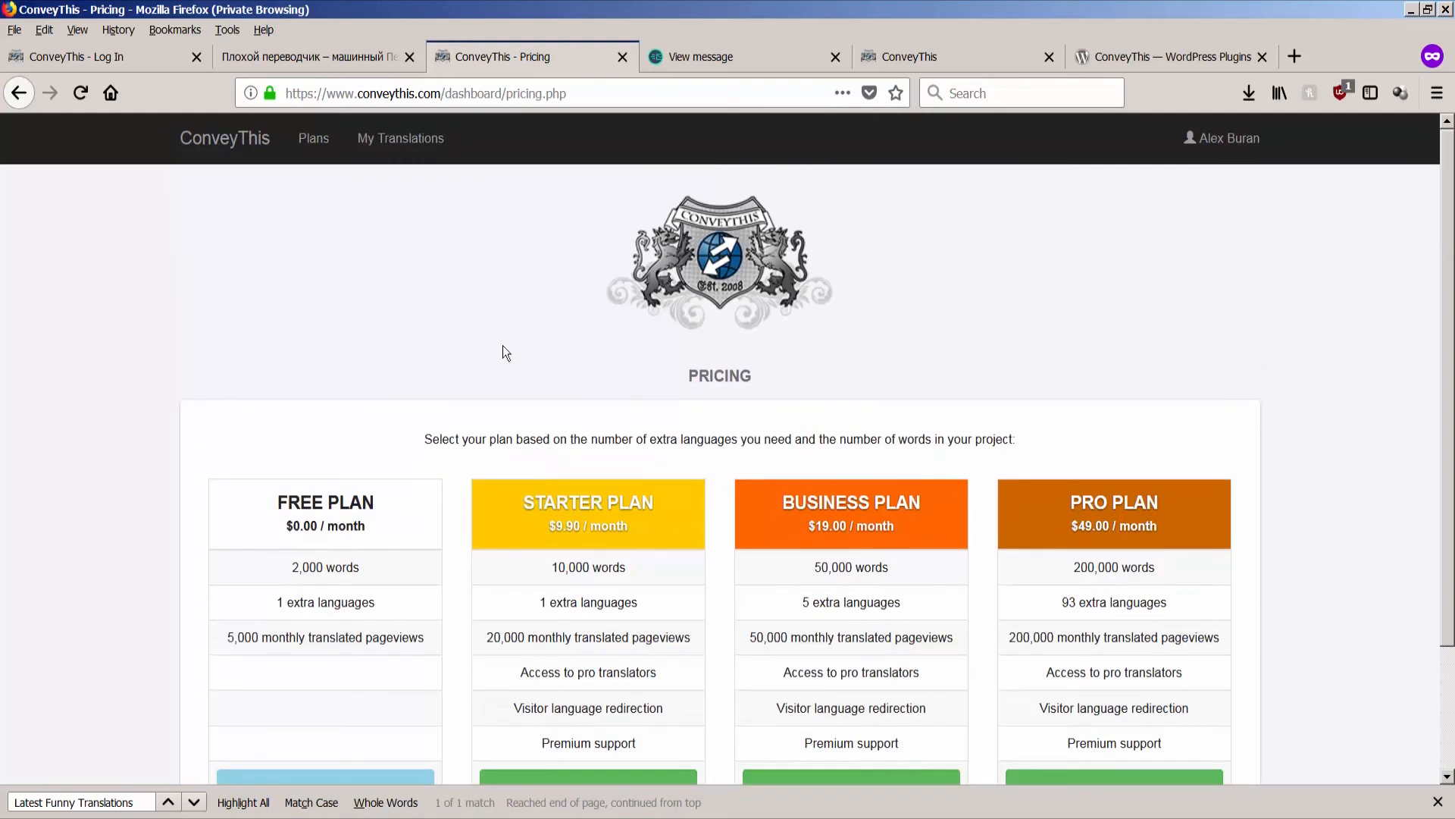
left_click(216, 140)
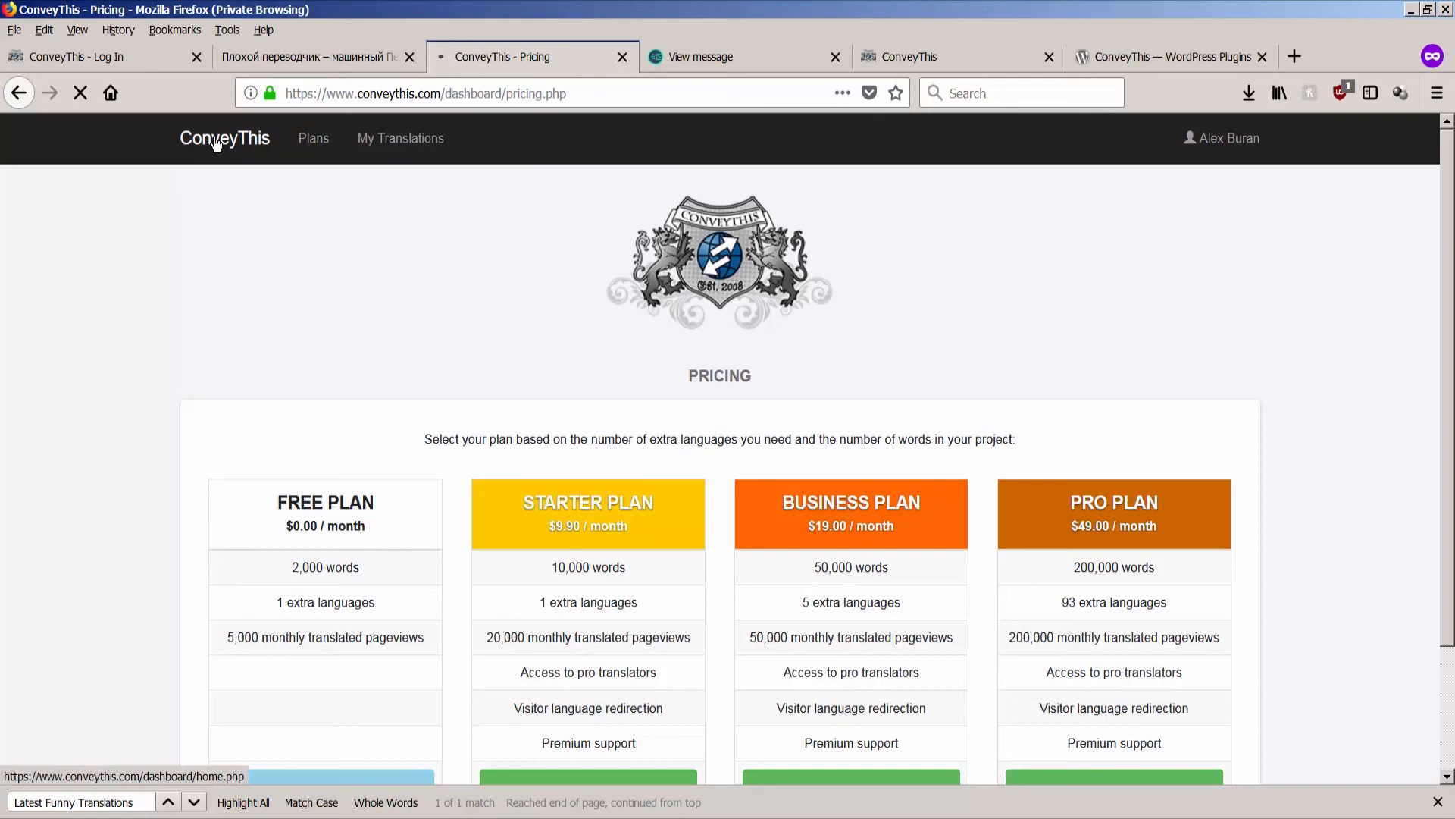
left_click(224, 138)
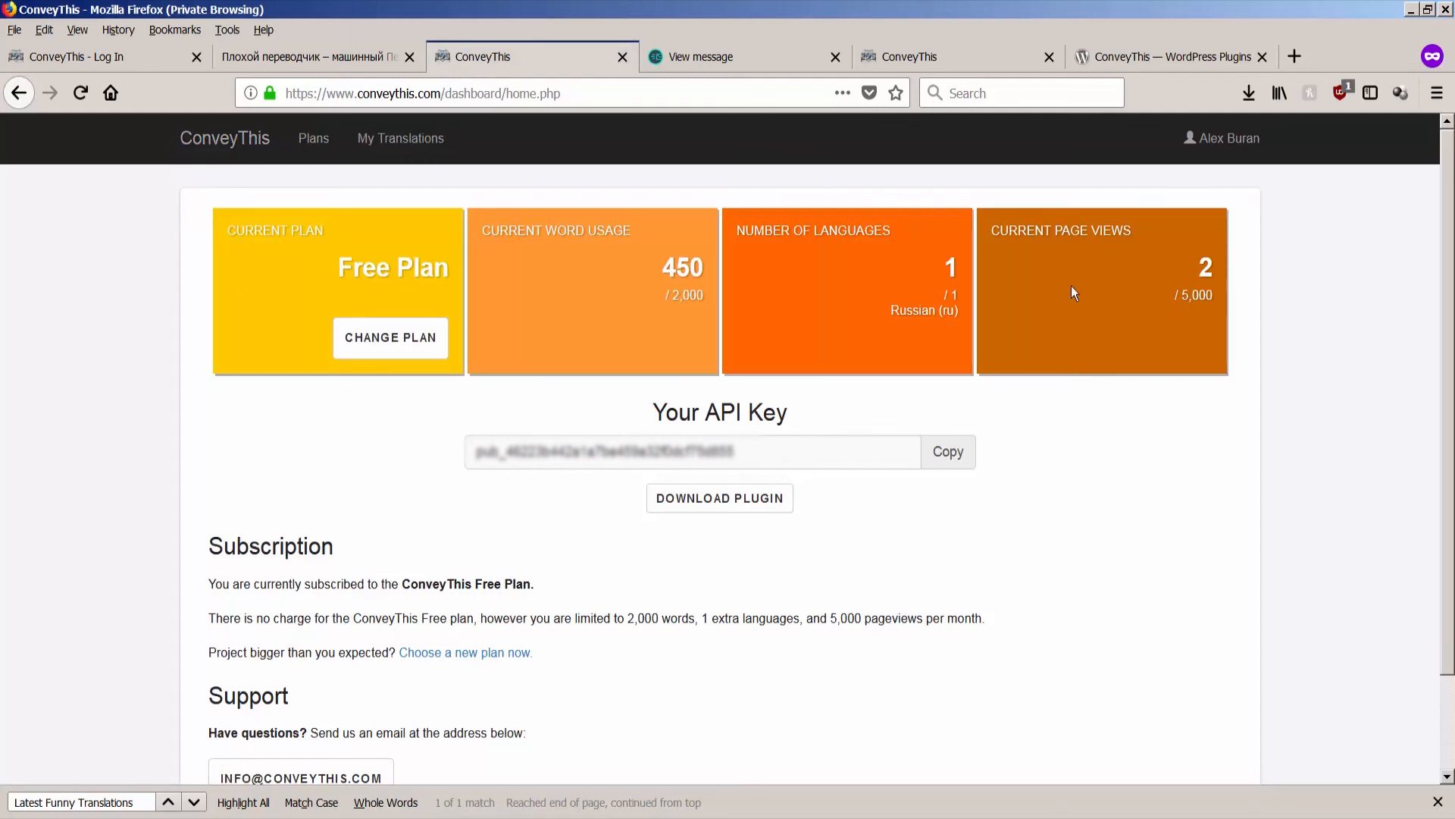
mouse_move(525, 300)
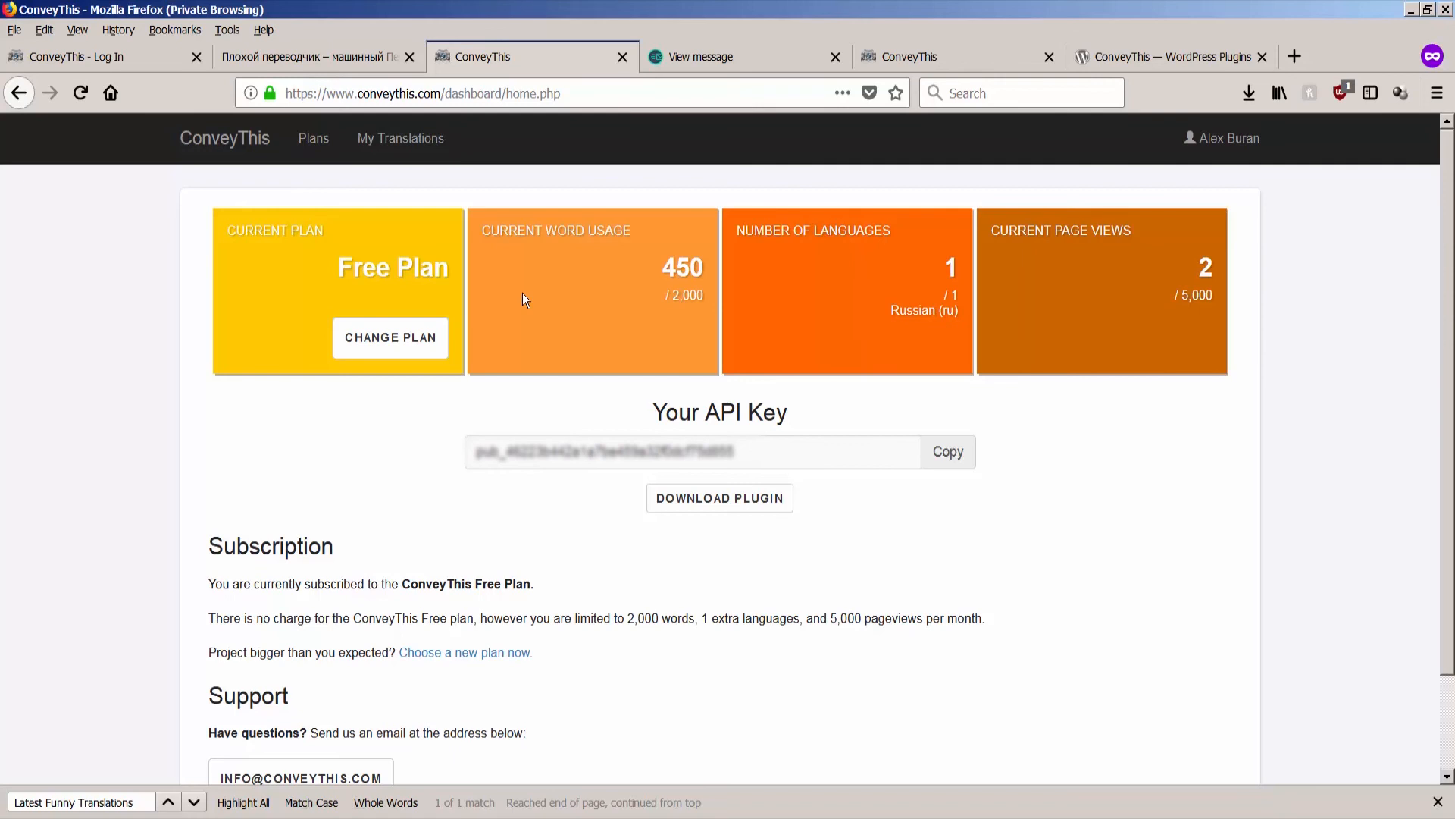
mouse_move(335, 265)
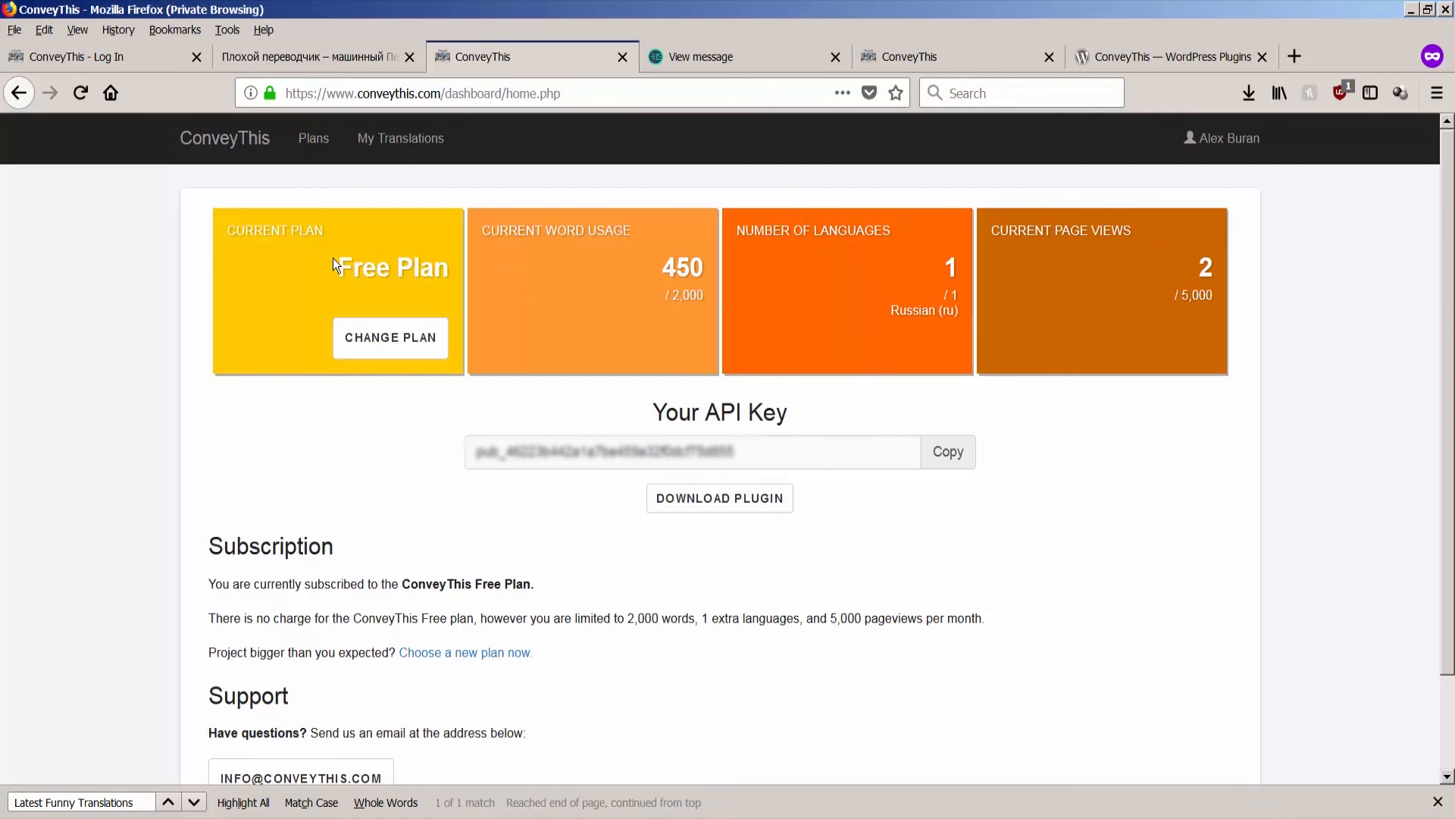
mouse_move(331, 270)
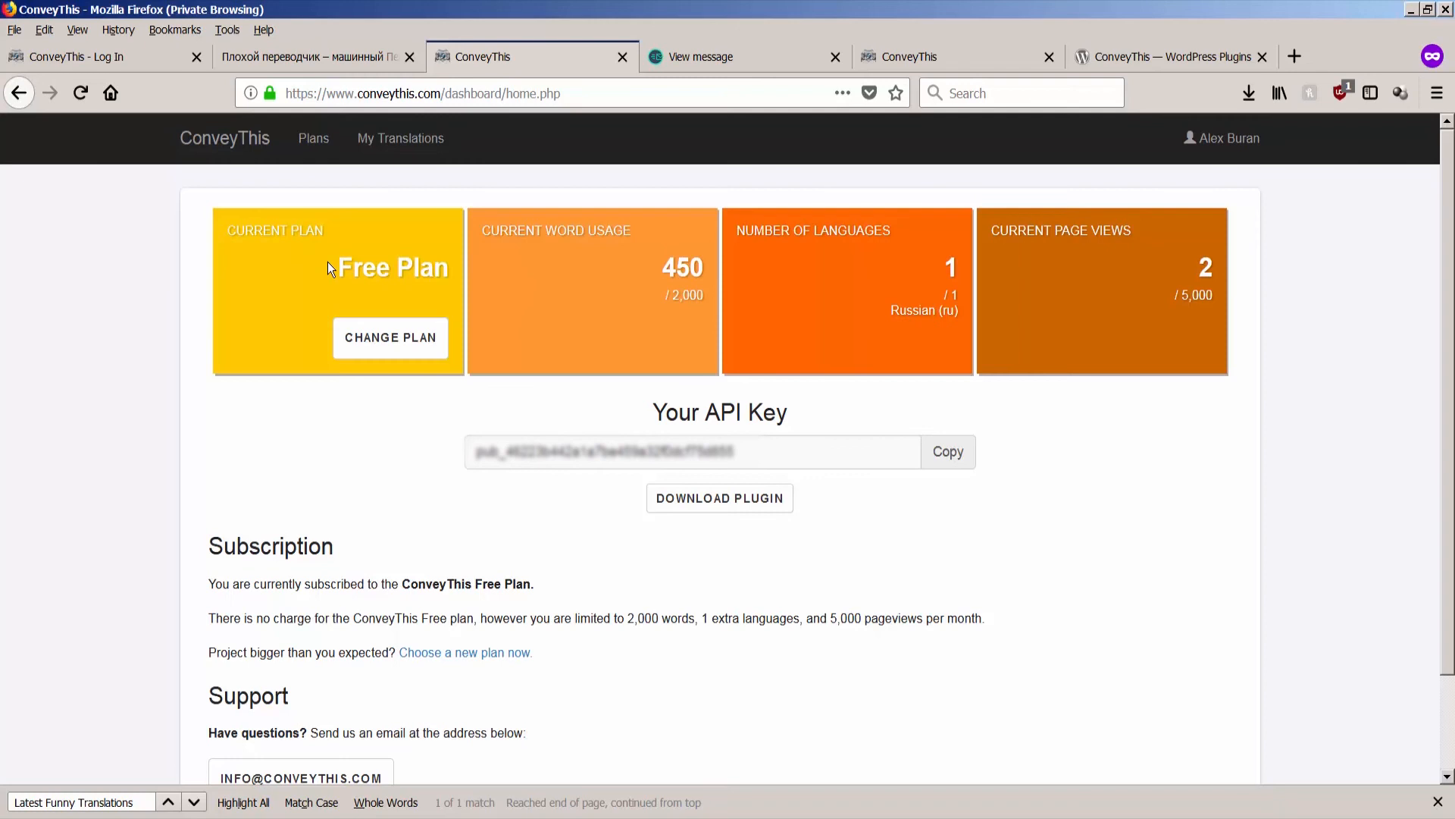
mouse_move(616, 285)
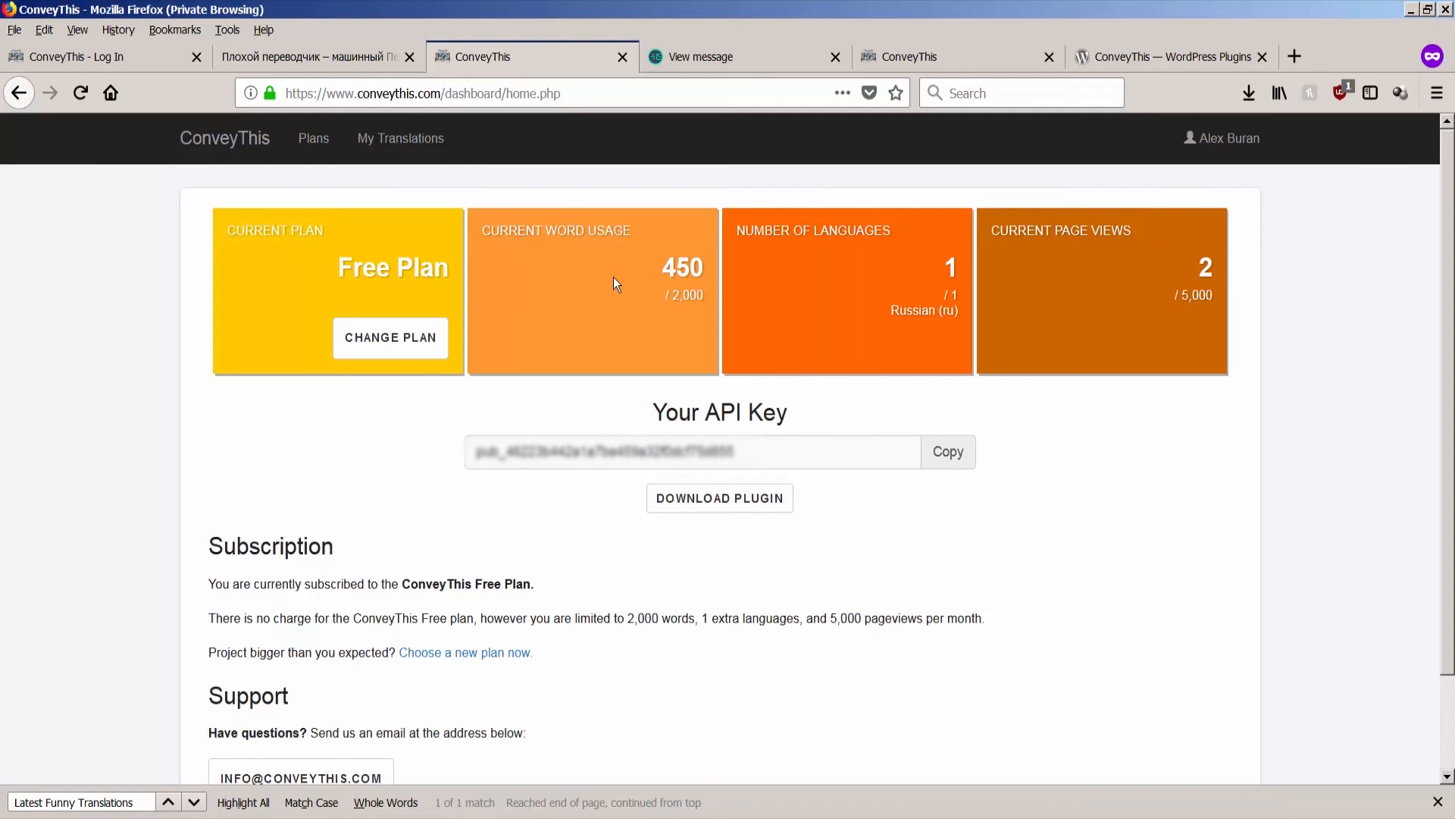
mouse_move(609, 270)
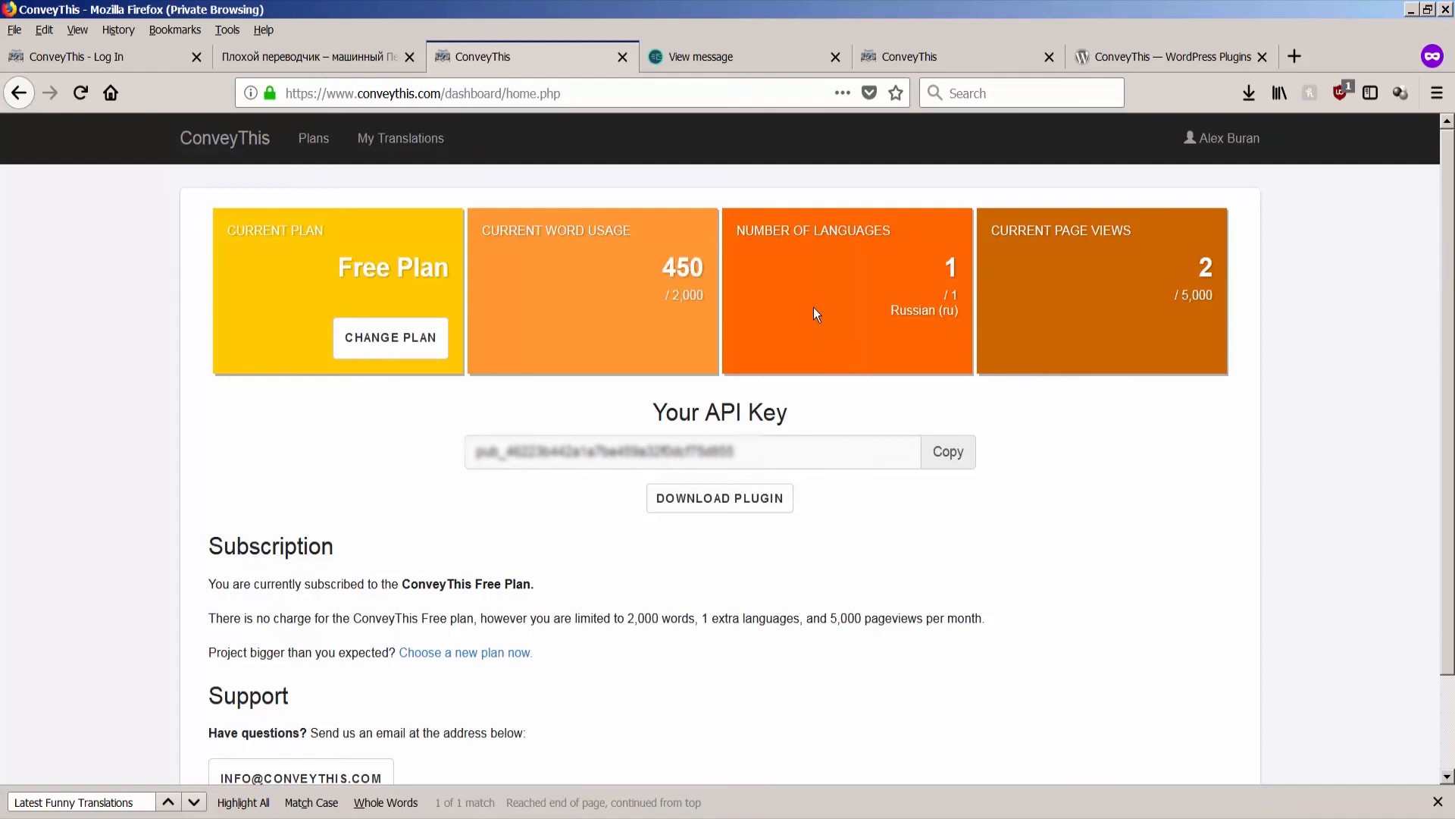
mouse_move(843, 241)
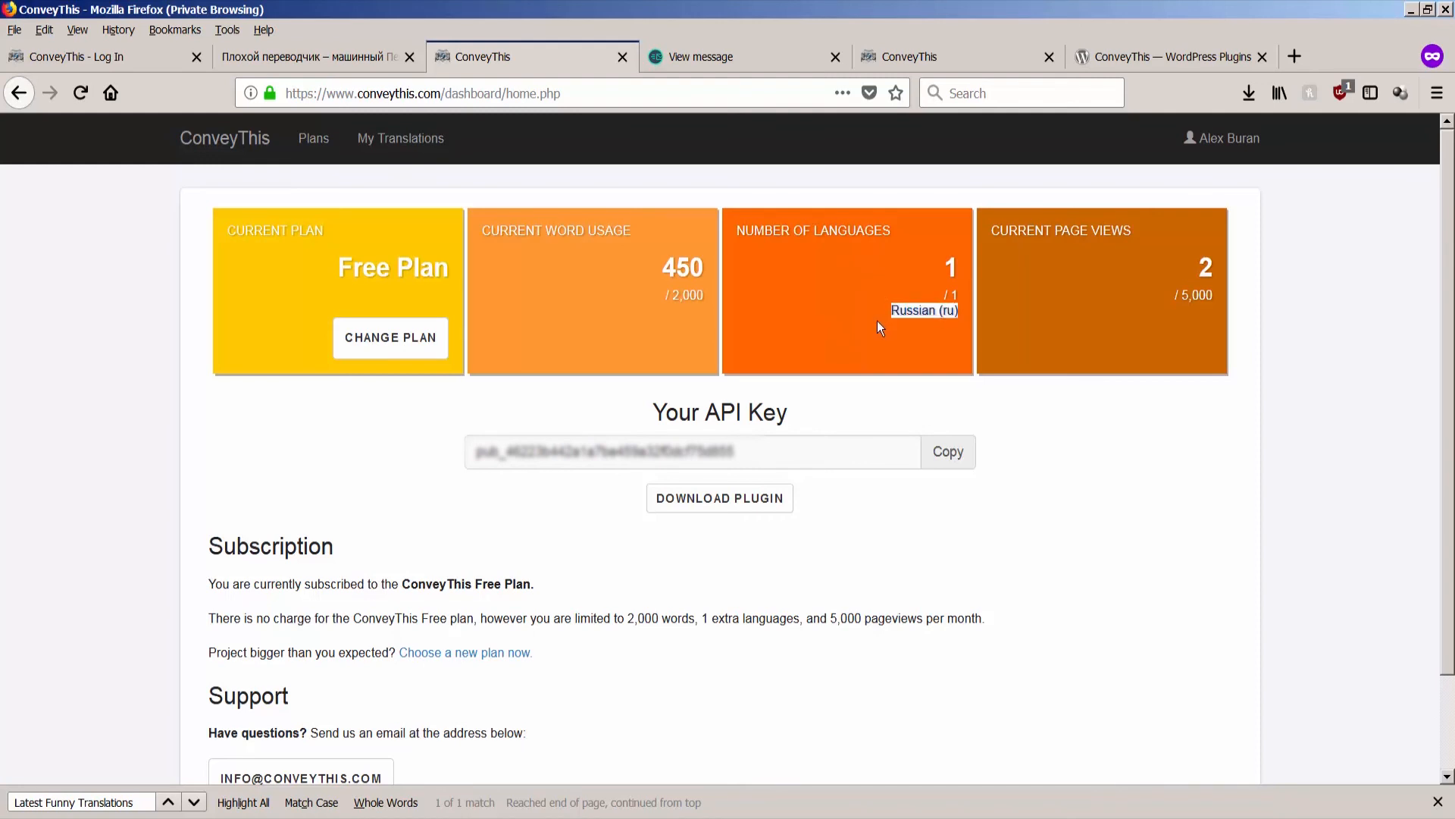
mouse_move(1201, 274)
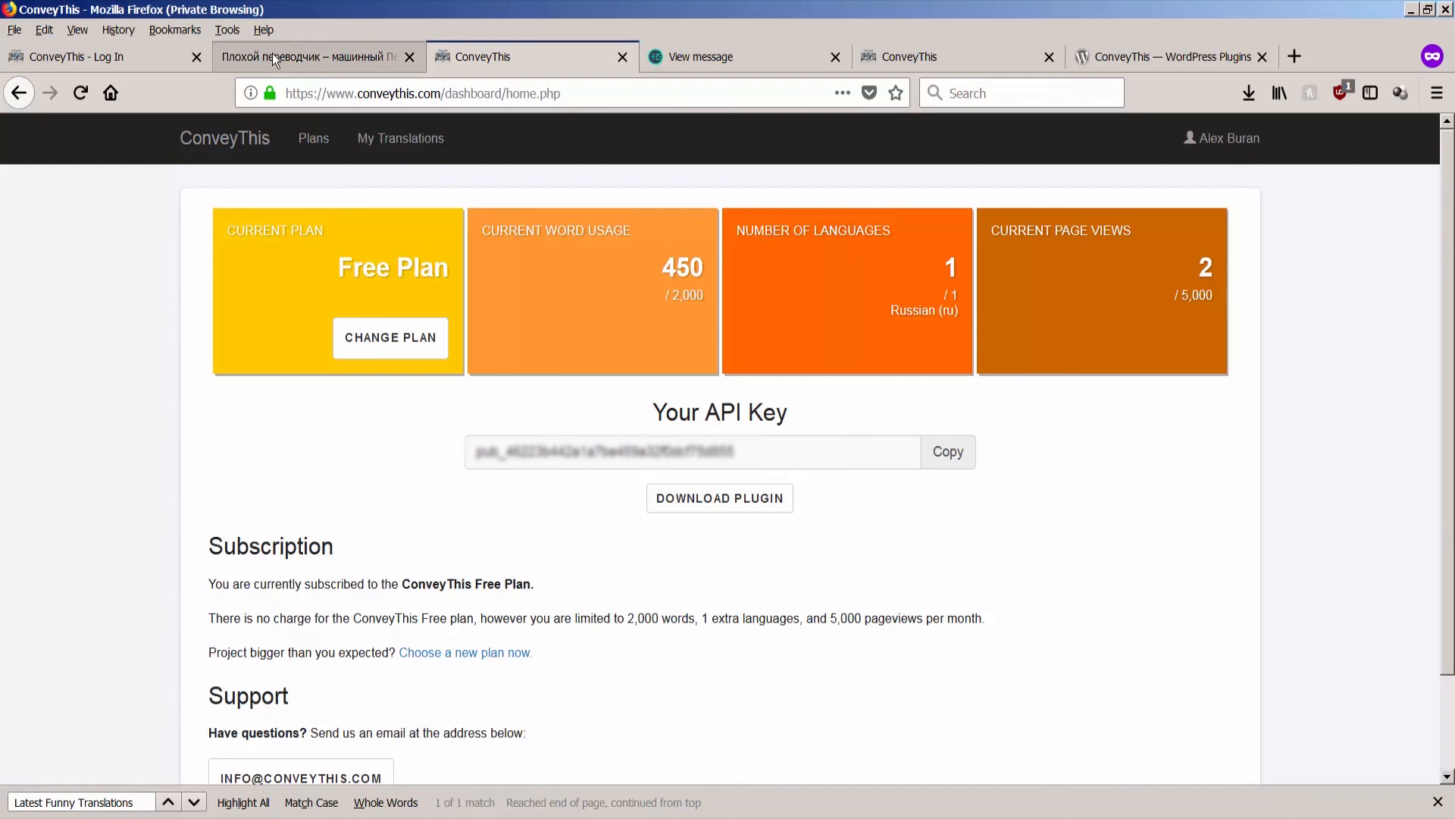
left_click(278, 57)
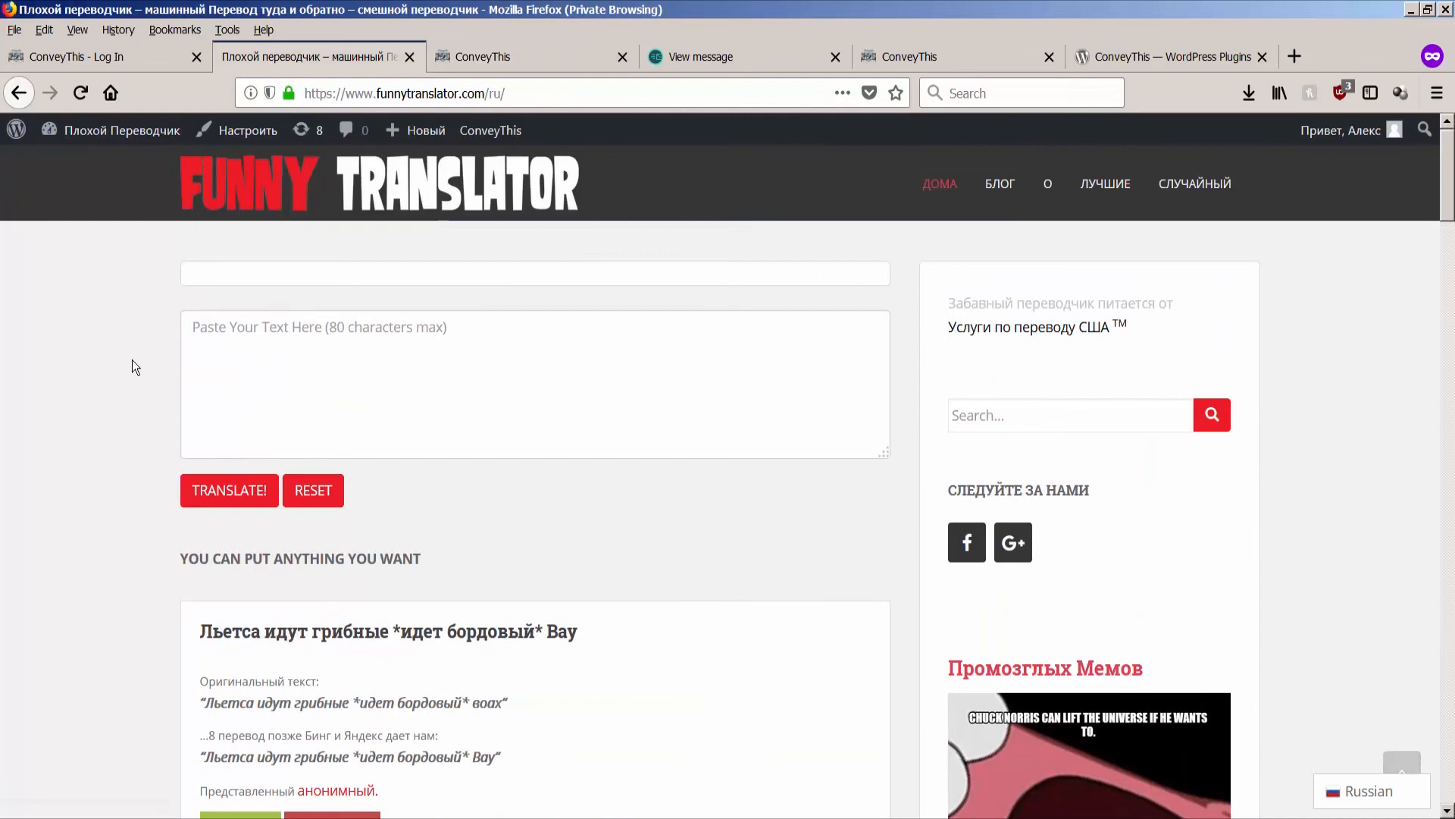
mouse_move(150, 361)
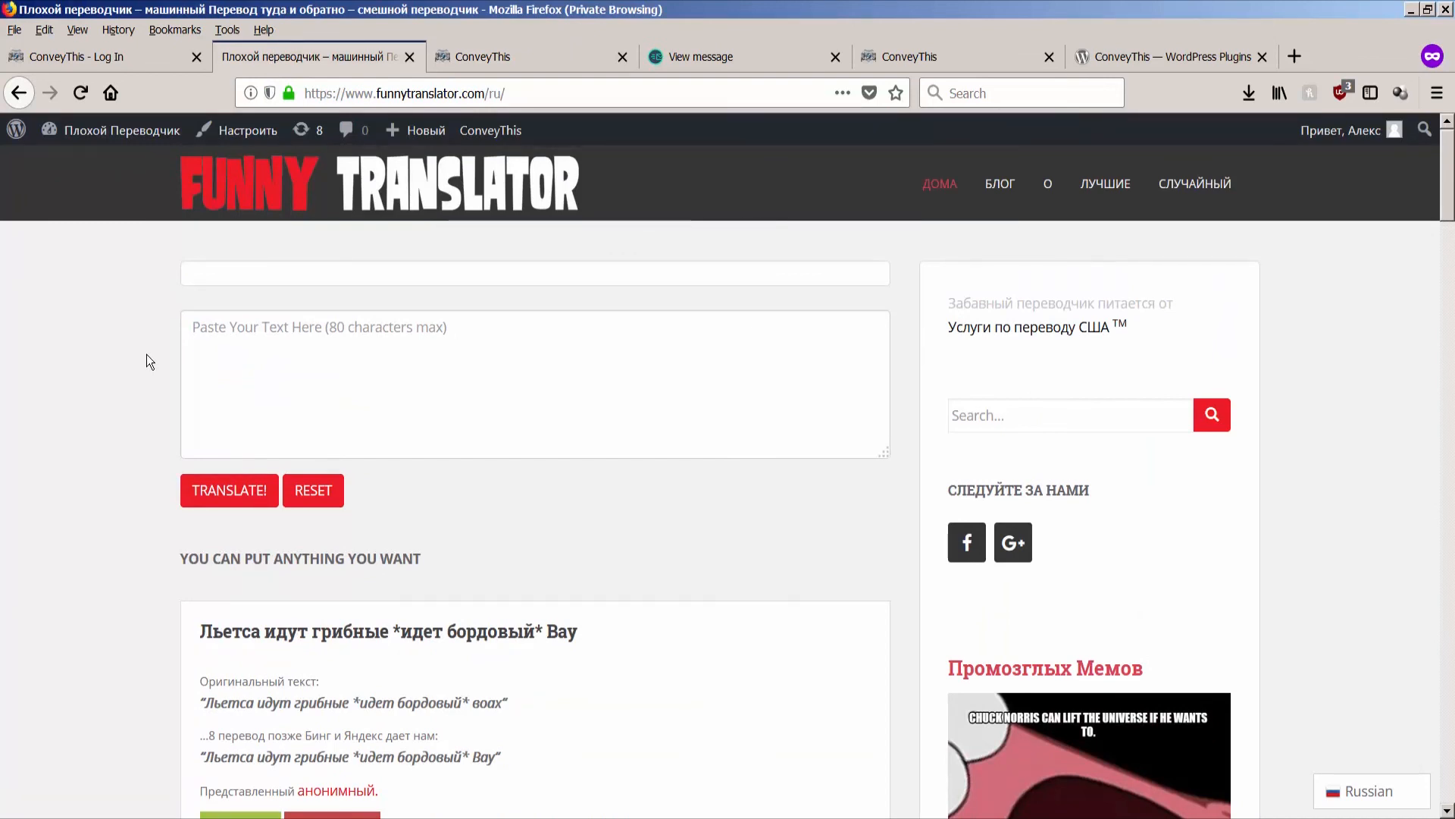
double_click(491, 94)
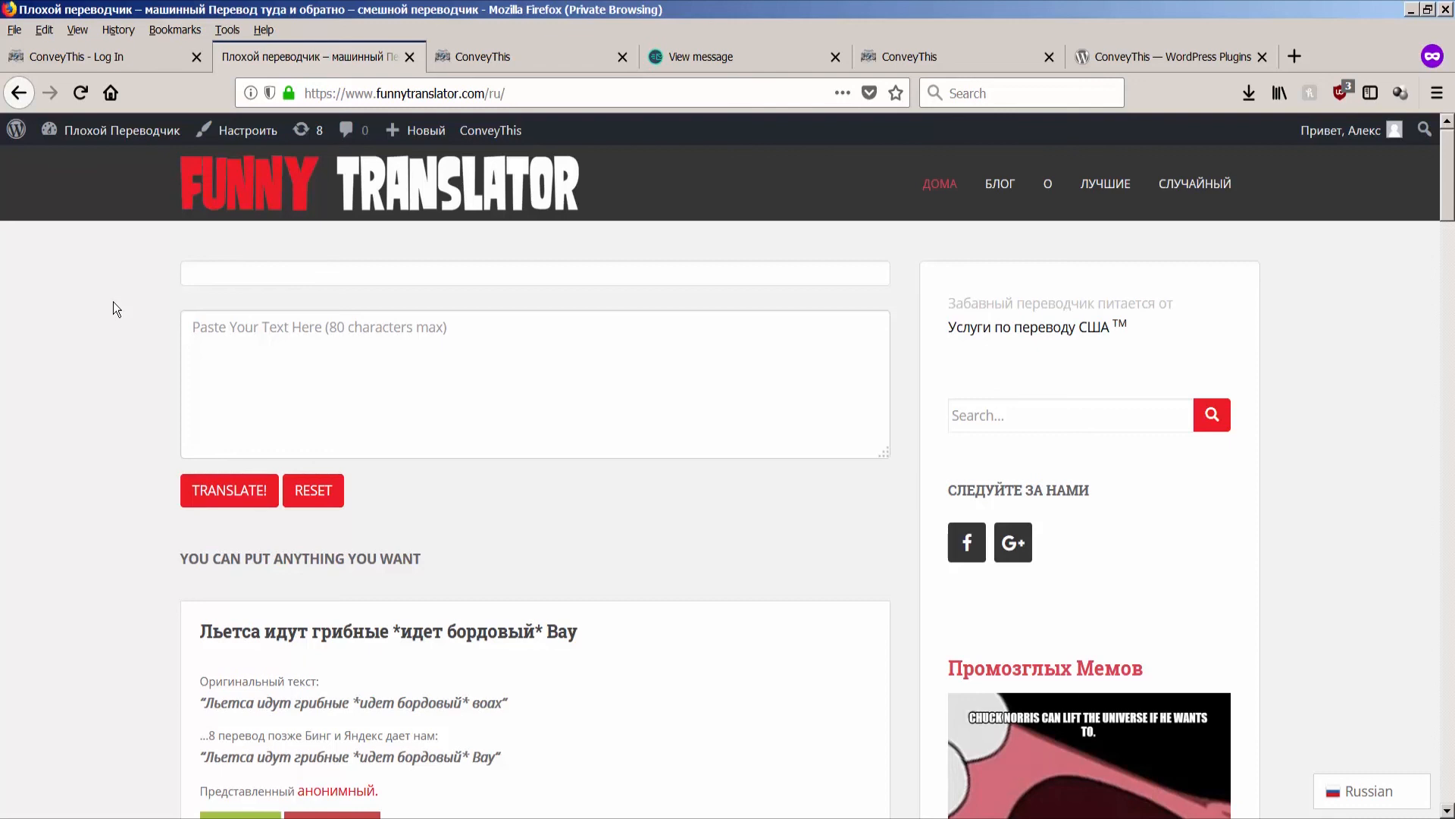
left_click(513, 58)
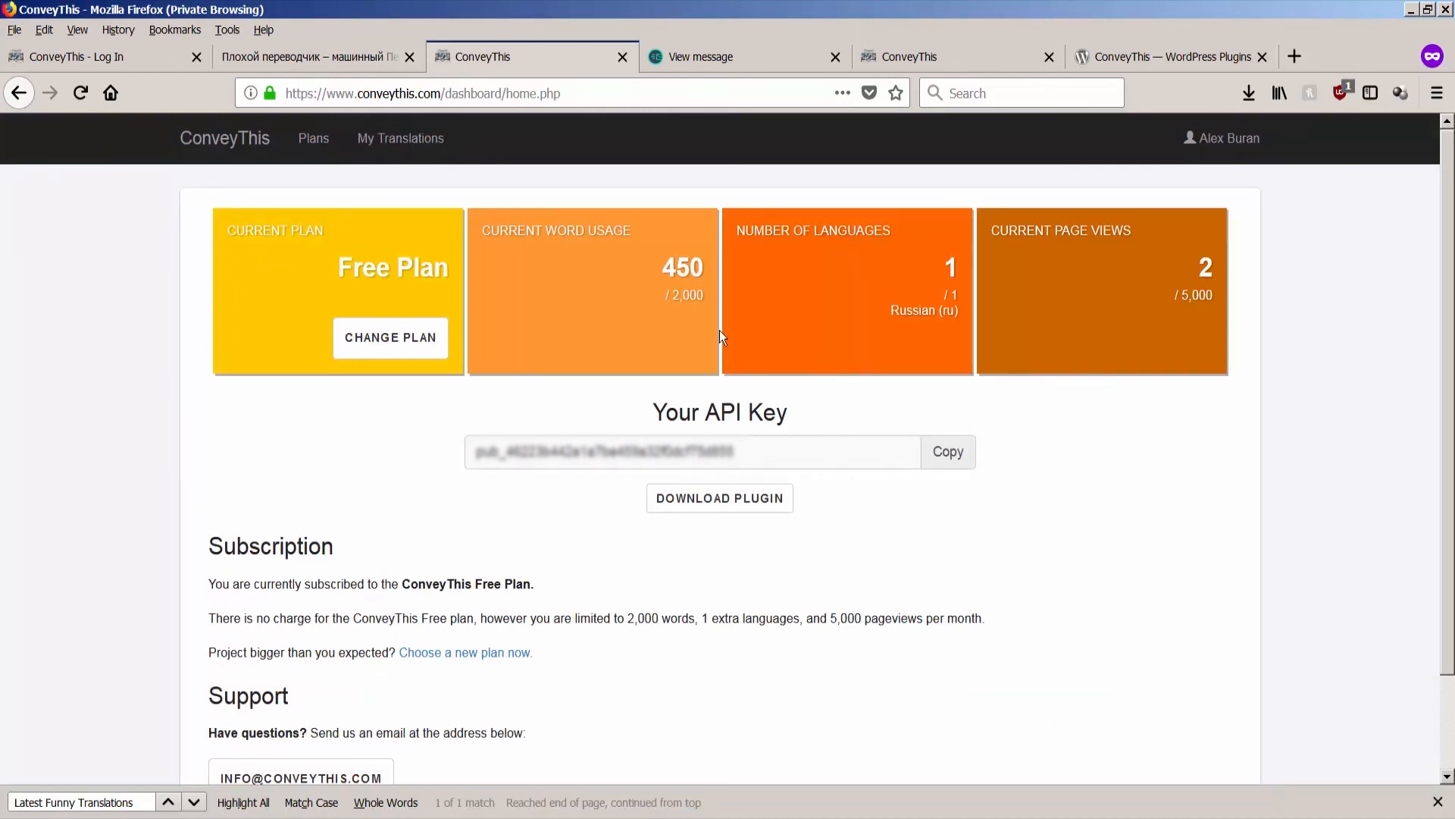
mouse_move(422, 340)
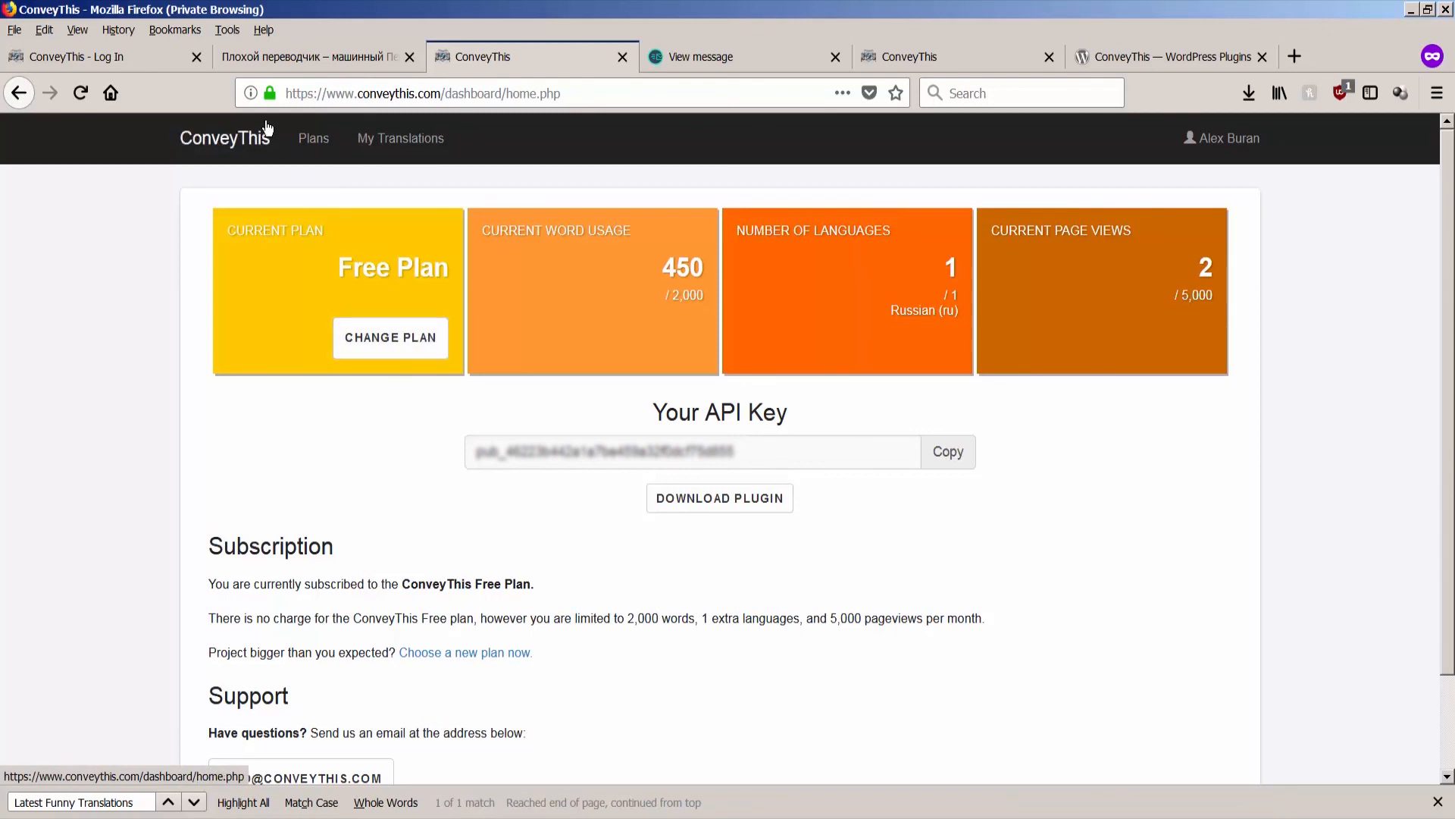
left_click(304, 57)
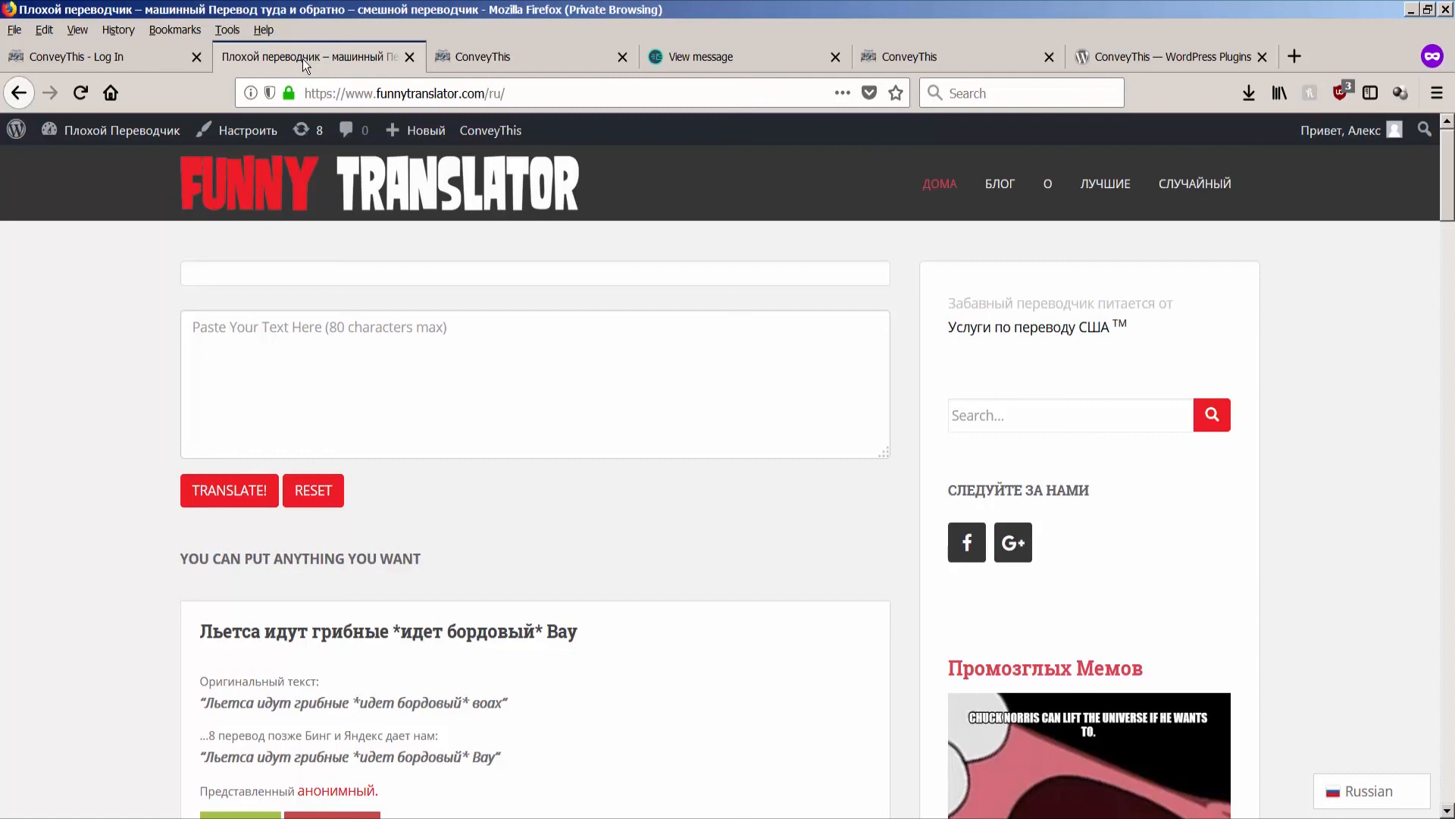
mouse_move(230, 181)
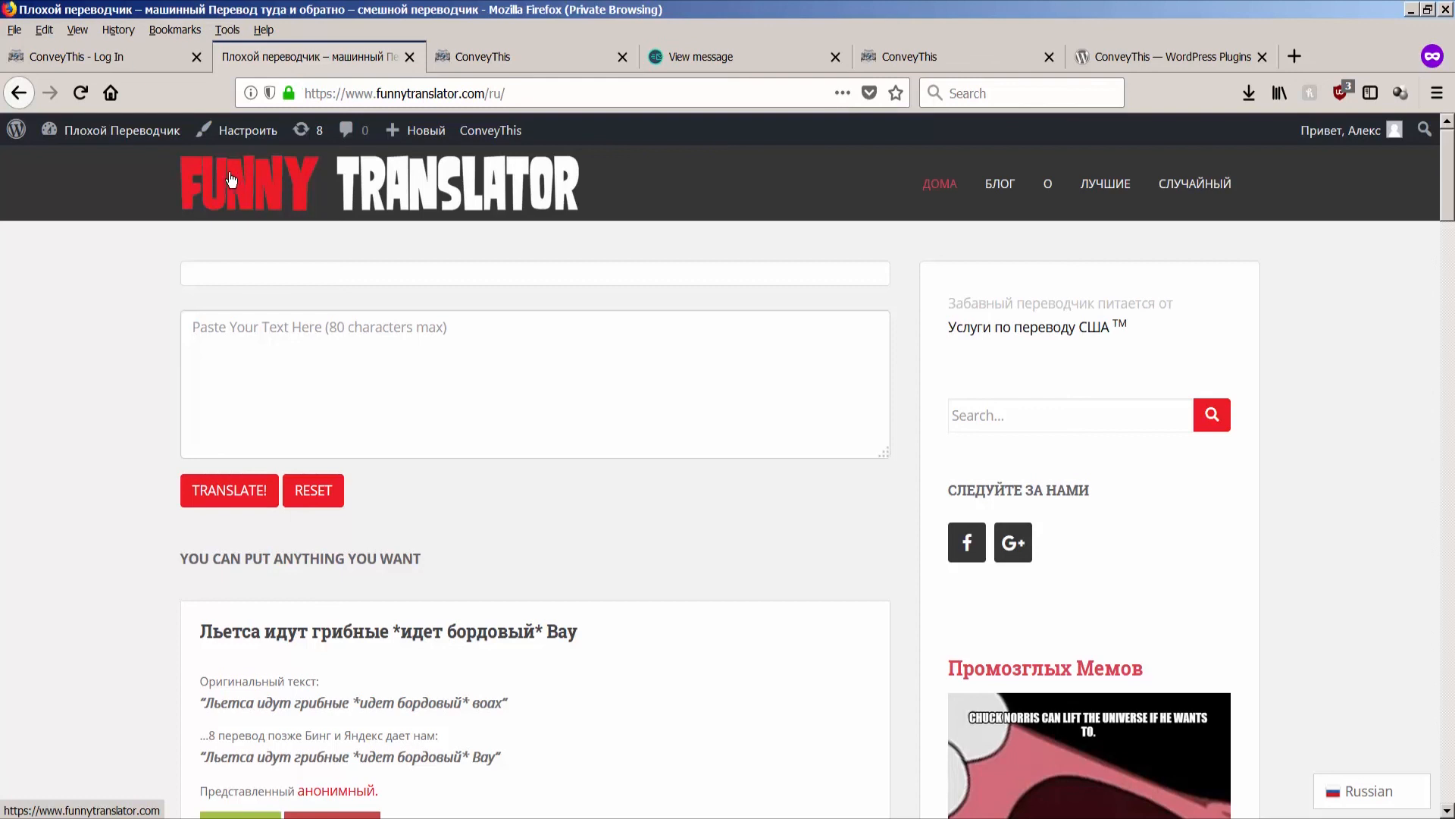
mouse_move(480, 195)
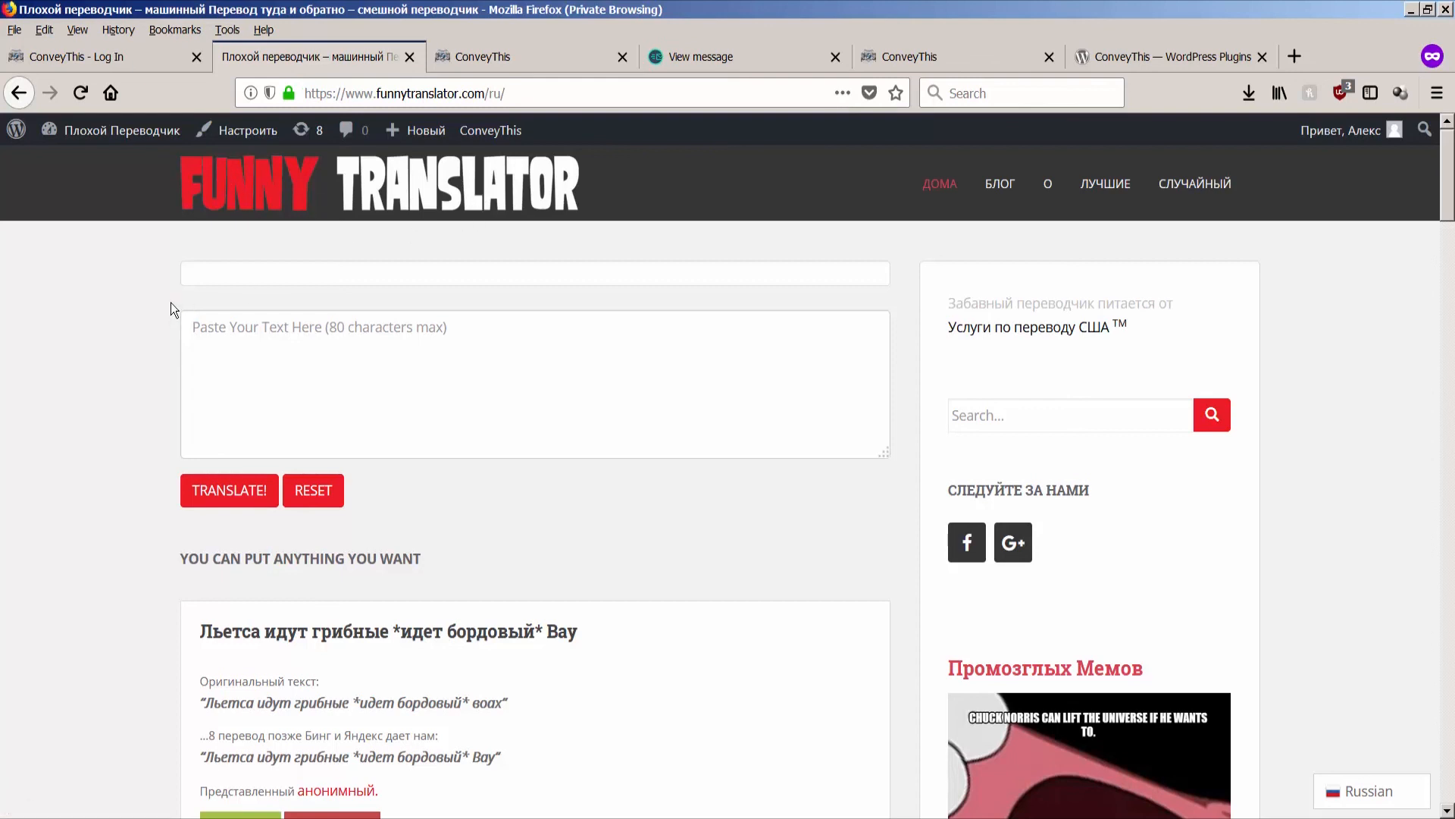
mouse_move(324, 47)
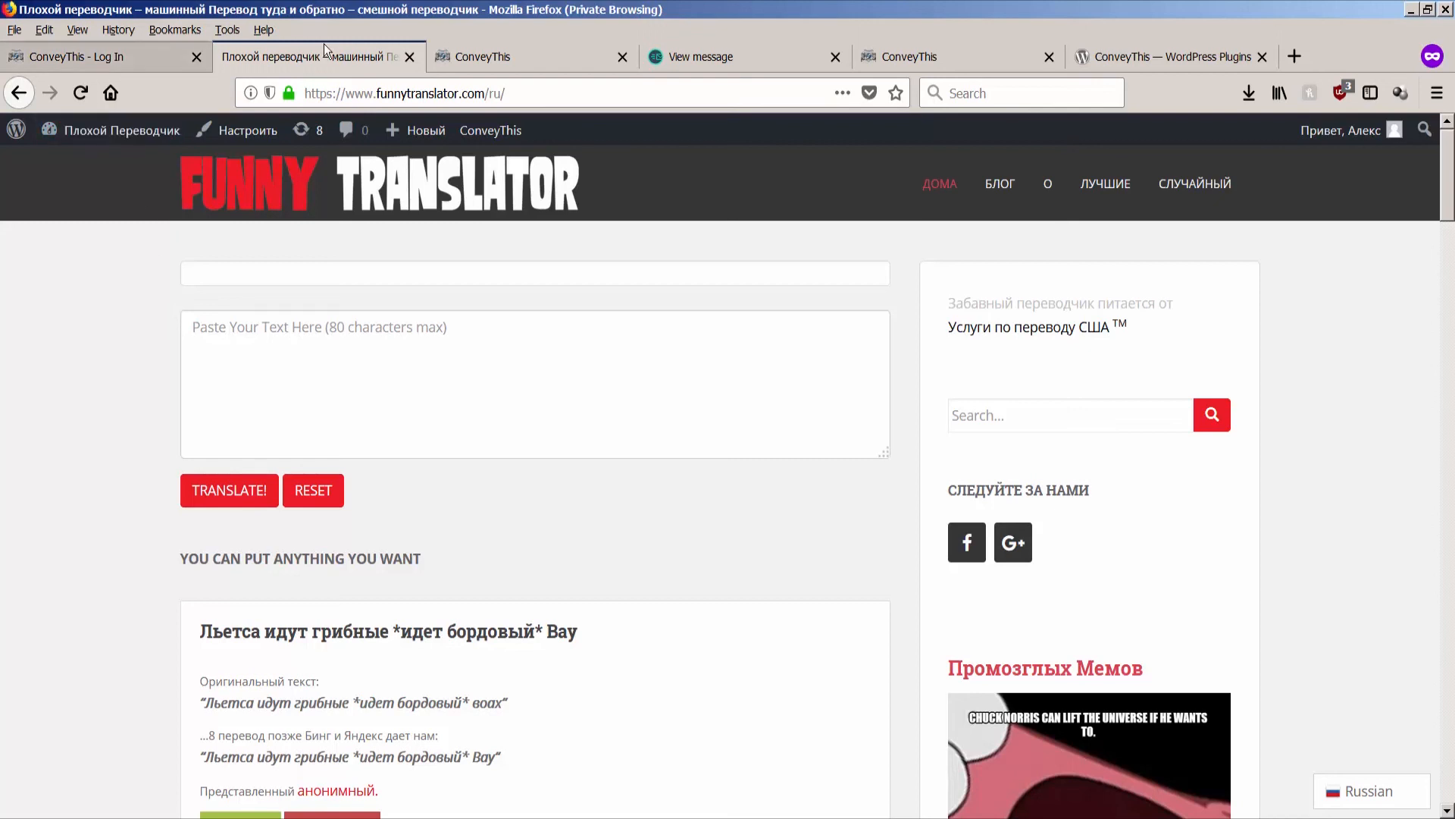
left_click(512, 58)
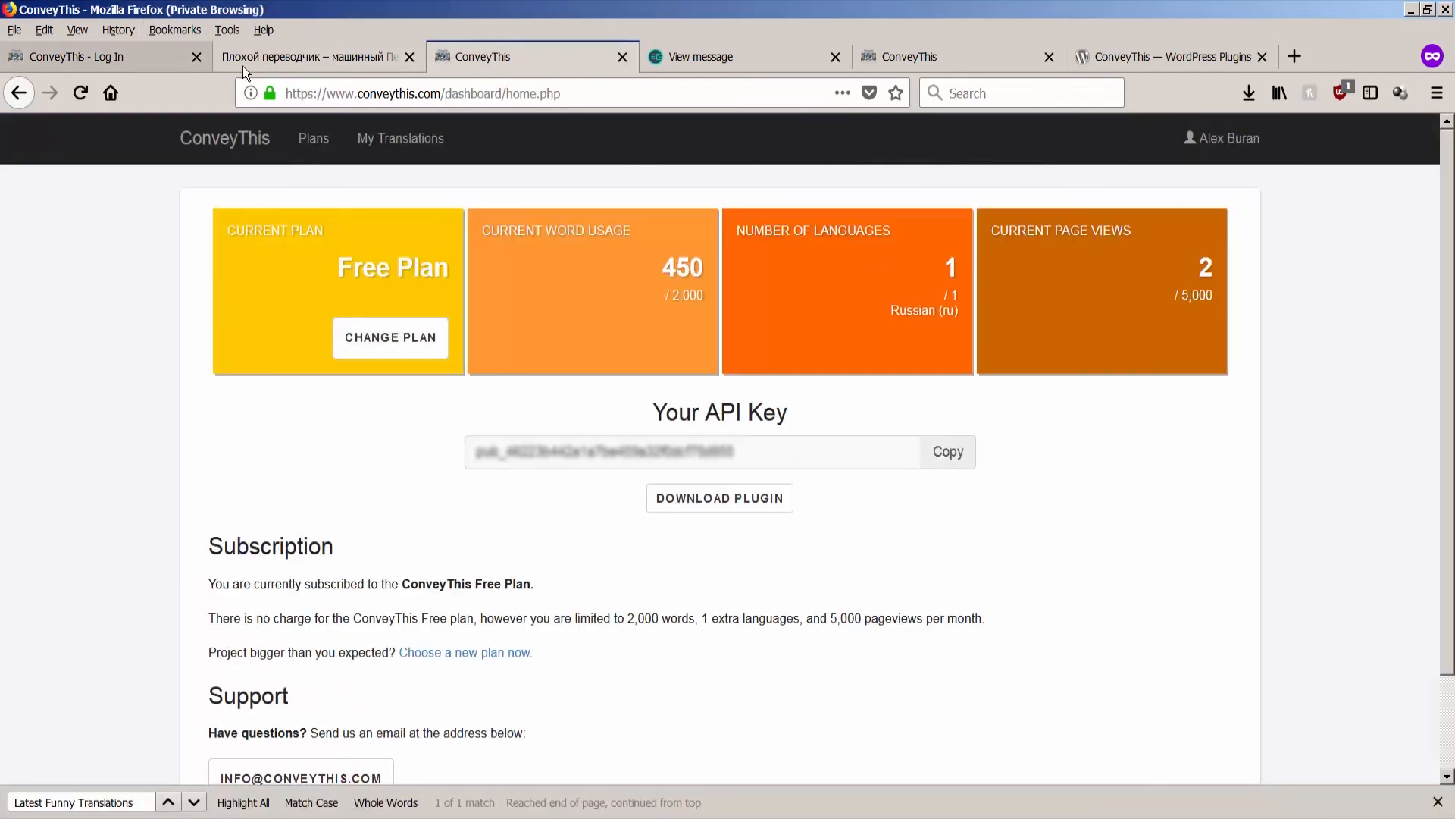
- Show the ConveyThis plugin listing on wordpress.org and scroll through its description and version 2.1 details
left_click(1165, 57)
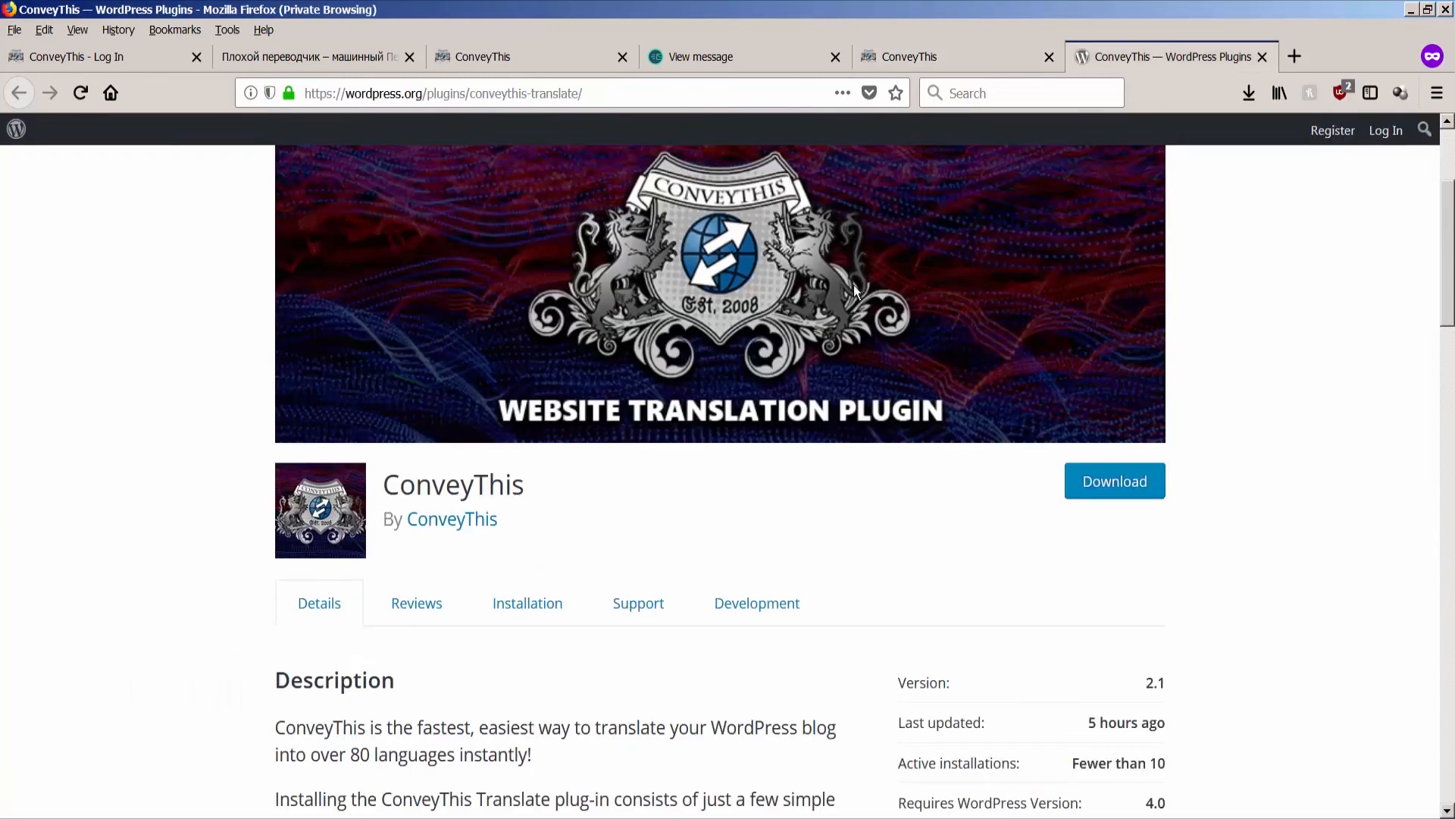
scroll("up", 3)
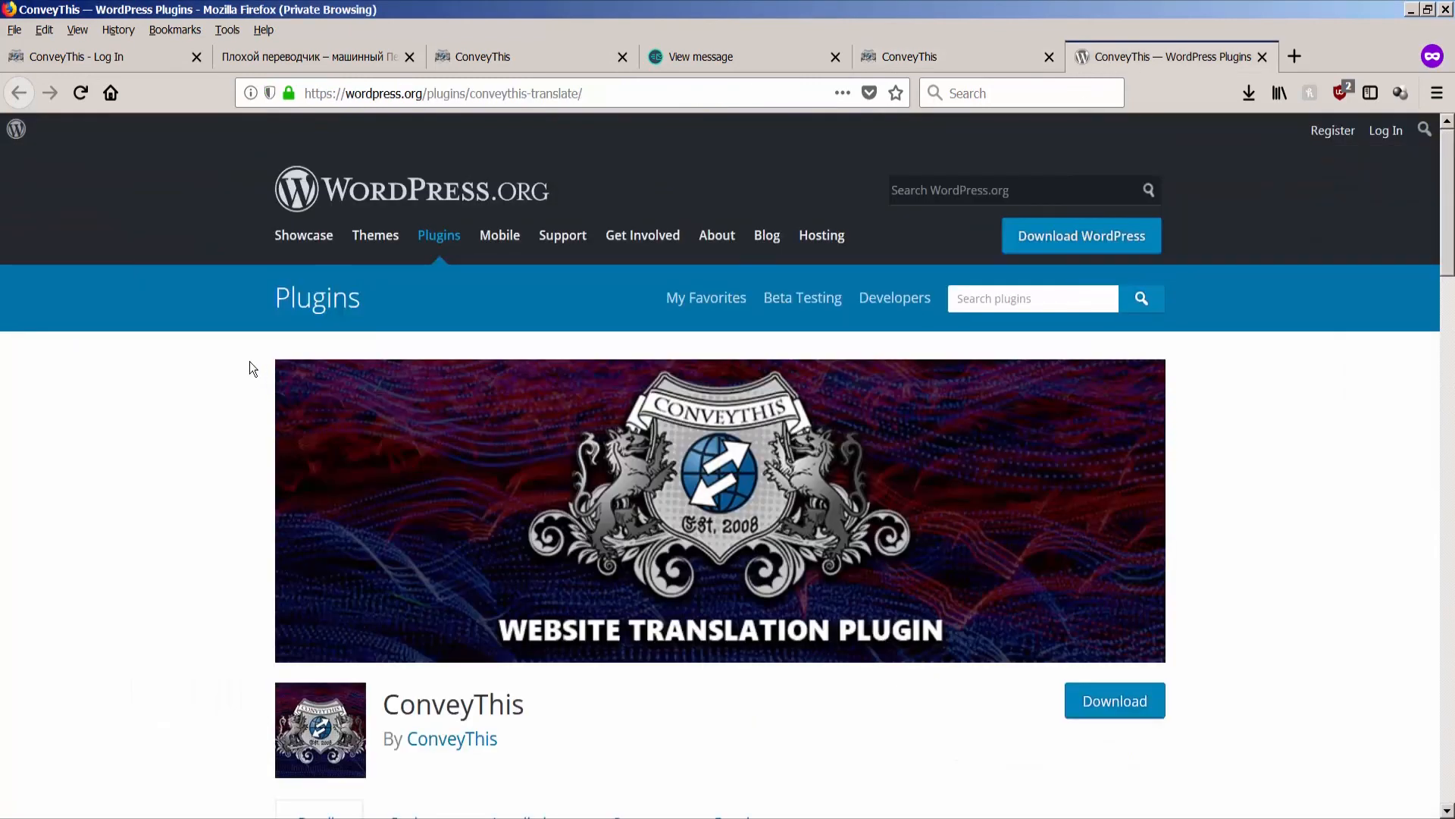
scroll("down", 3)
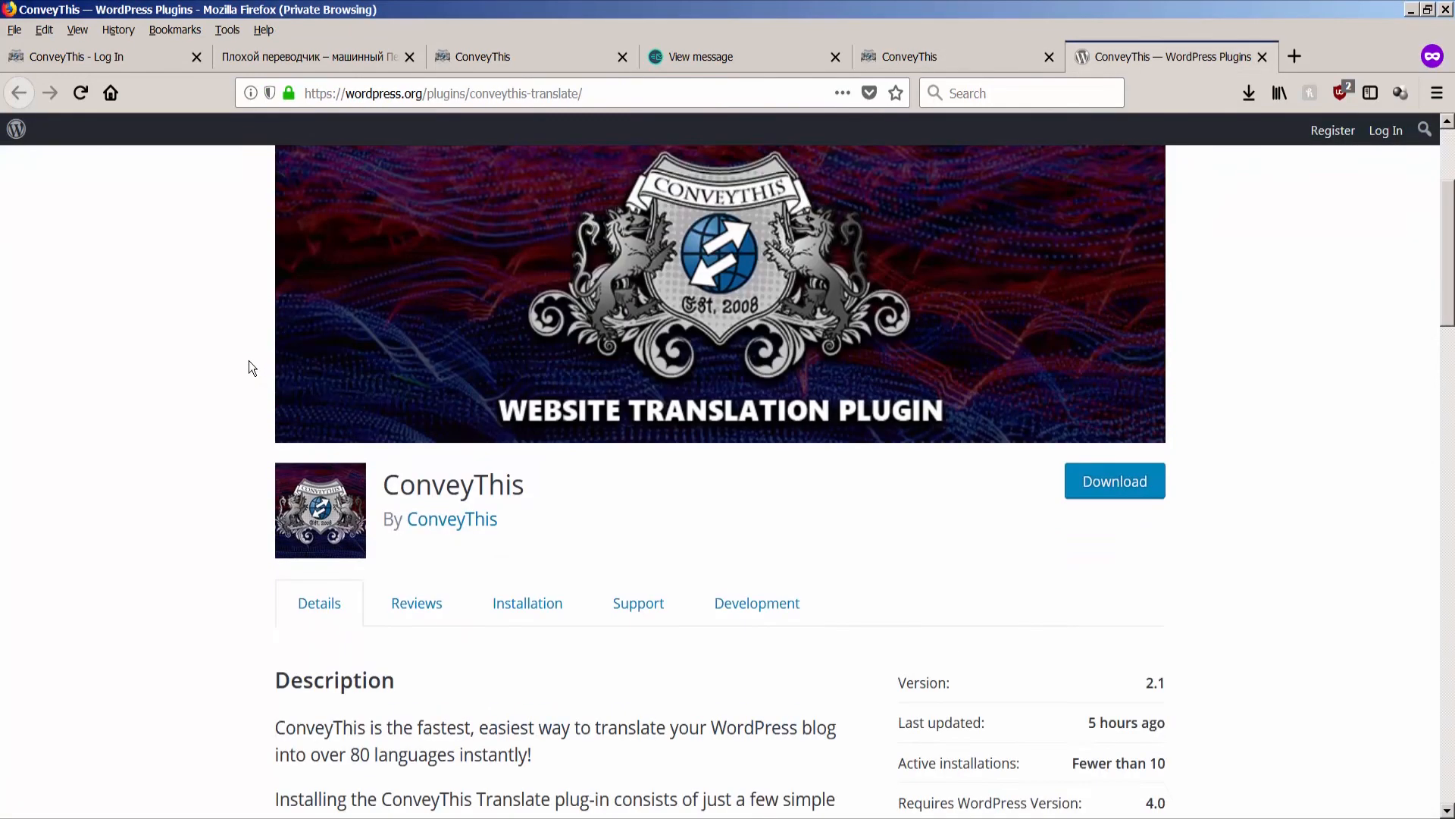
scroll("down", 3)
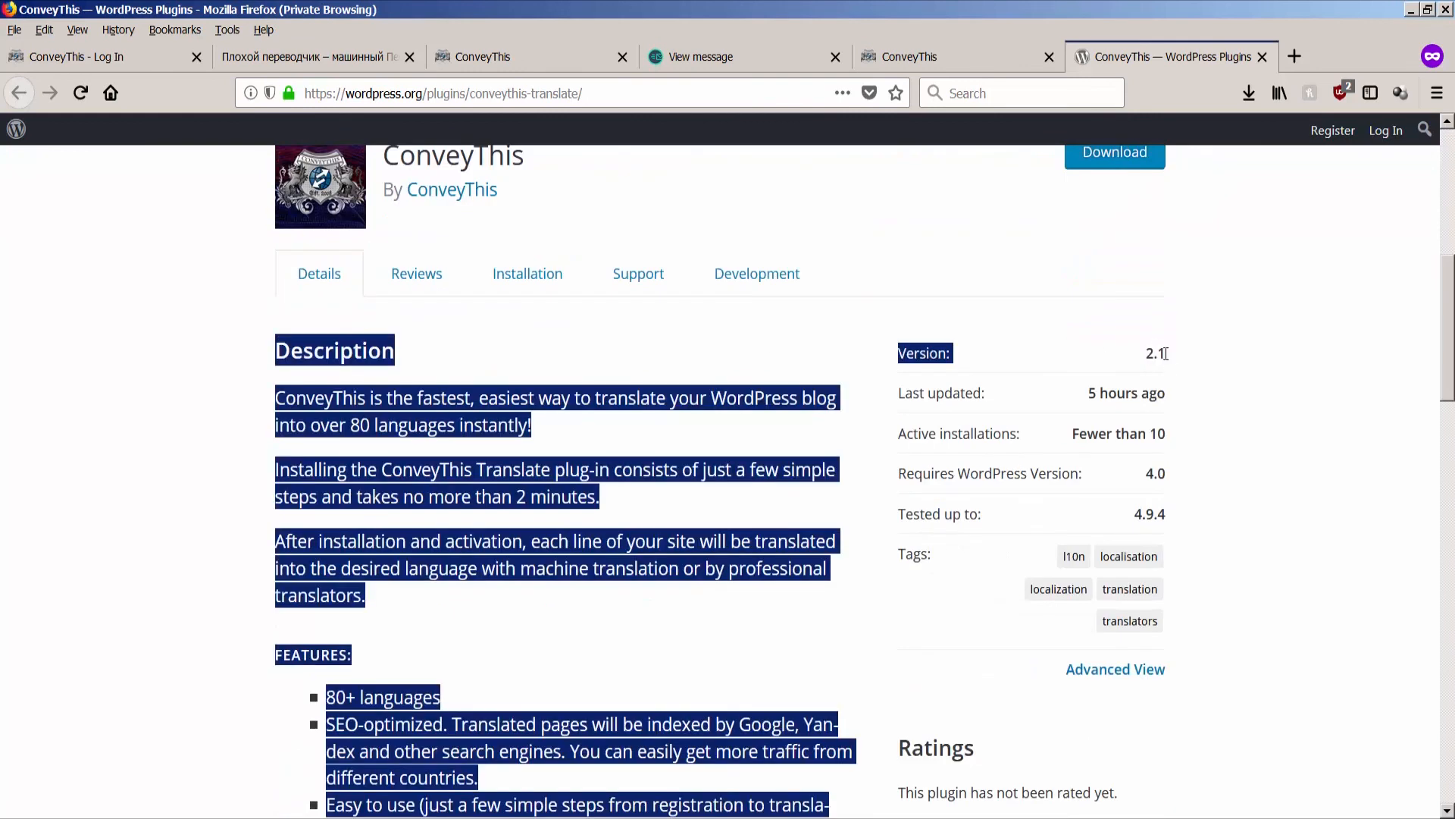
left_click(609, 421)
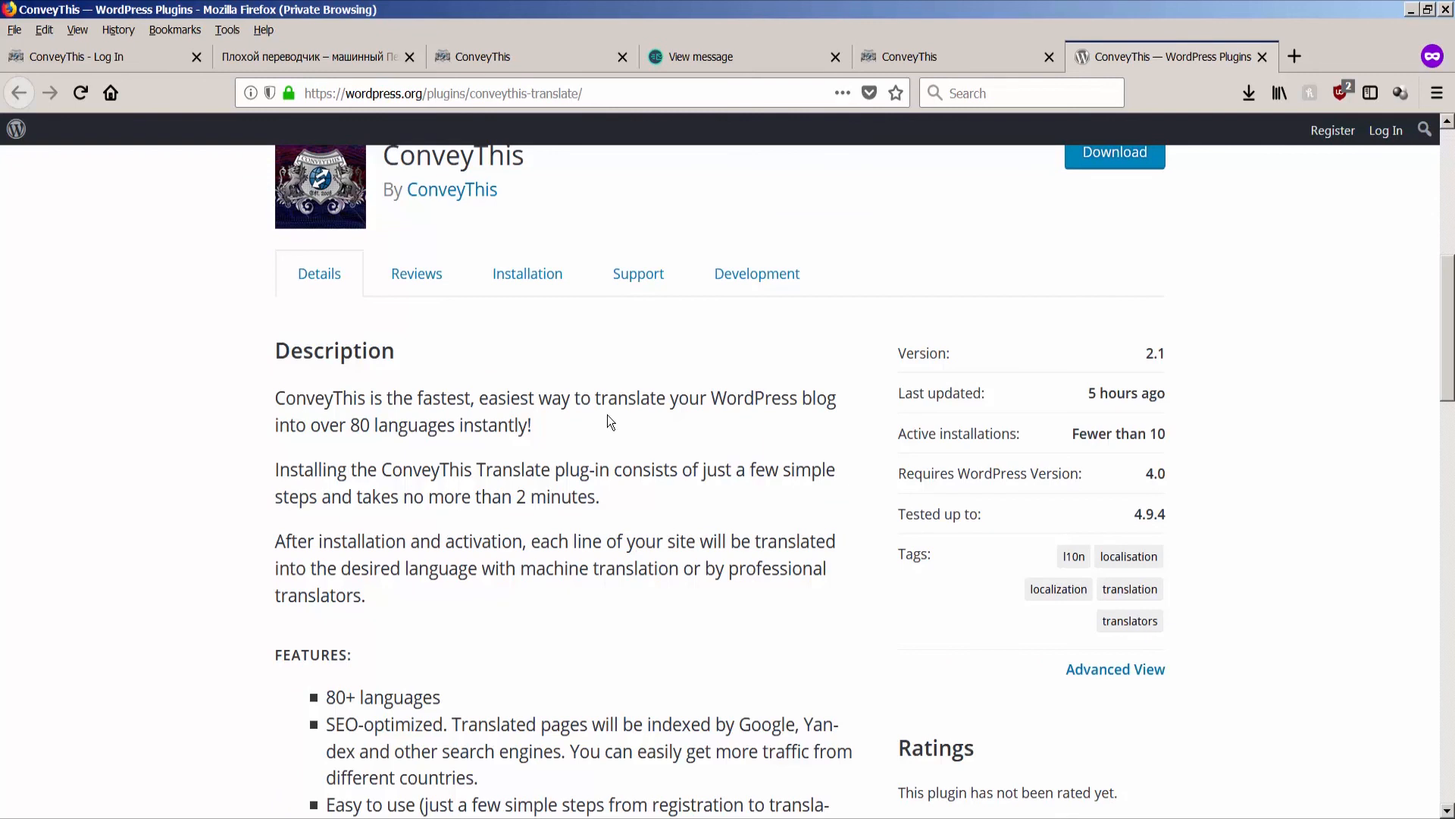